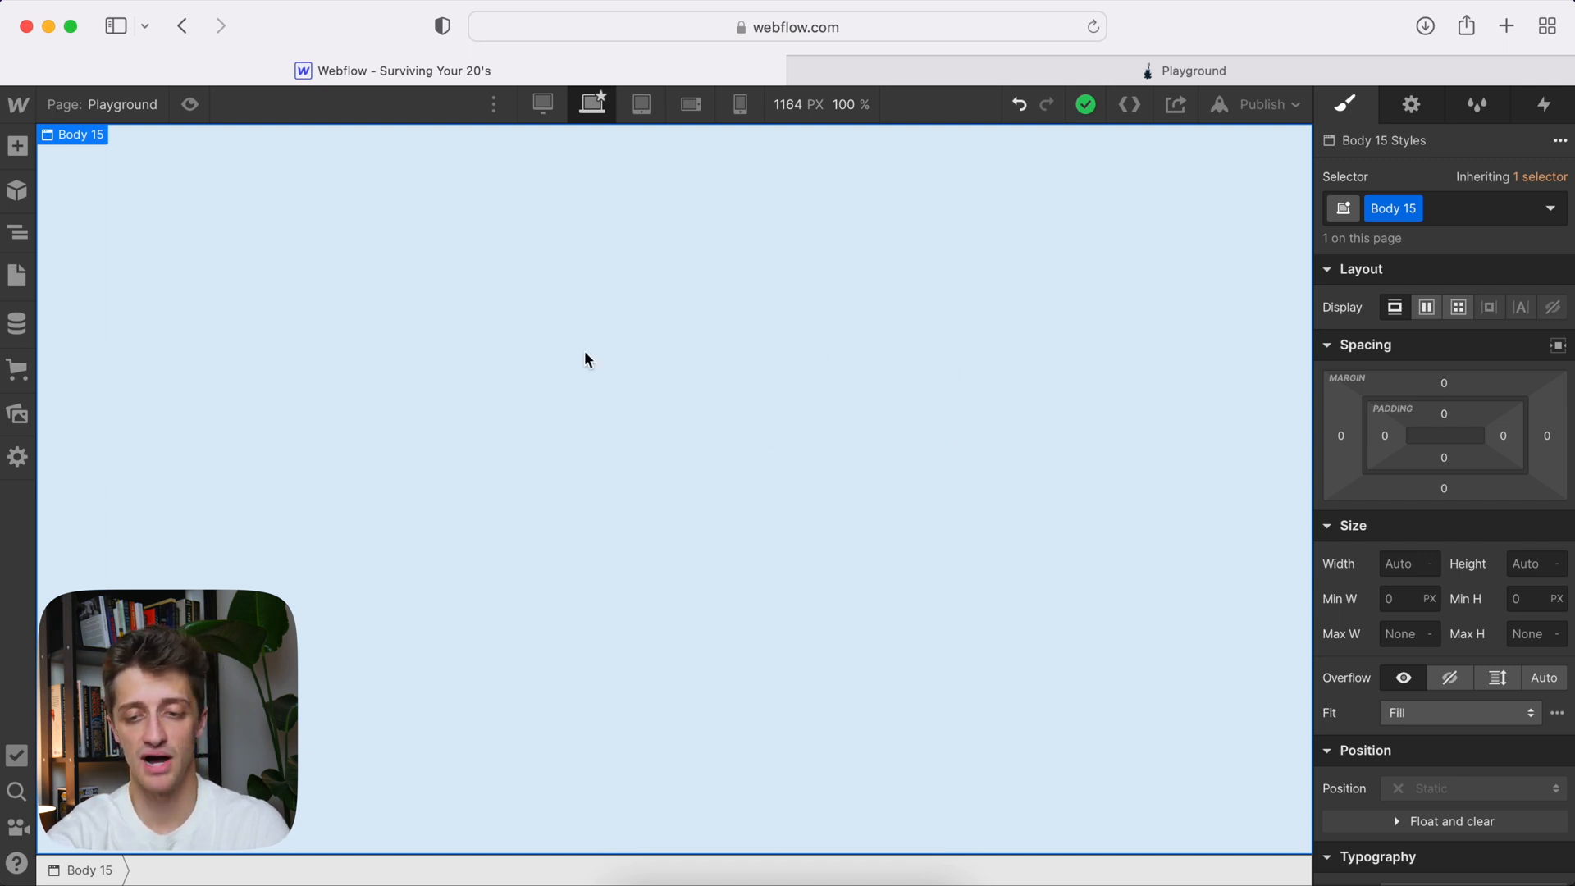
- Add a Div Block and give it the class circle-real-1
scroll("down", 3)
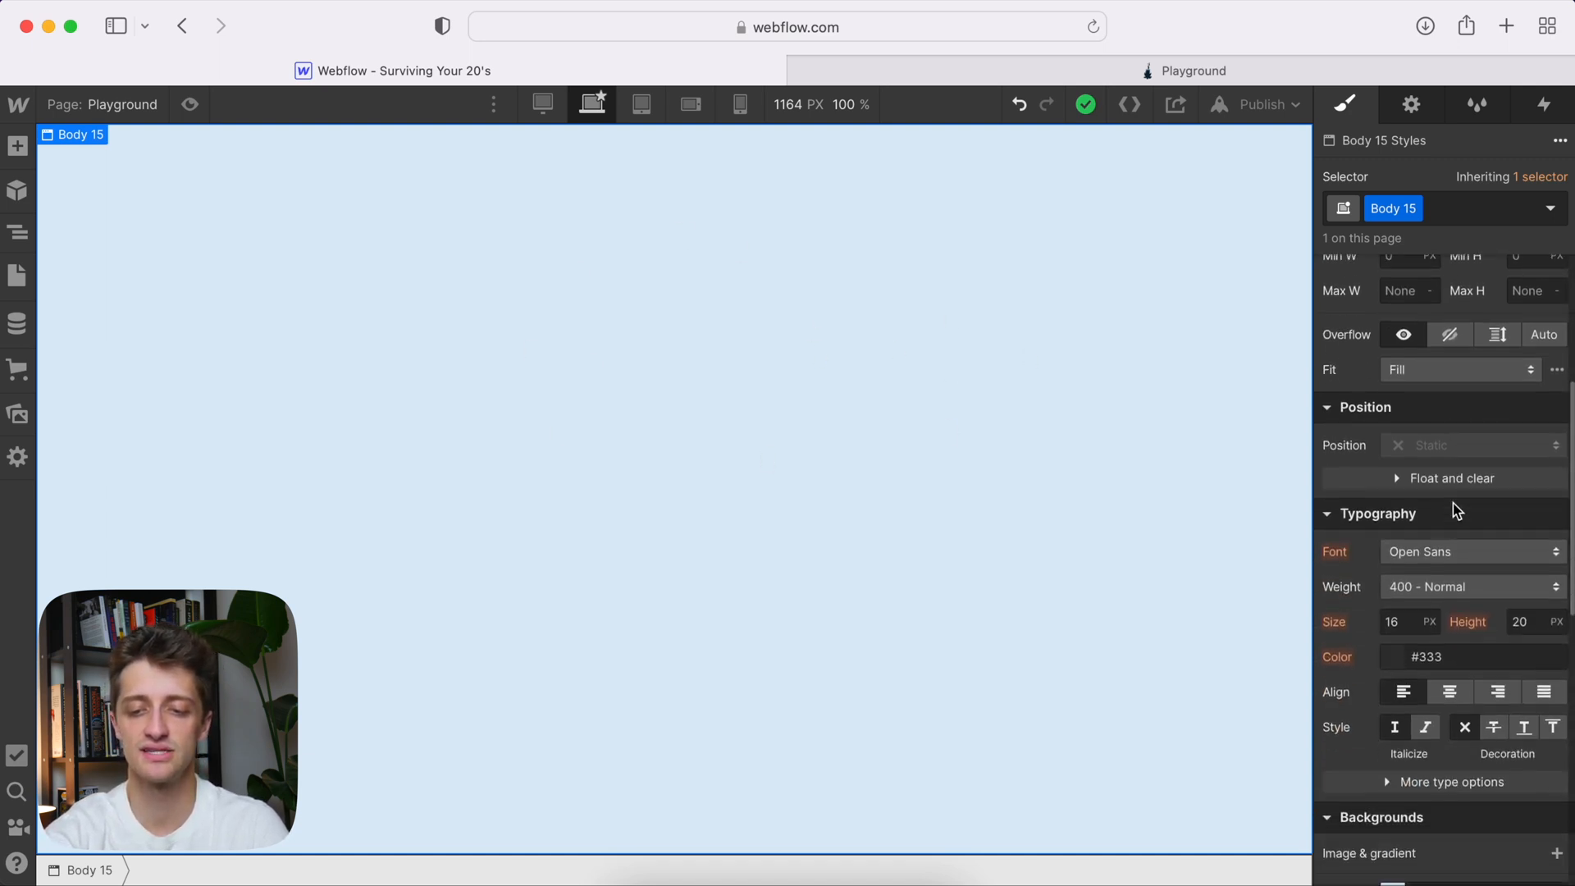
scroll("down", 3)
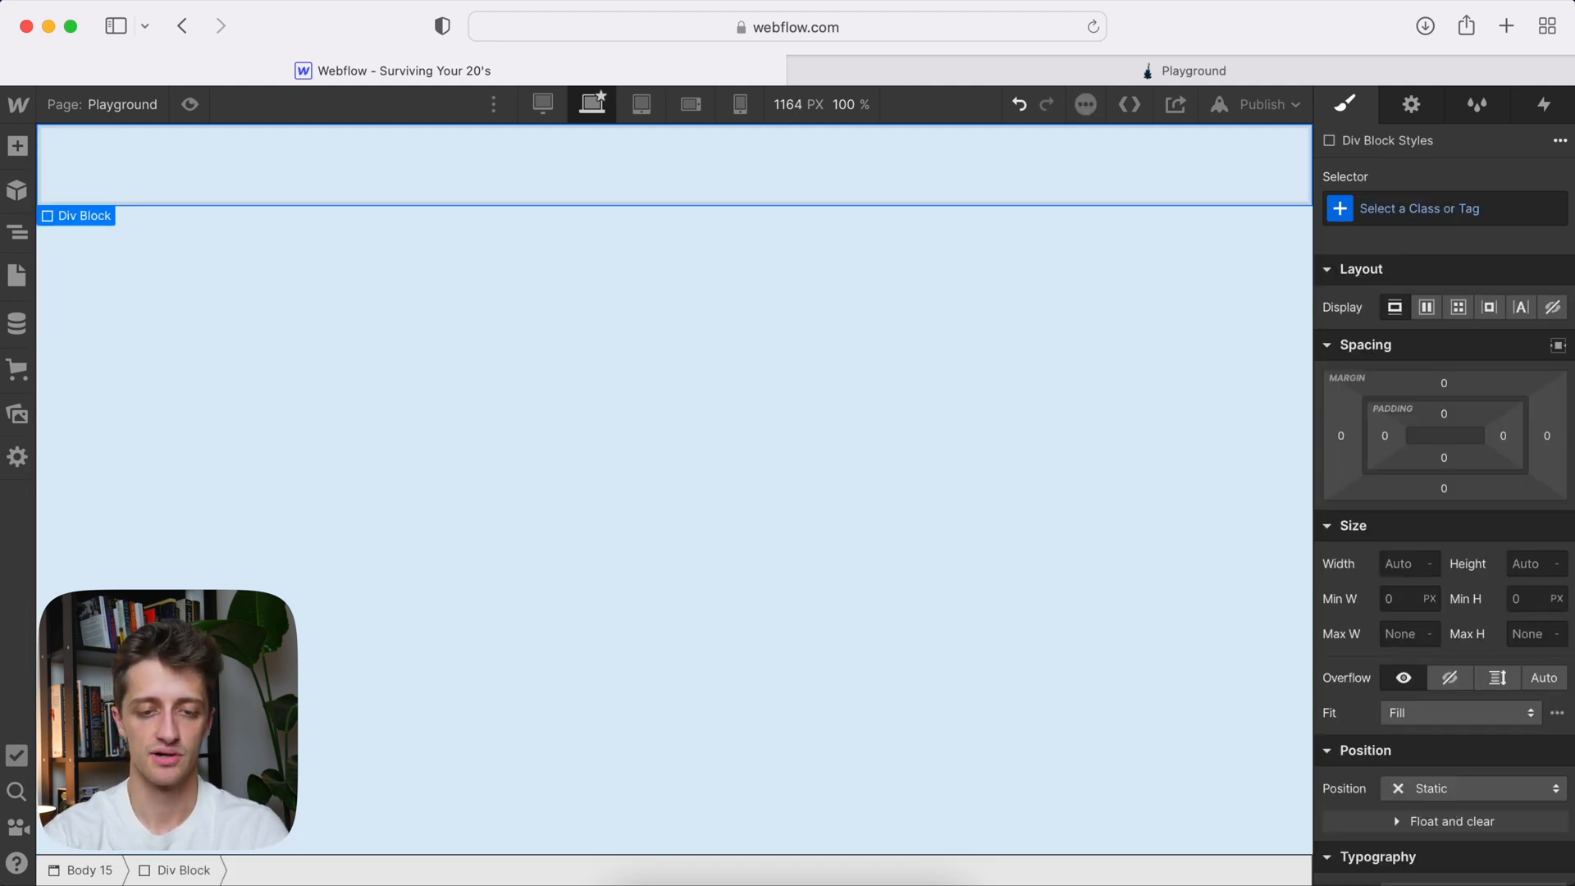
type("circle-real-1")
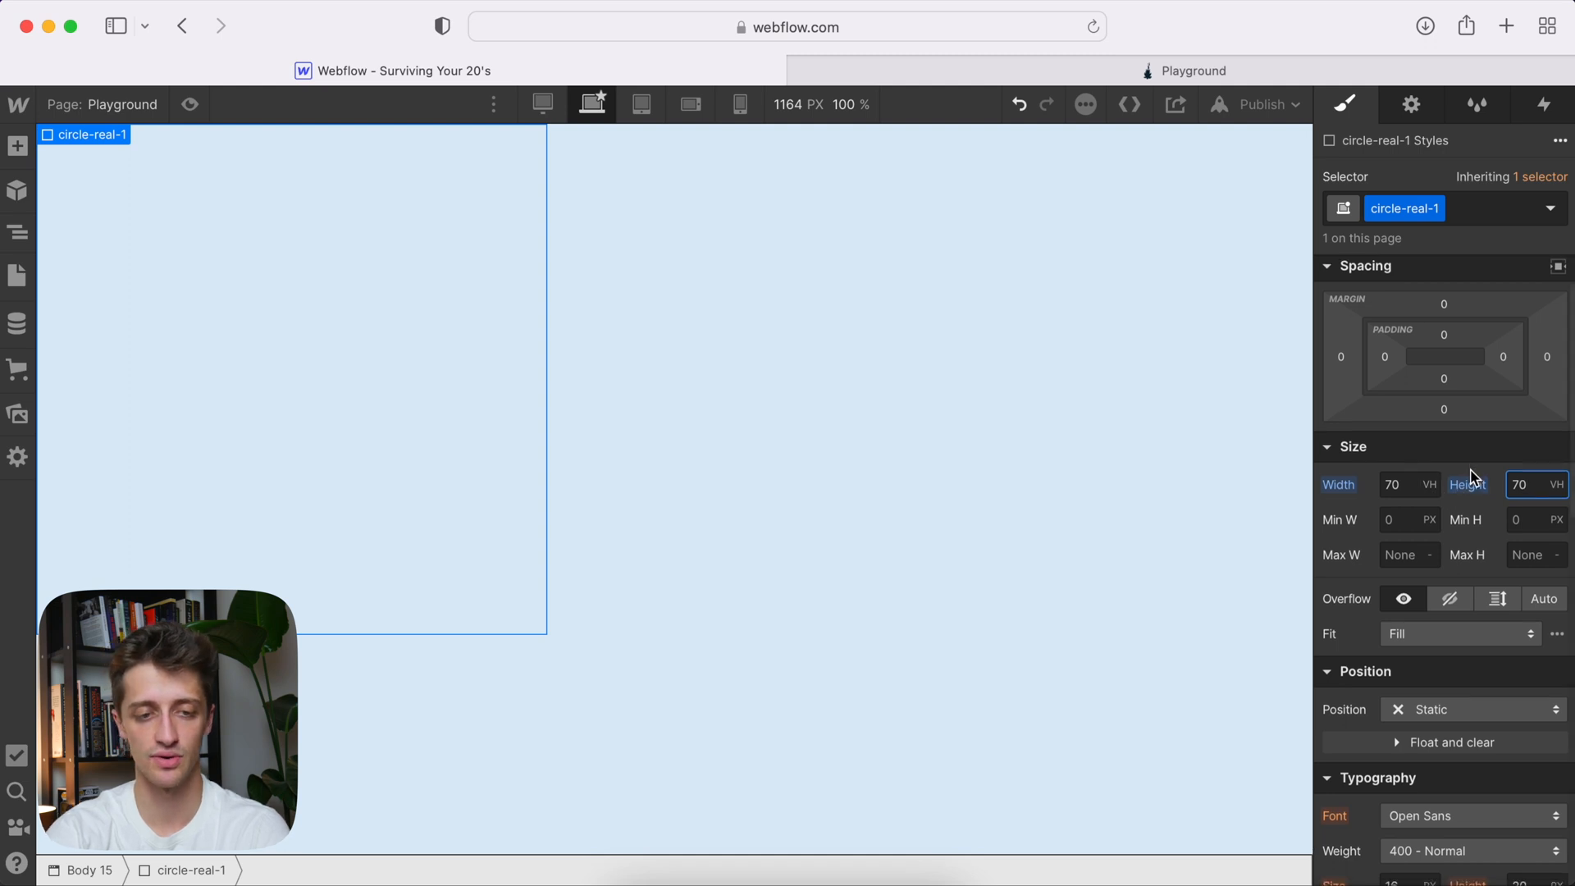
- Make the box 70 VH square, absolutely positioned top-right with z-index 1
left_click(1472, 709)
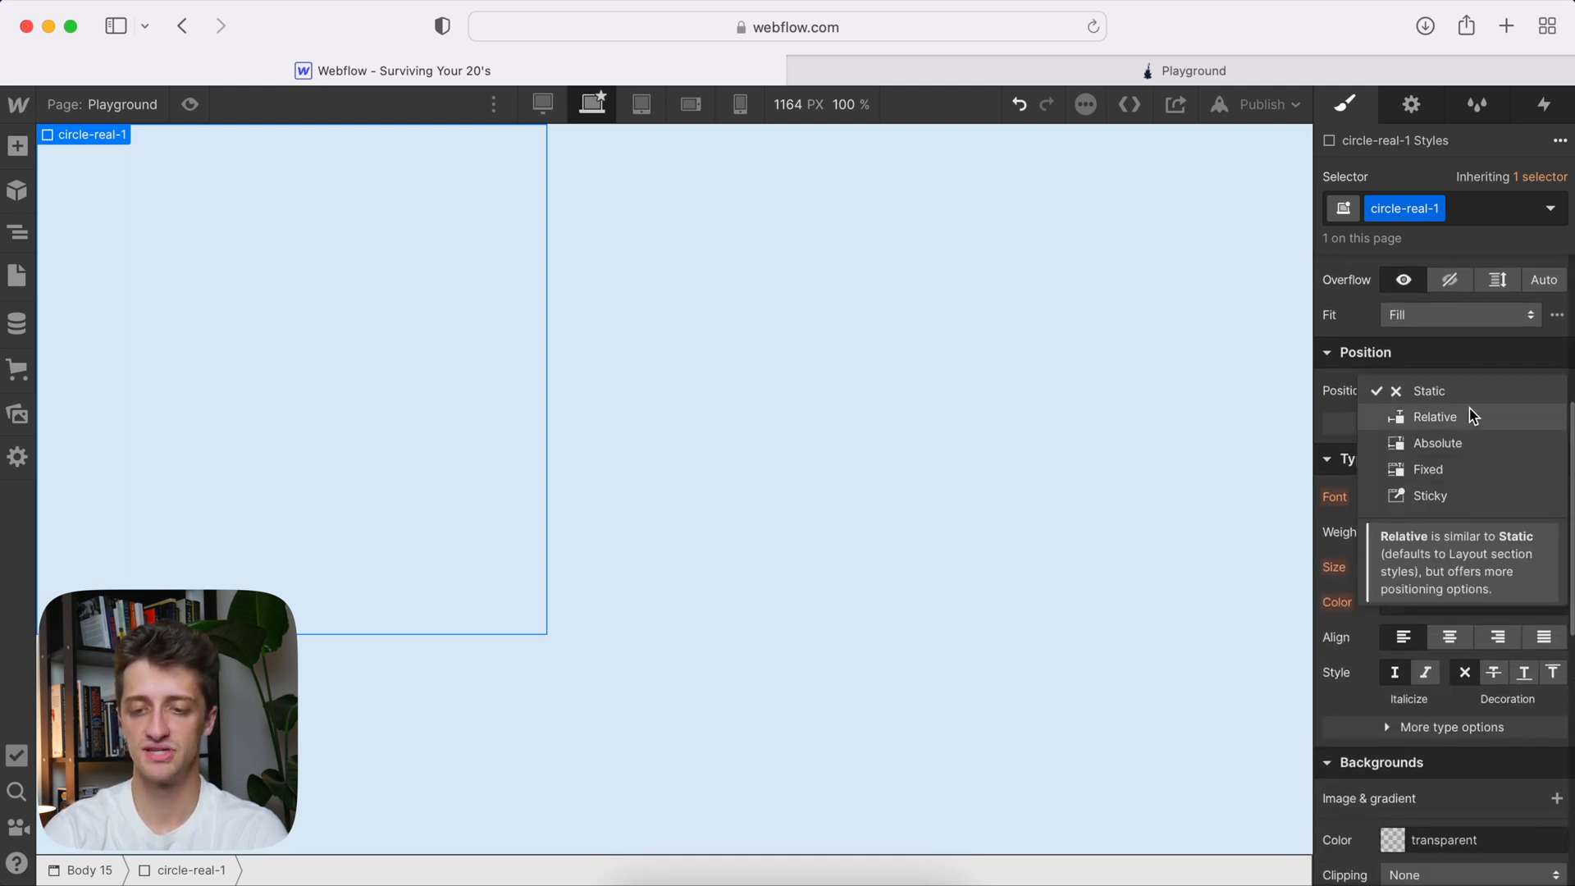
left_click(1439, 443)
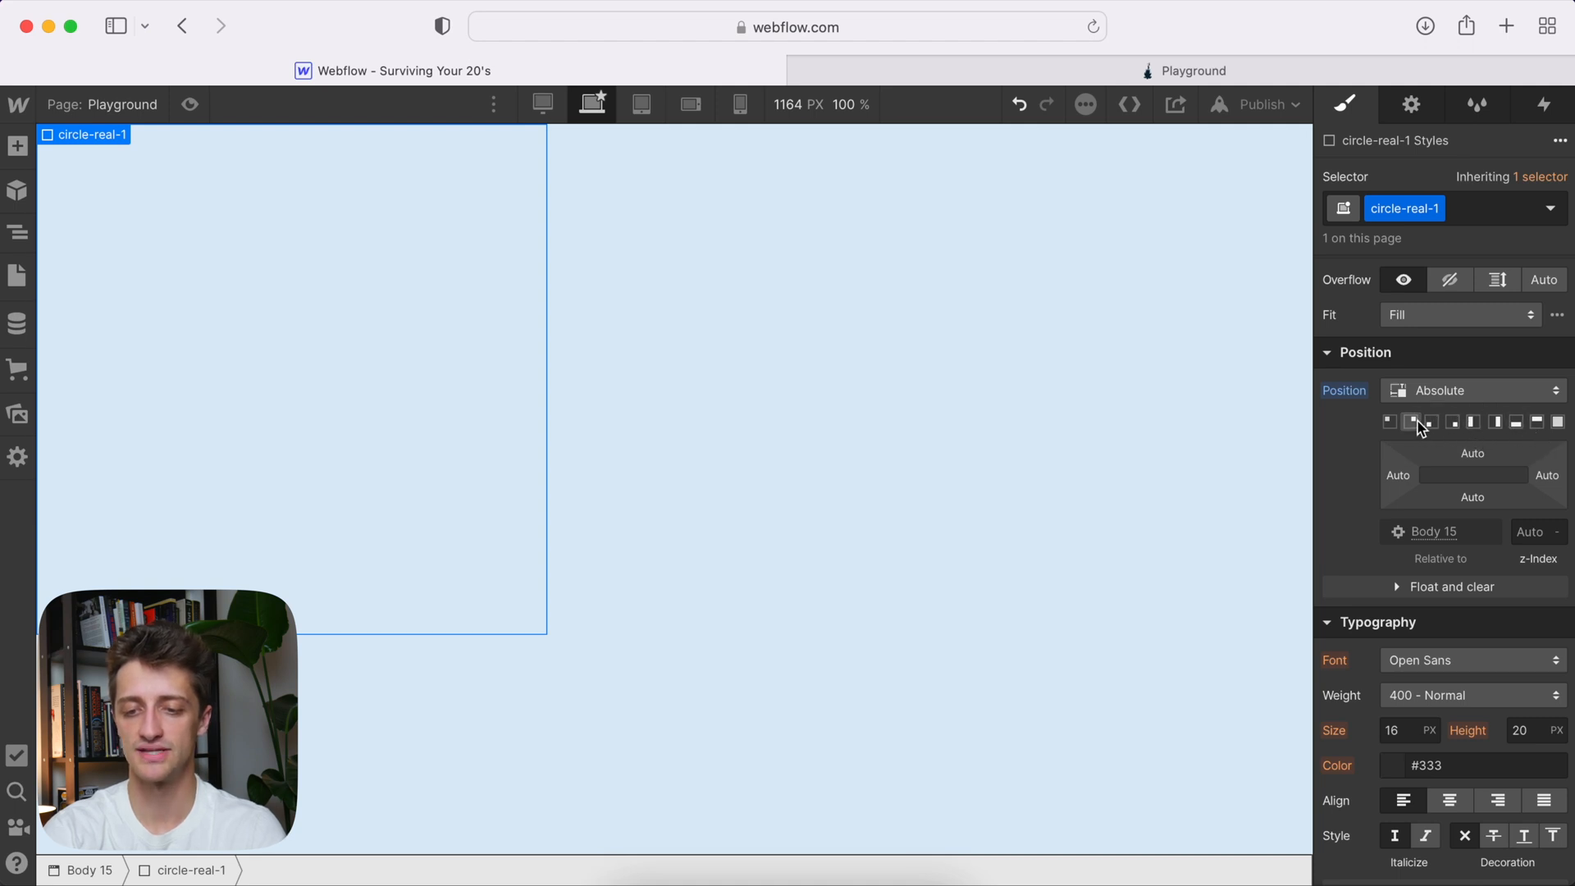
left_click(1414, 421)
type("1")
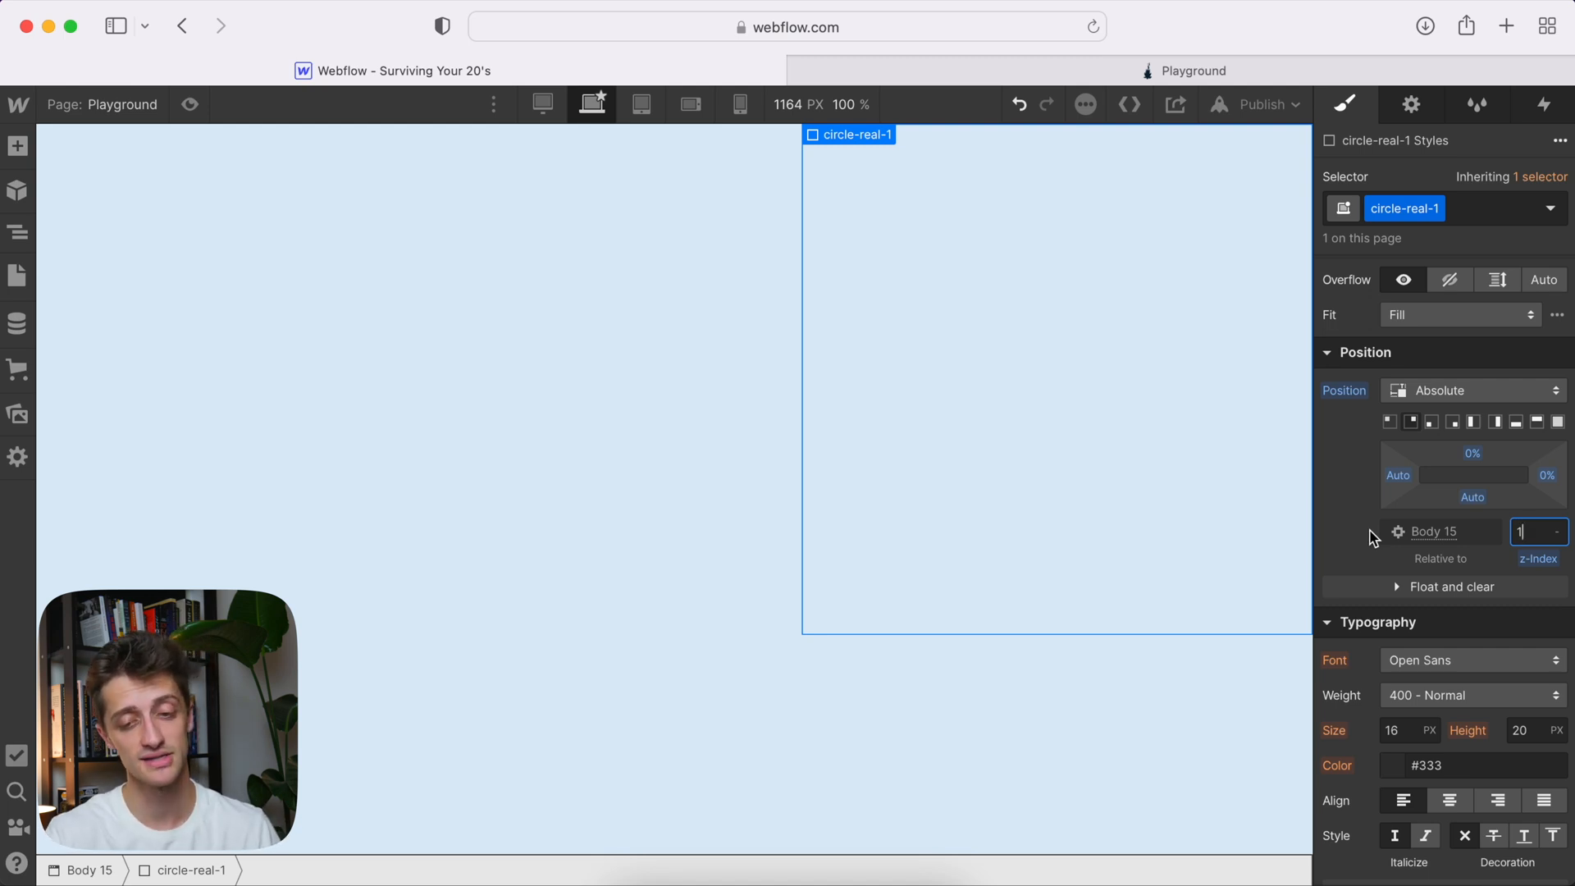
scroll("down", 3)
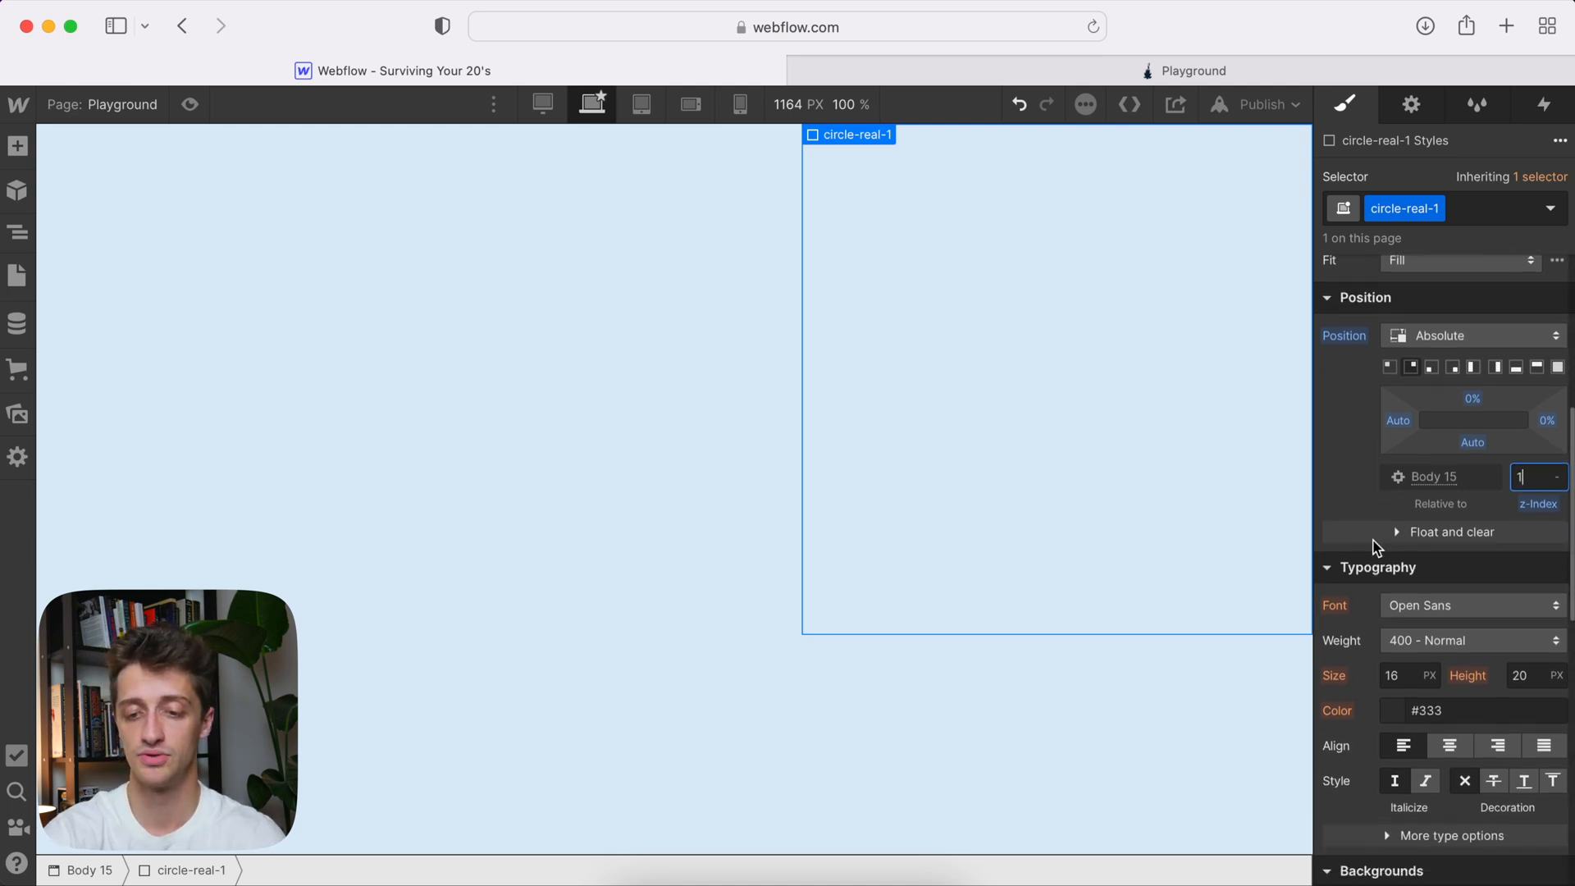
scroll("down", 3)
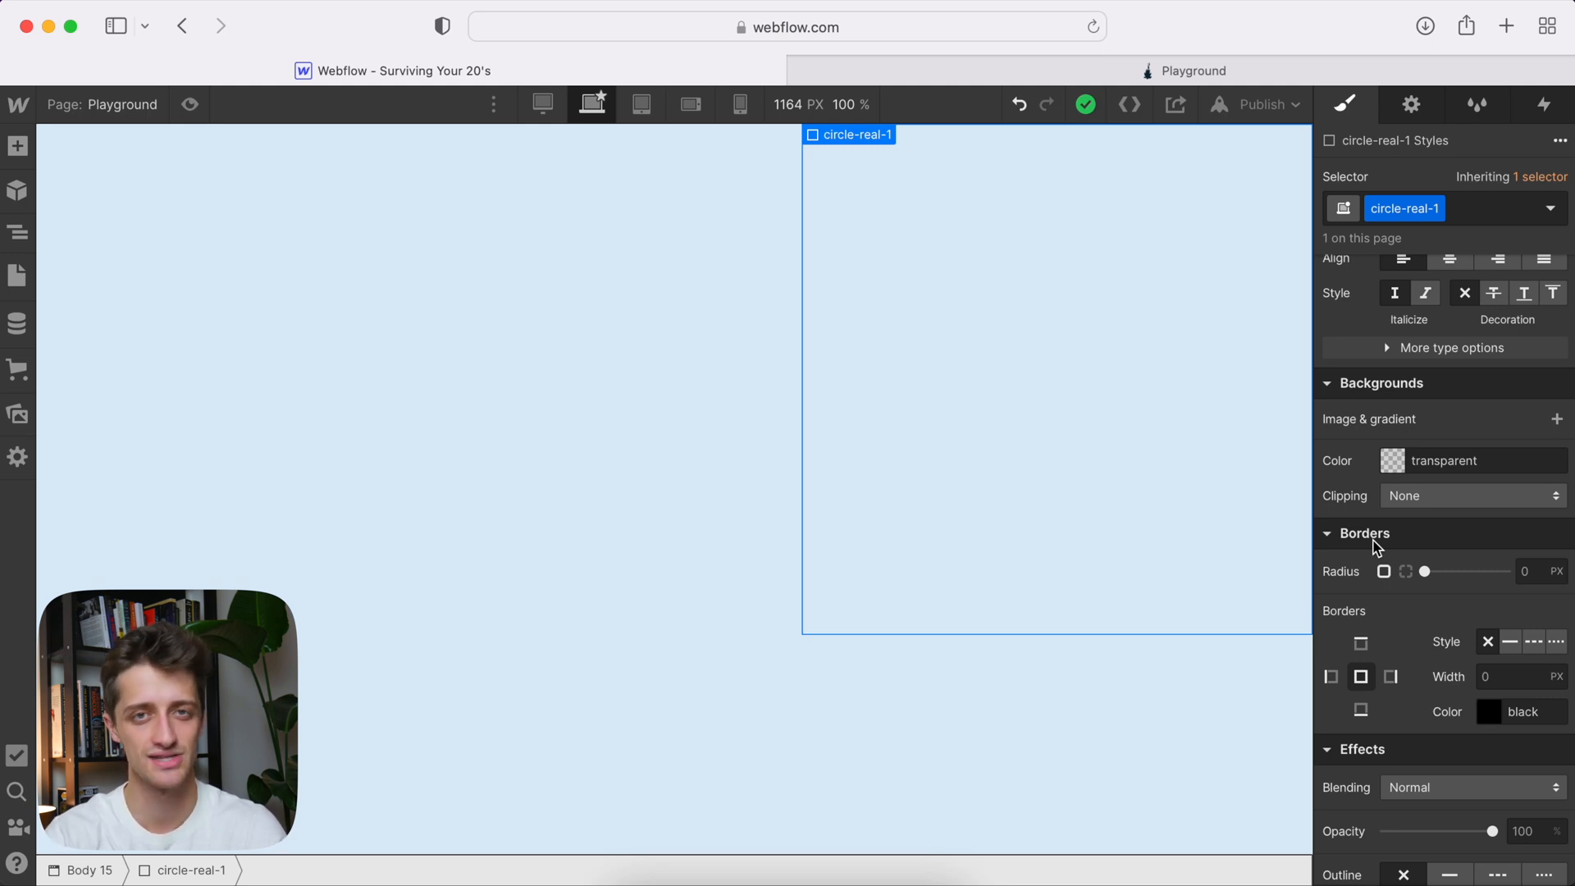
mouse_move(1441, 430)
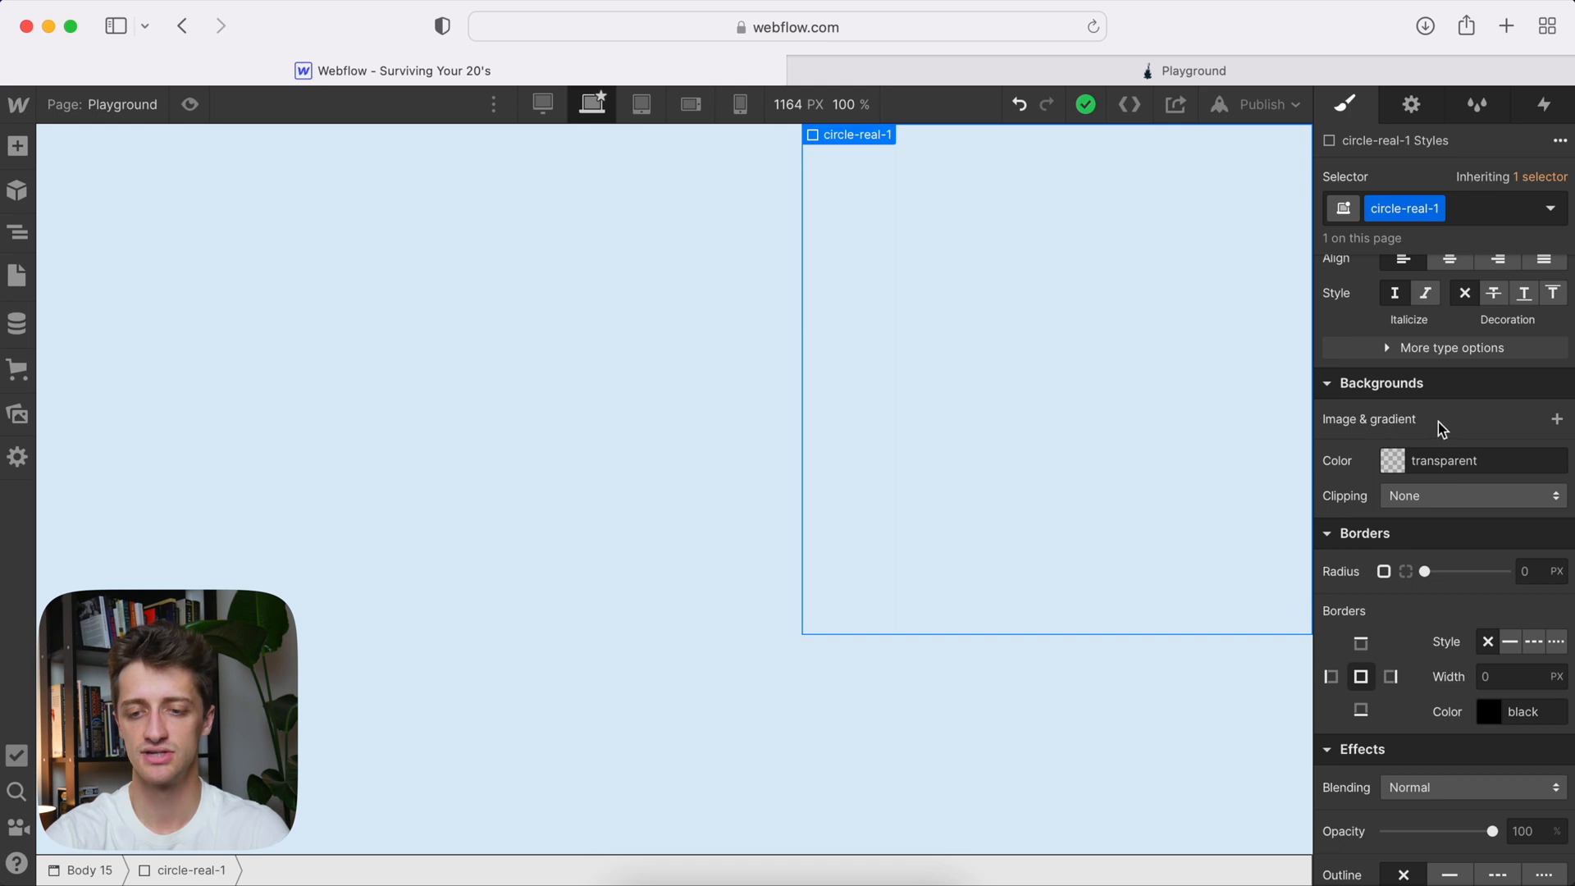
- Fill circle-real-1 with the plum swatch and set its border radius to 50%
scroll("down", 3)
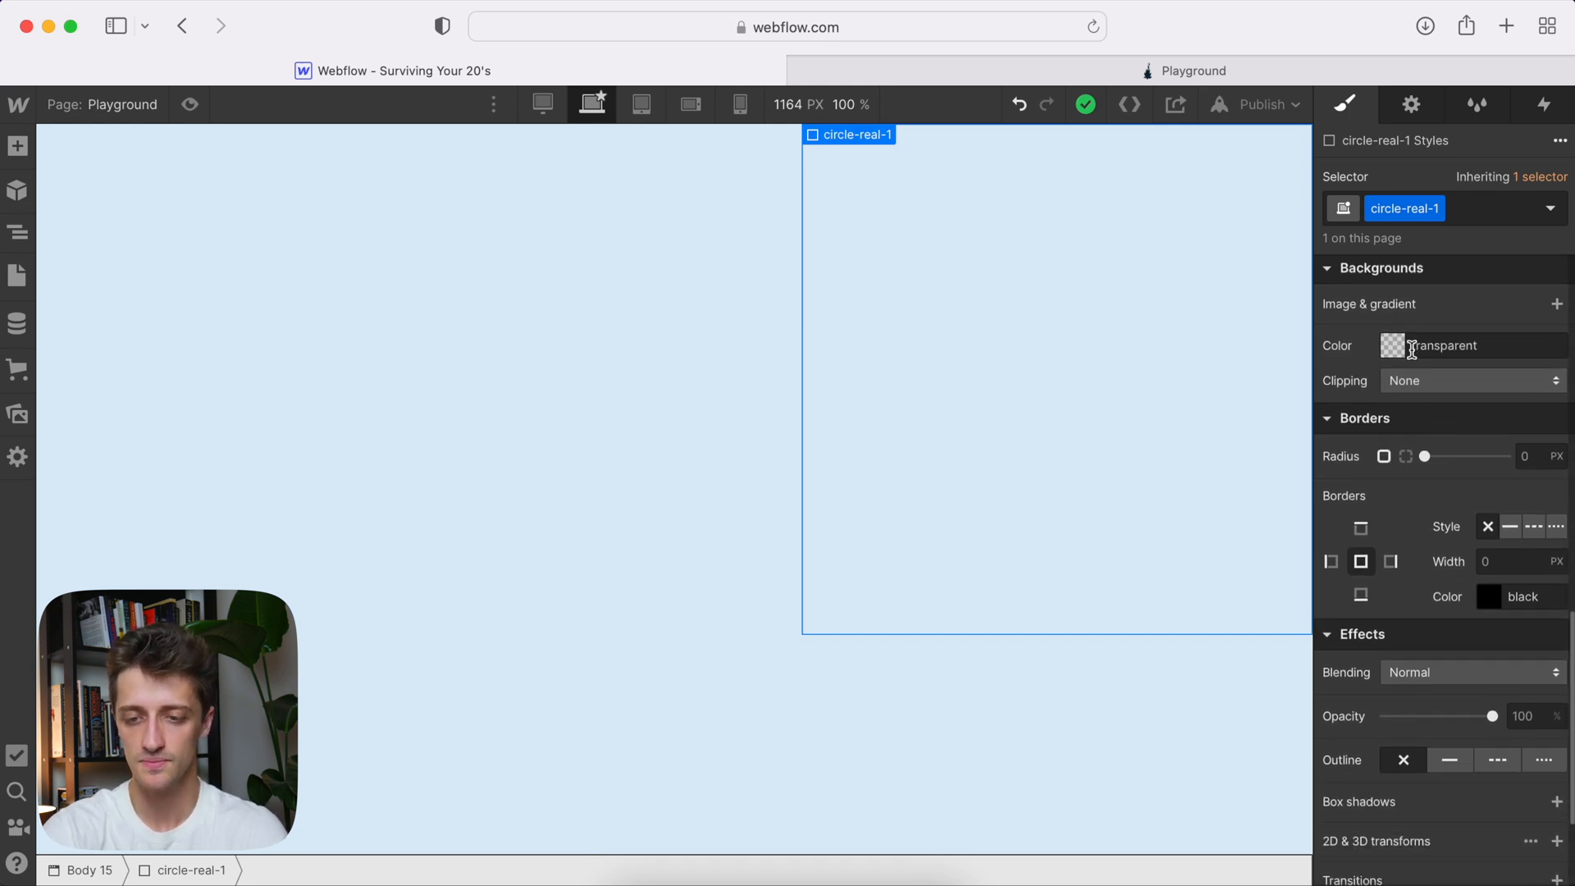
left_click(1393, 345)
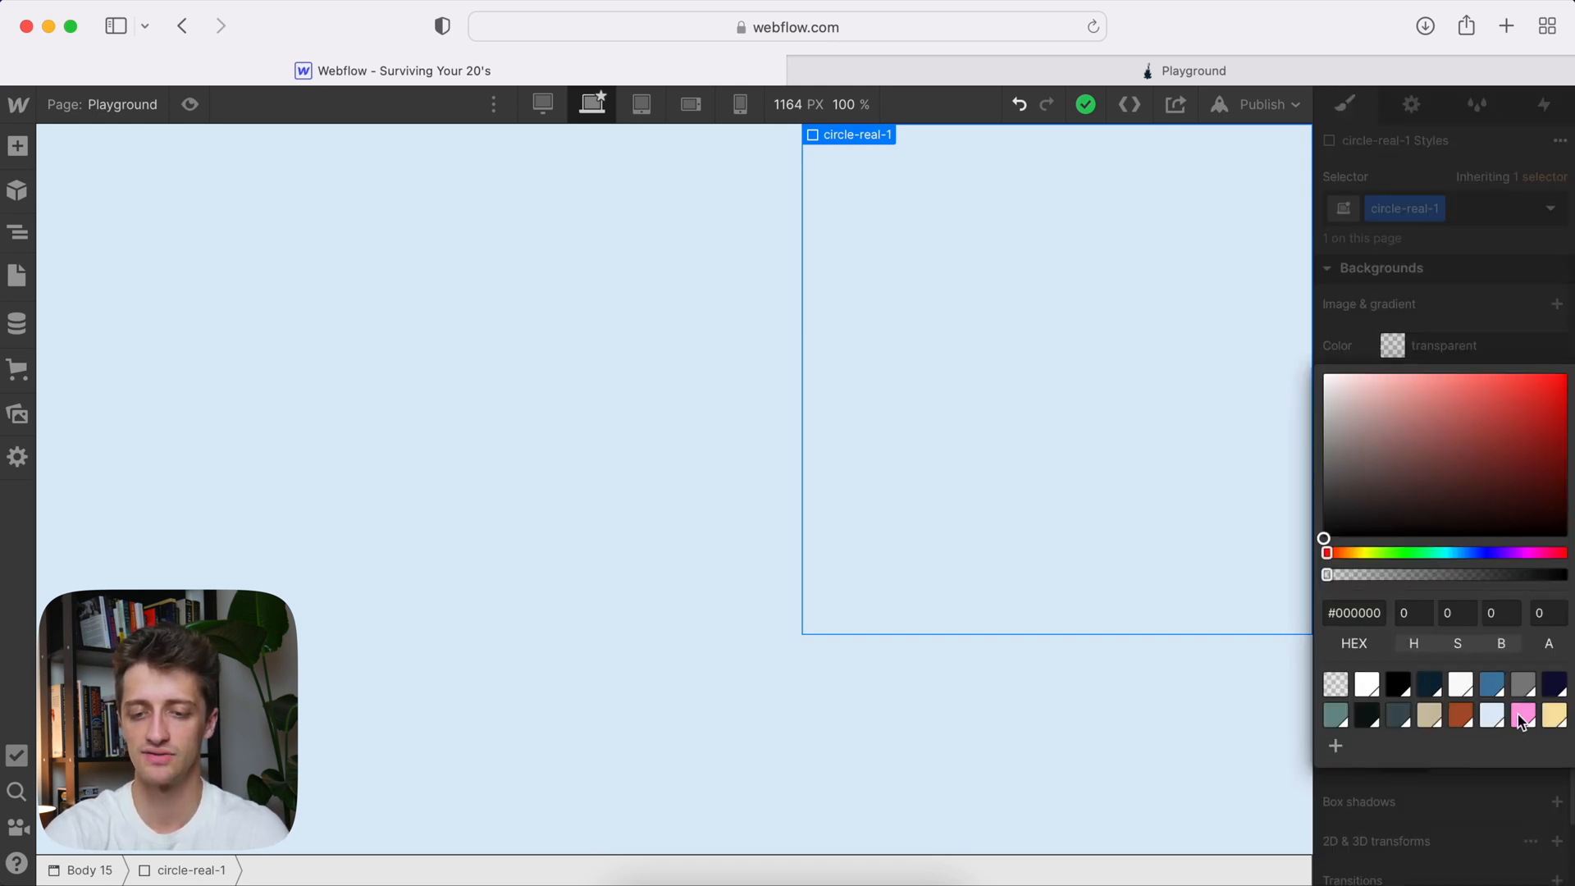
left_click(1523, 714)
type("50")
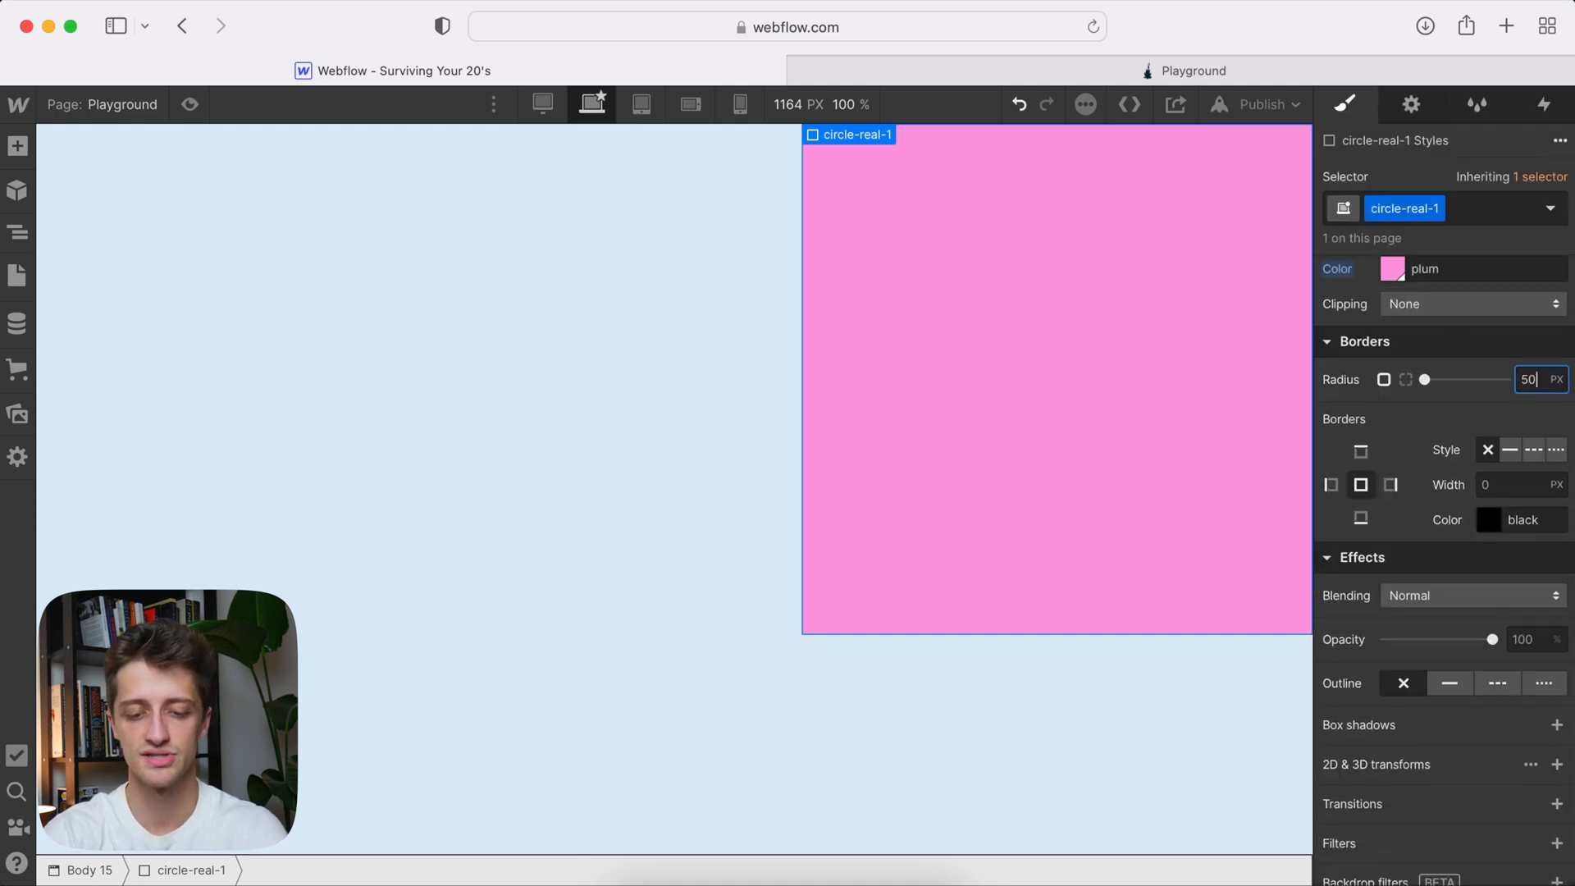
left_click(1557, 379)
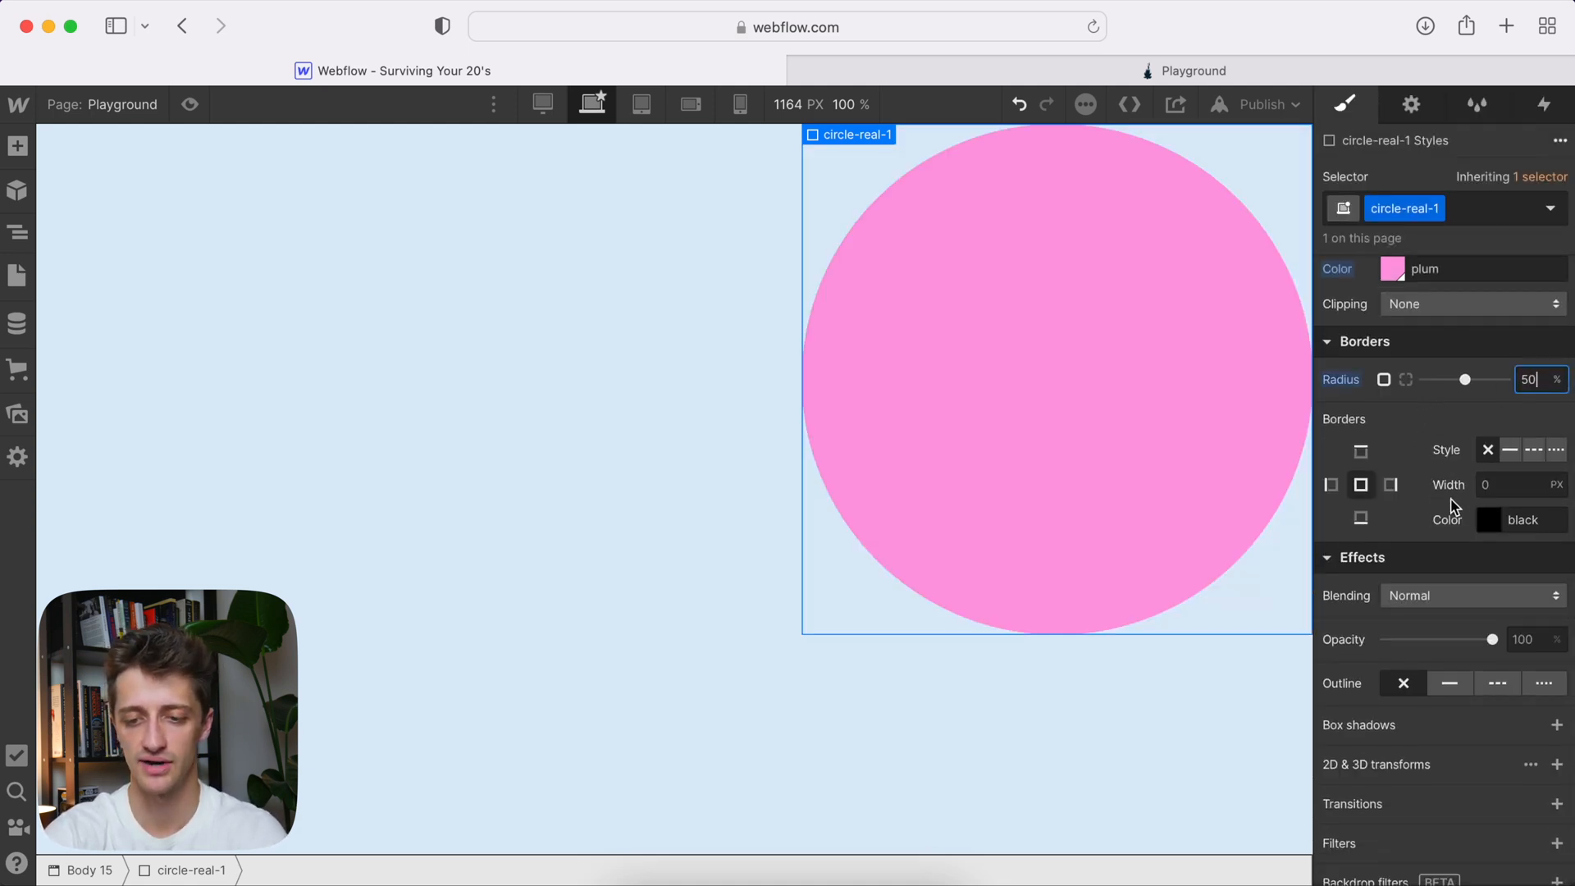
- Add a 60 px Blur filter to the pink circle
scroll("down", 3)
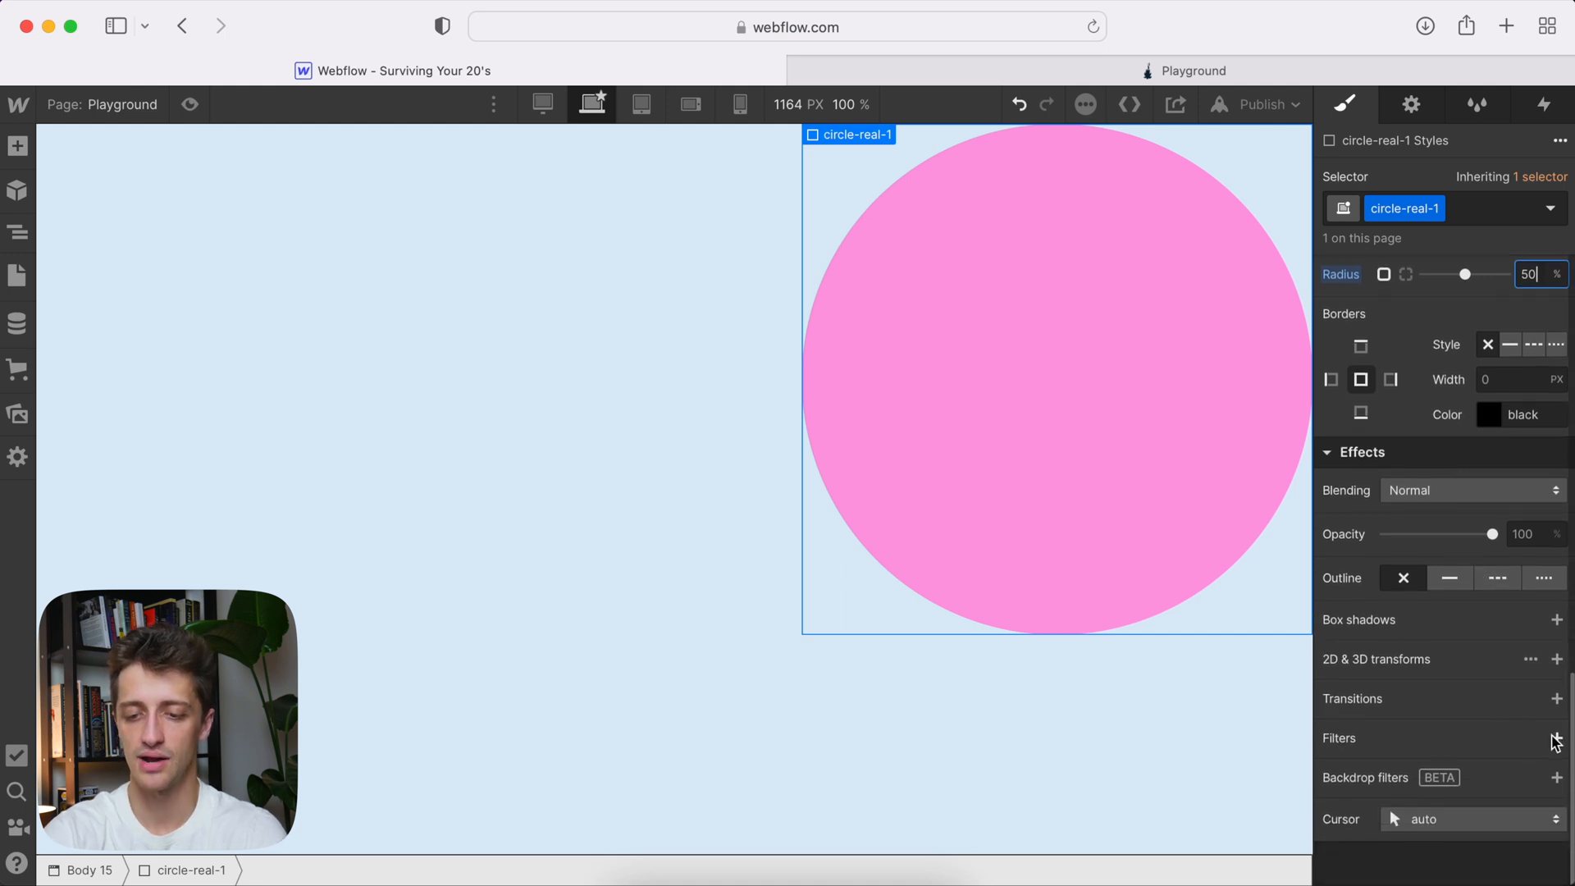
left_click(1558, 739)
type("60")
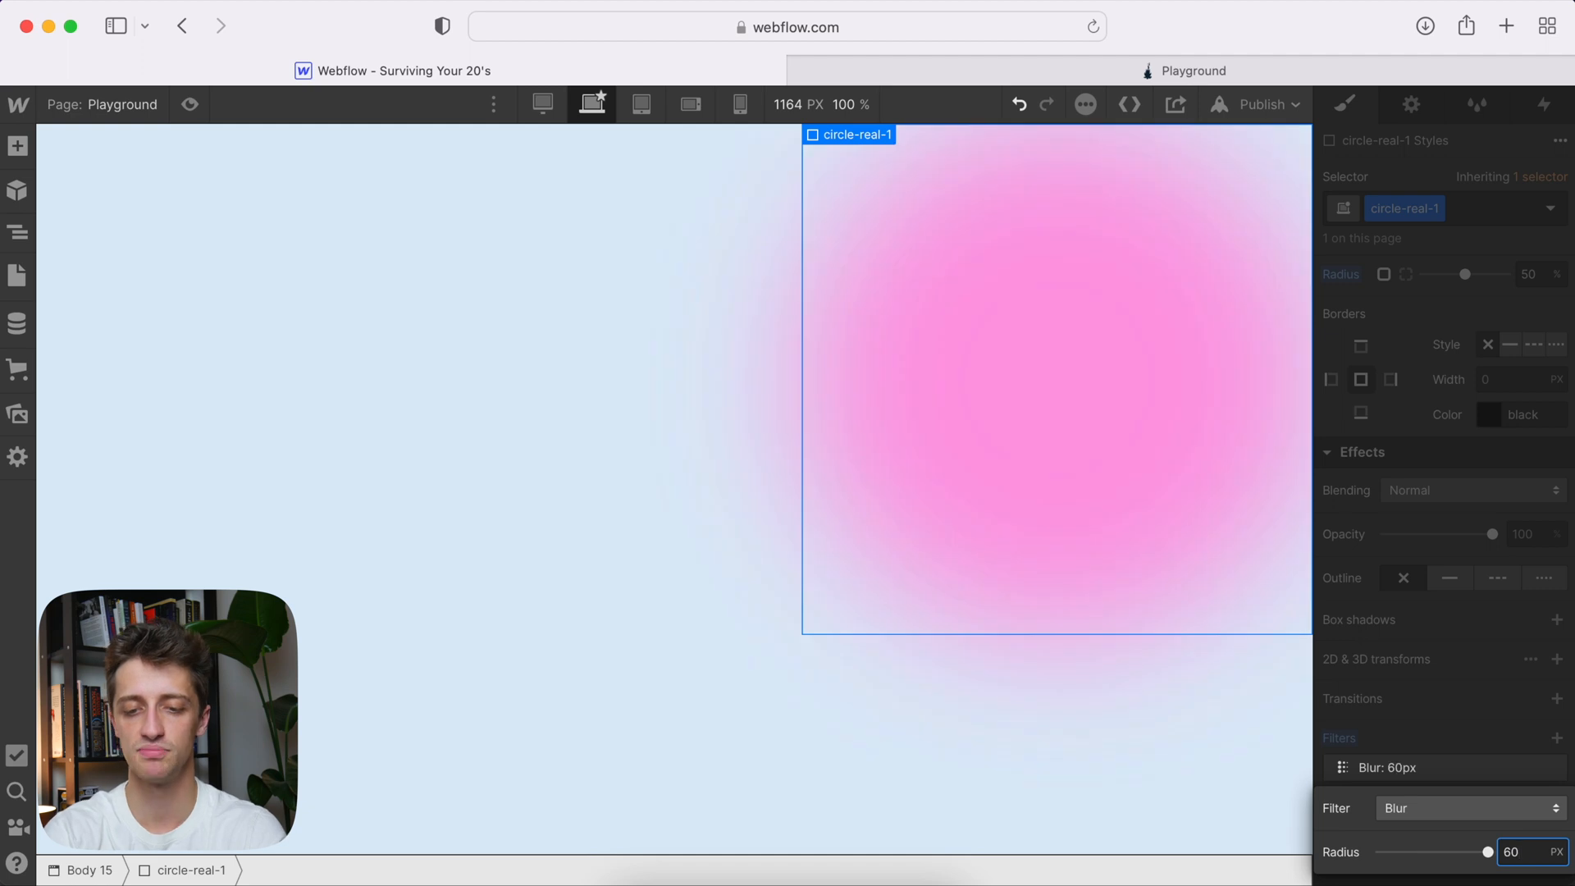
scroll("down", 3)
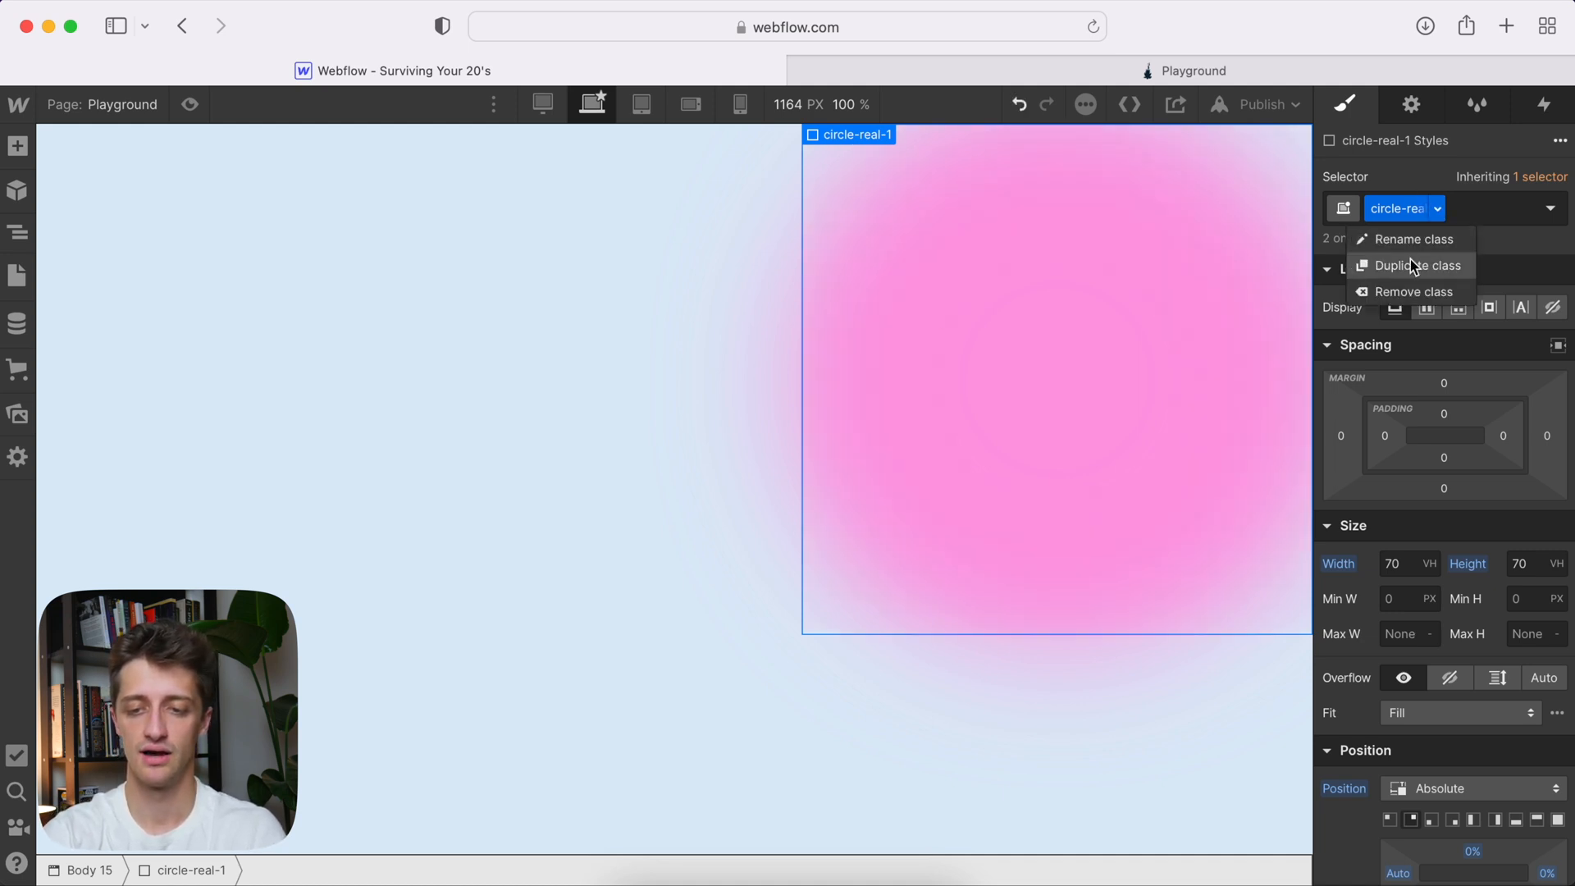
- Duplicate the class as circle-real-2, sized 75 VH at bottom-right with z-index 2
left_click(1417, 265)
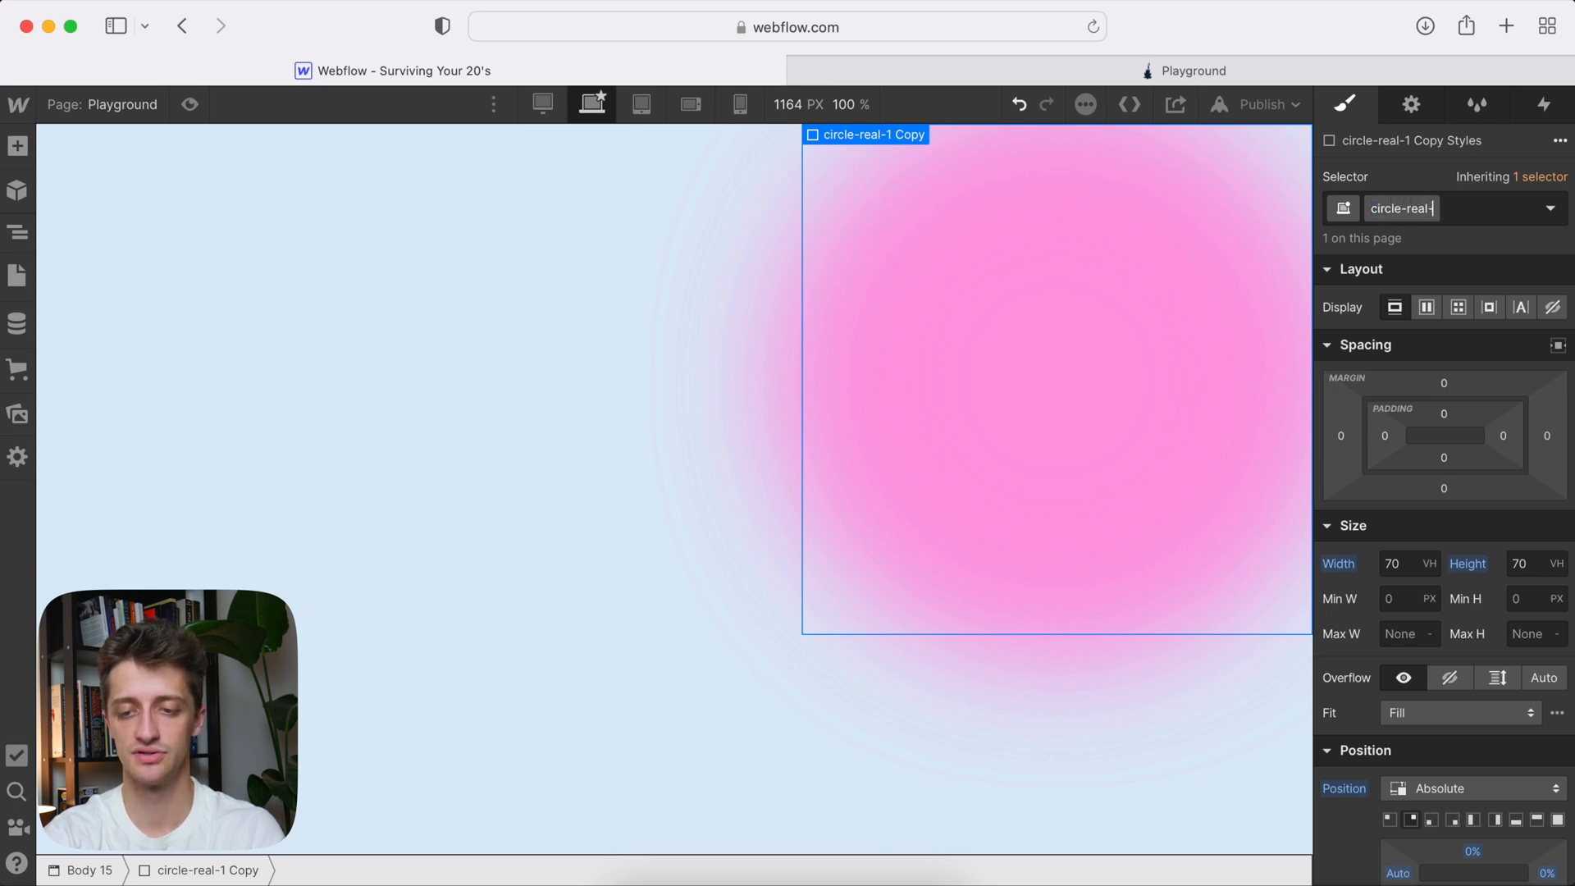
type("circle-real-2")
left_click(1539, 563)
type("75")
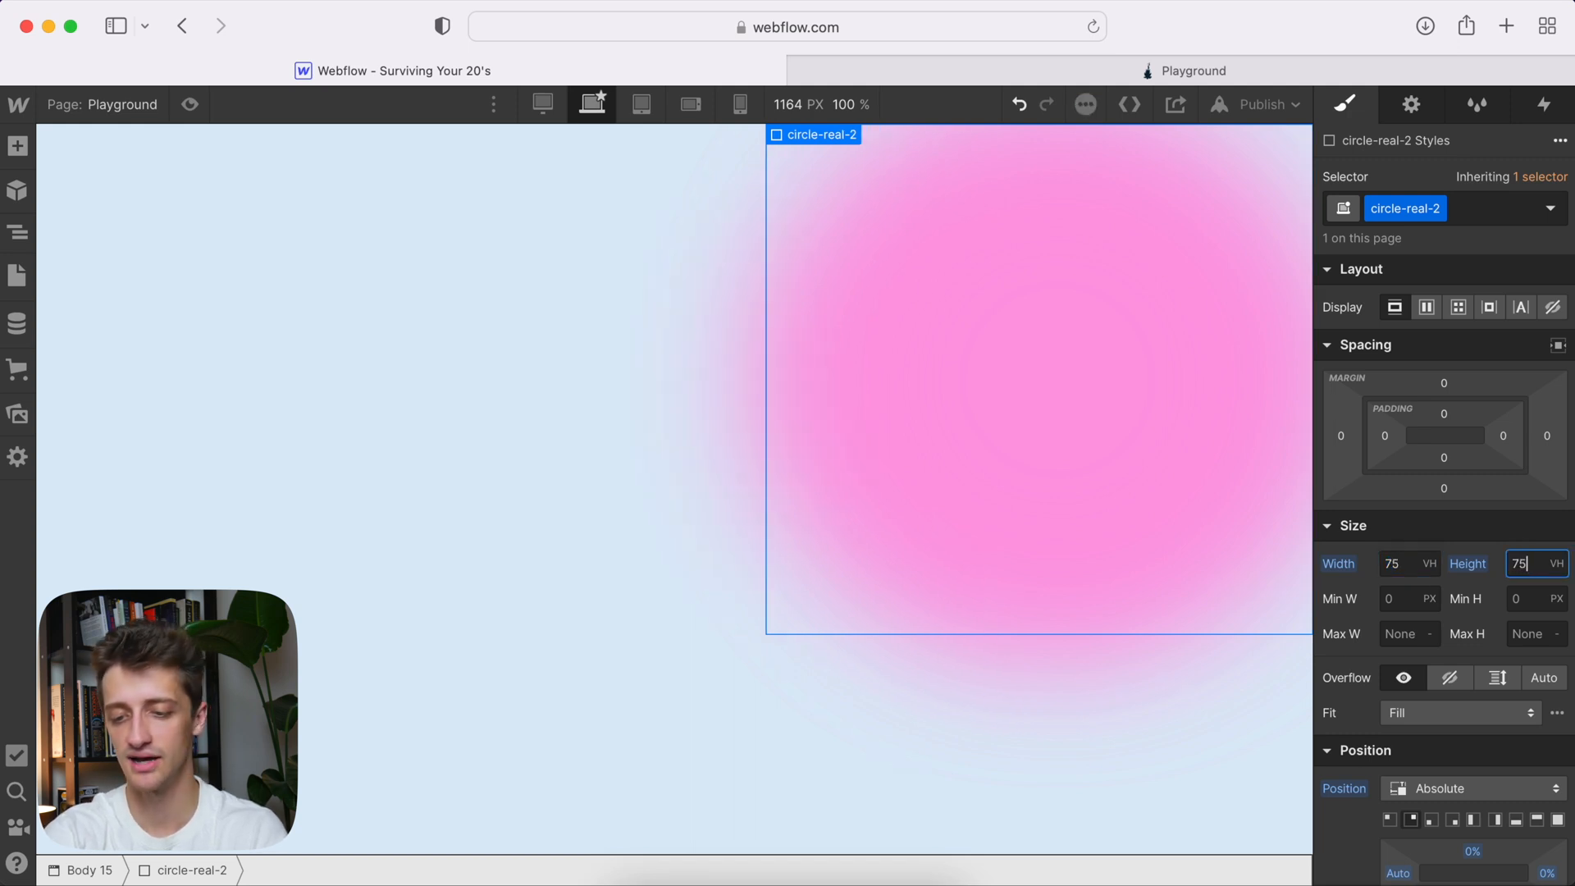
scroll("down", 3)
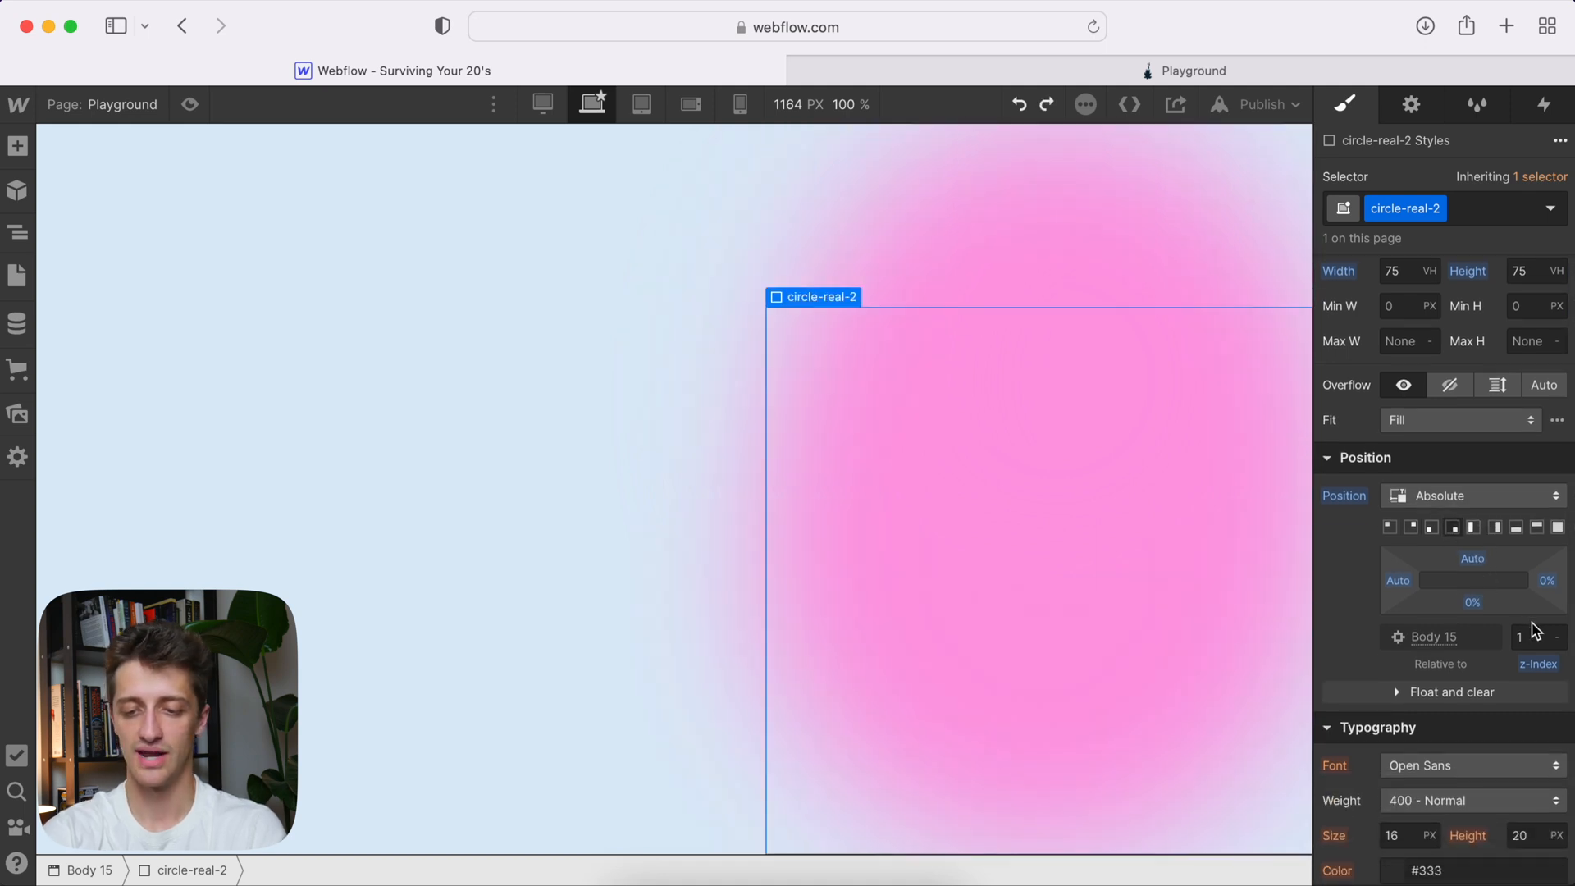
left_click(1537, 636)
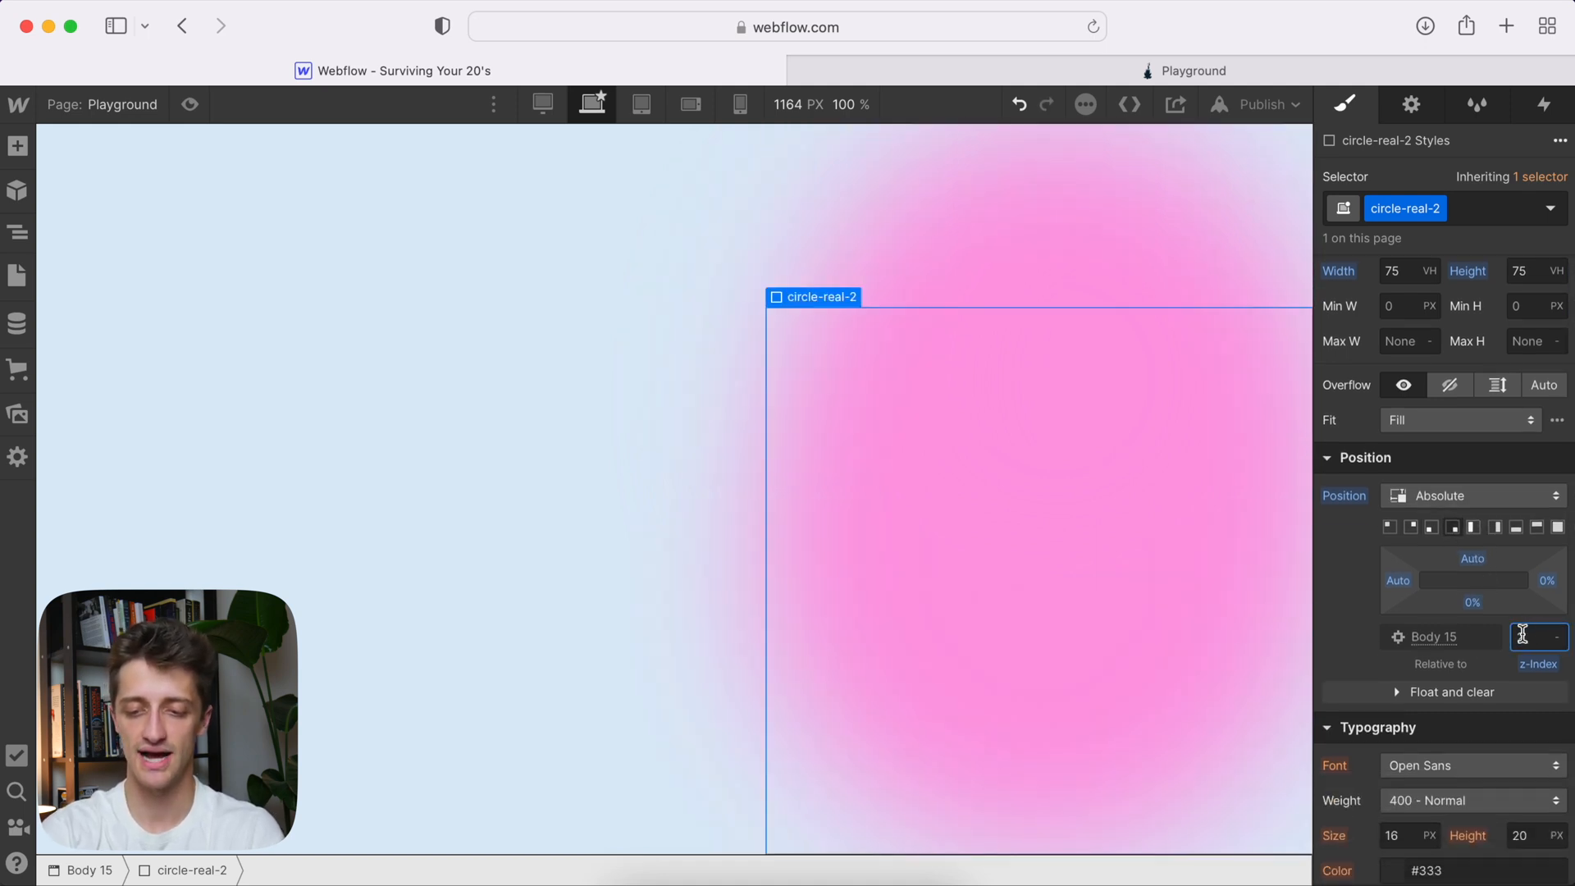
type("2")
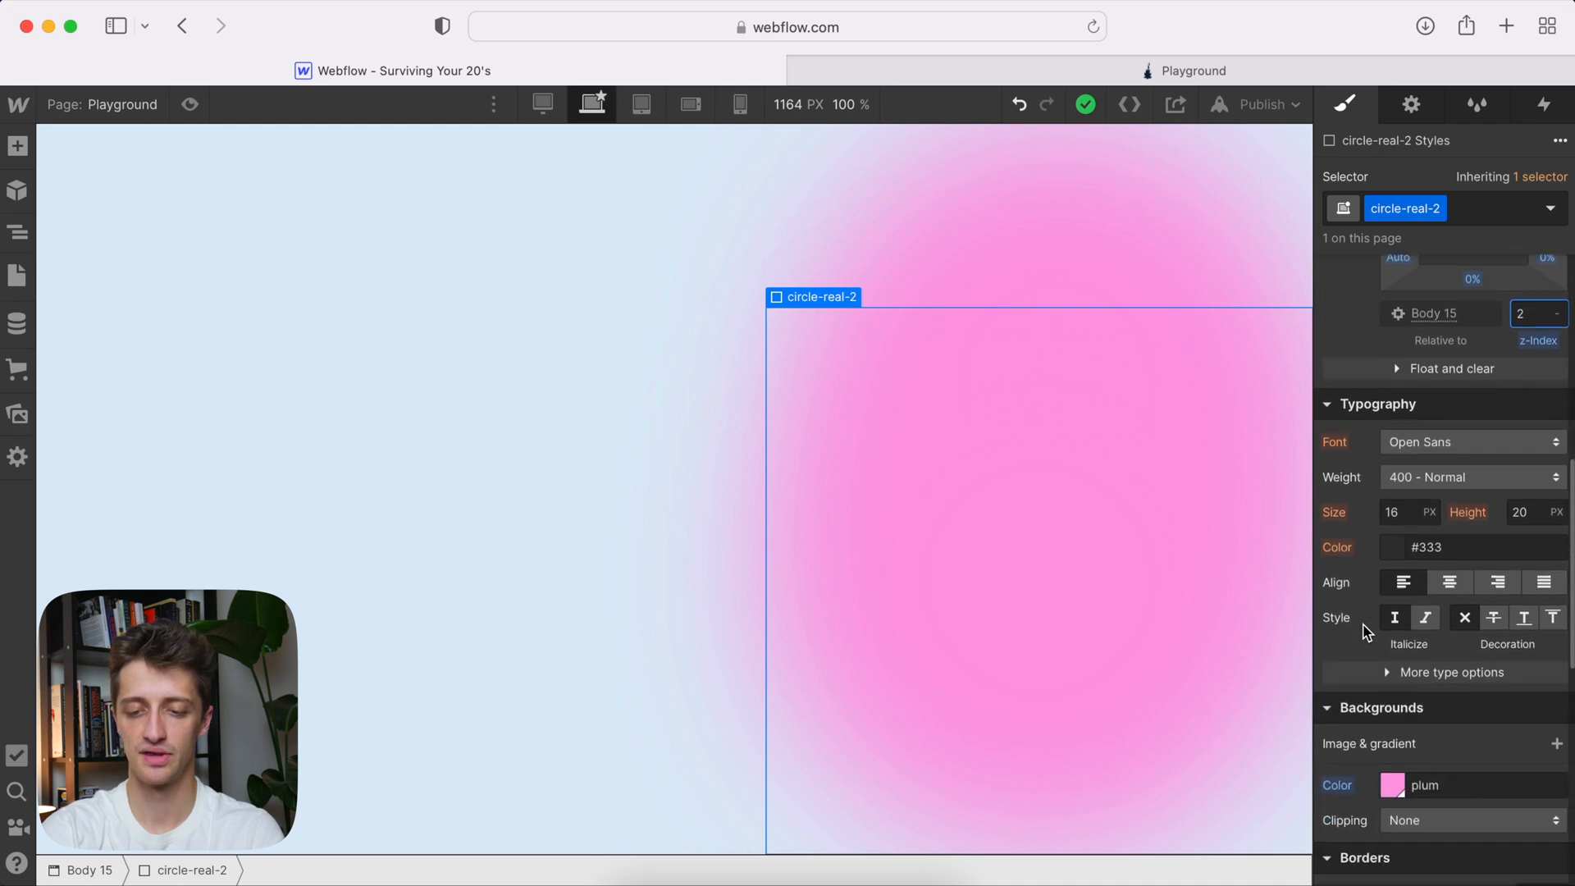
- Give circle-real-2 an Alice Blue fill, 50 px blur and 80% opacity
left_click(1394, 785)
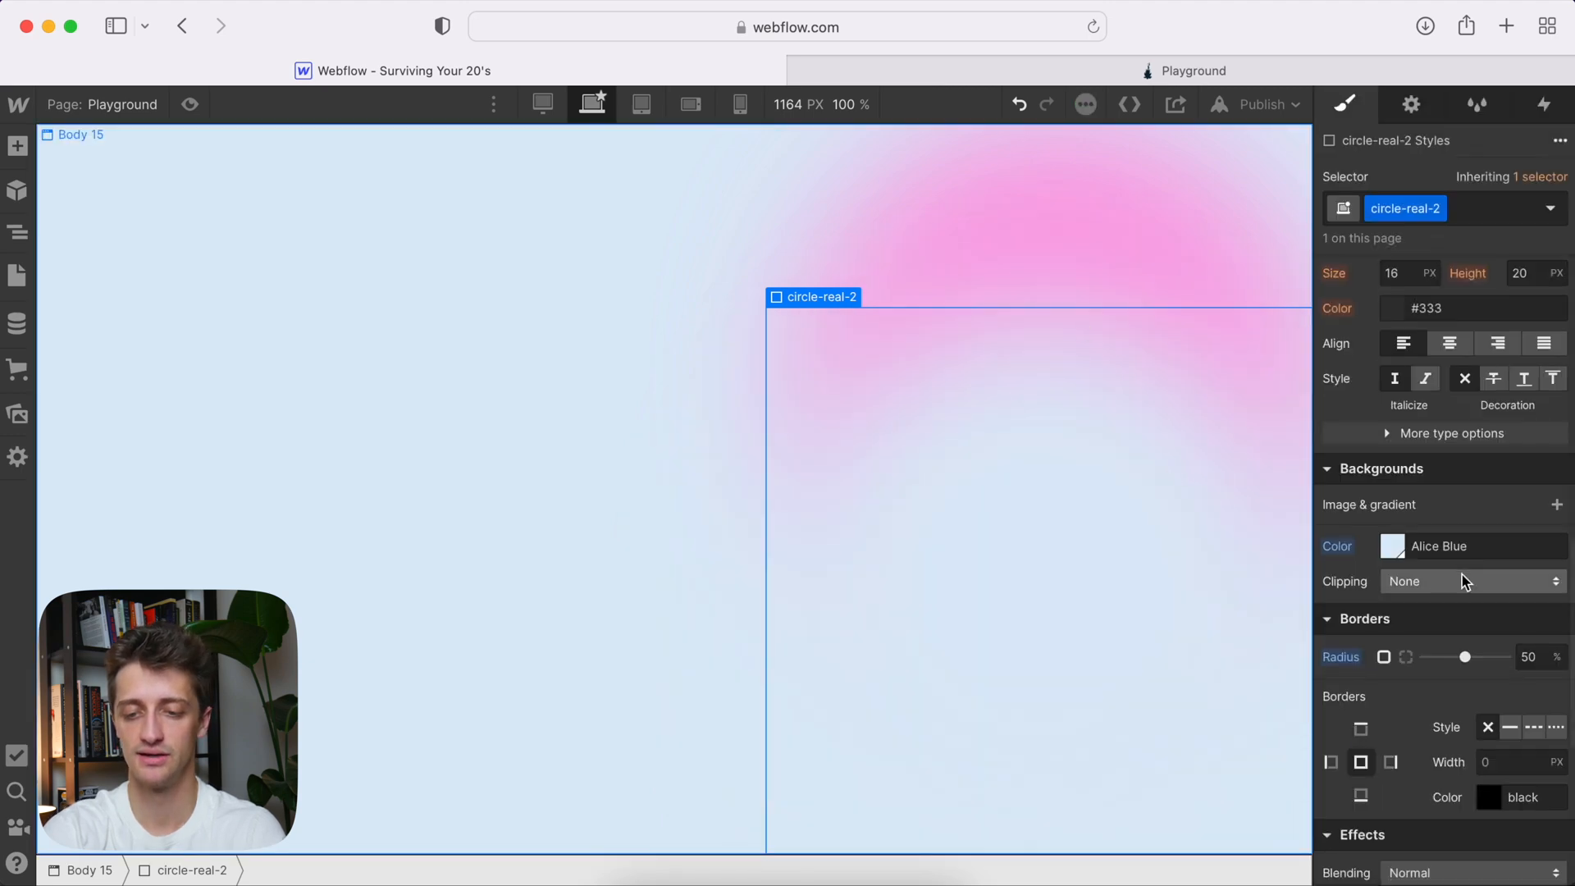
scroll("down", 3)
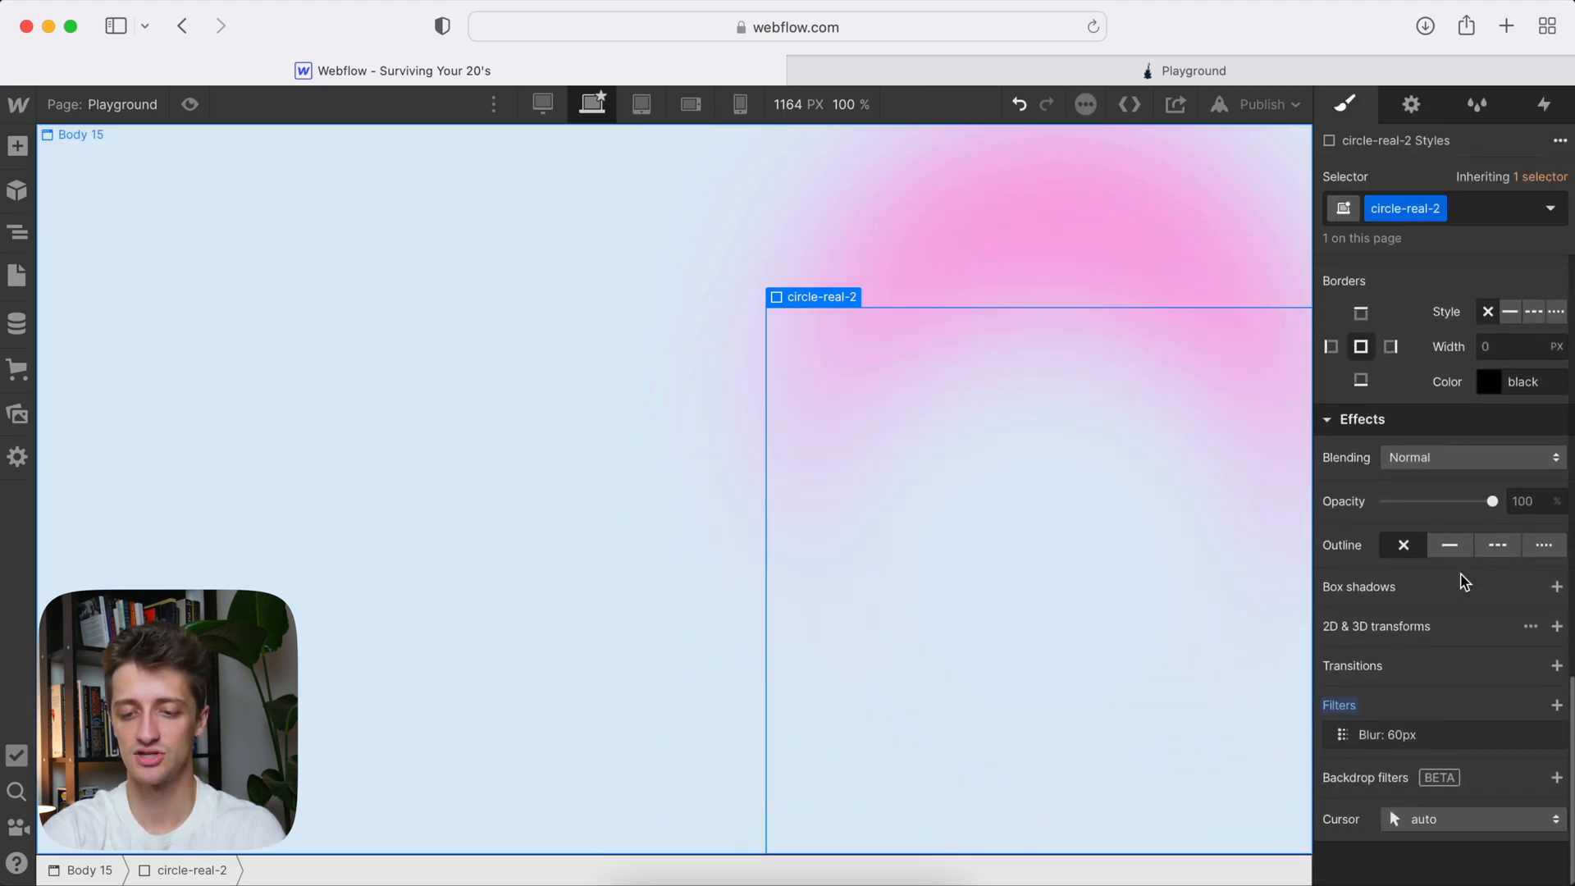
left_click(1388, 735)
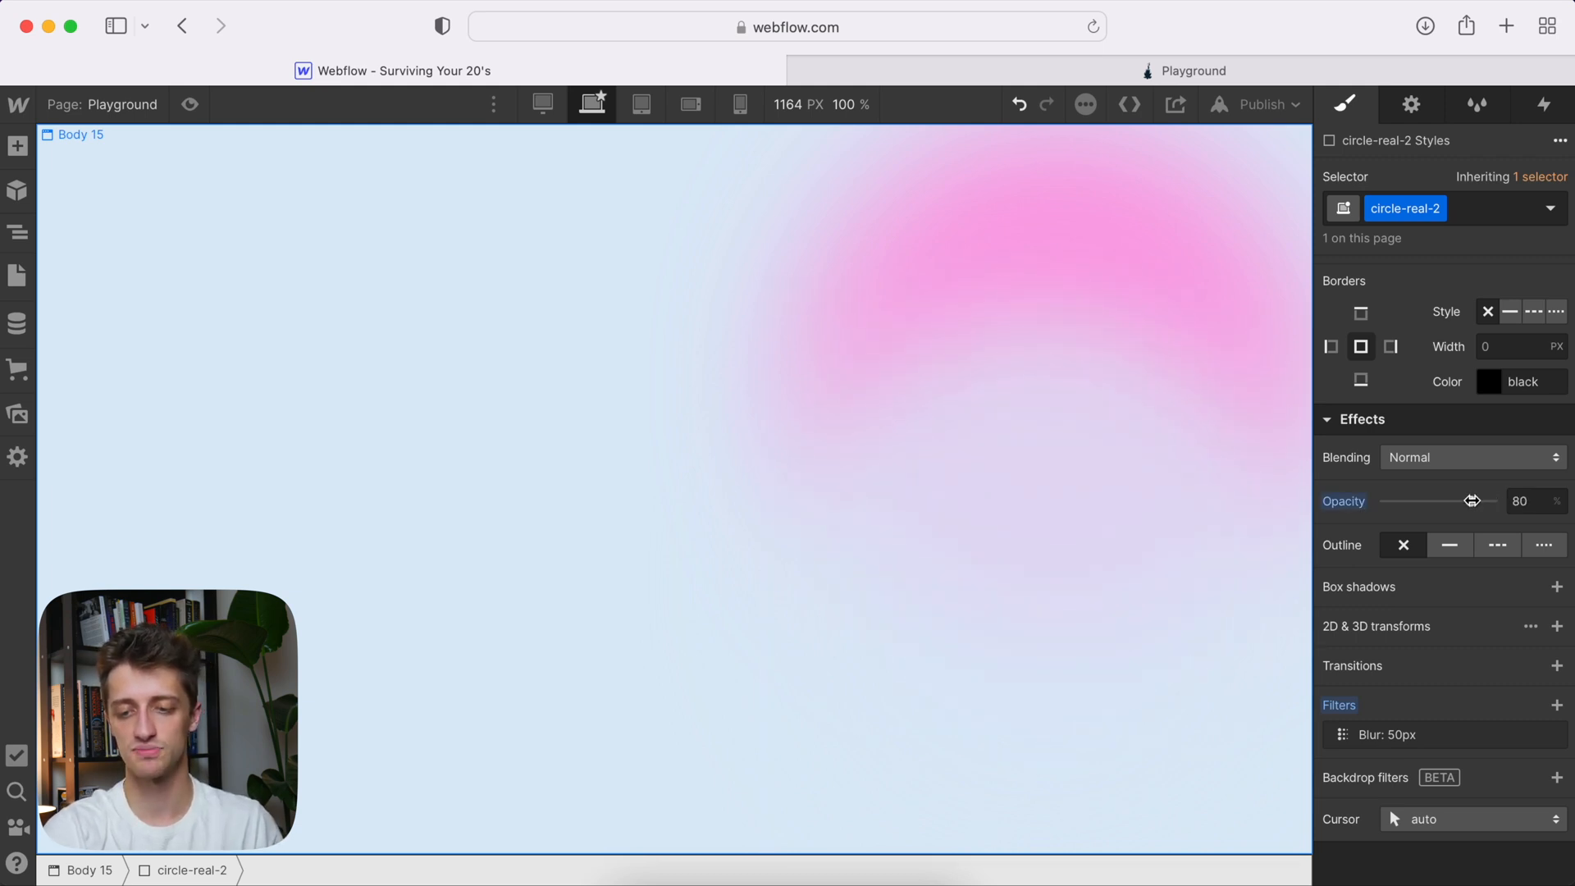
left_click(1034, 452)
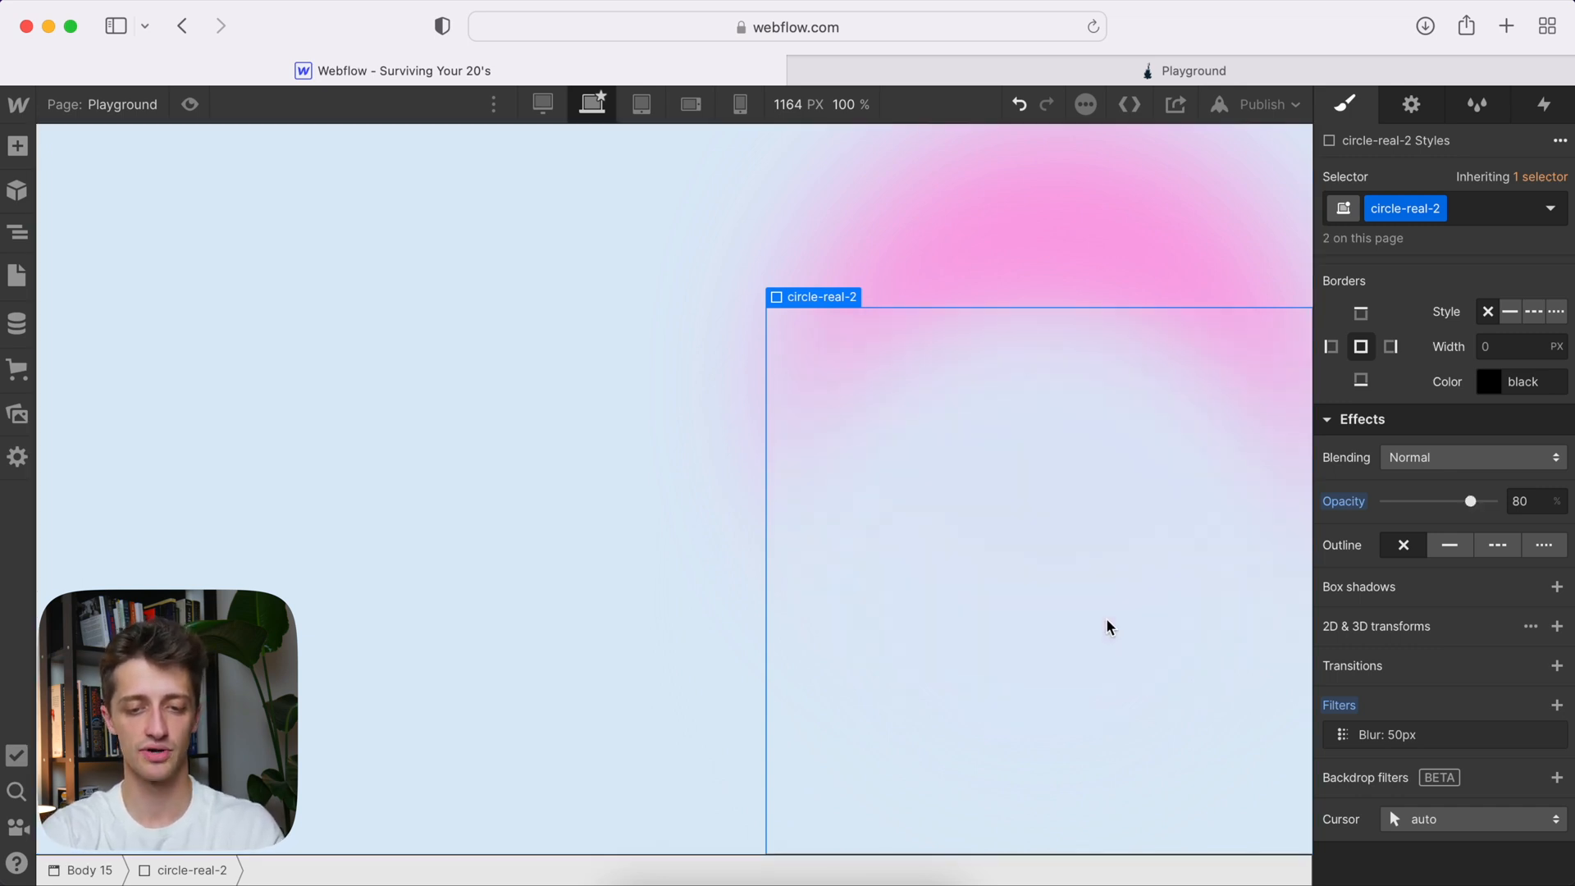
- Duplicate the class as circle-real-3 and pin the blob to the top-left corner
left_click(1440, 208)
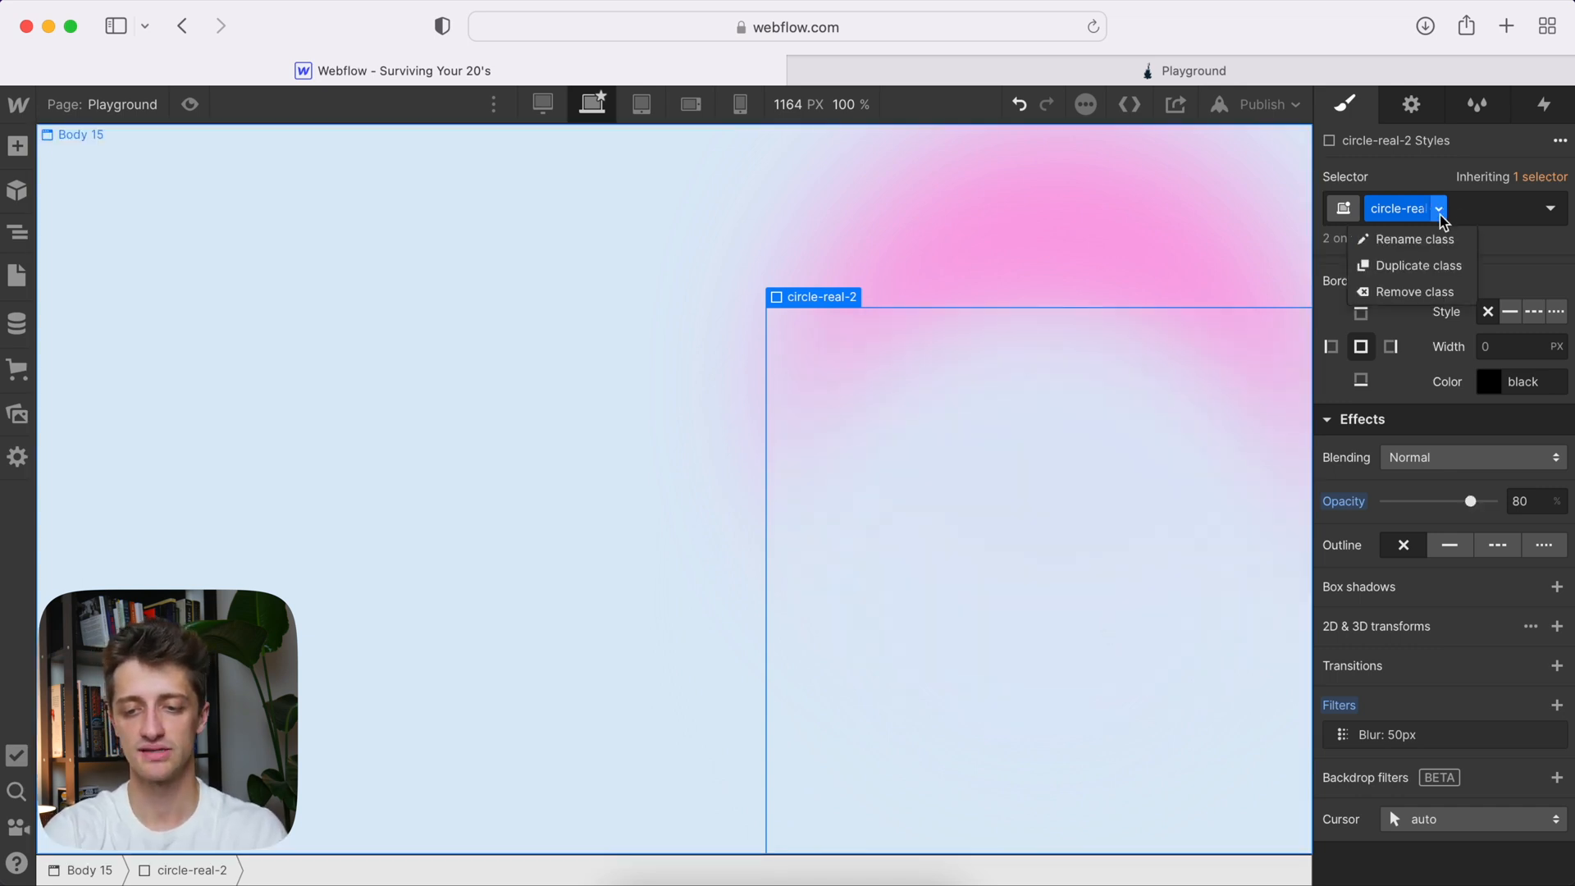
left_click(1418, 265)
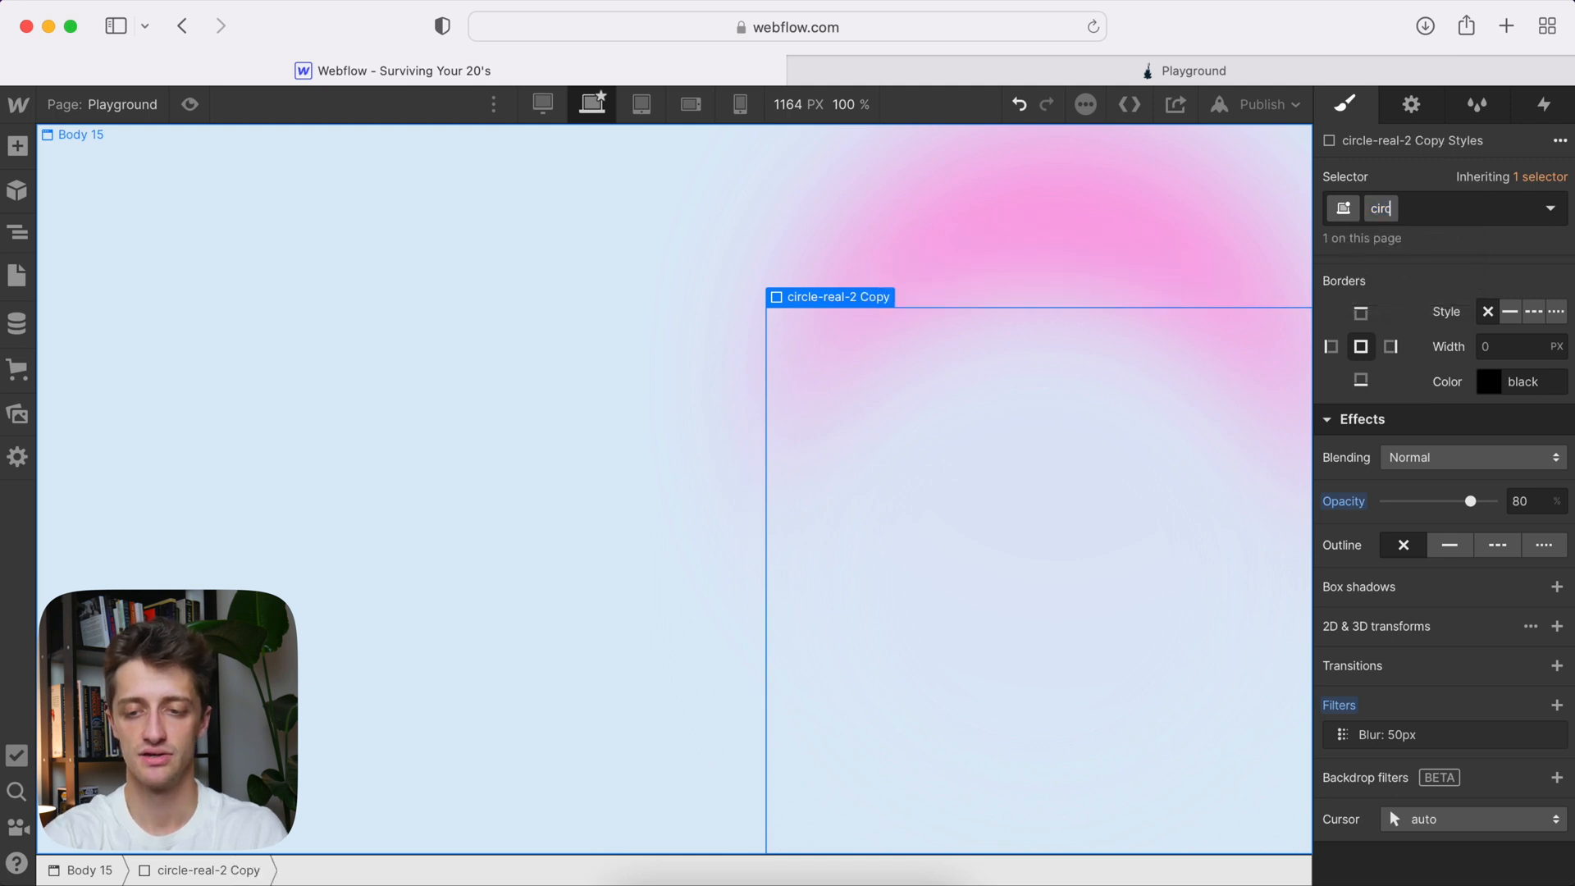
type("circle-real-3")
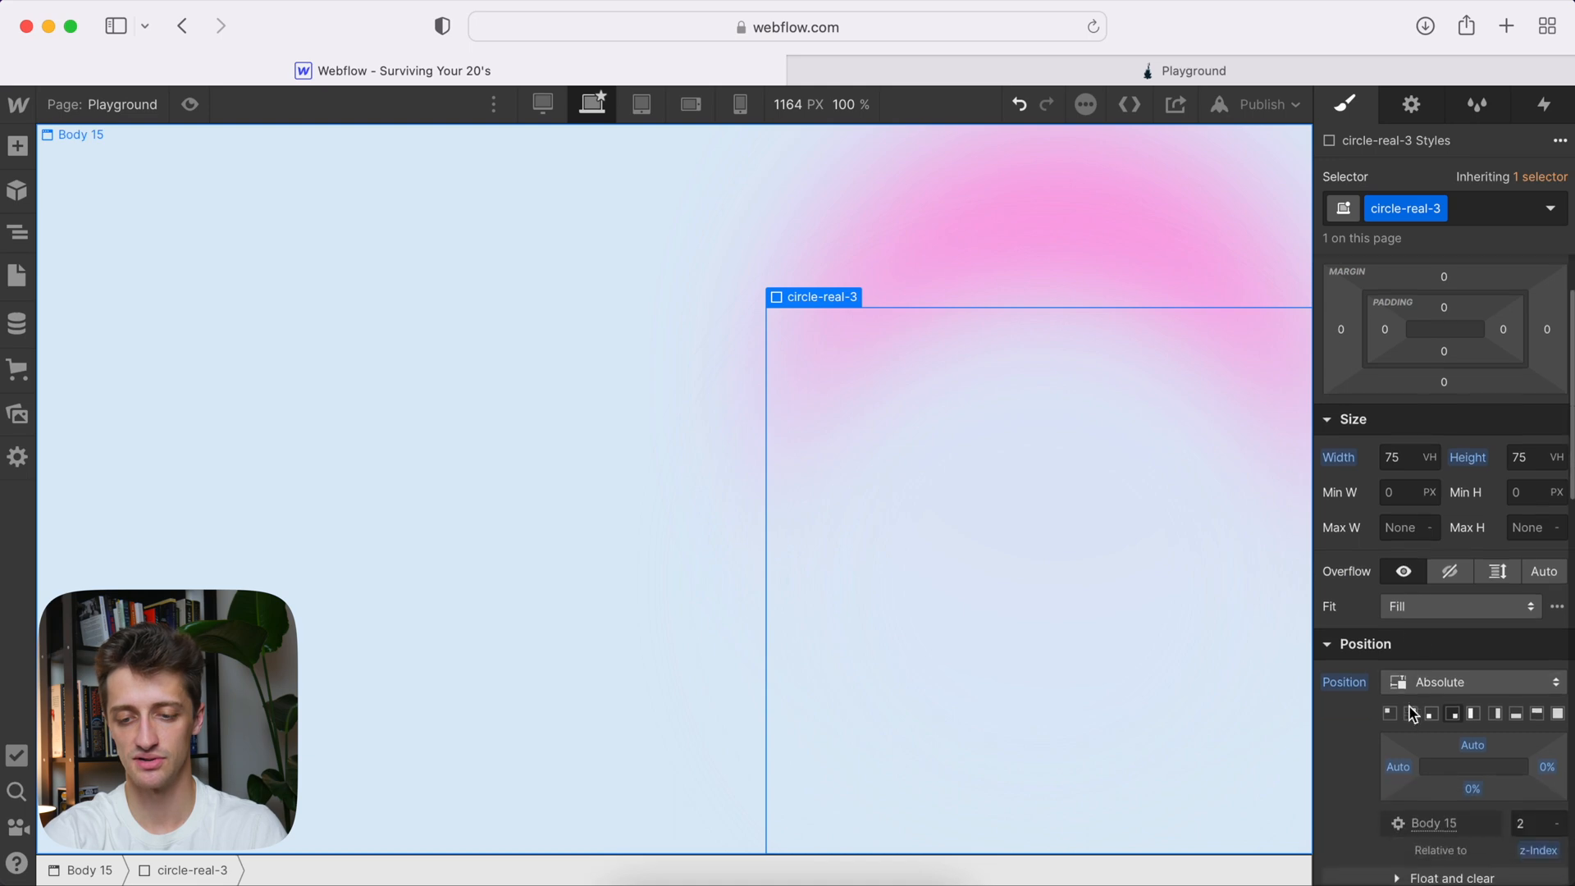
left_click(1389, 713)
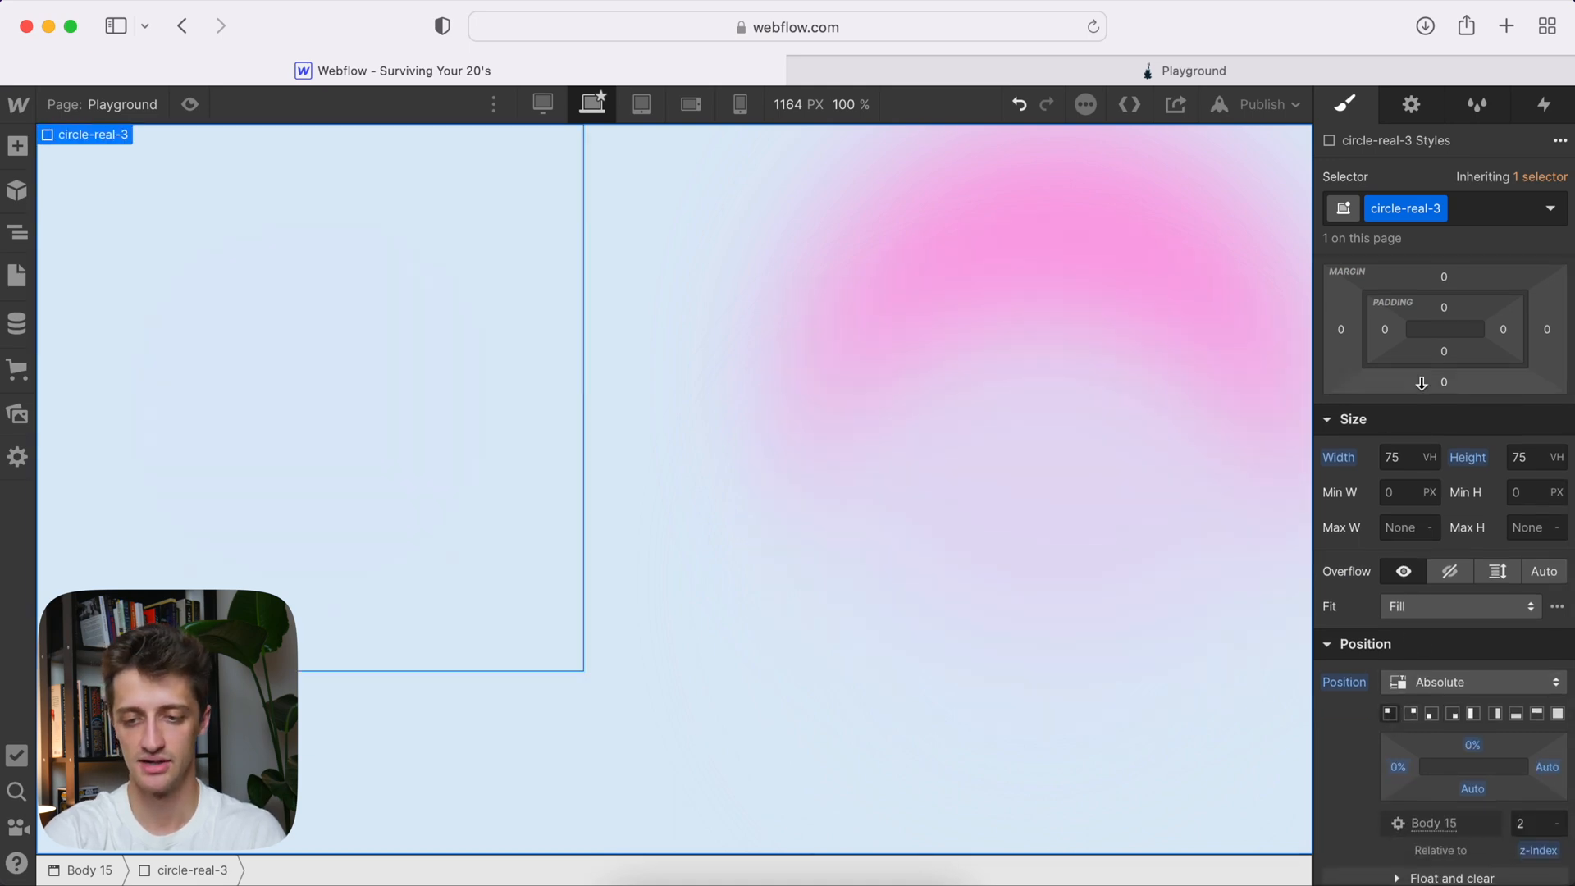
left_click(1521, 457)
type("70")
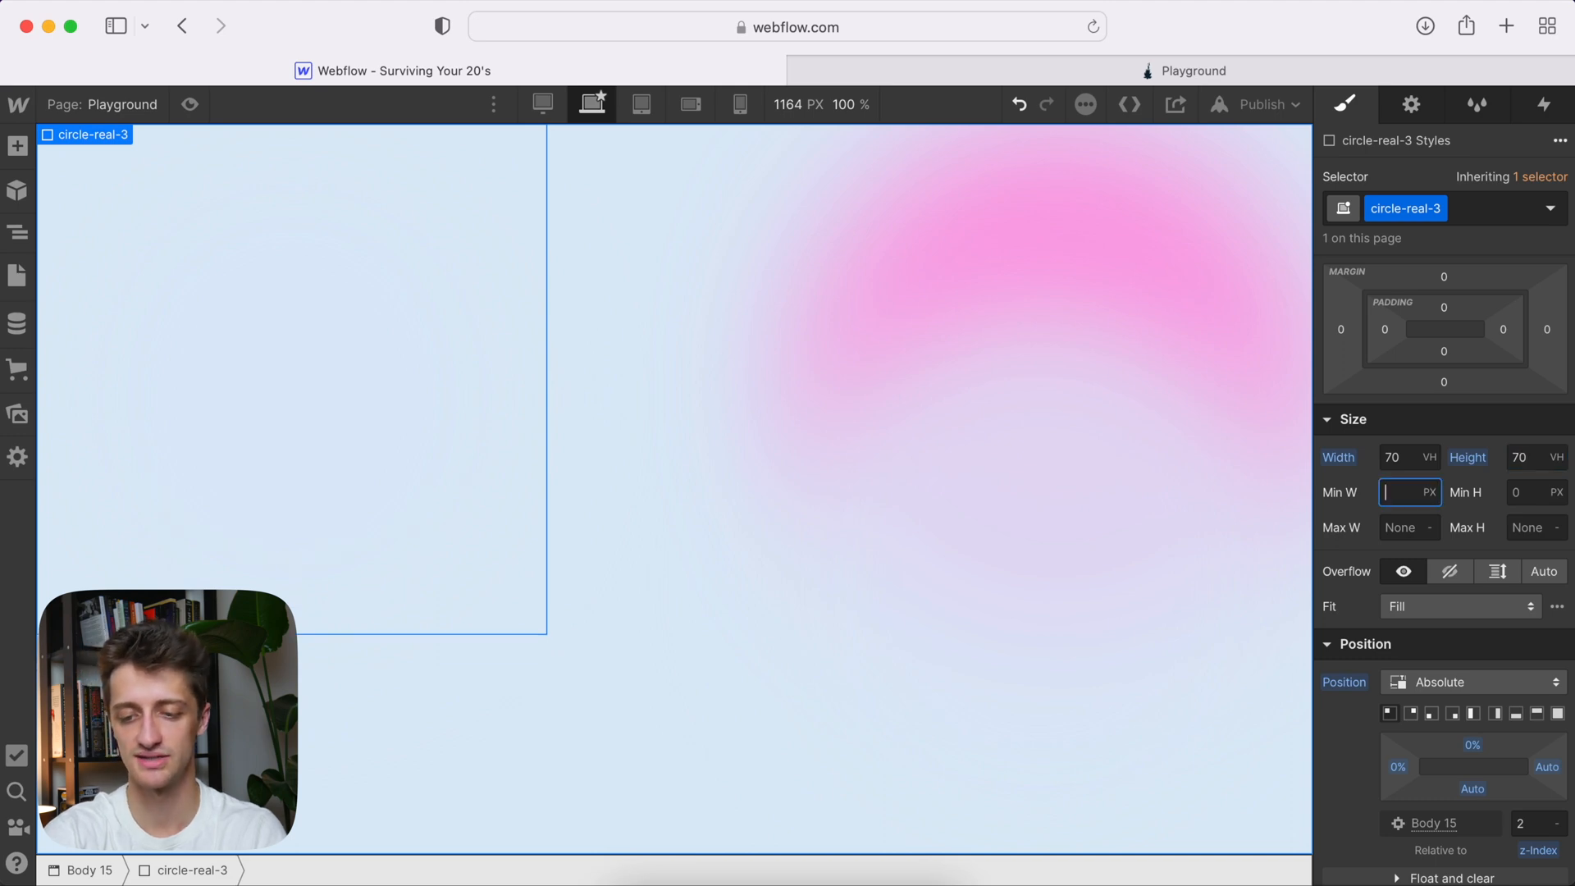
- Set circle-real-3's opacity to 74% under Effects
scroll("down", 3)
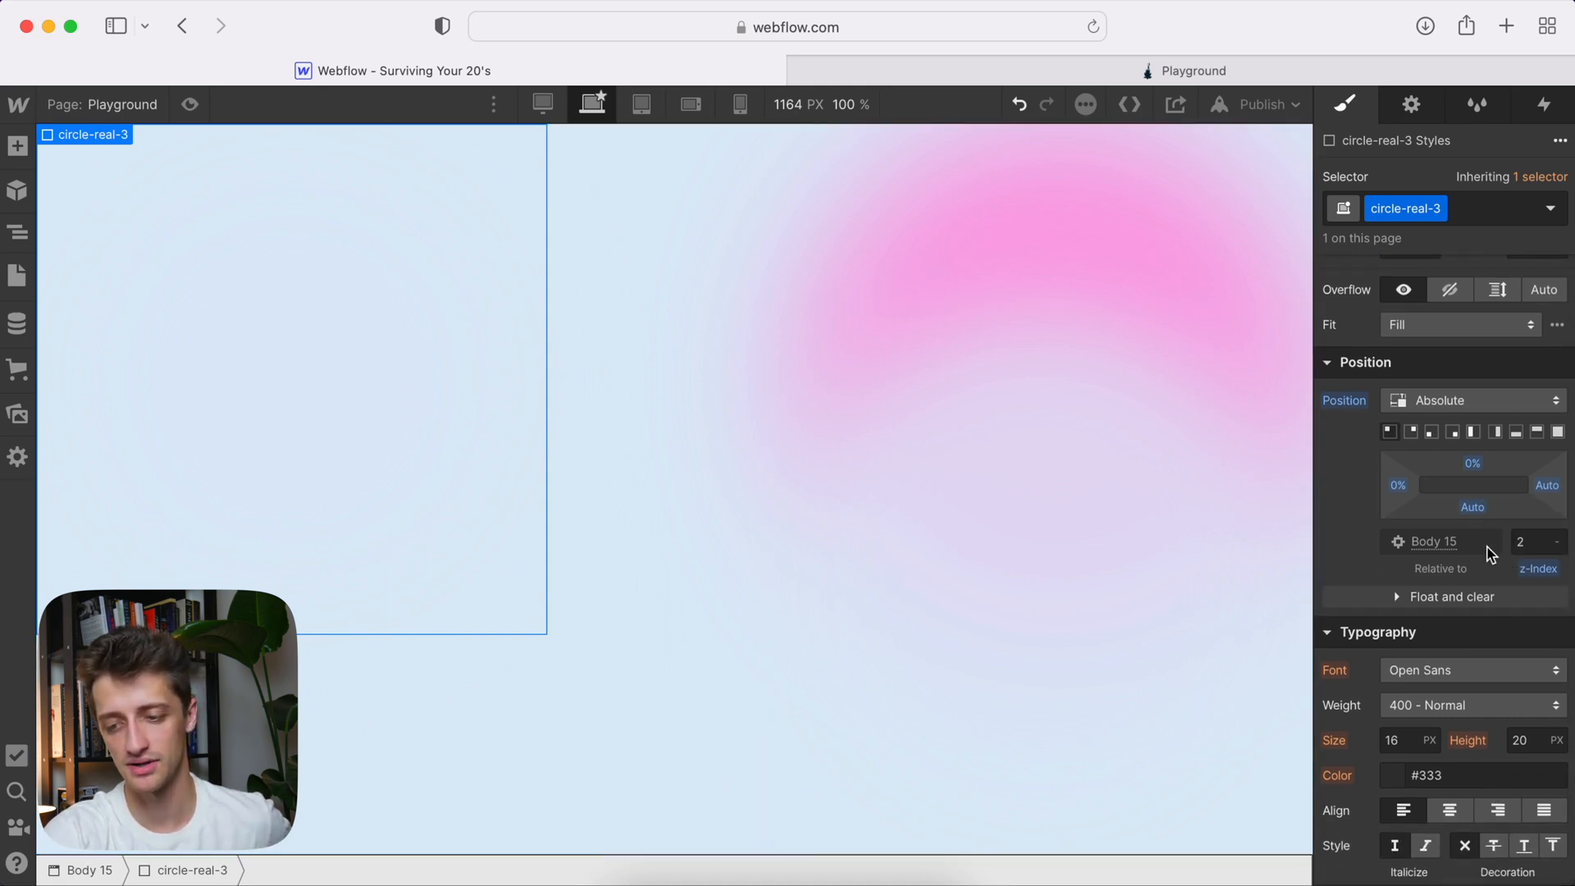
scroll("down", 3)
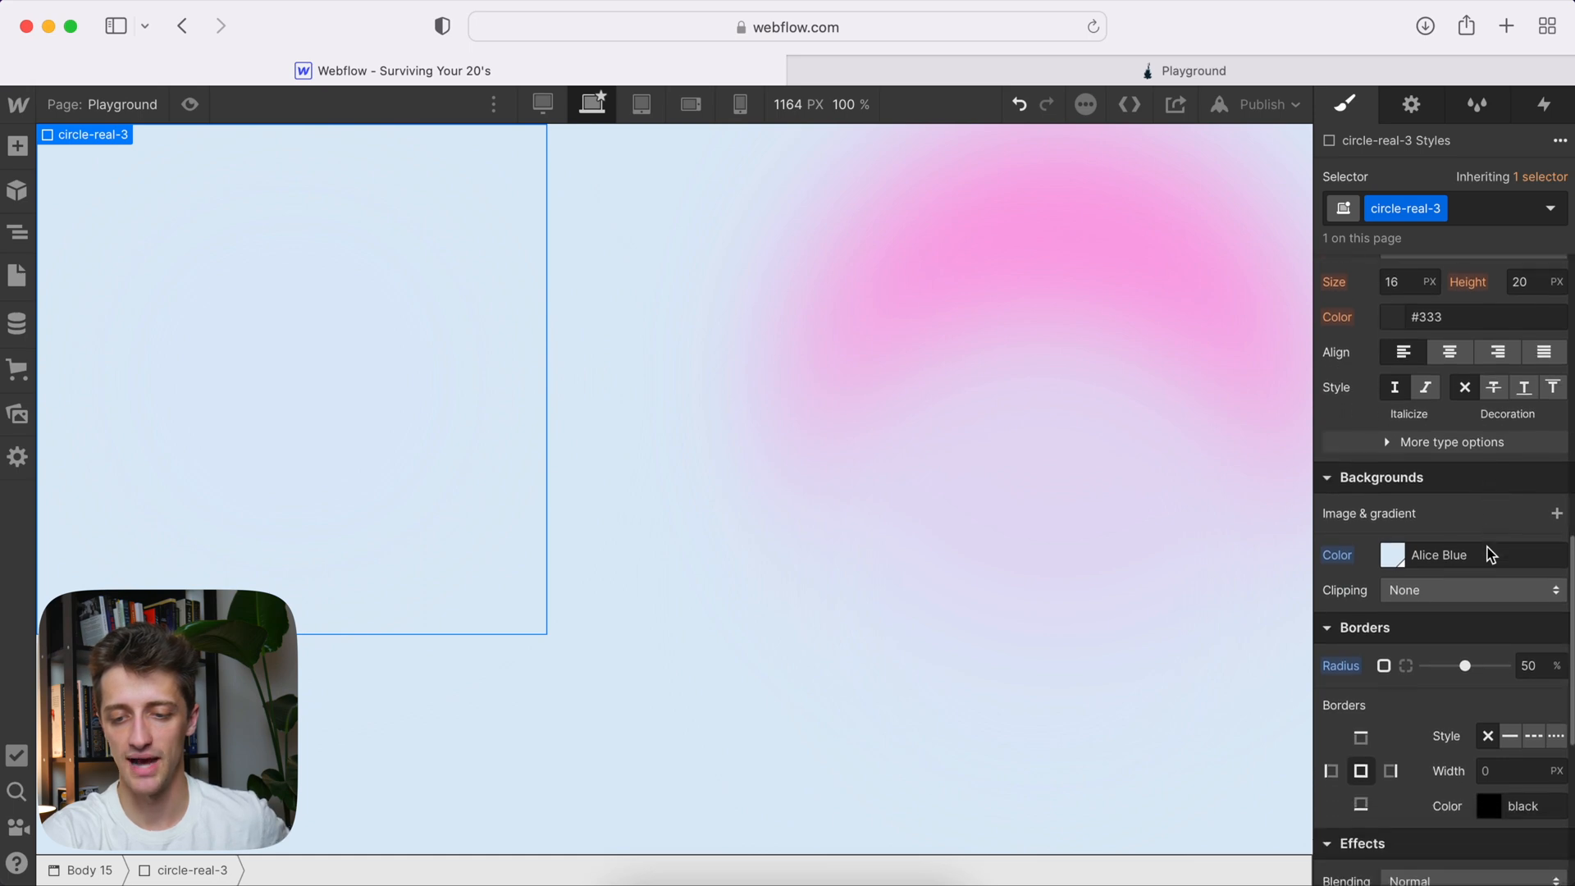
scroll("down", 3)
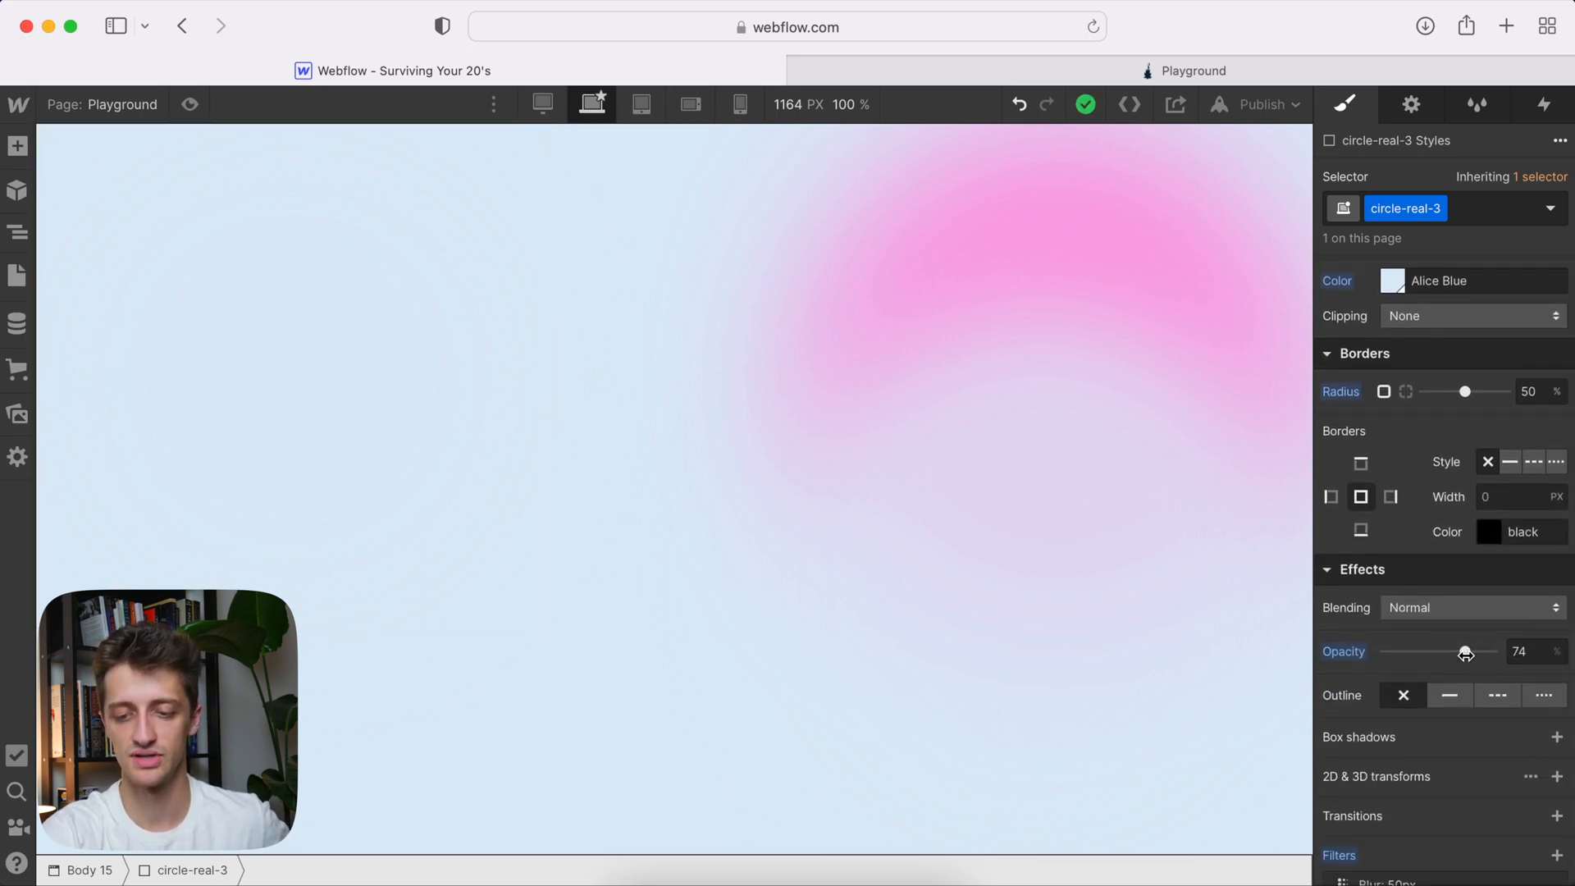
left_click(382, 376)
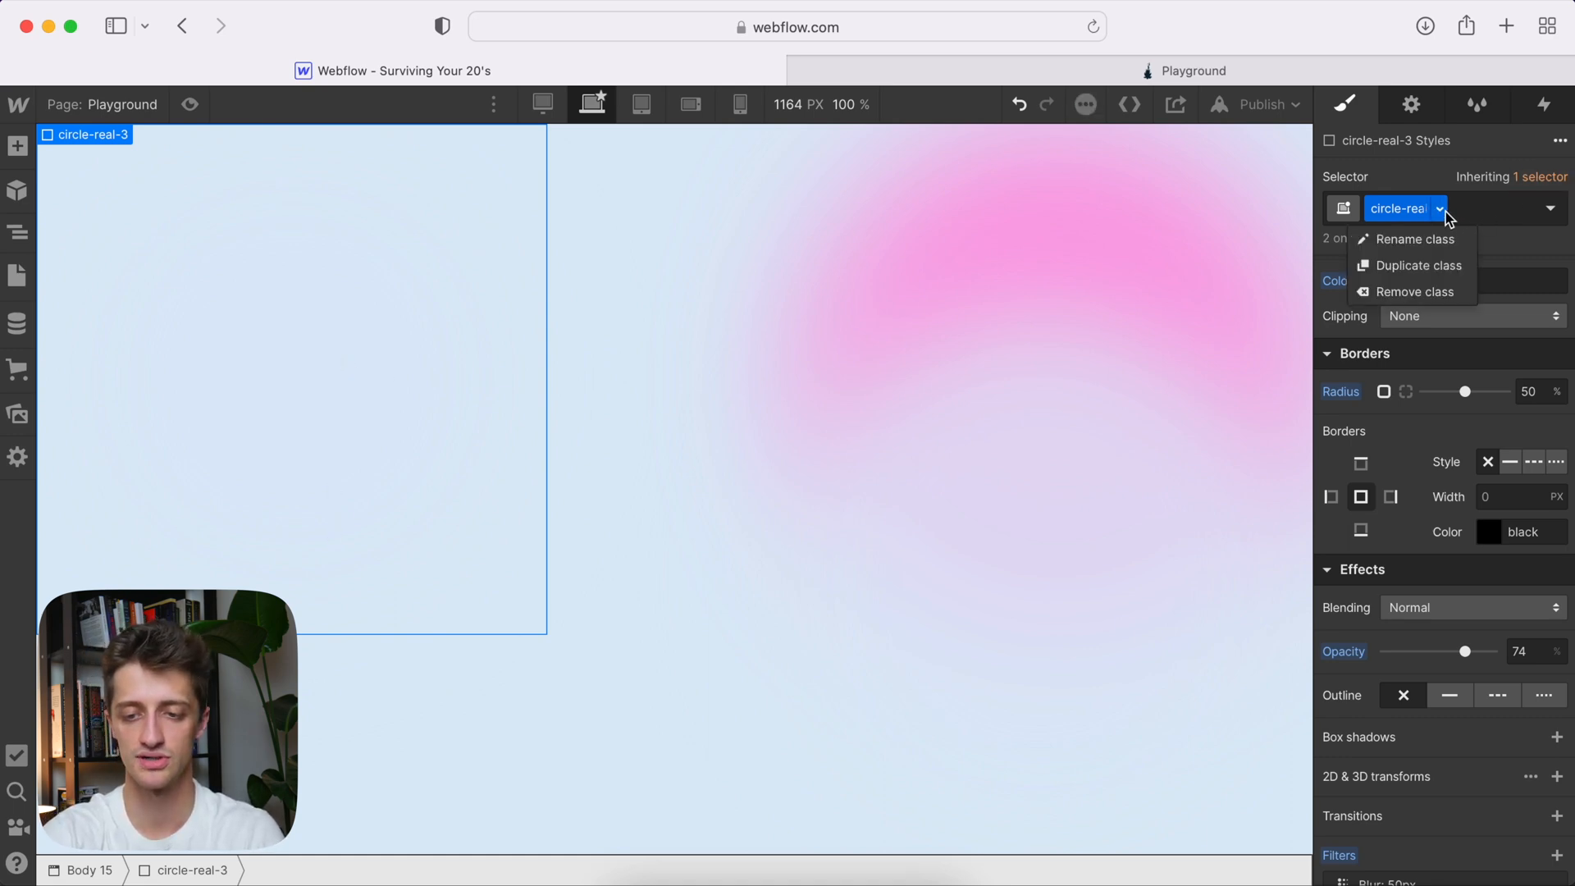
- Duplicate the class as circle-real-4: 65 VH wide, bottom-left, plum fill, 50% opacity
left_click(1420, 266)
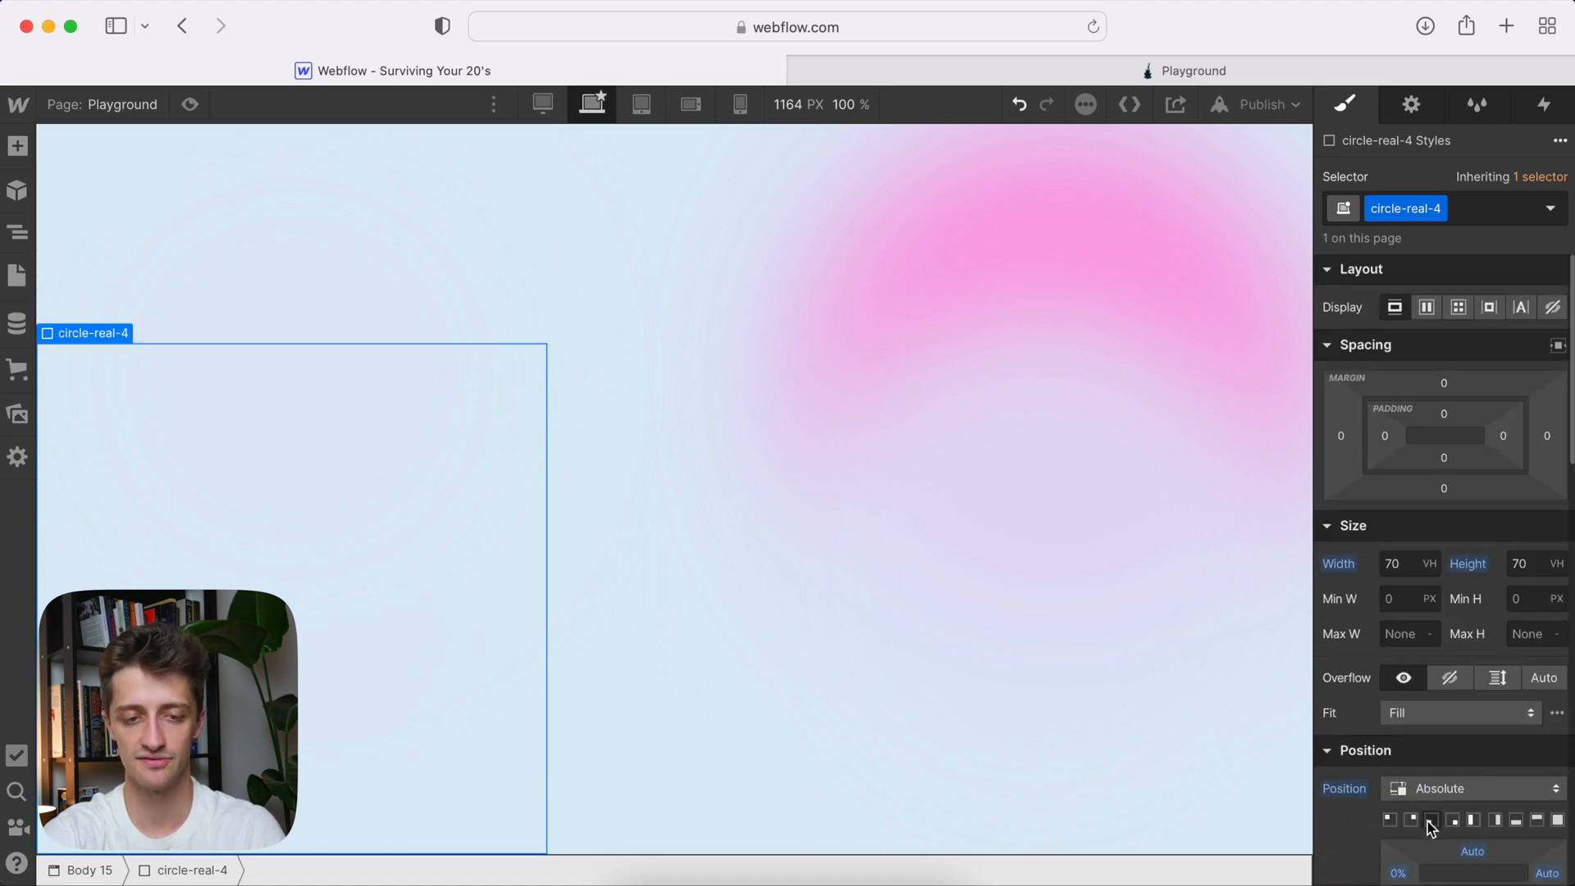
scroll("down", 3)
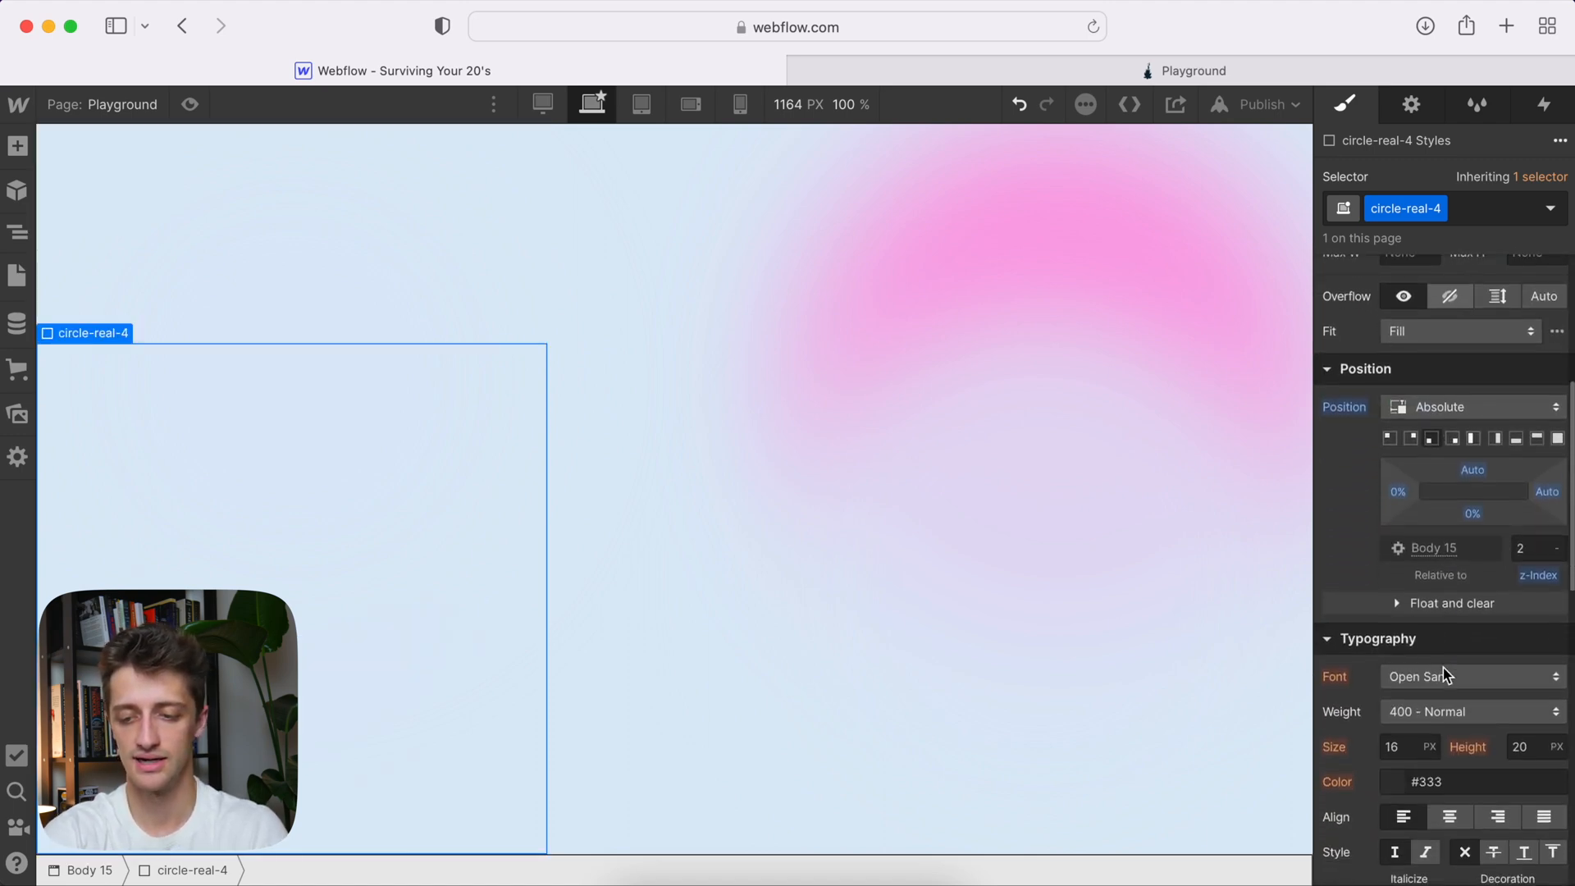
scroll("up", 3)
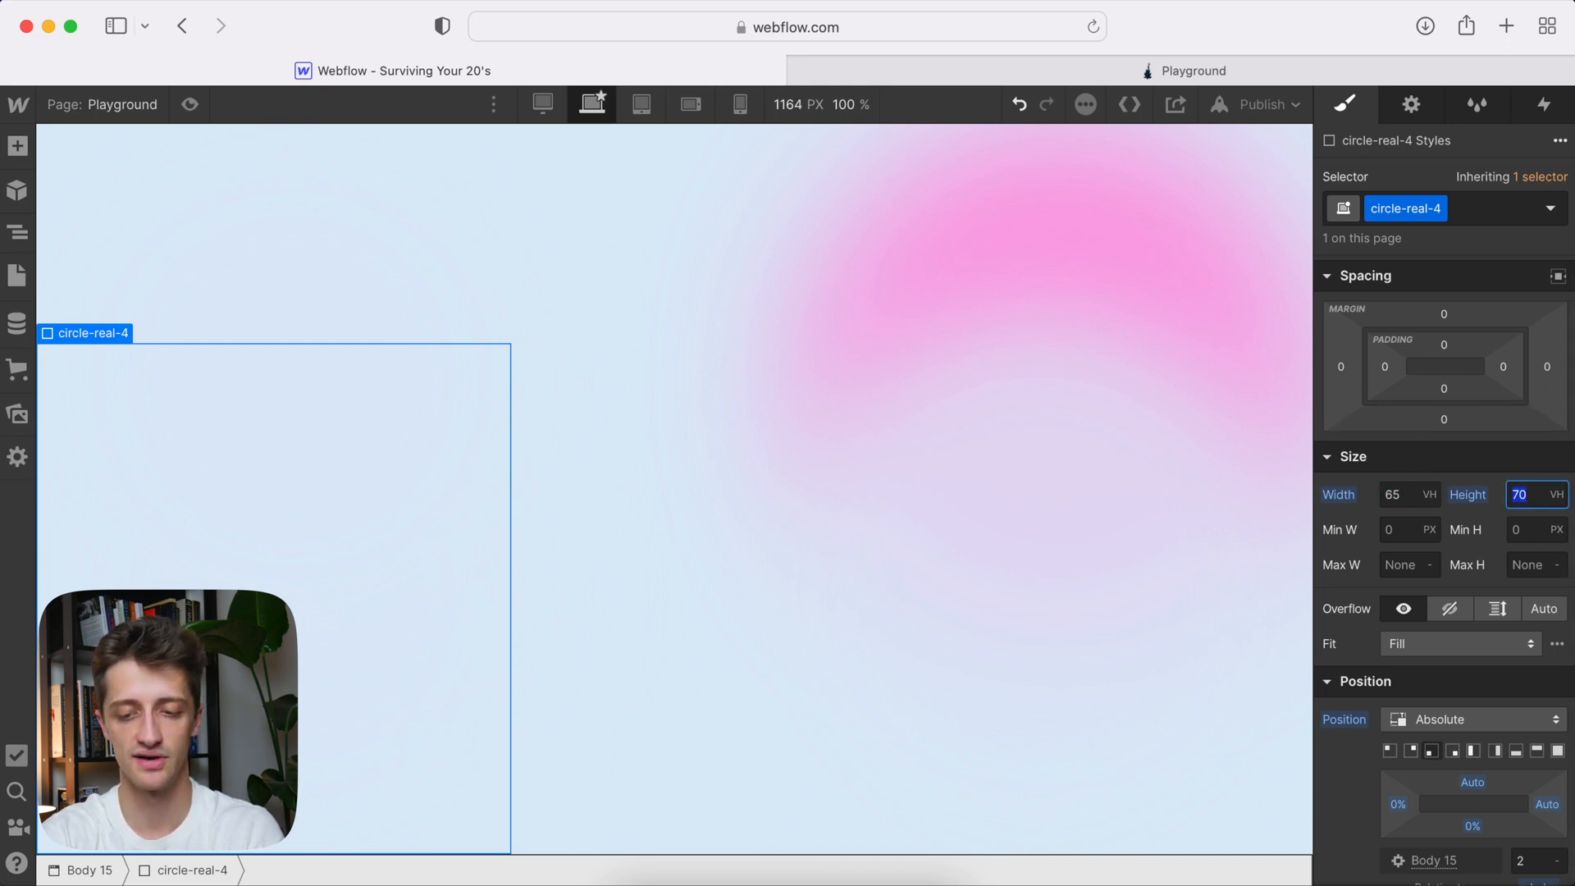
scroll("down", 3)
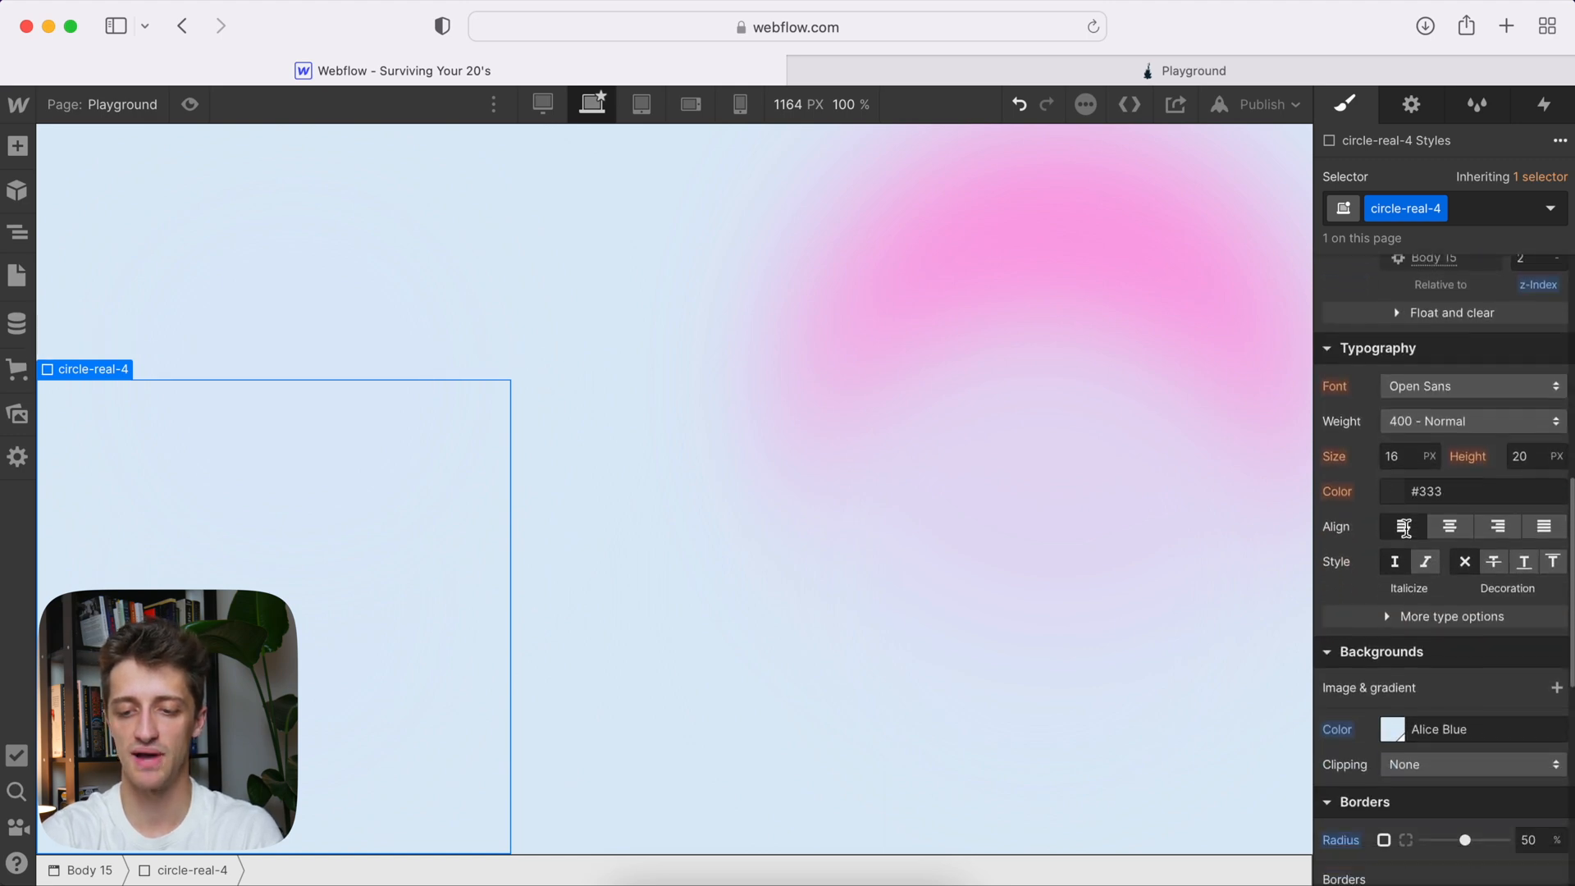
left_click(1393, 730)
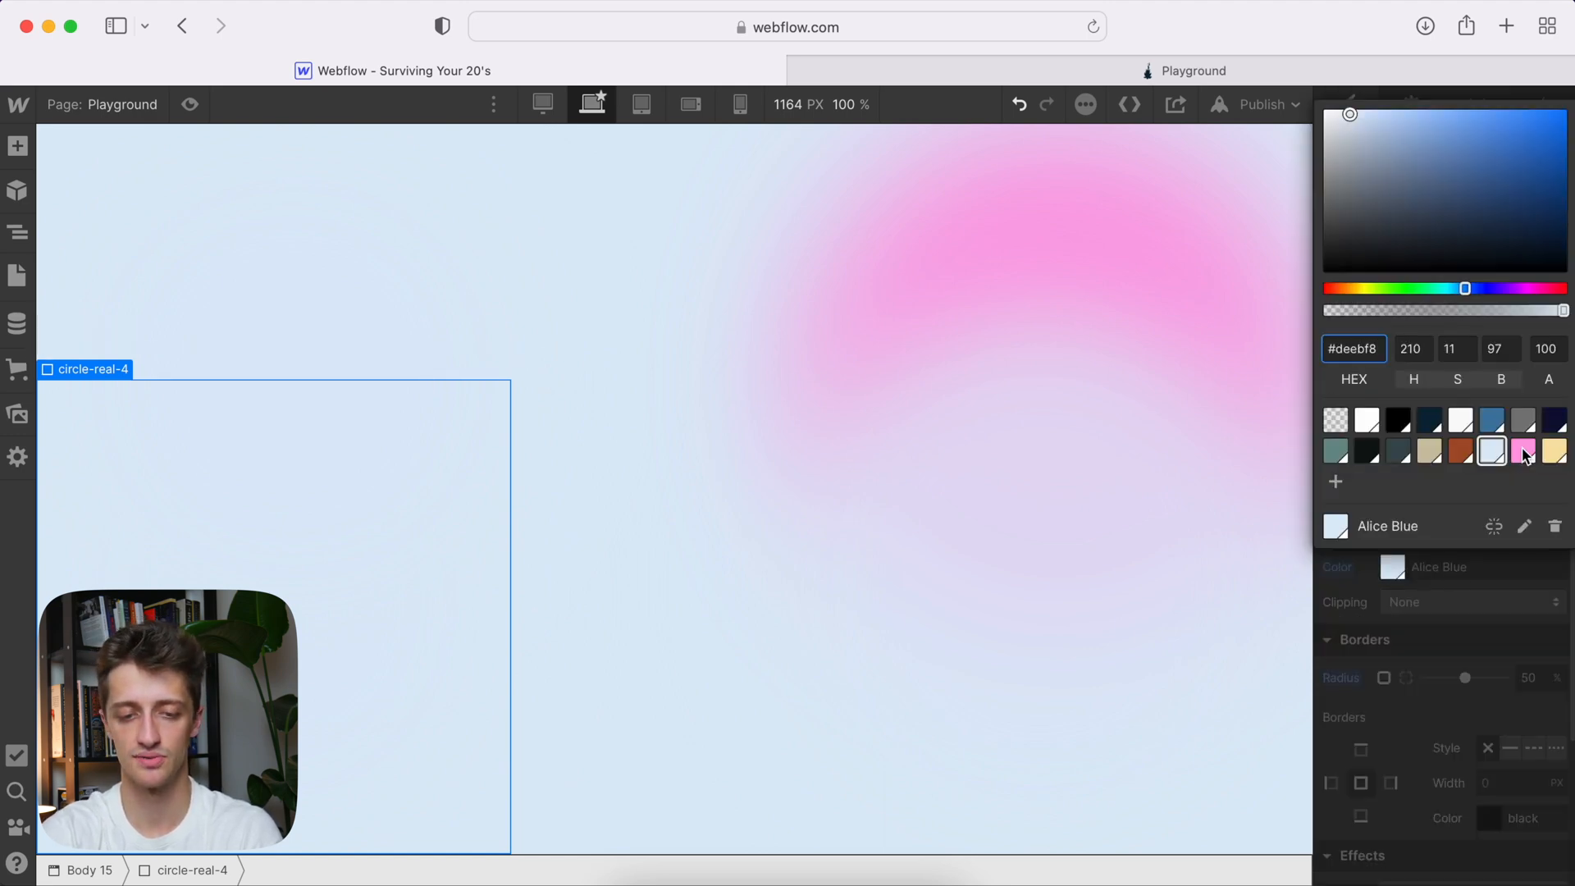
left_click(1522, 450)
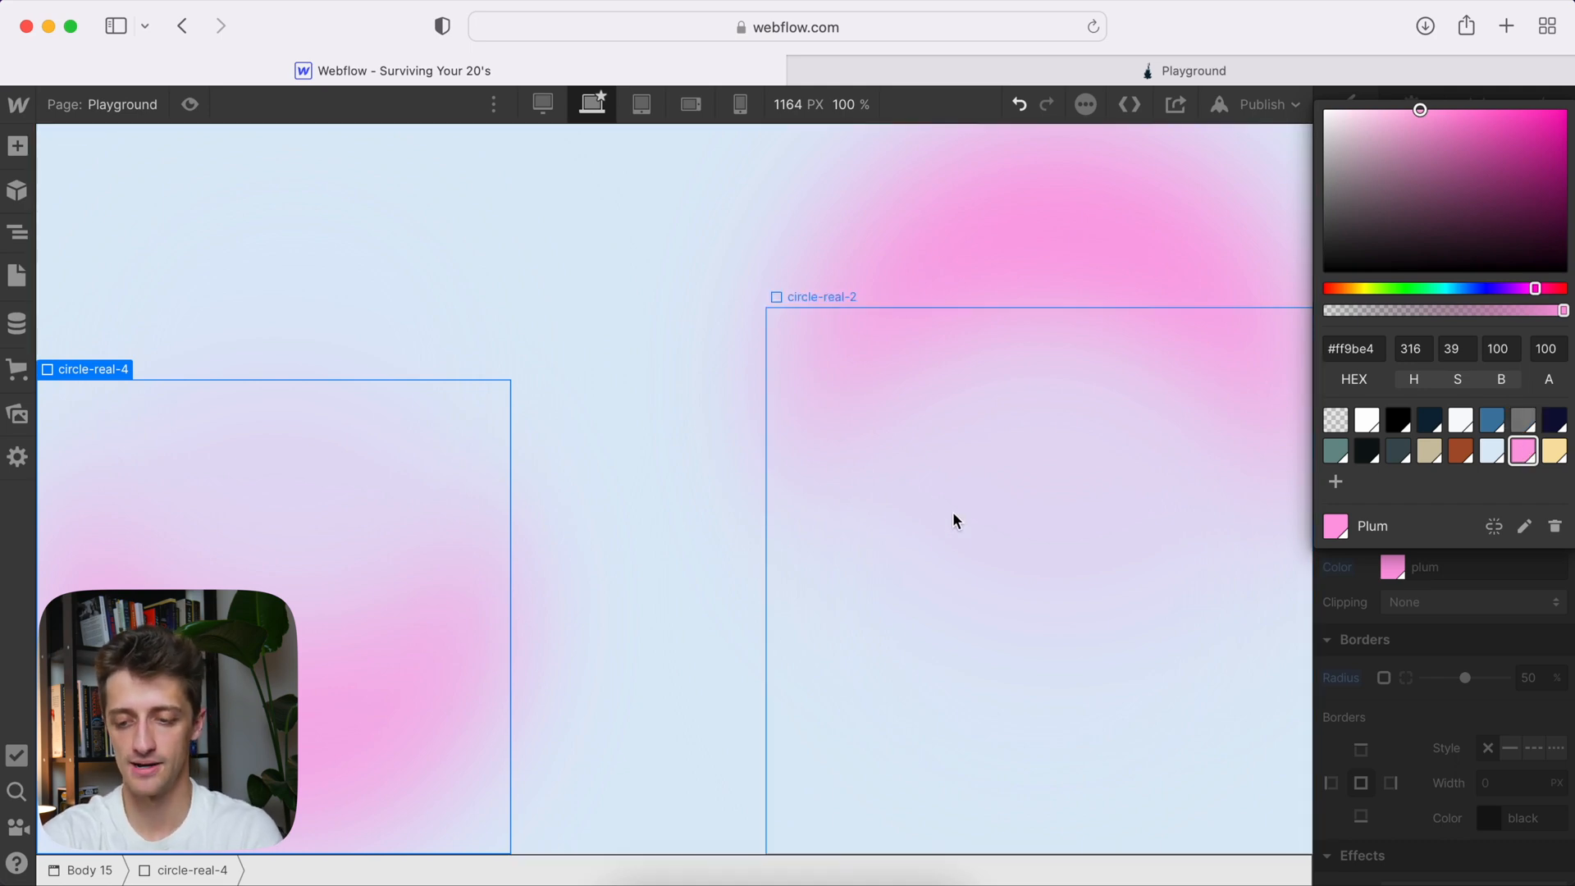
mouse_move(1258, 592)
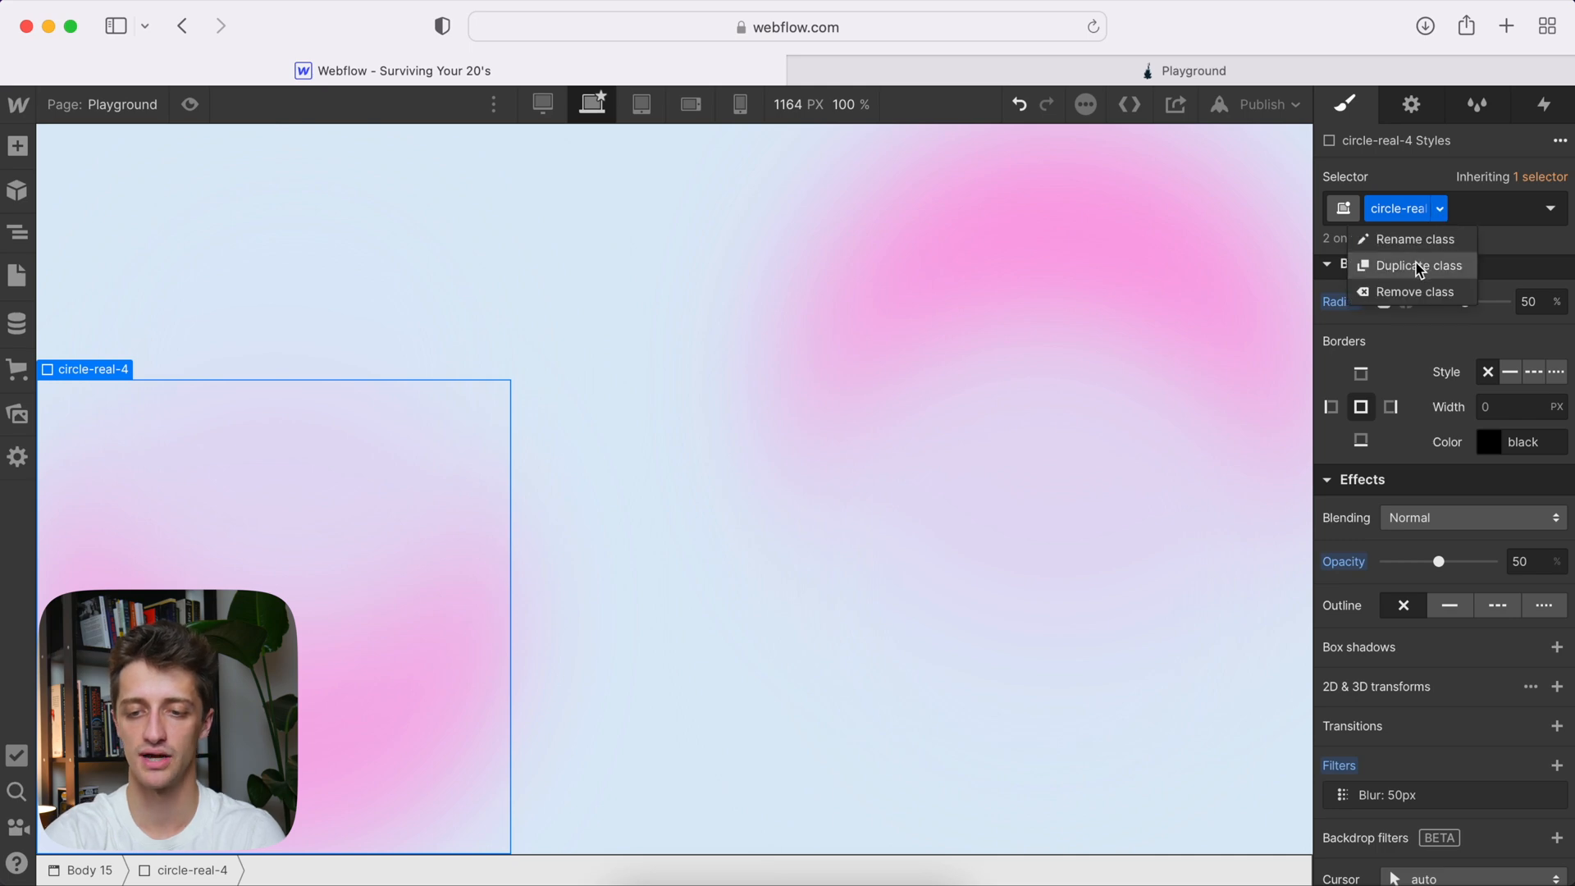
- Duplicate the class as circle-real-5 with 40% opacity, Top 10% and Left 30%
left_click(1418, 265)
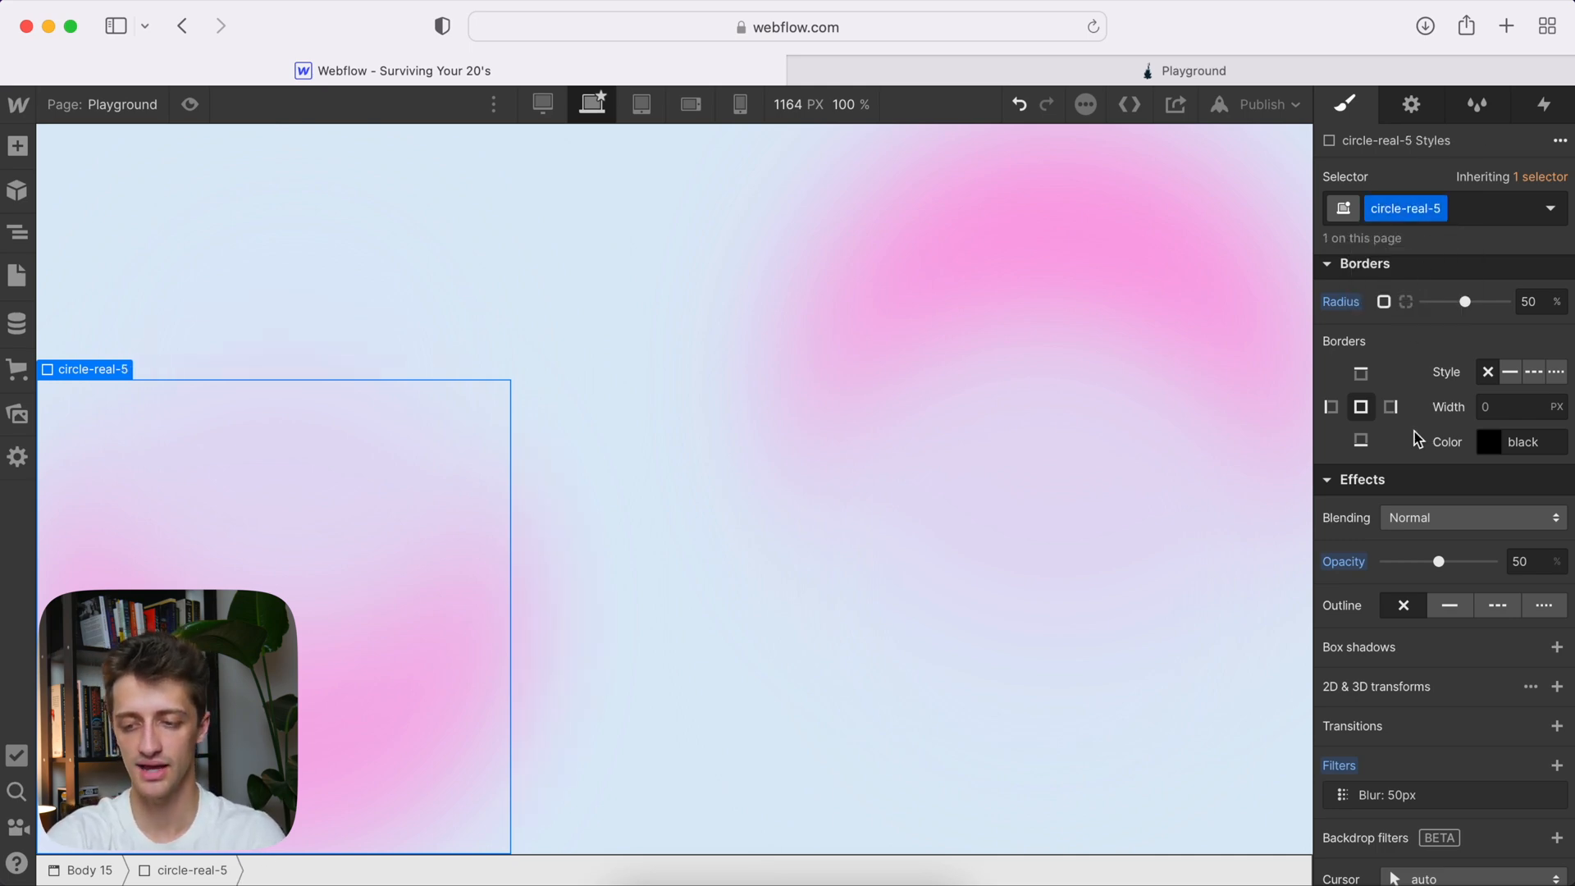
scroll("up", 3)
type("70")
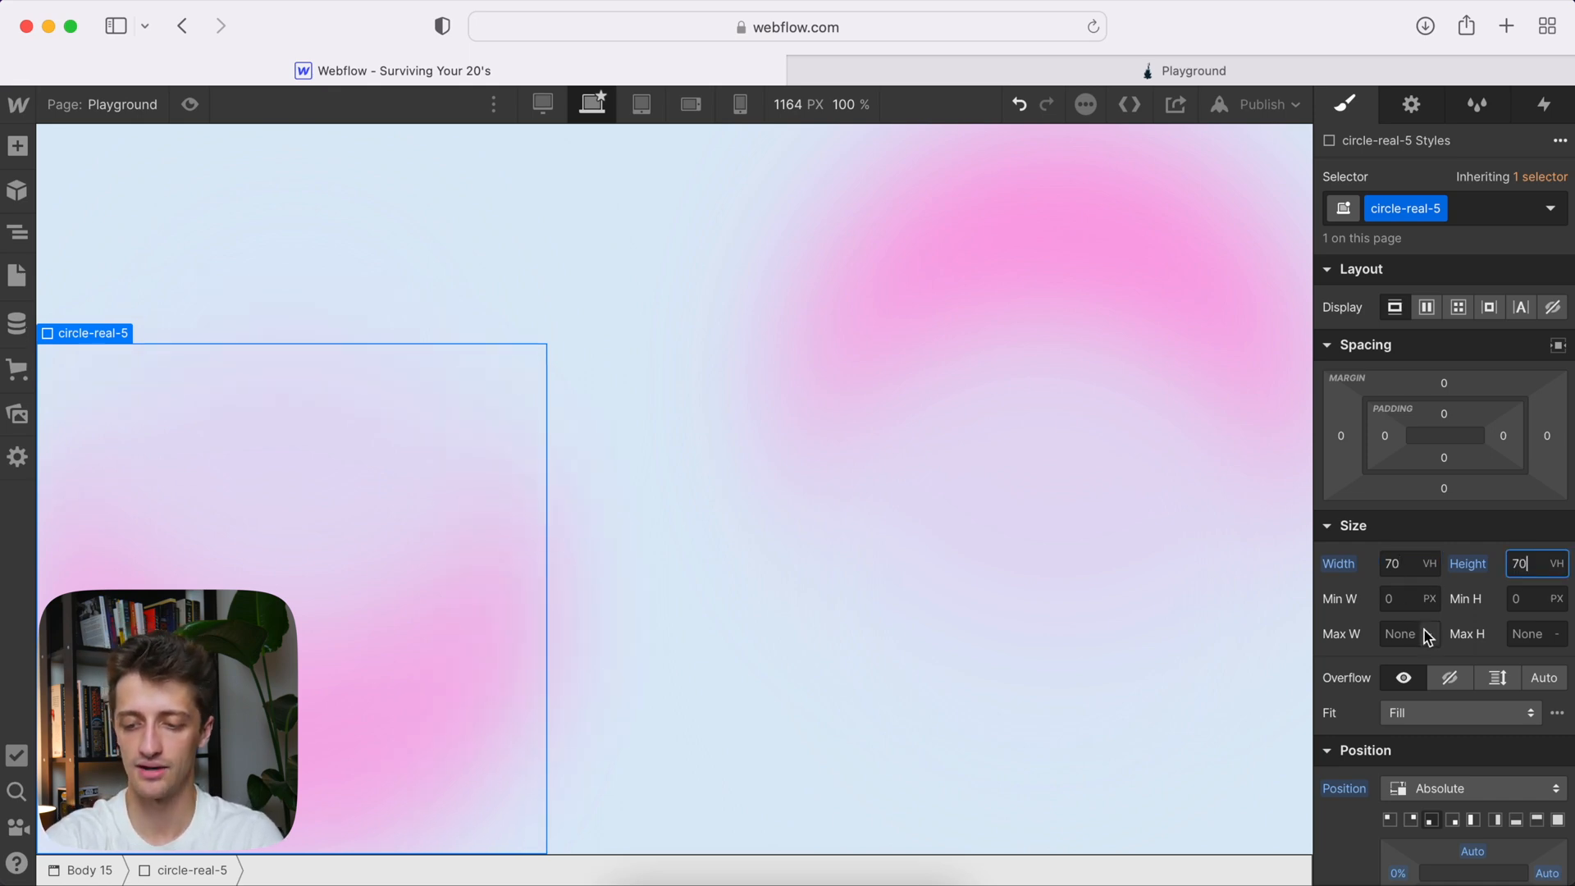
scroll("down", 3)
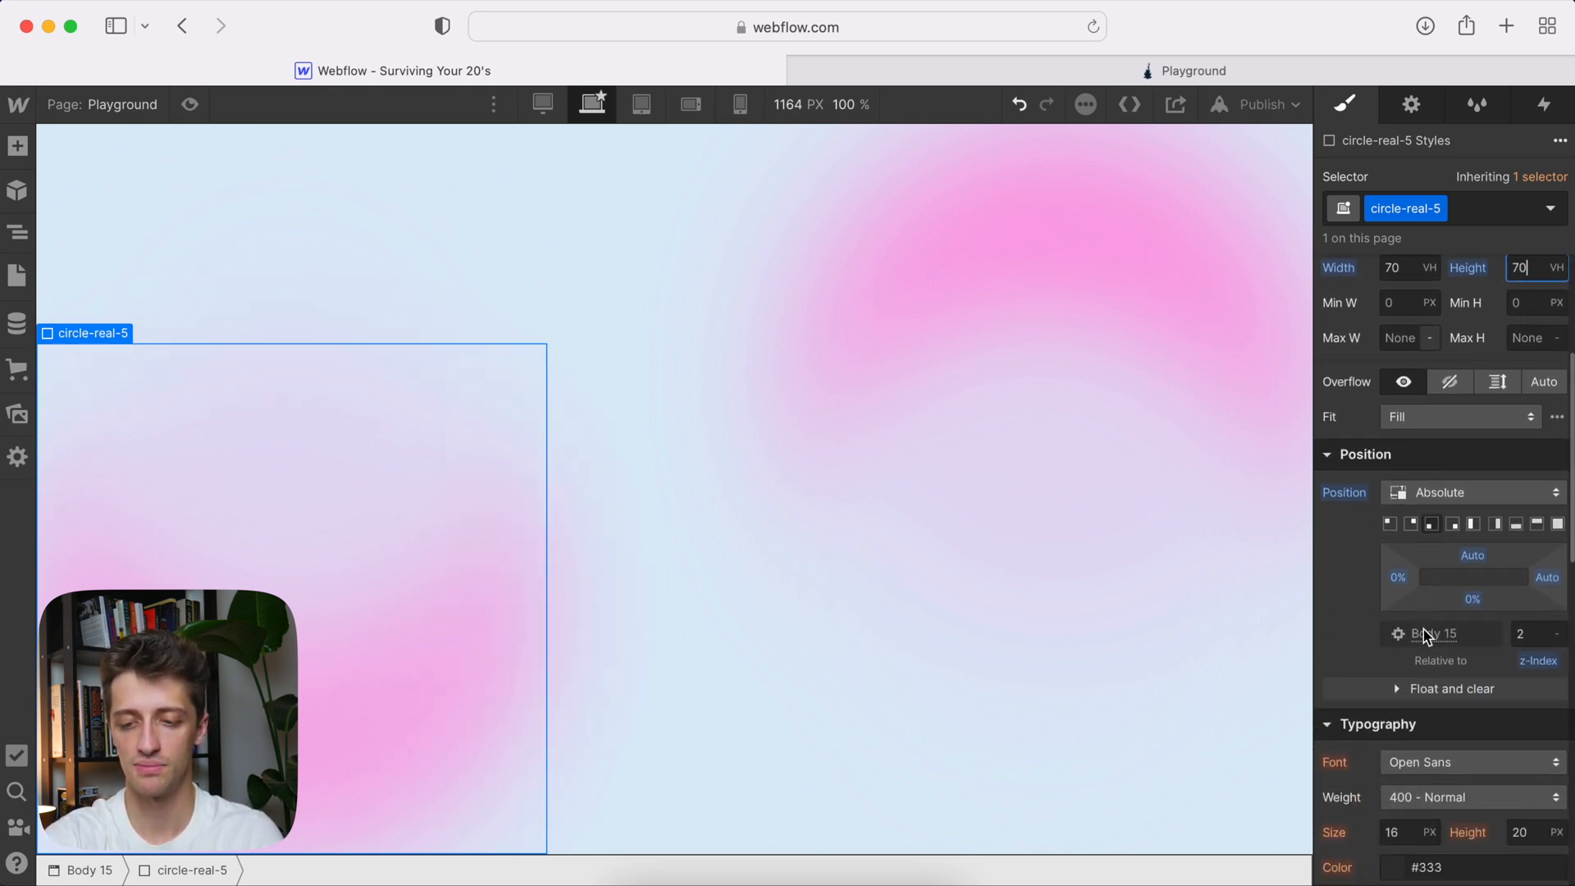
scroll("down", 3)
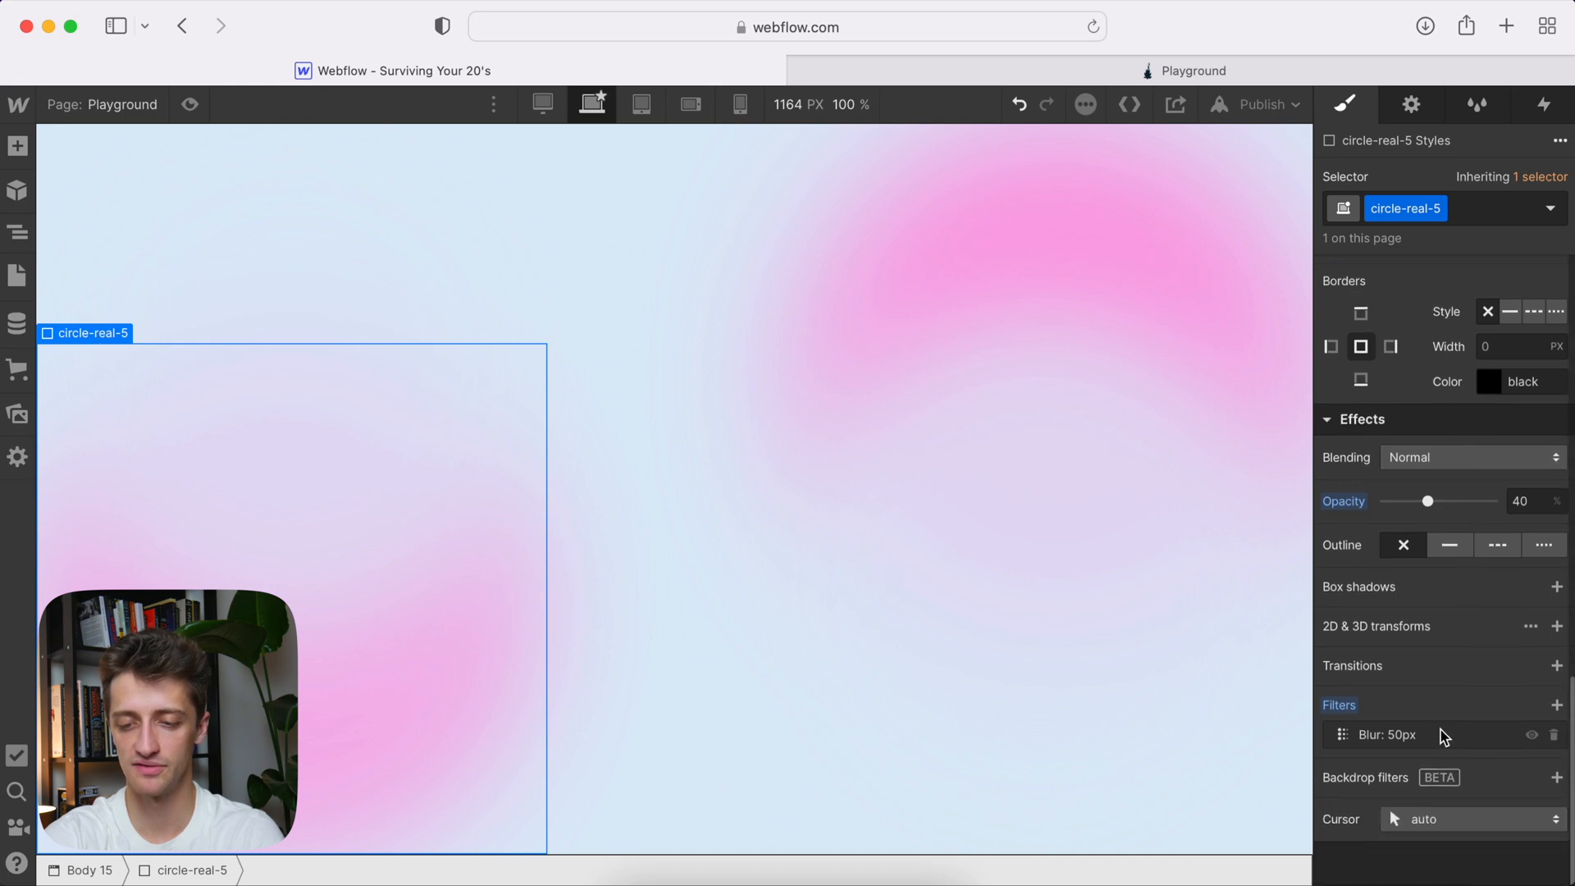
scroll("up", 3)
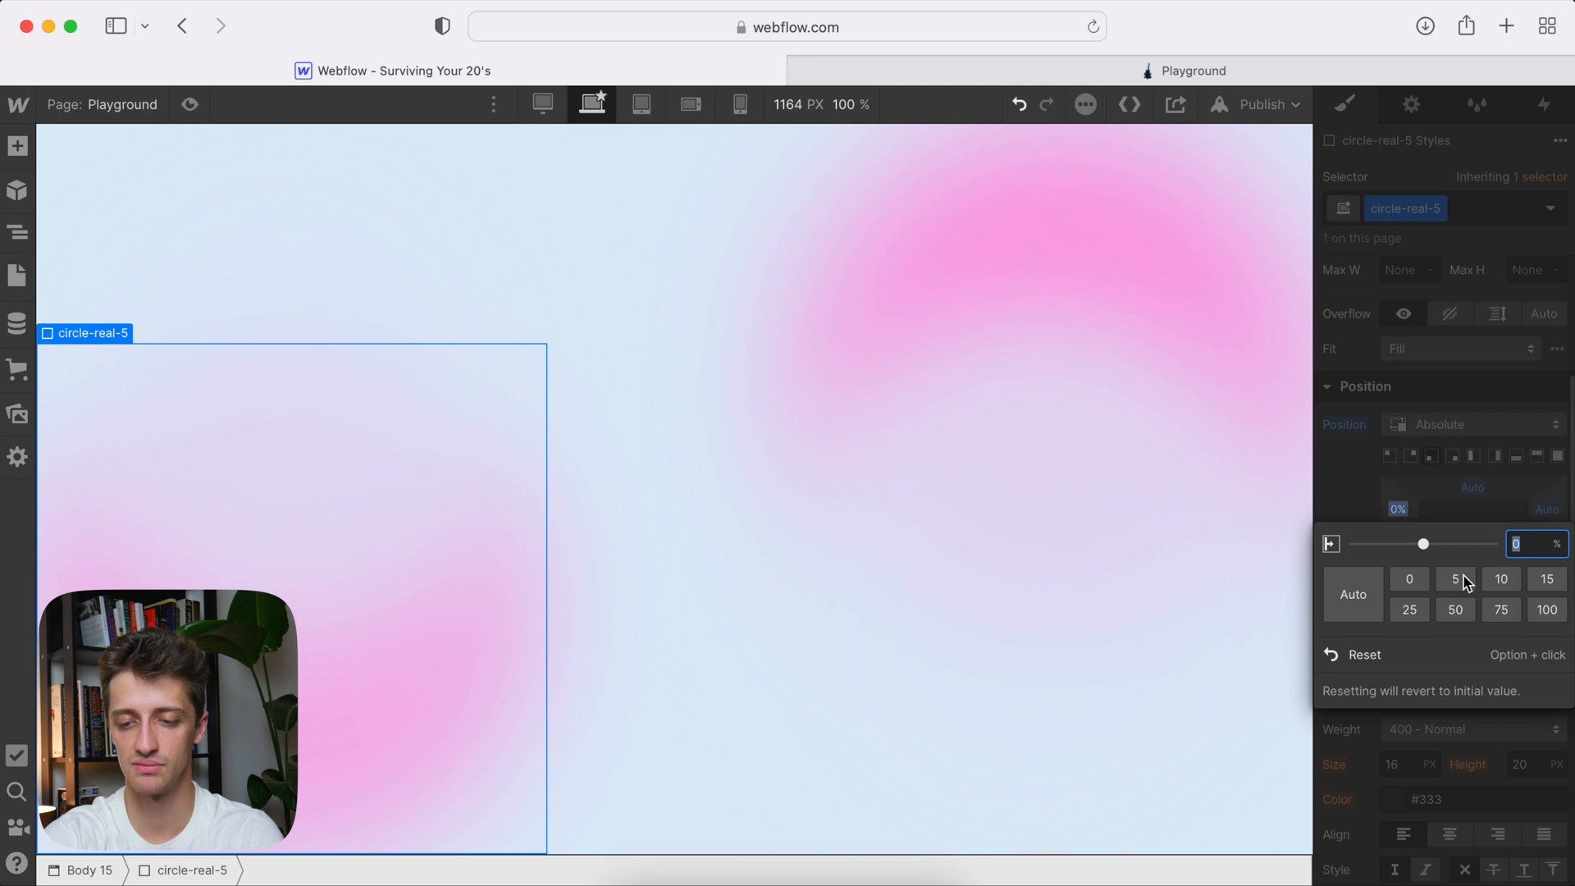
mouse_move(1501, 577)
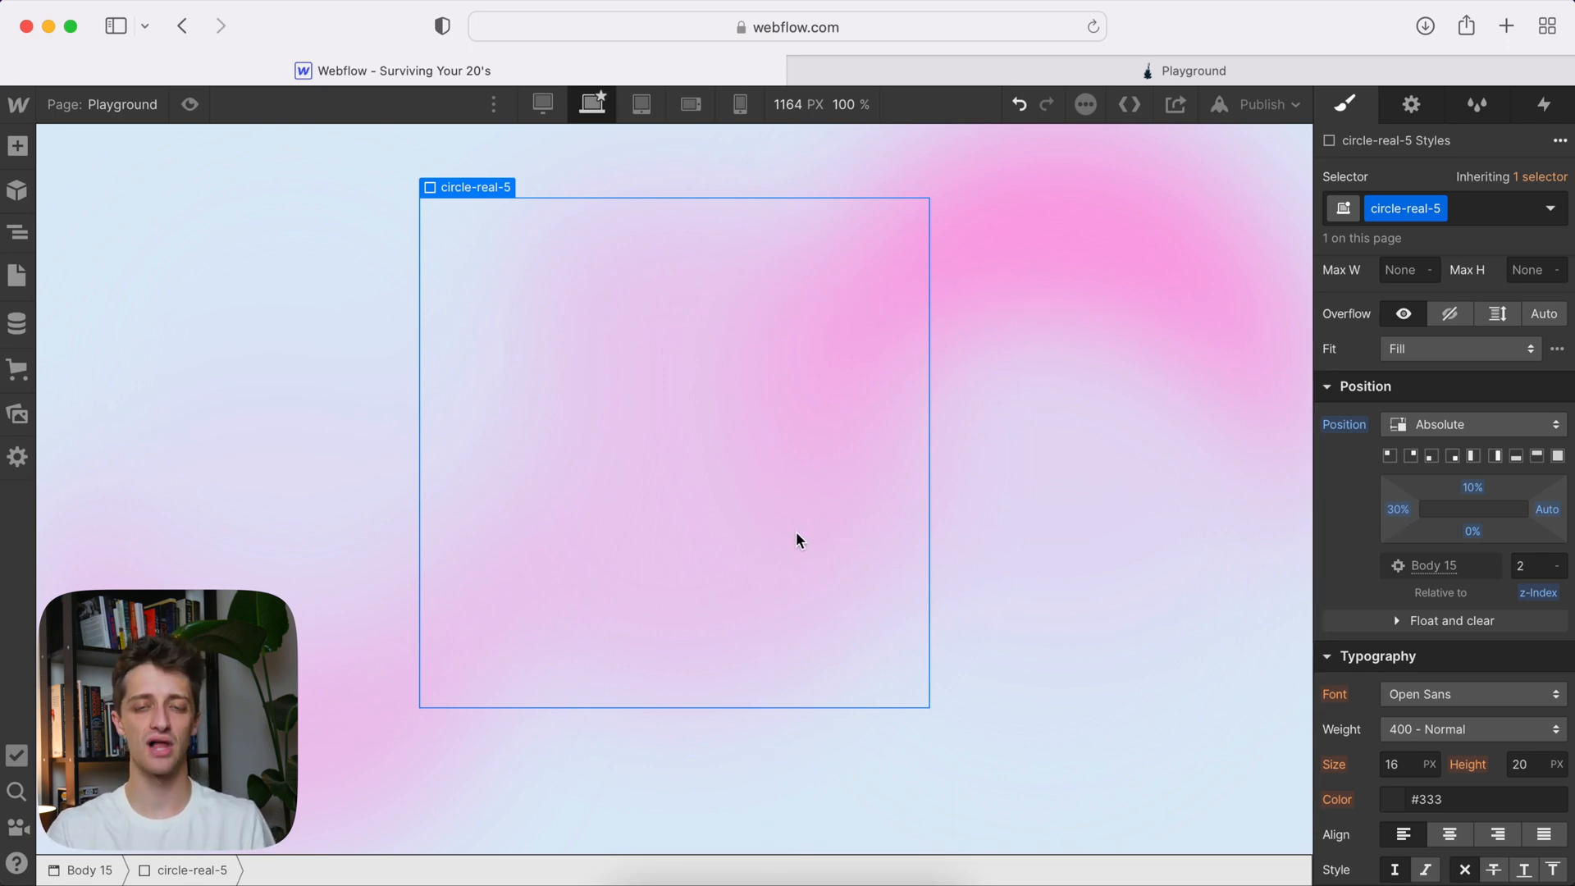
mouse_move(427, 702)
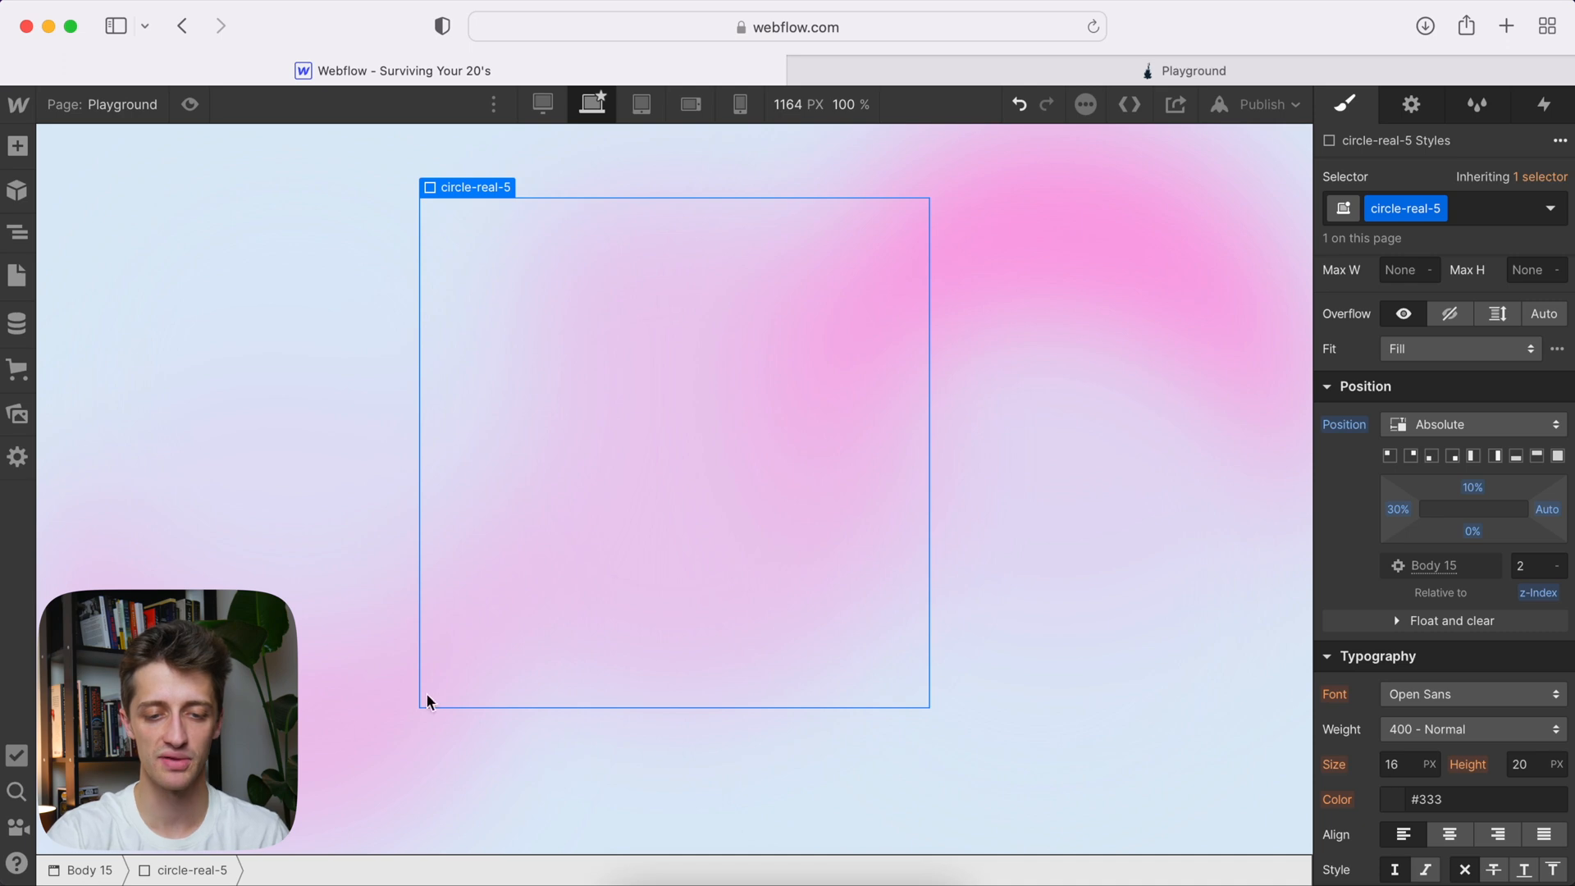
mouse_move(758, 505)
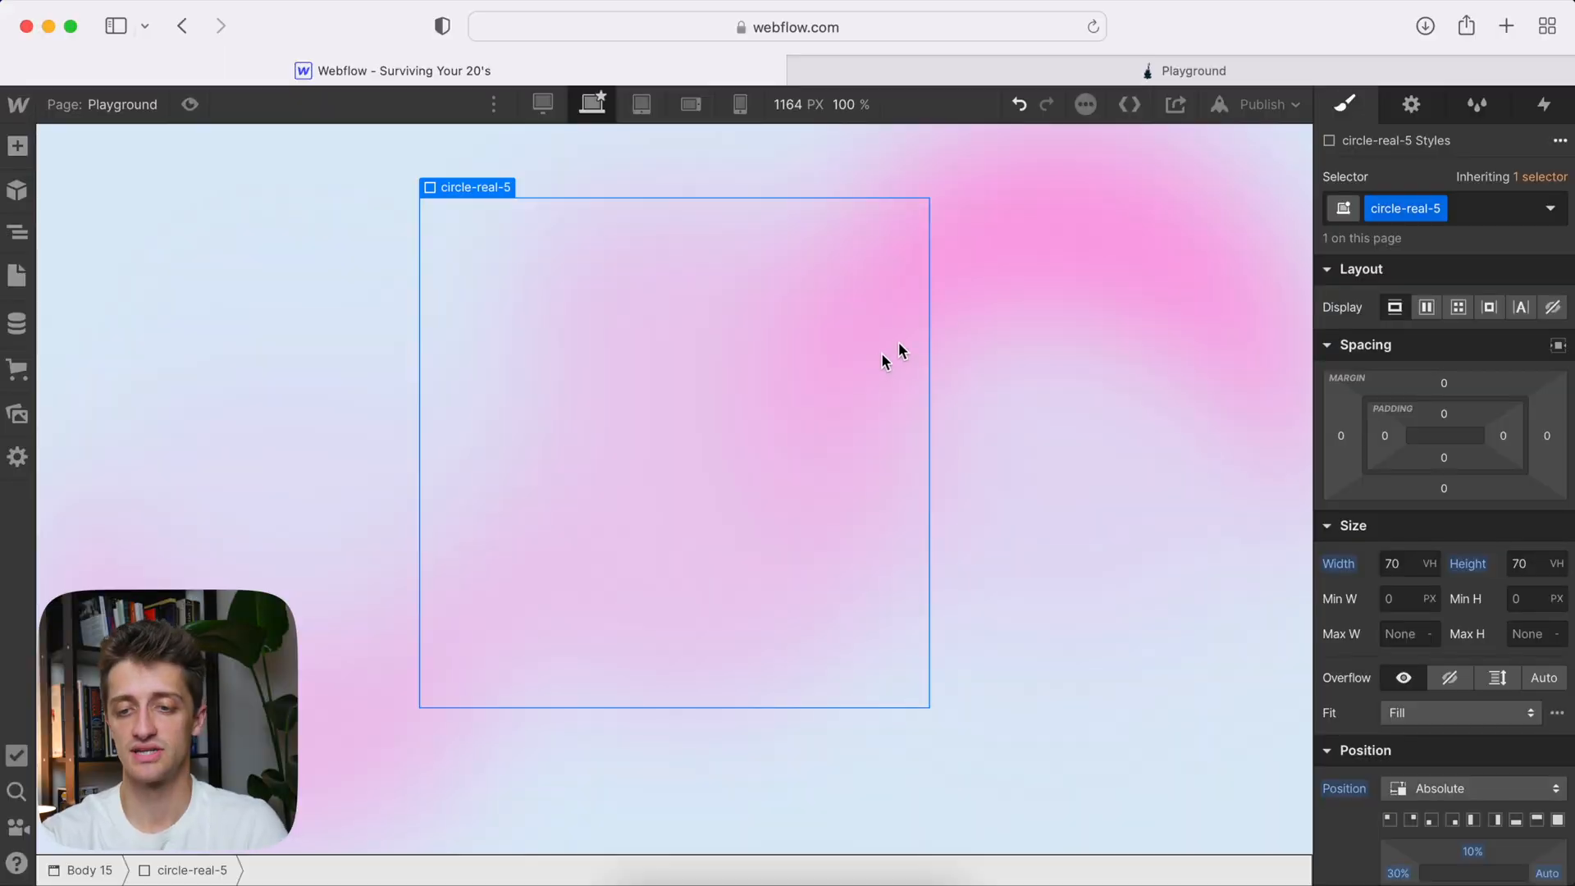
- Add a Page load trigger that starts a new, named custom blob animation
left_click(1544, 104)
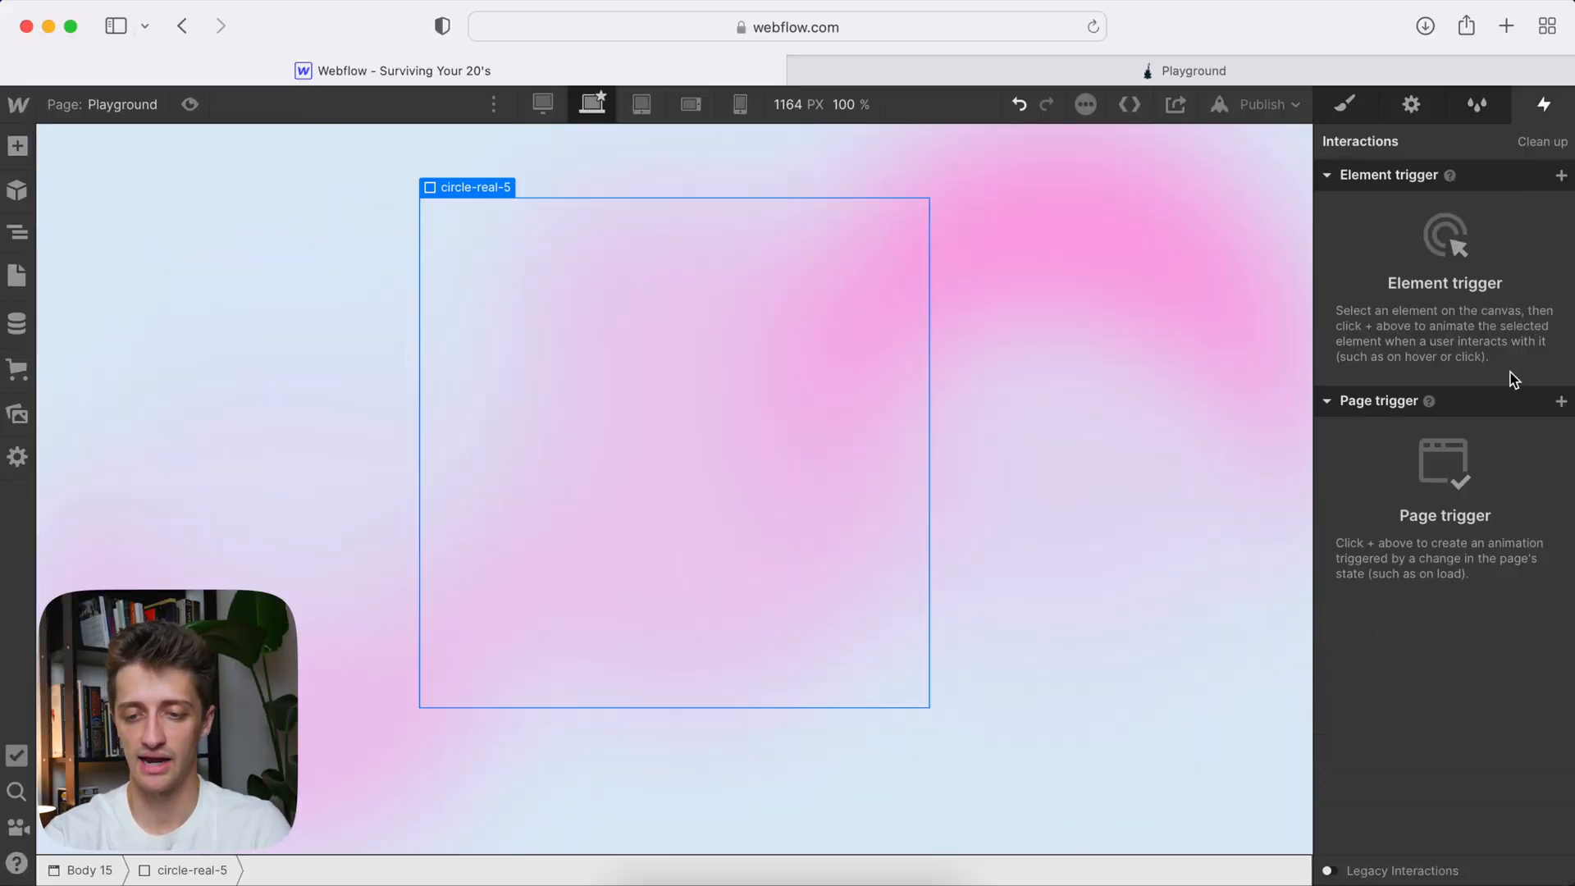
left_click(1561, 401)
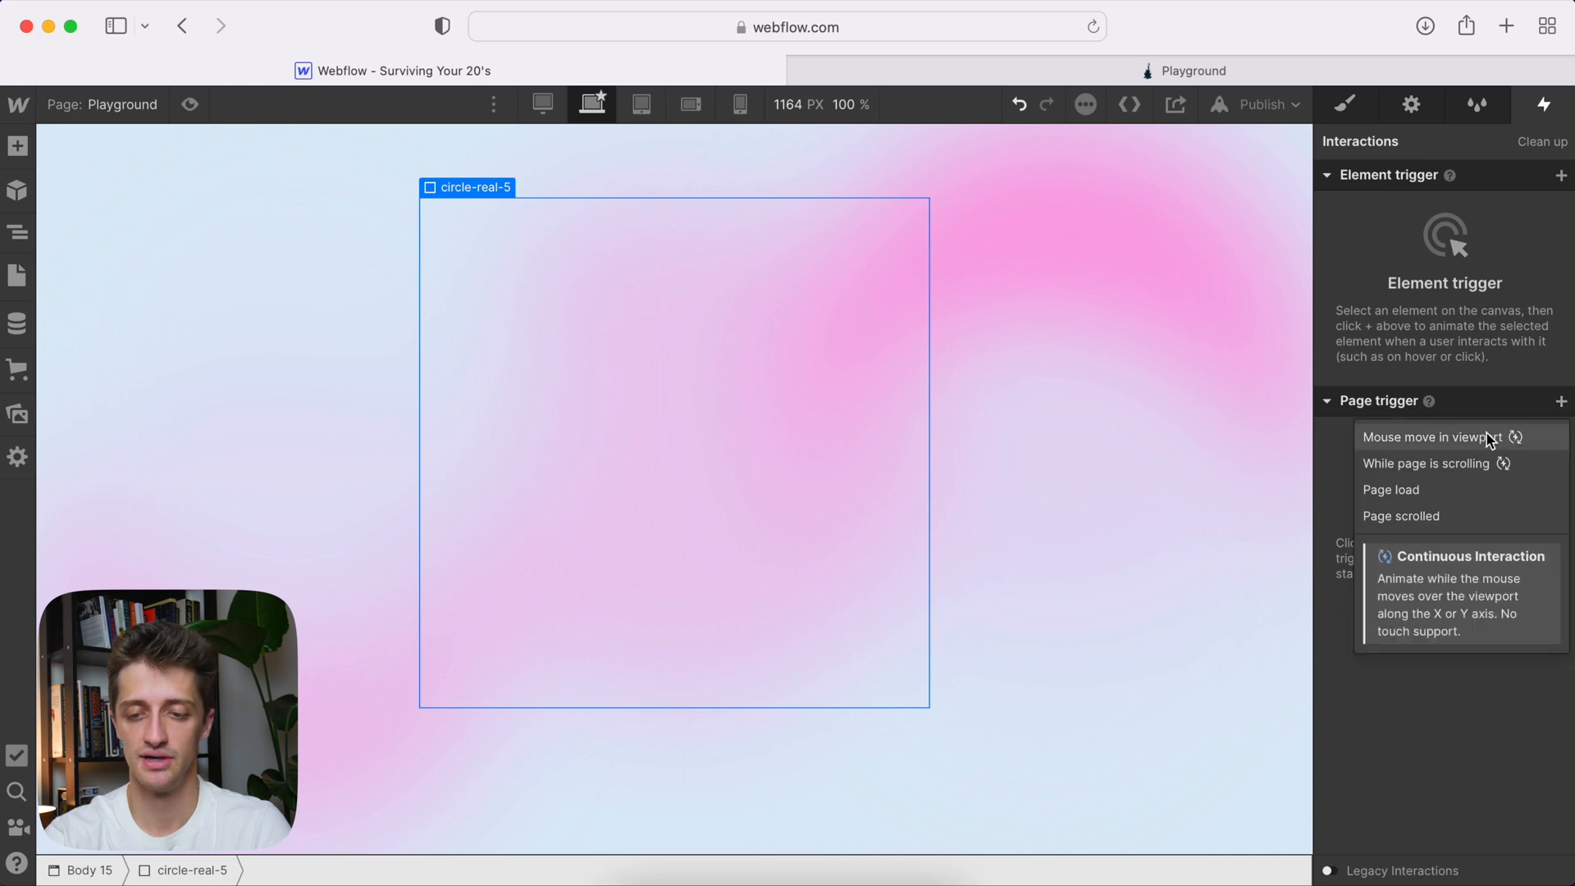
left_click(1391, 489)
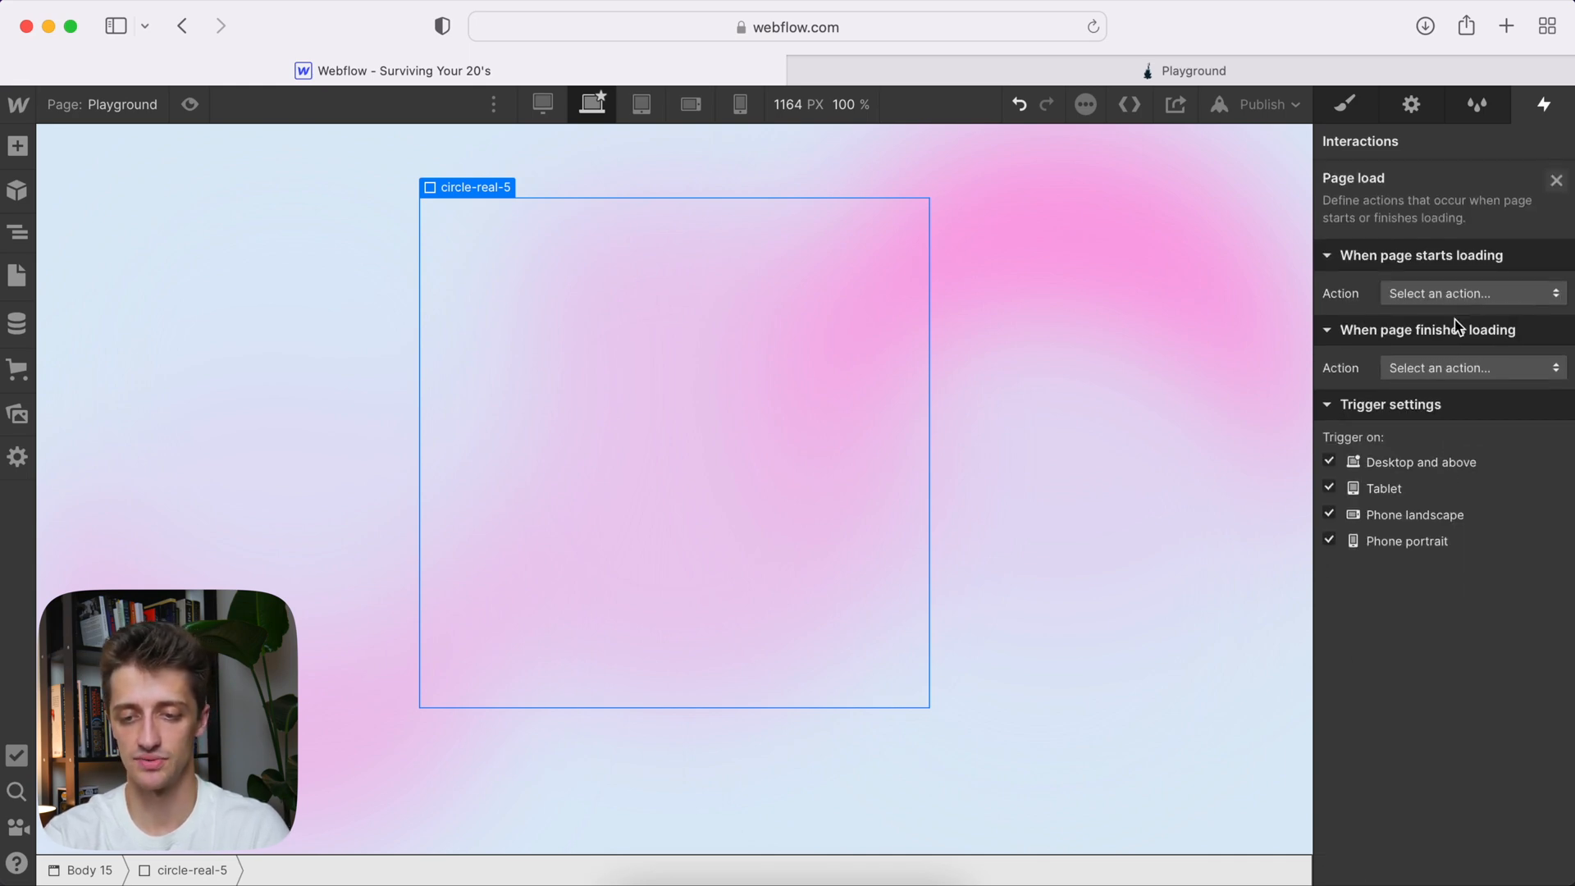
left_click(1471, 294)
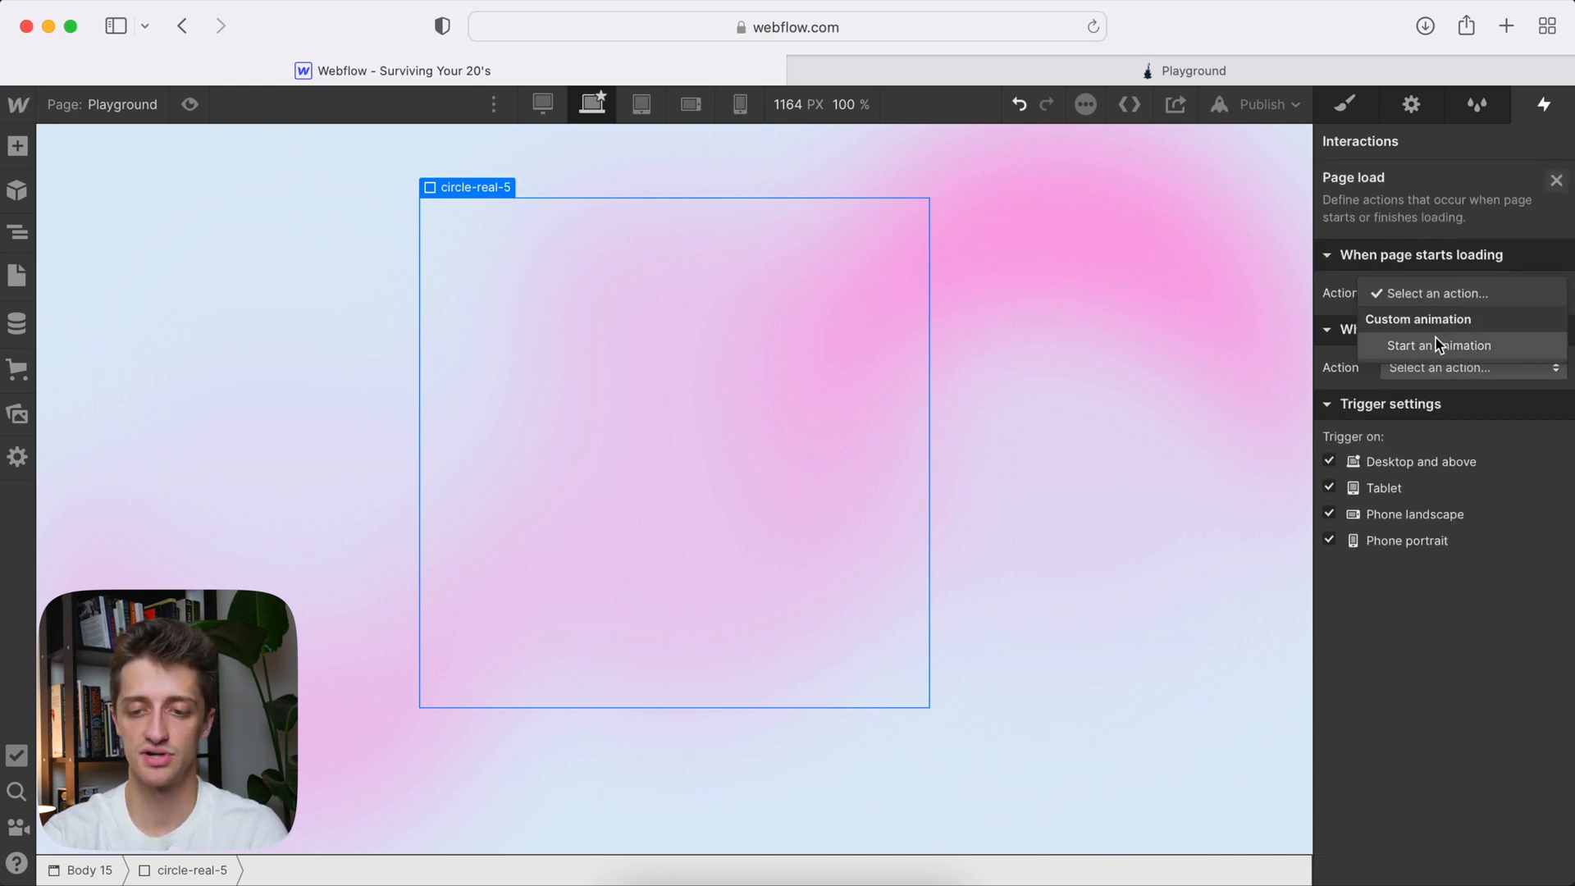
left_click(1440, 345)
type("Blurry Blob")
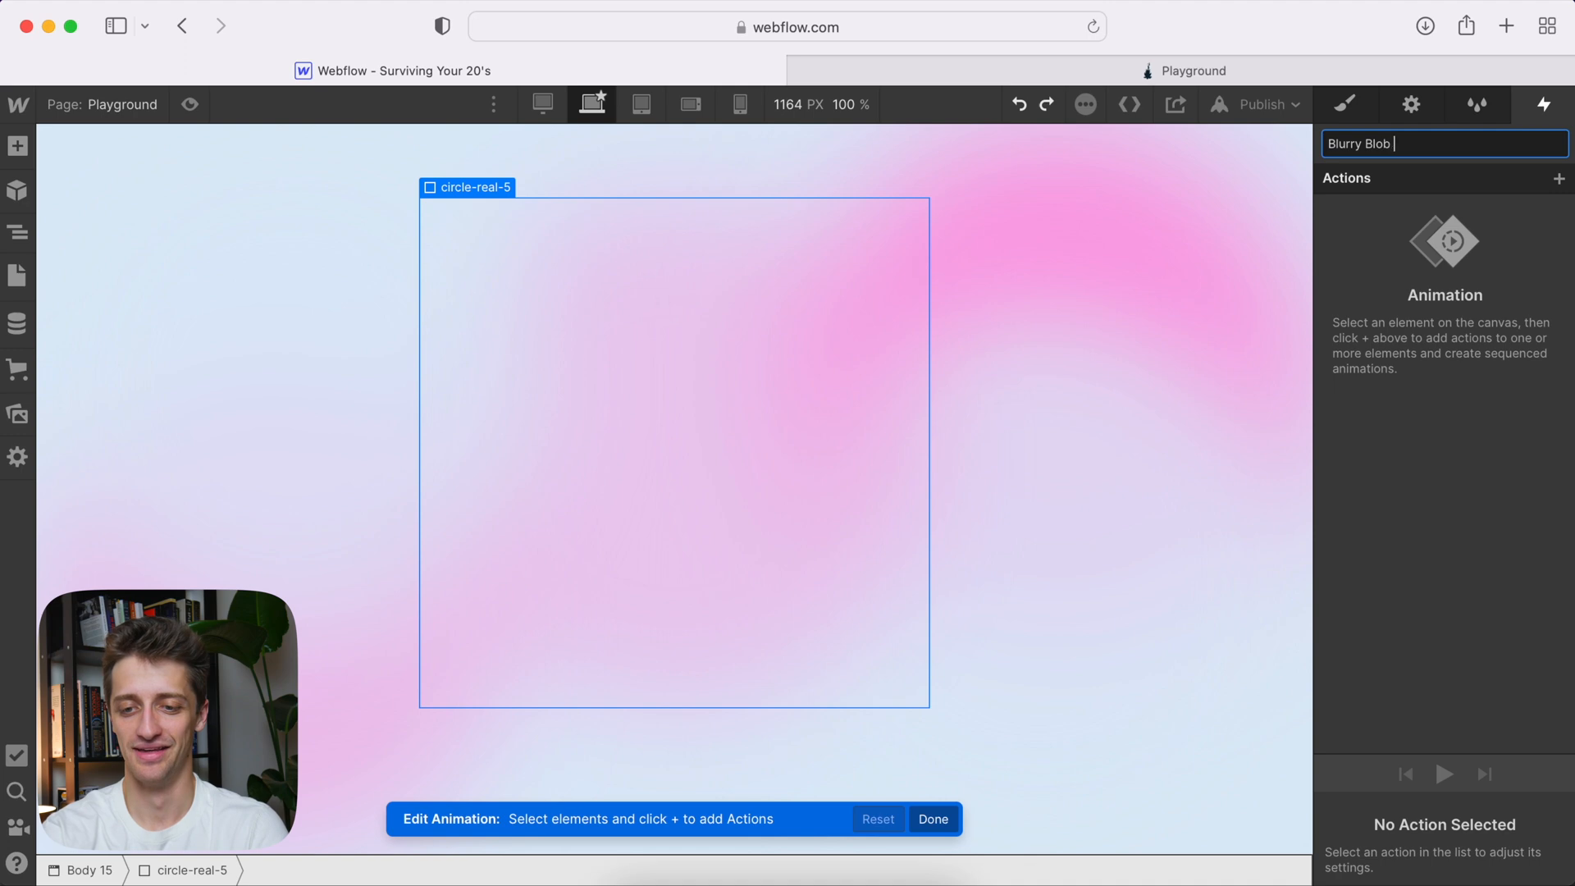
type("Movement Backg")
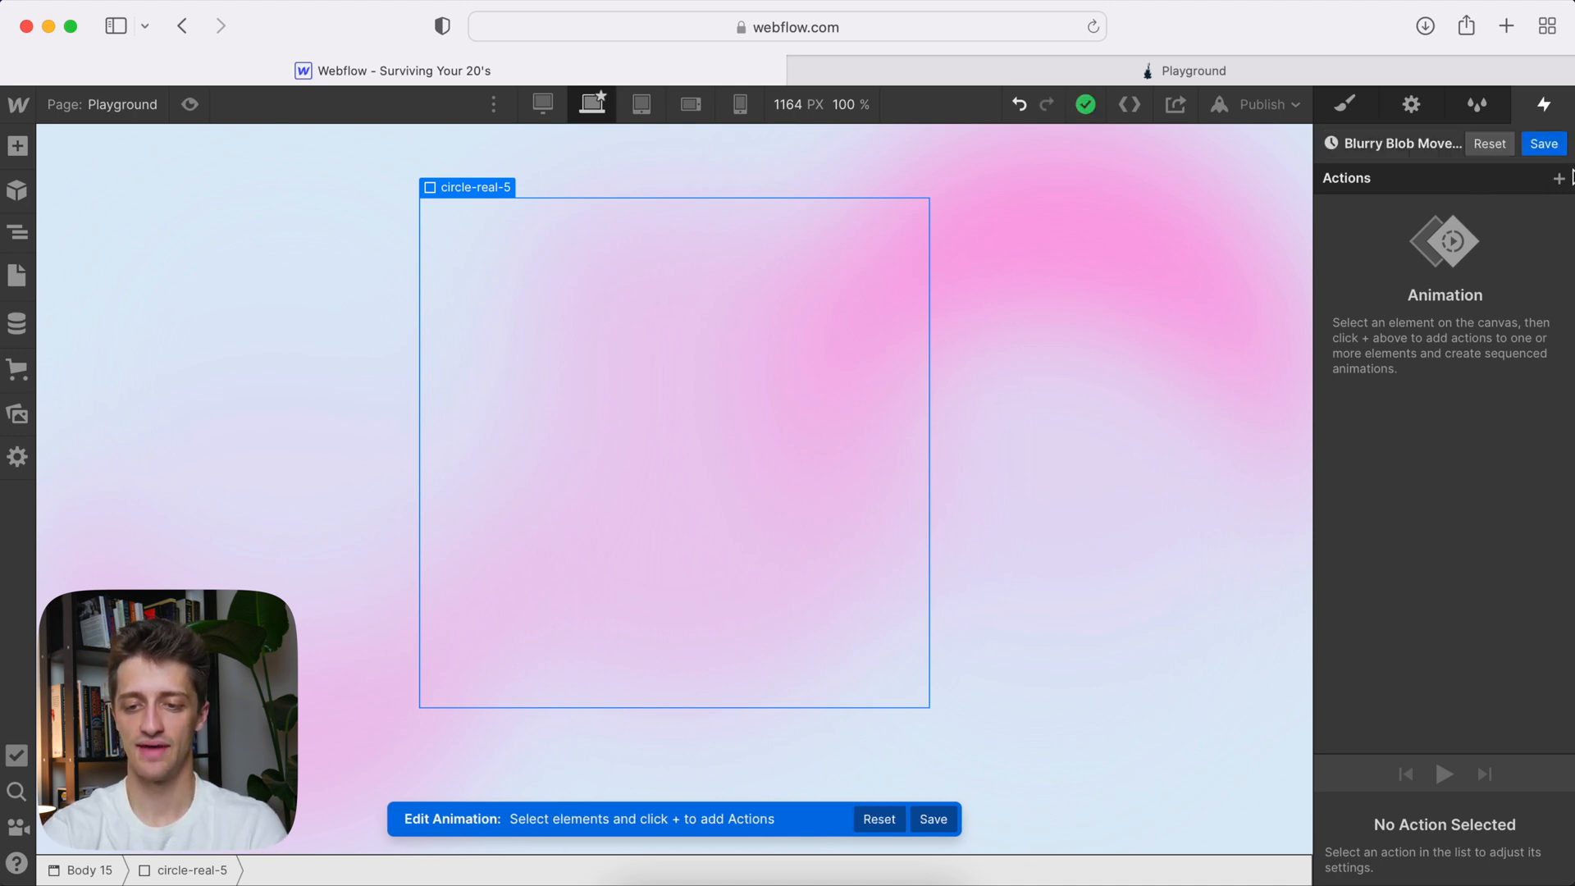
- Add an initial-state Move action affecting the circle-real-1 class, with offsets in percent
left_click(1560, 178)
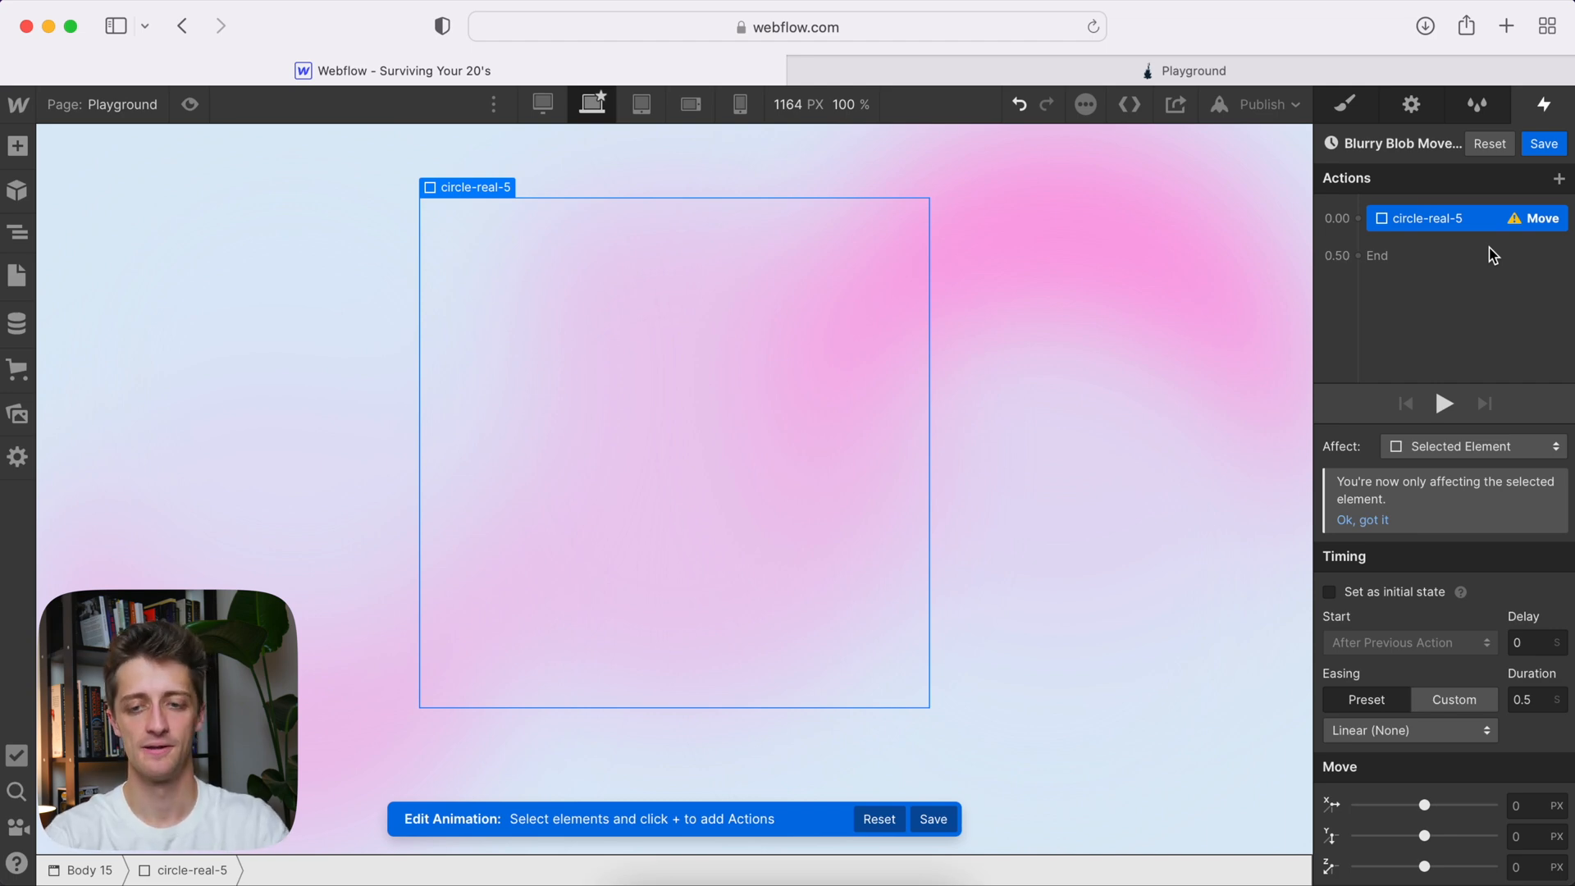
right_click(1427, 218)
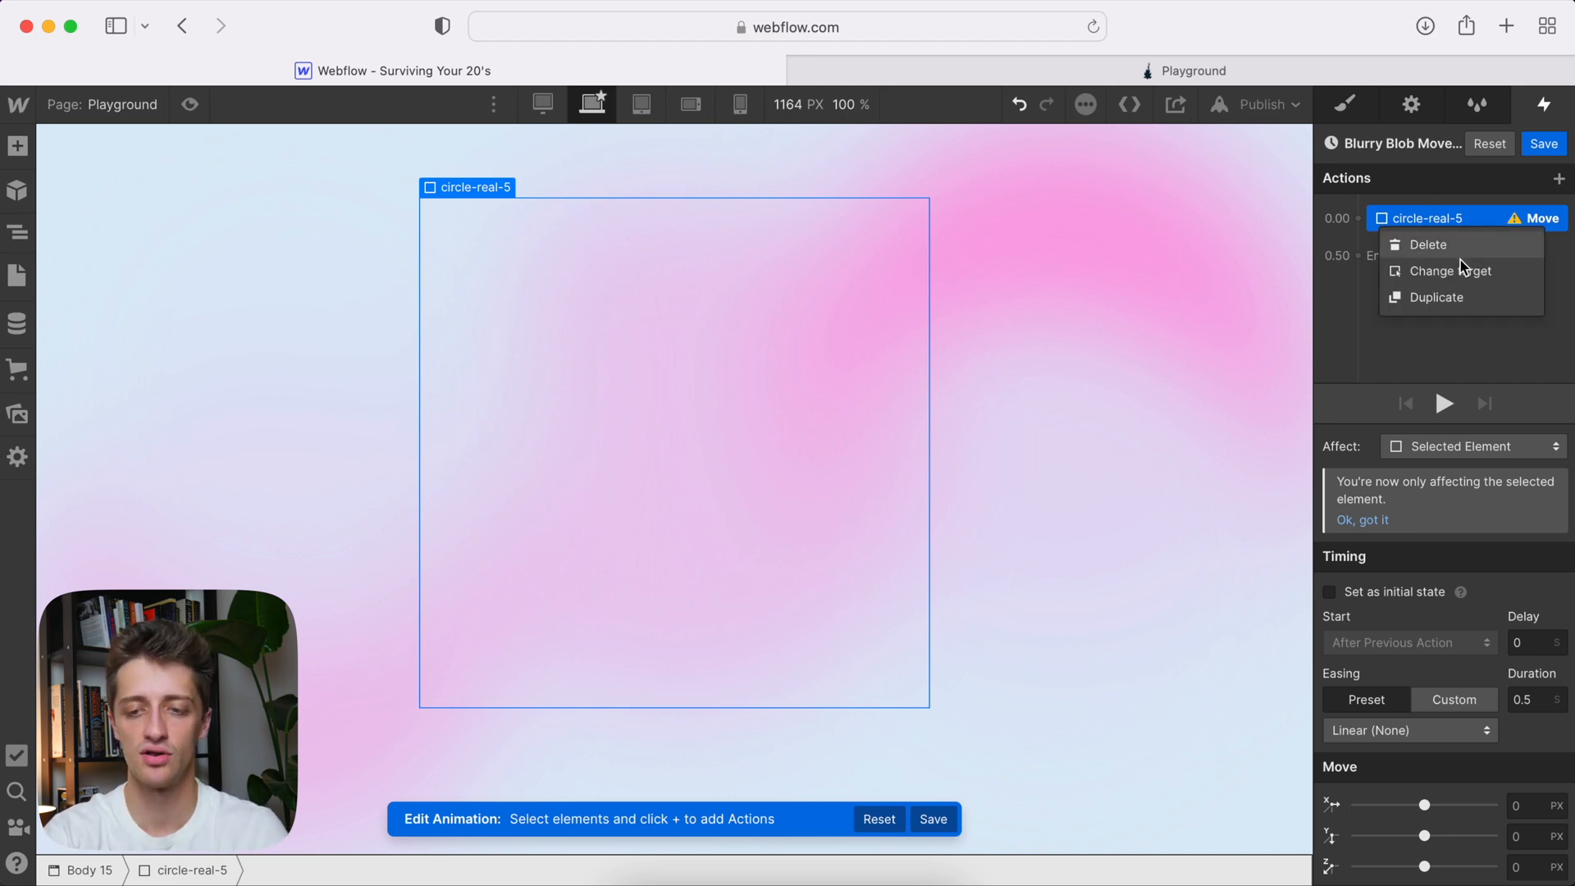
left_click(1454, 270)
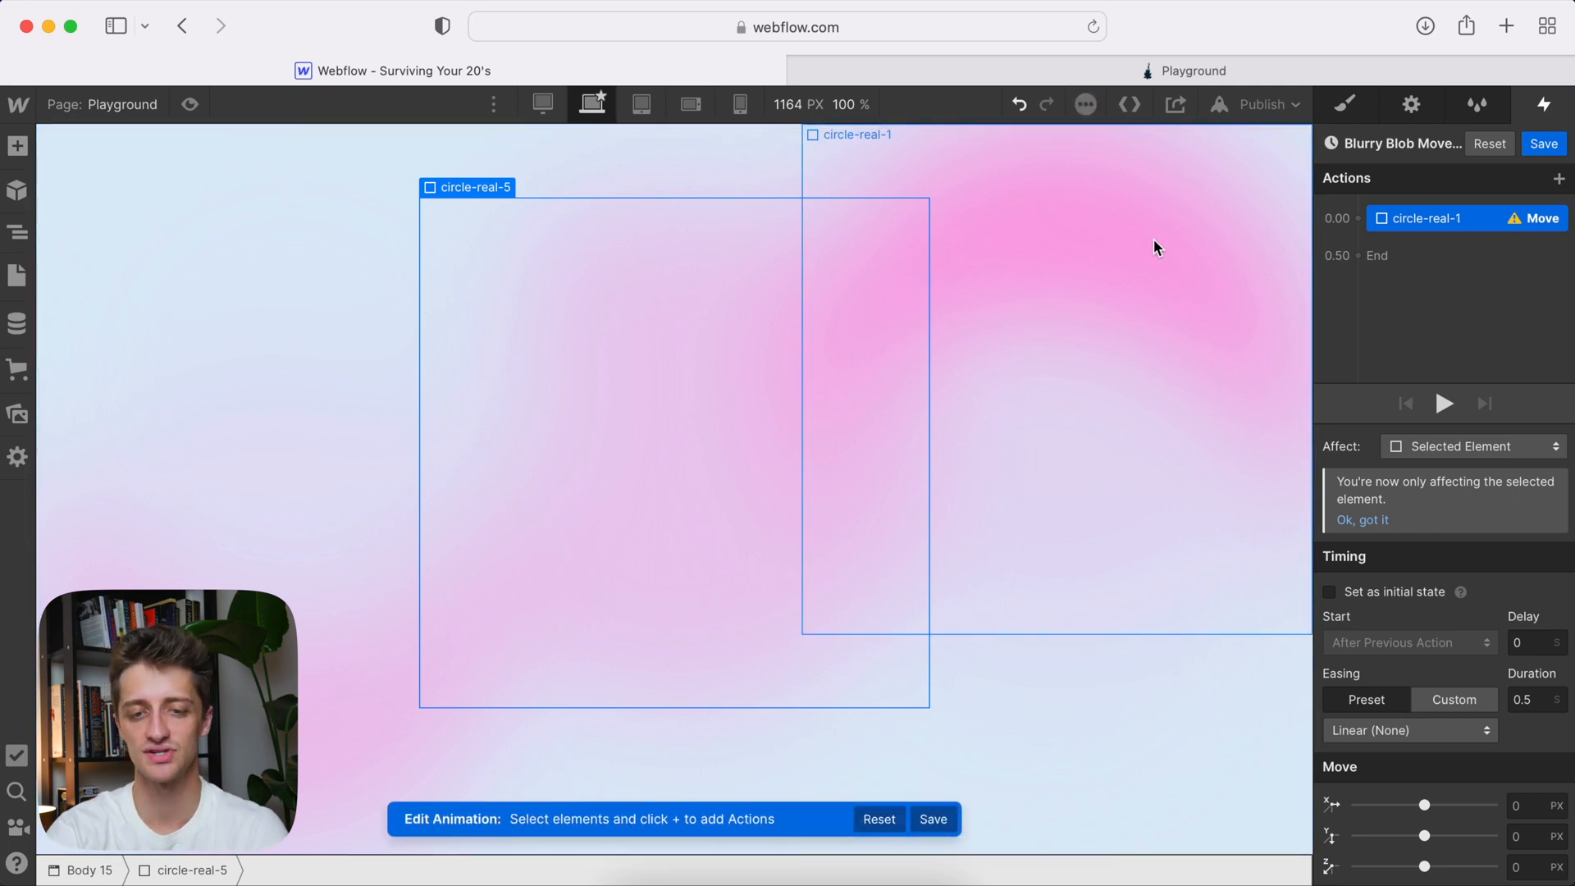
mouse_move(1168, 246)
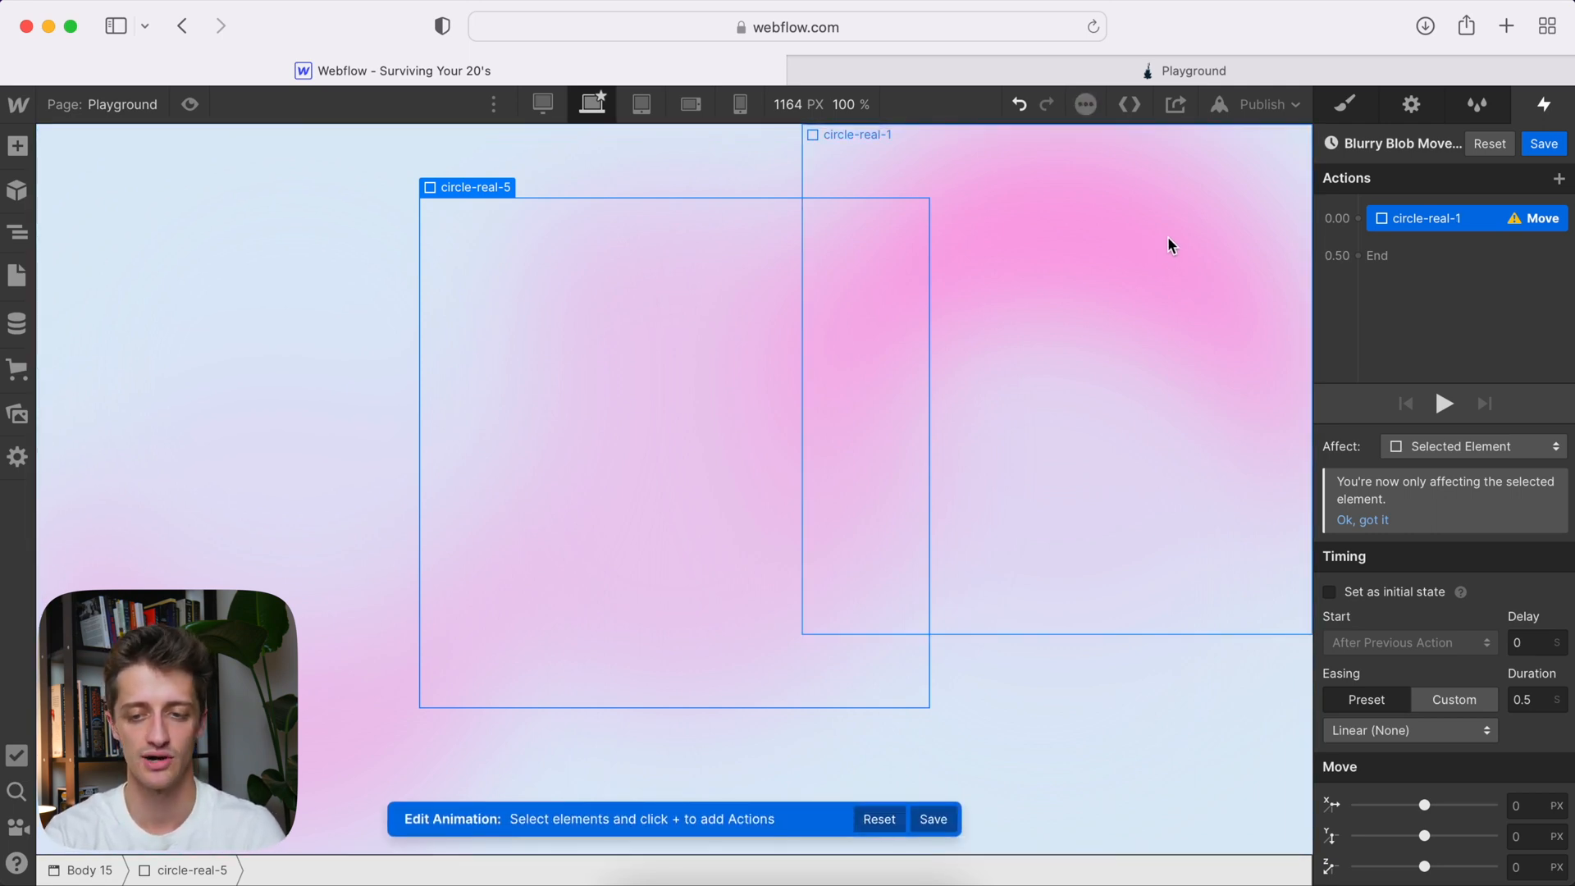
right_click(1436, 218)
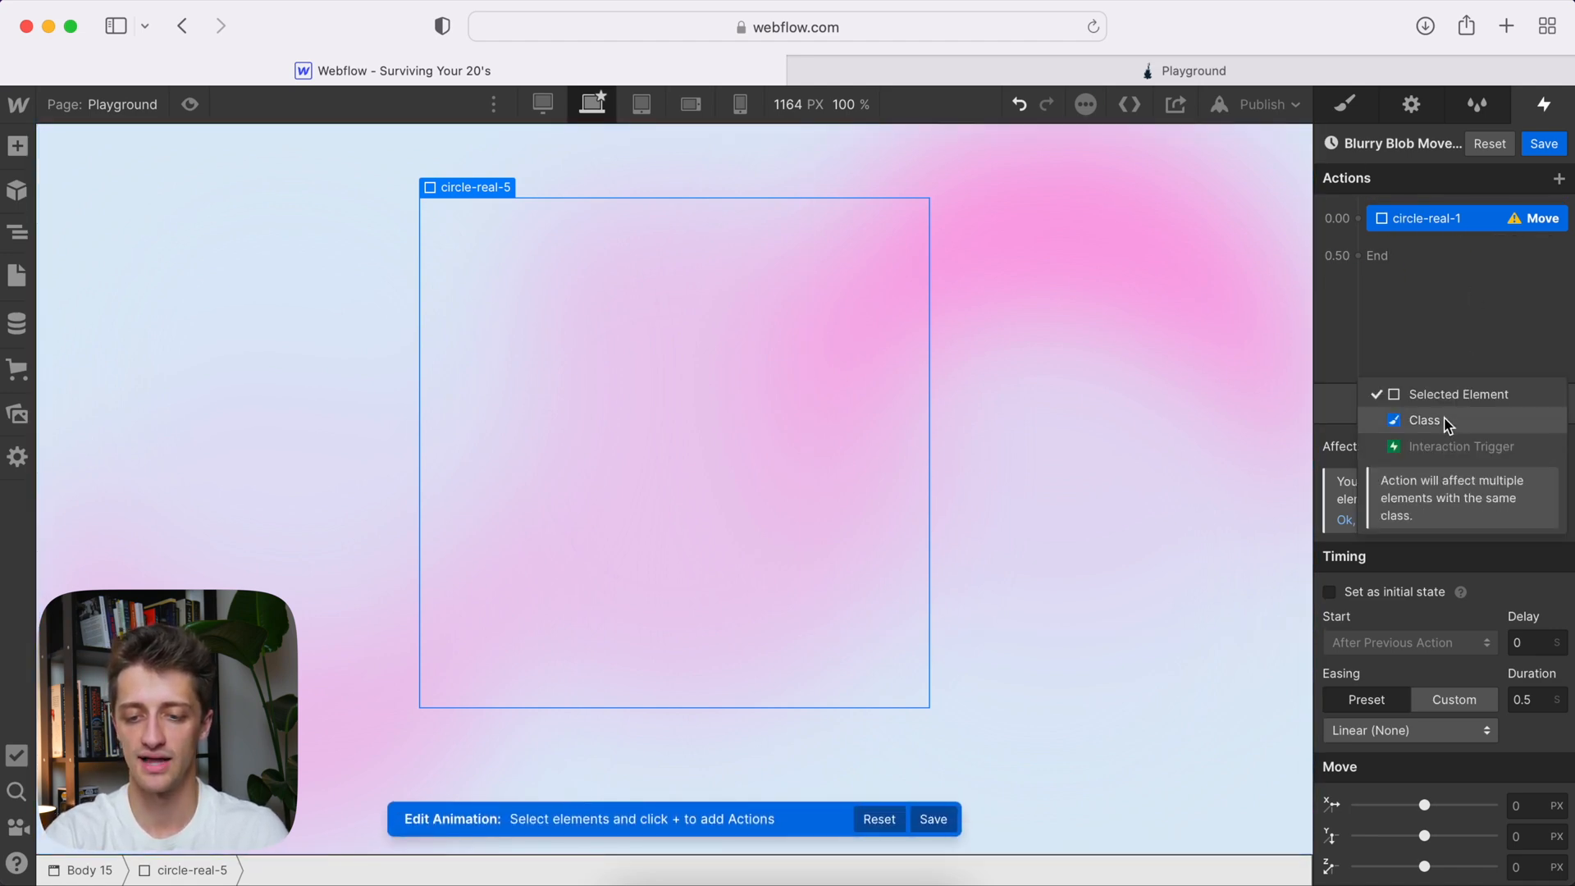
left_click(1424, 420)
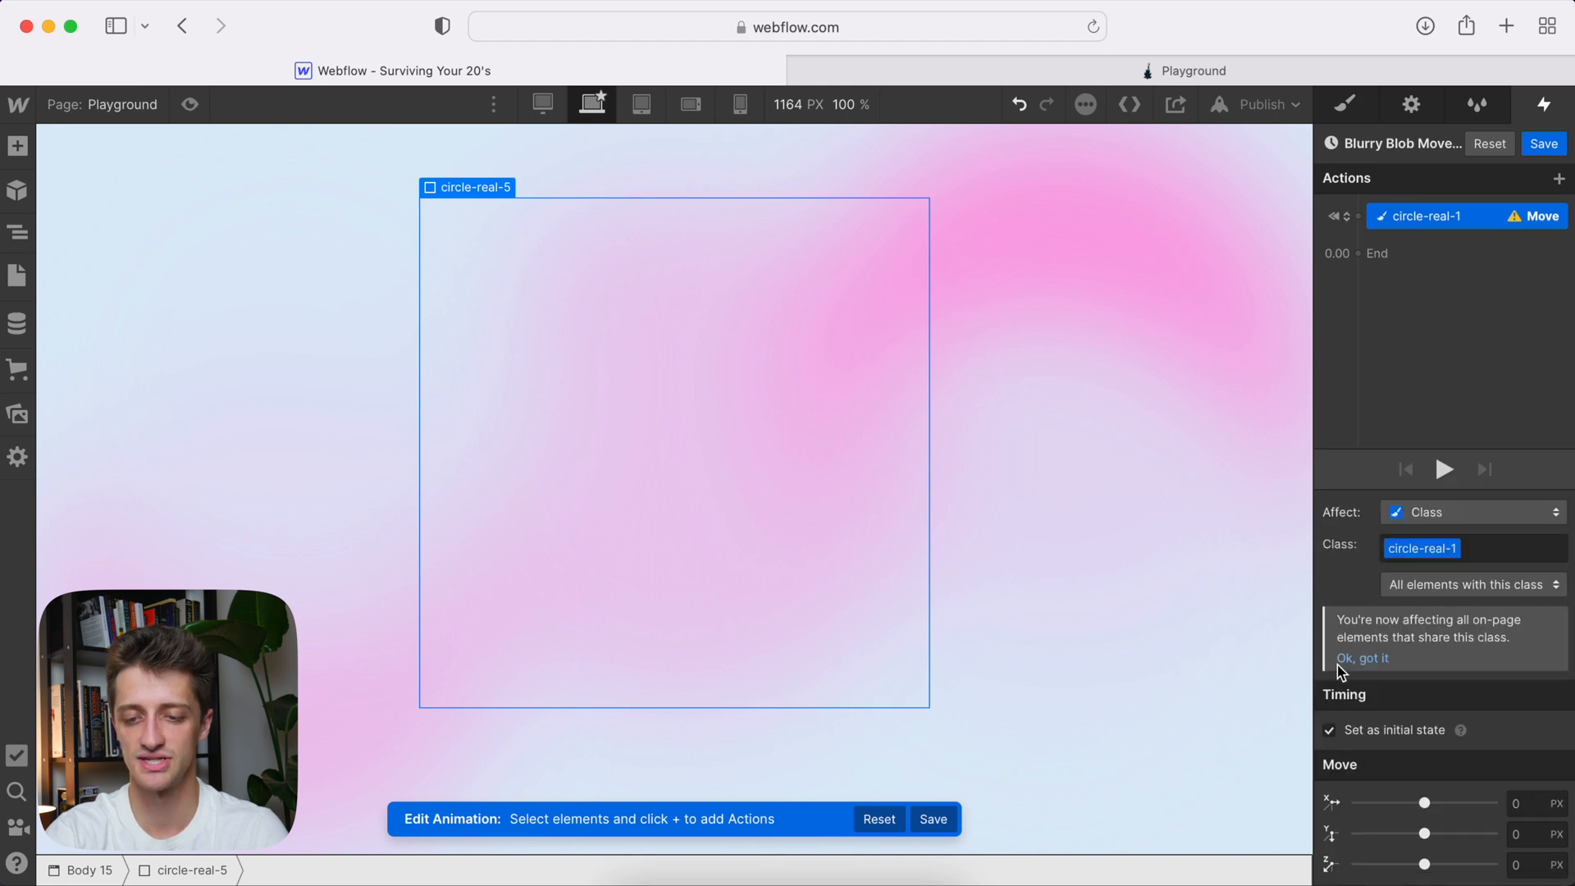
mouse_move(1520, 807)
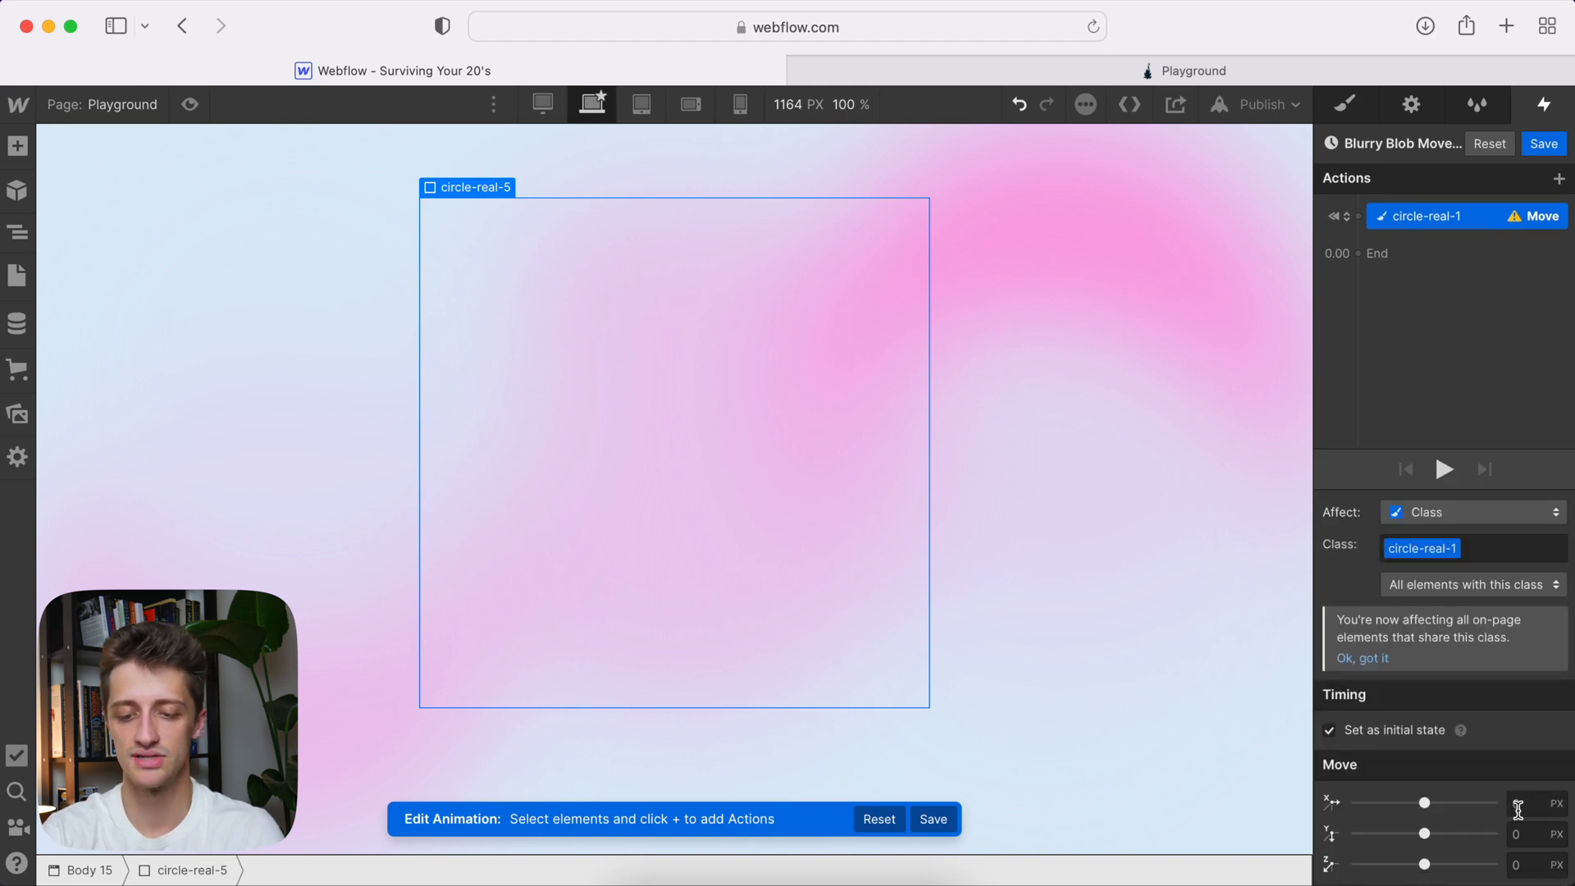
left_click(1527, 802)
type("0")
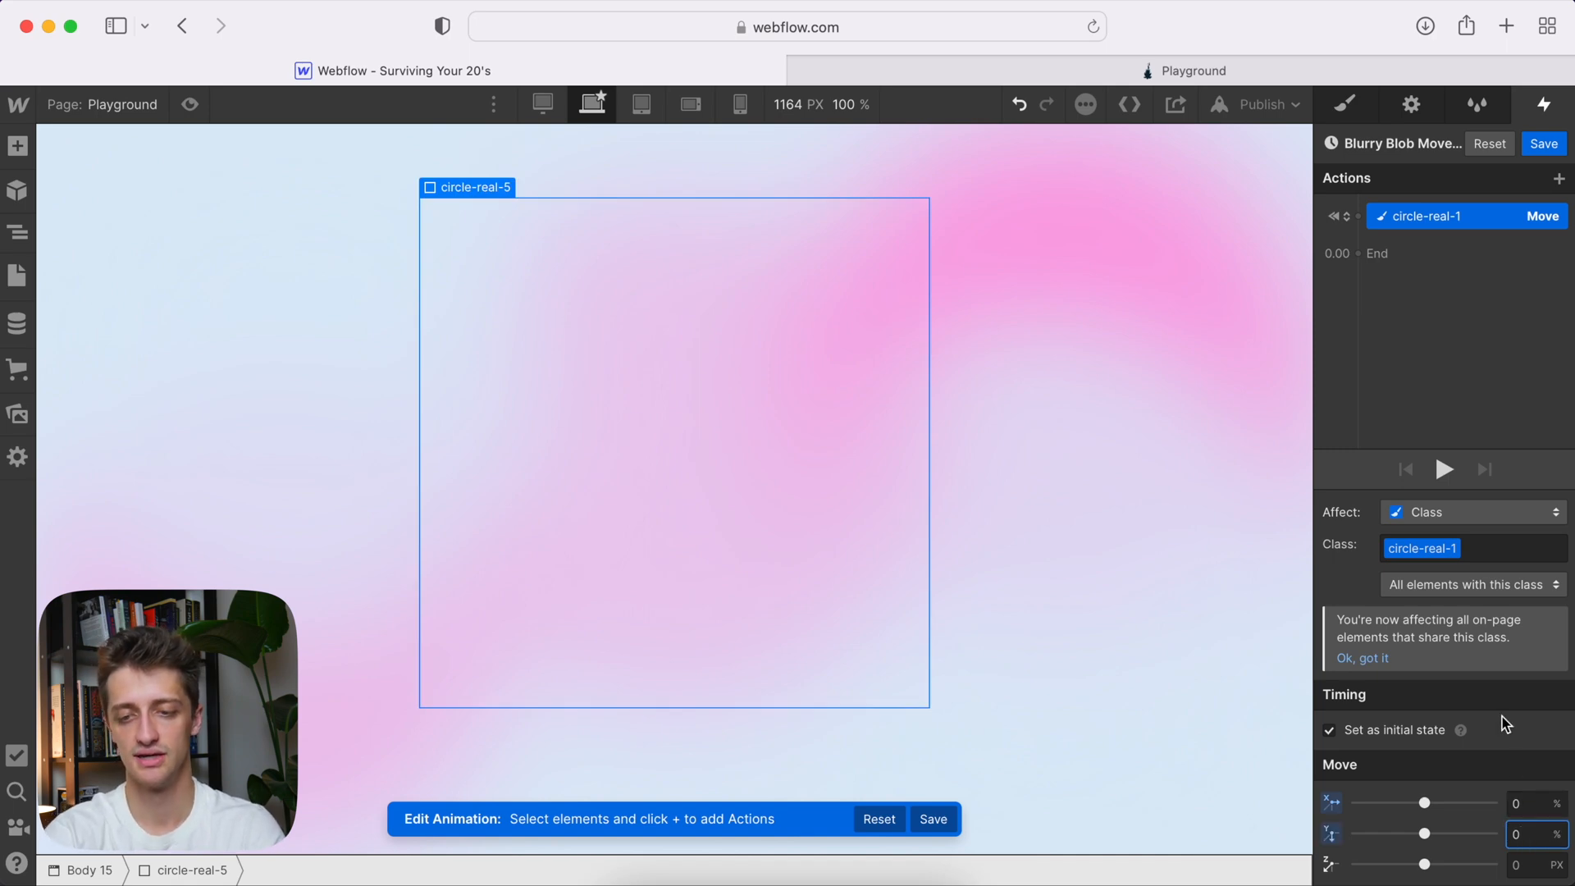
mouse_move(1351, 252)
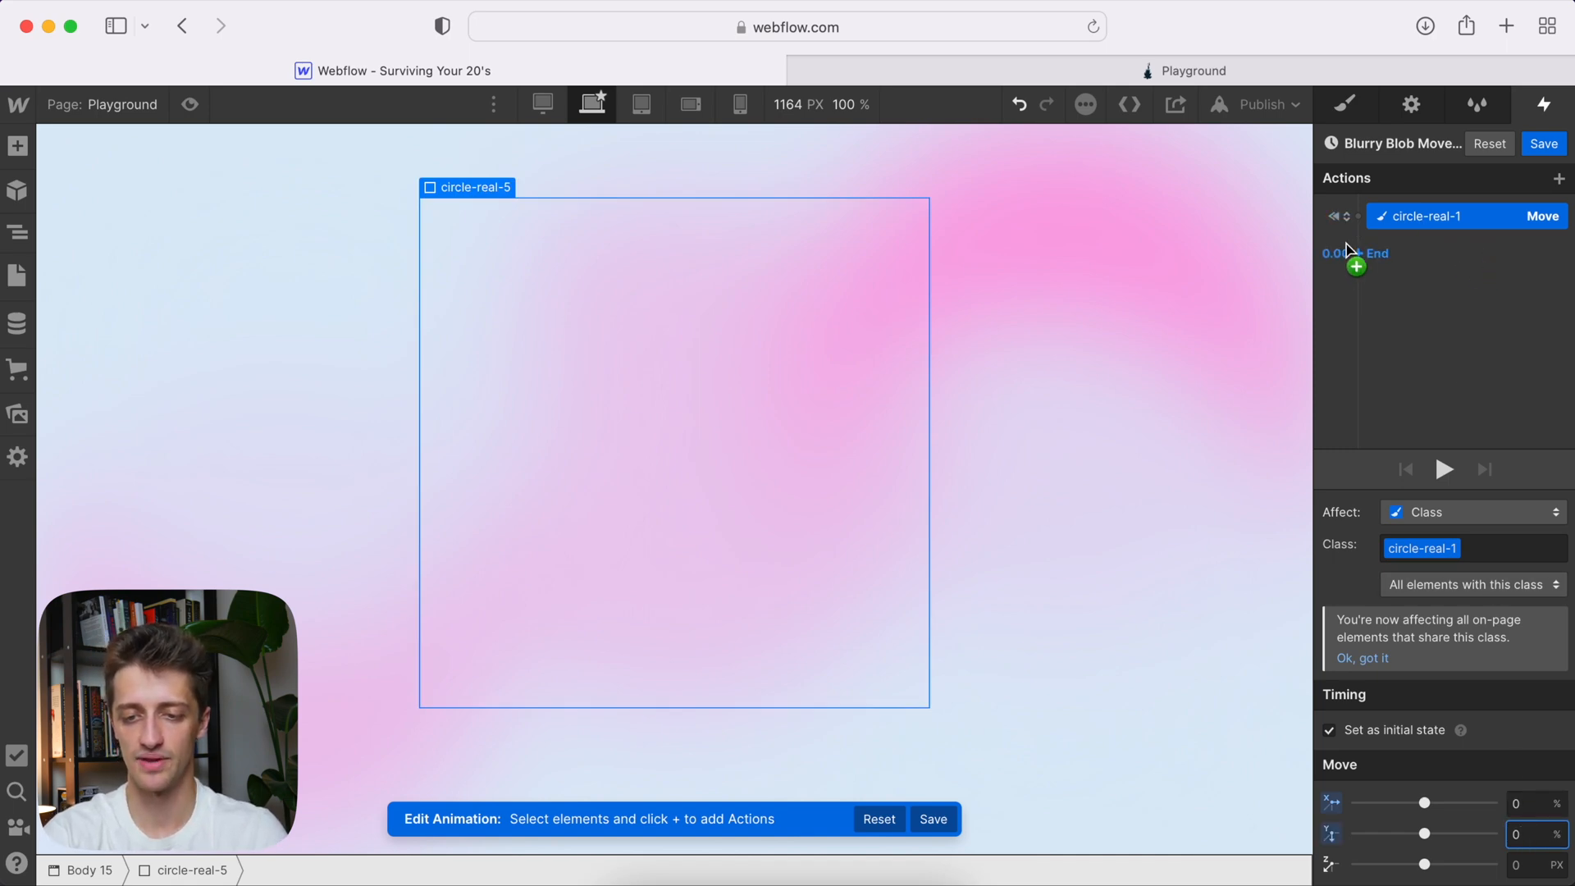
- Add a 5-second Move at 0.00 shifting the circle-real-1 class -20% on X and Y
left_click(1355, 266)
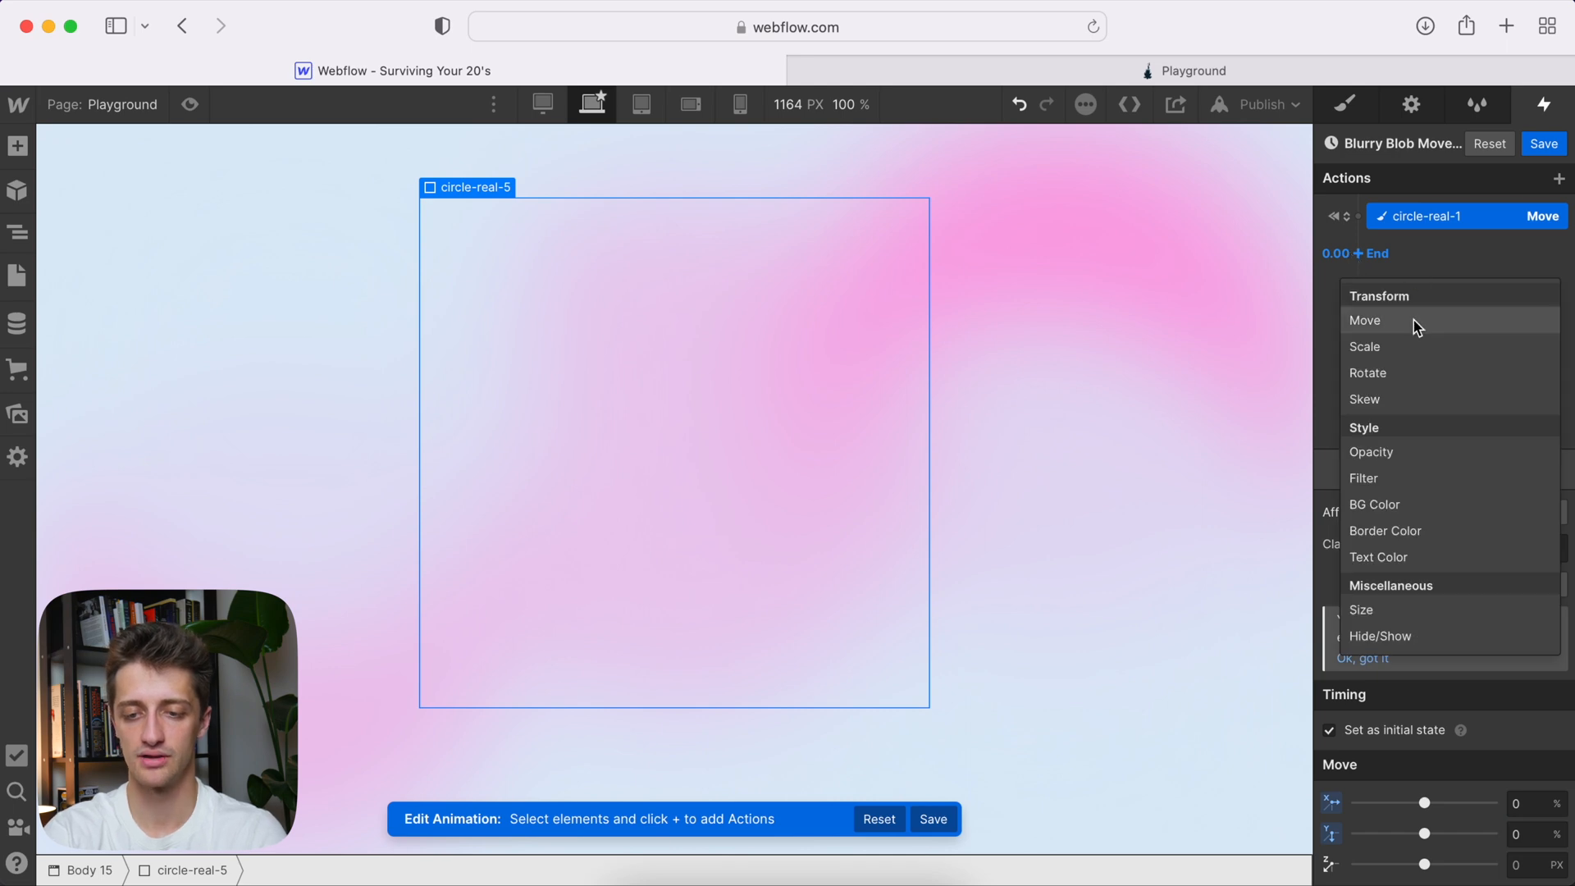
left_click(1366, 319)
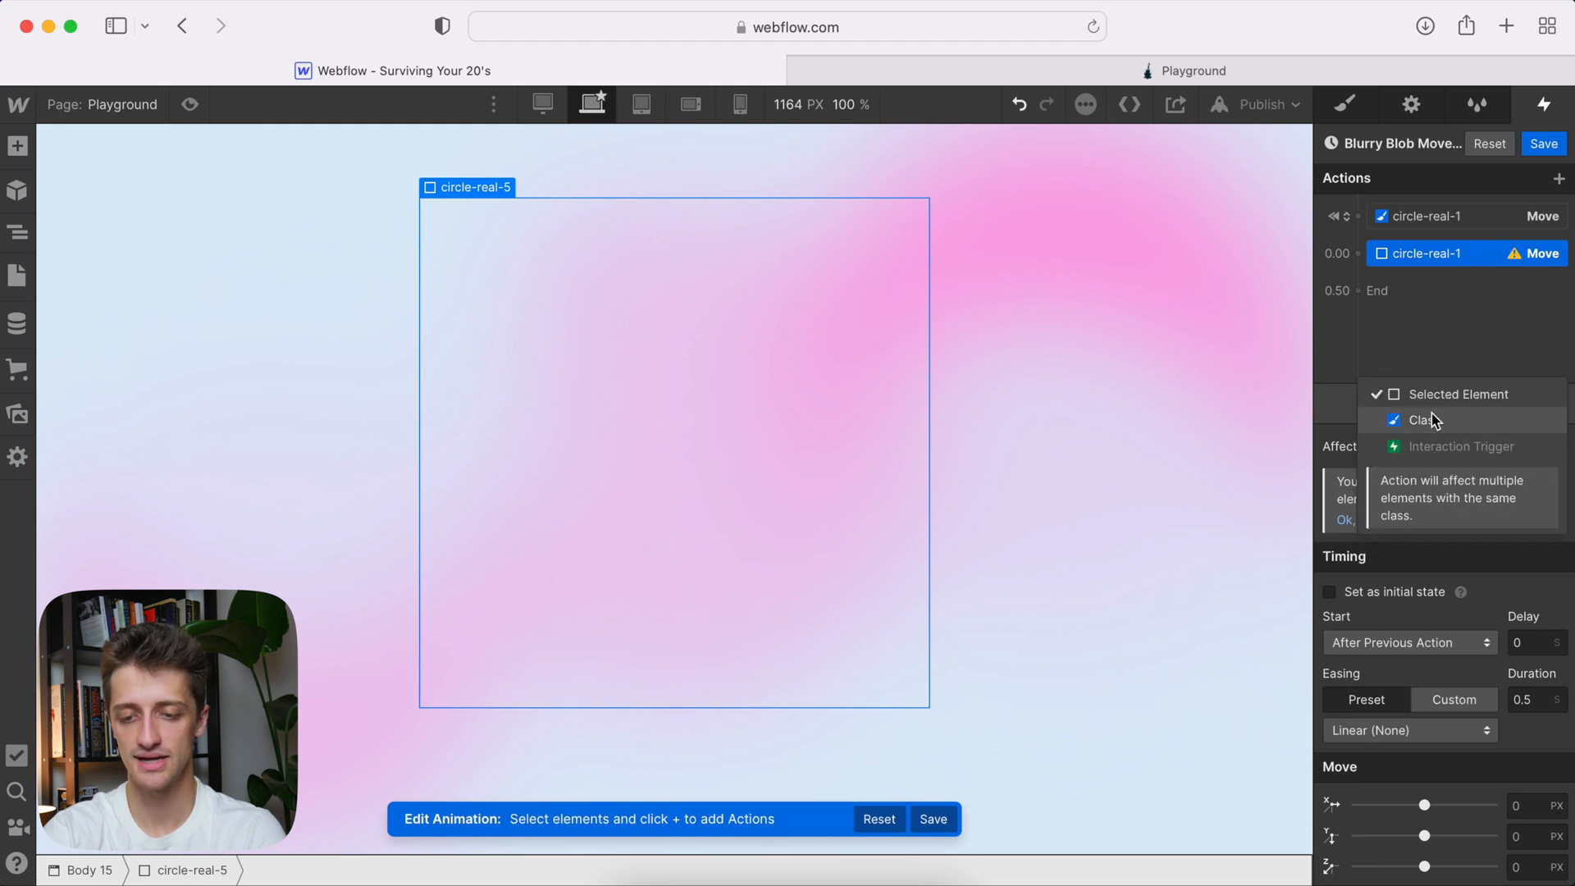
left_click(1423, 420)
type("5")
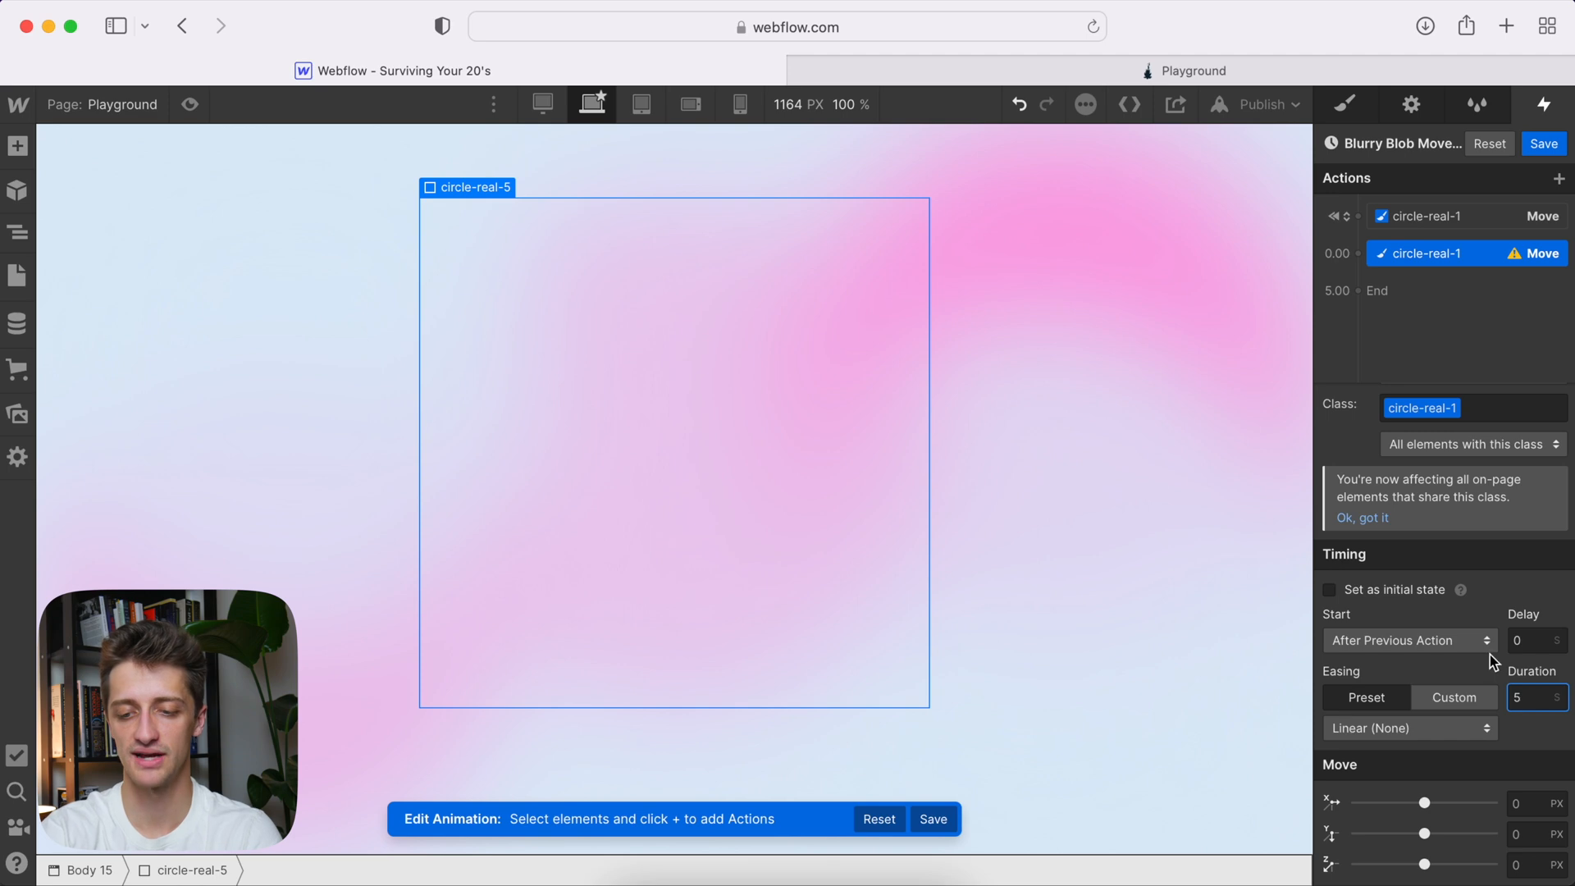
left_click(1534, 803)
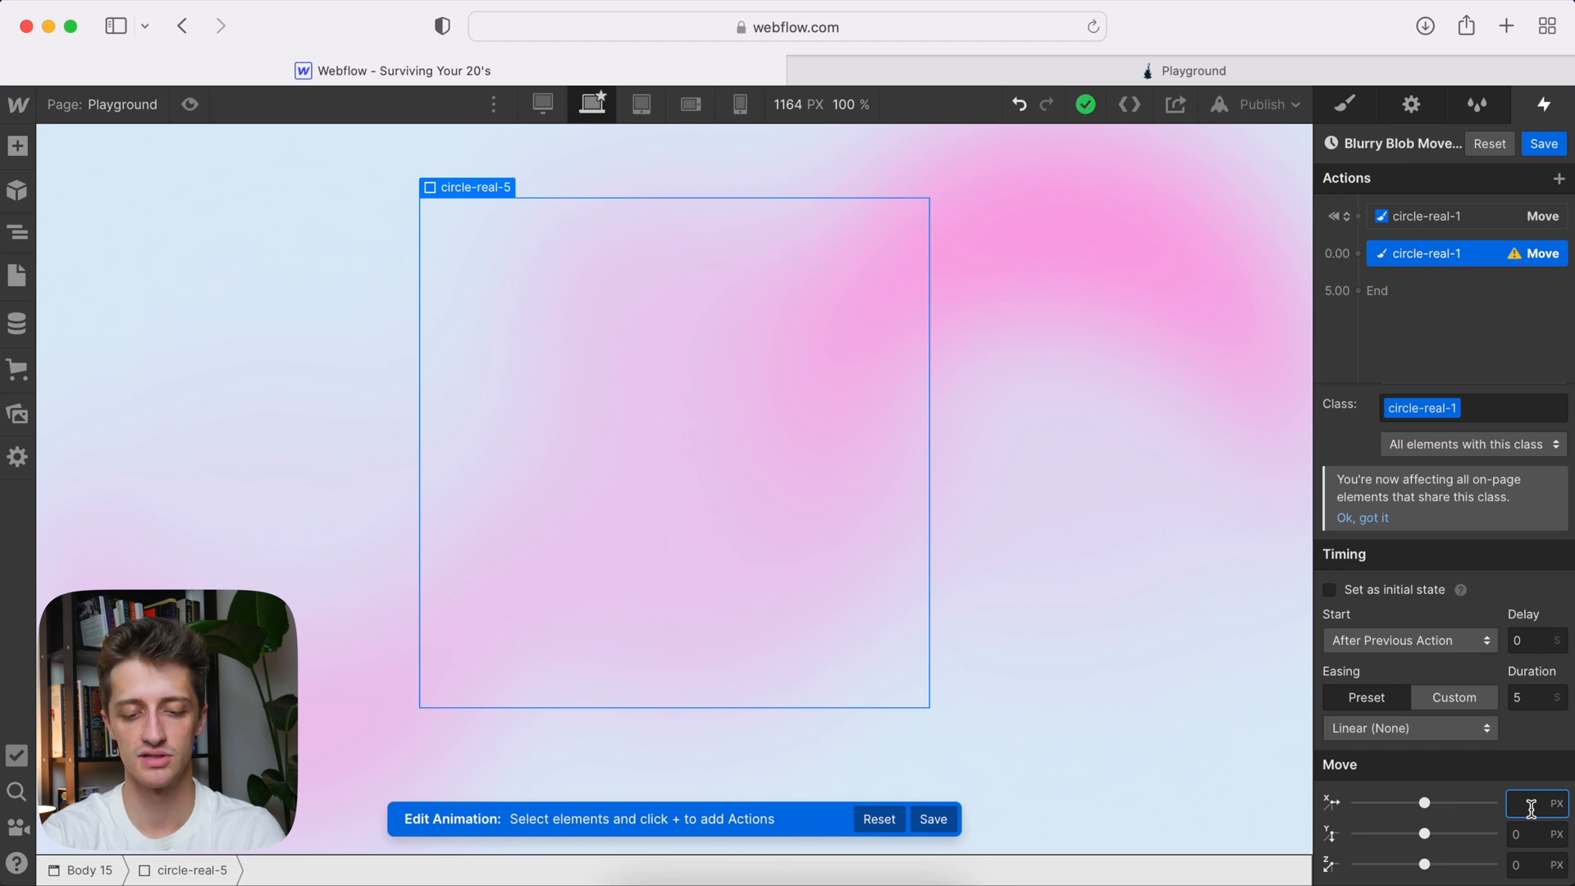
type("-20%")
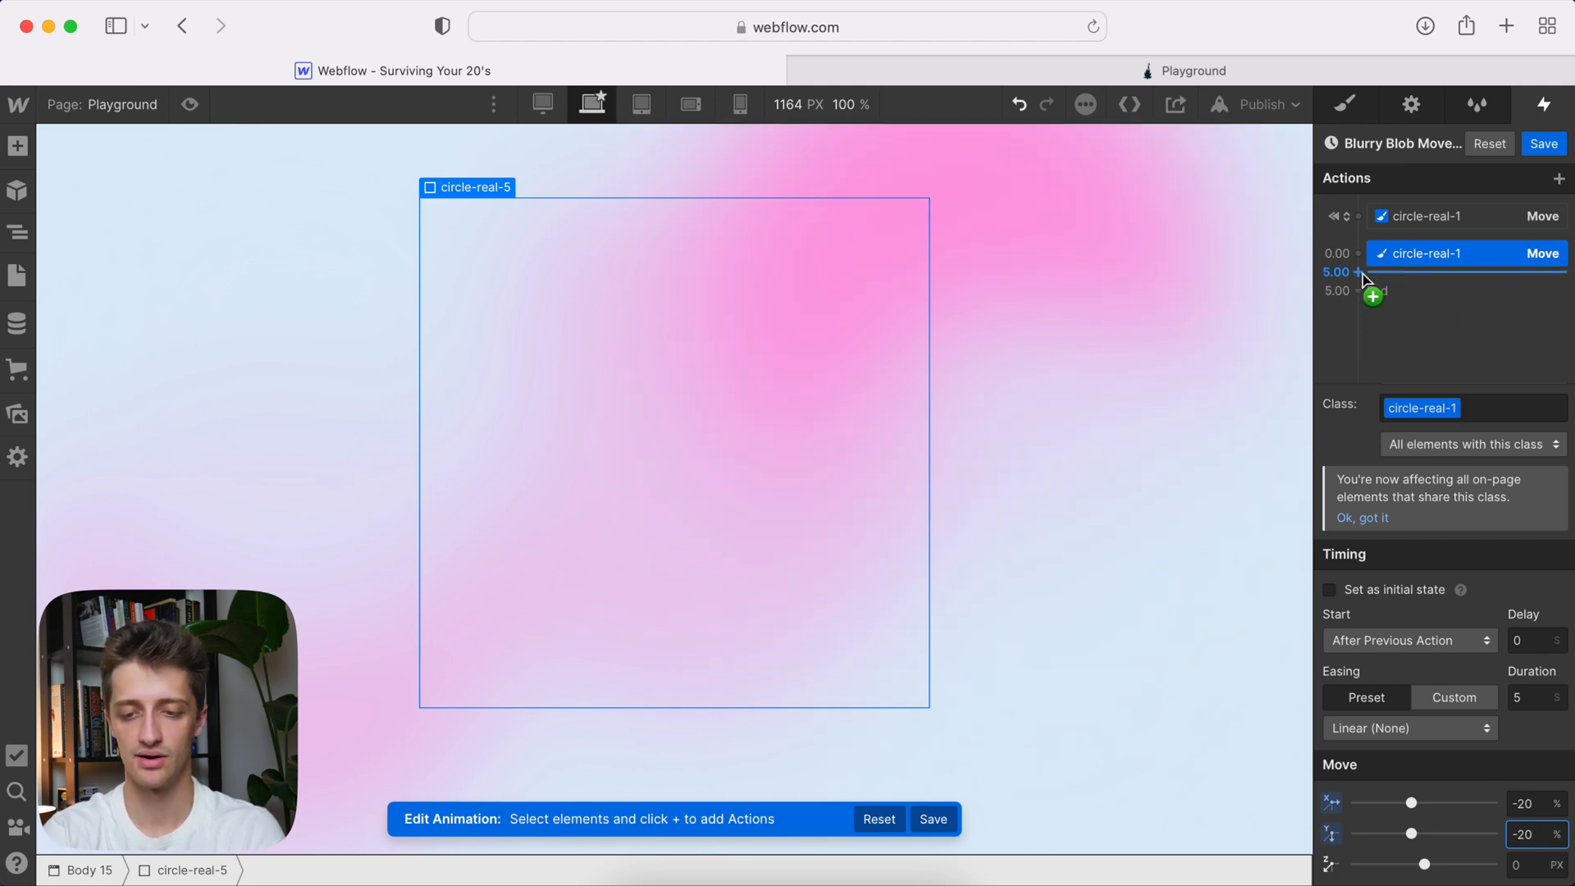
- Add a 5-second Move at 5.00 returning the circle-real-1 class to 0% offsets
left_click(1372, 294)
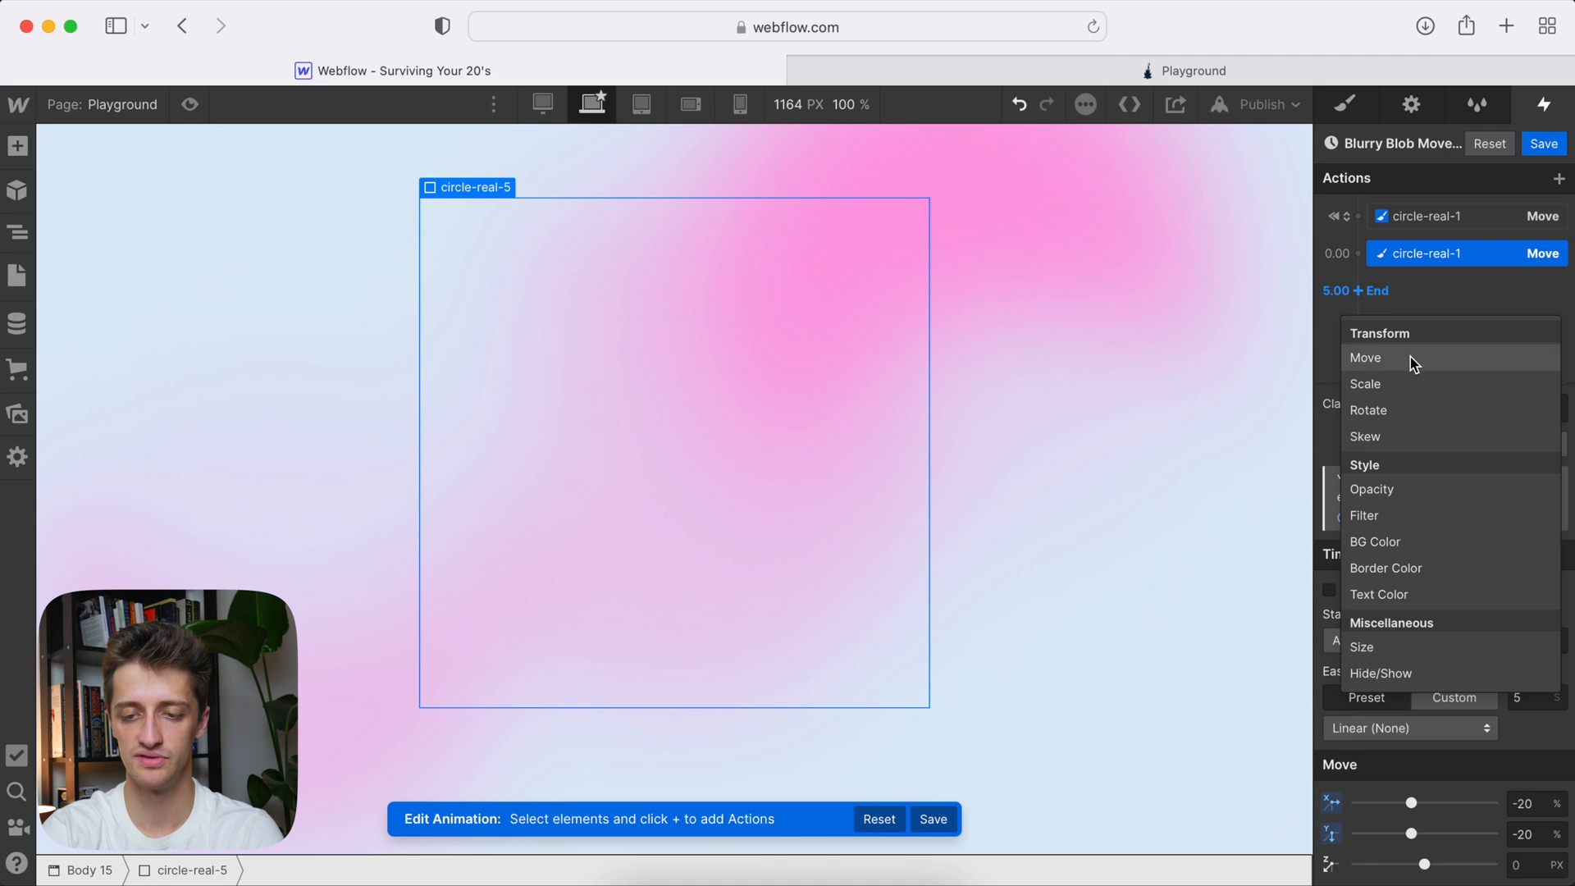
left_click(1365, 357)
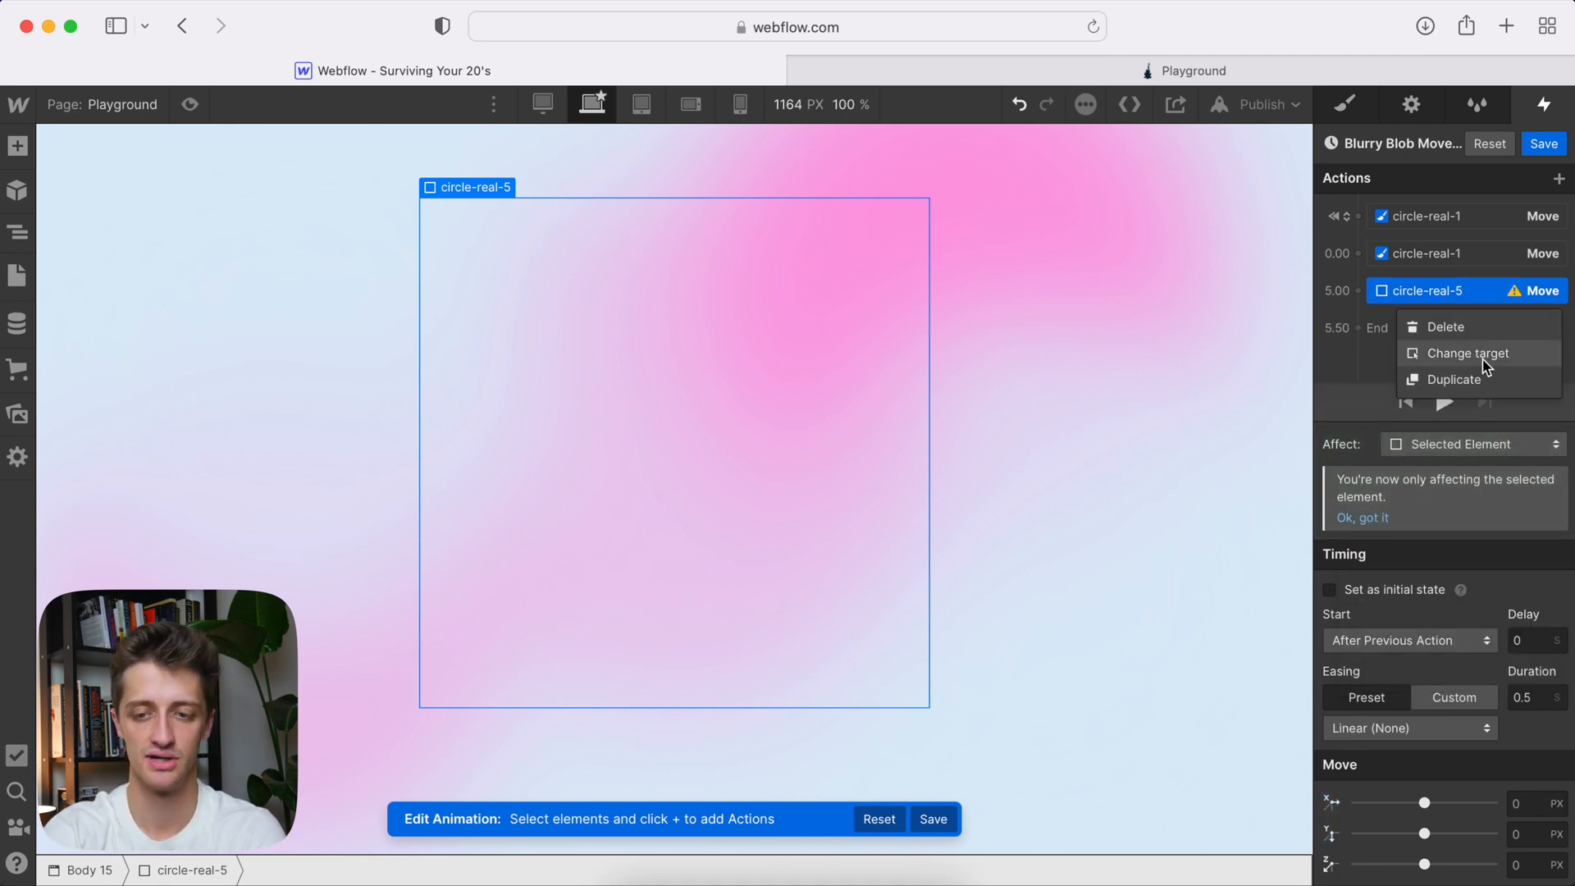
left_click(1469, 353)
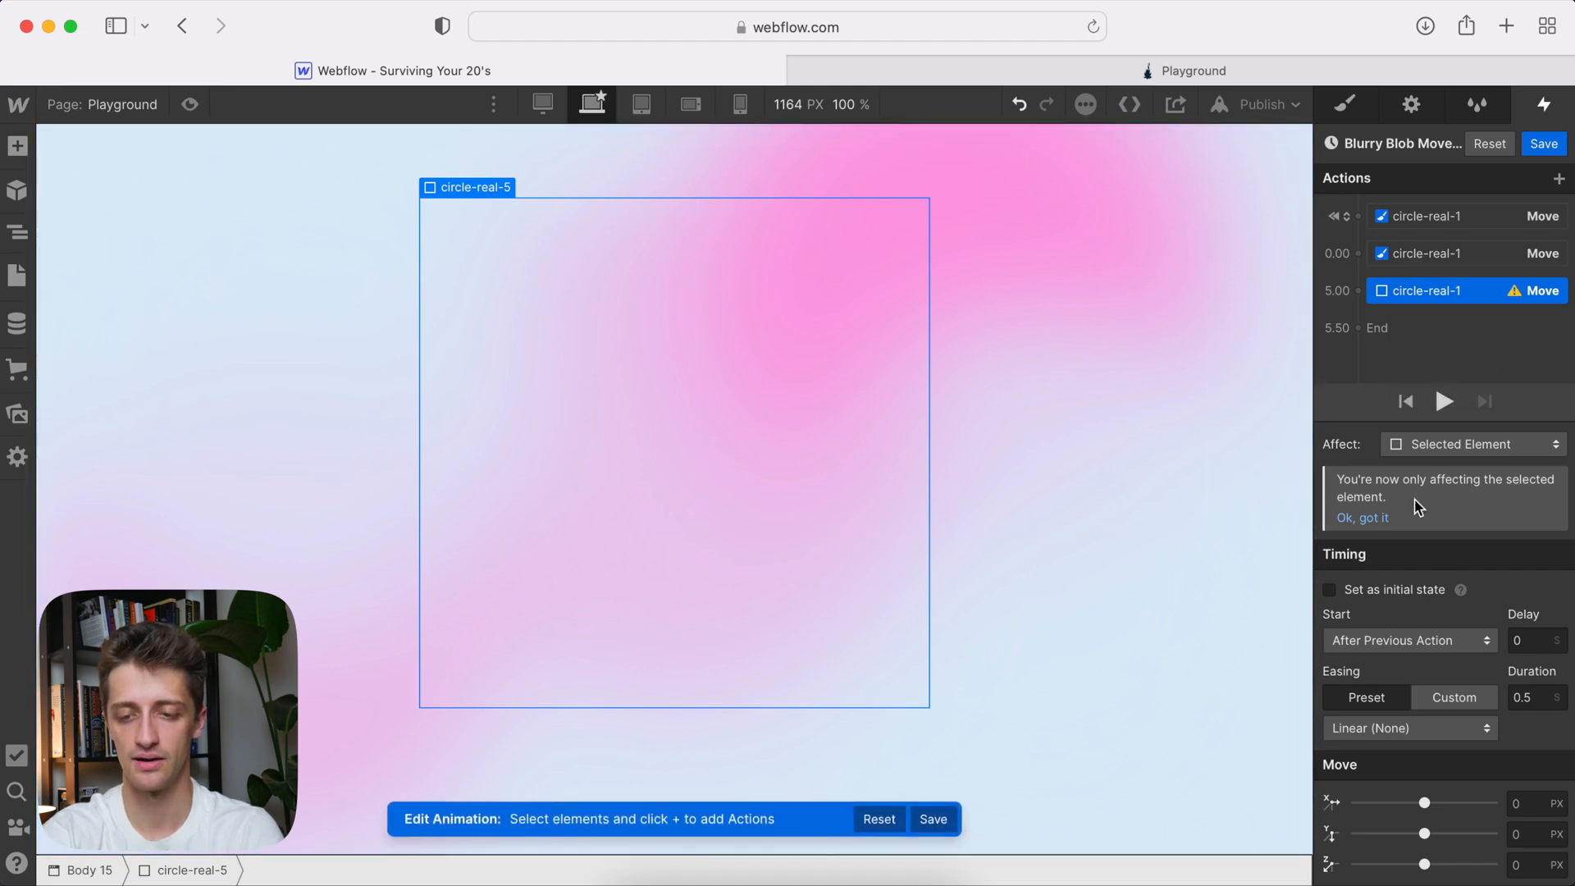
left_click(1472, 444)
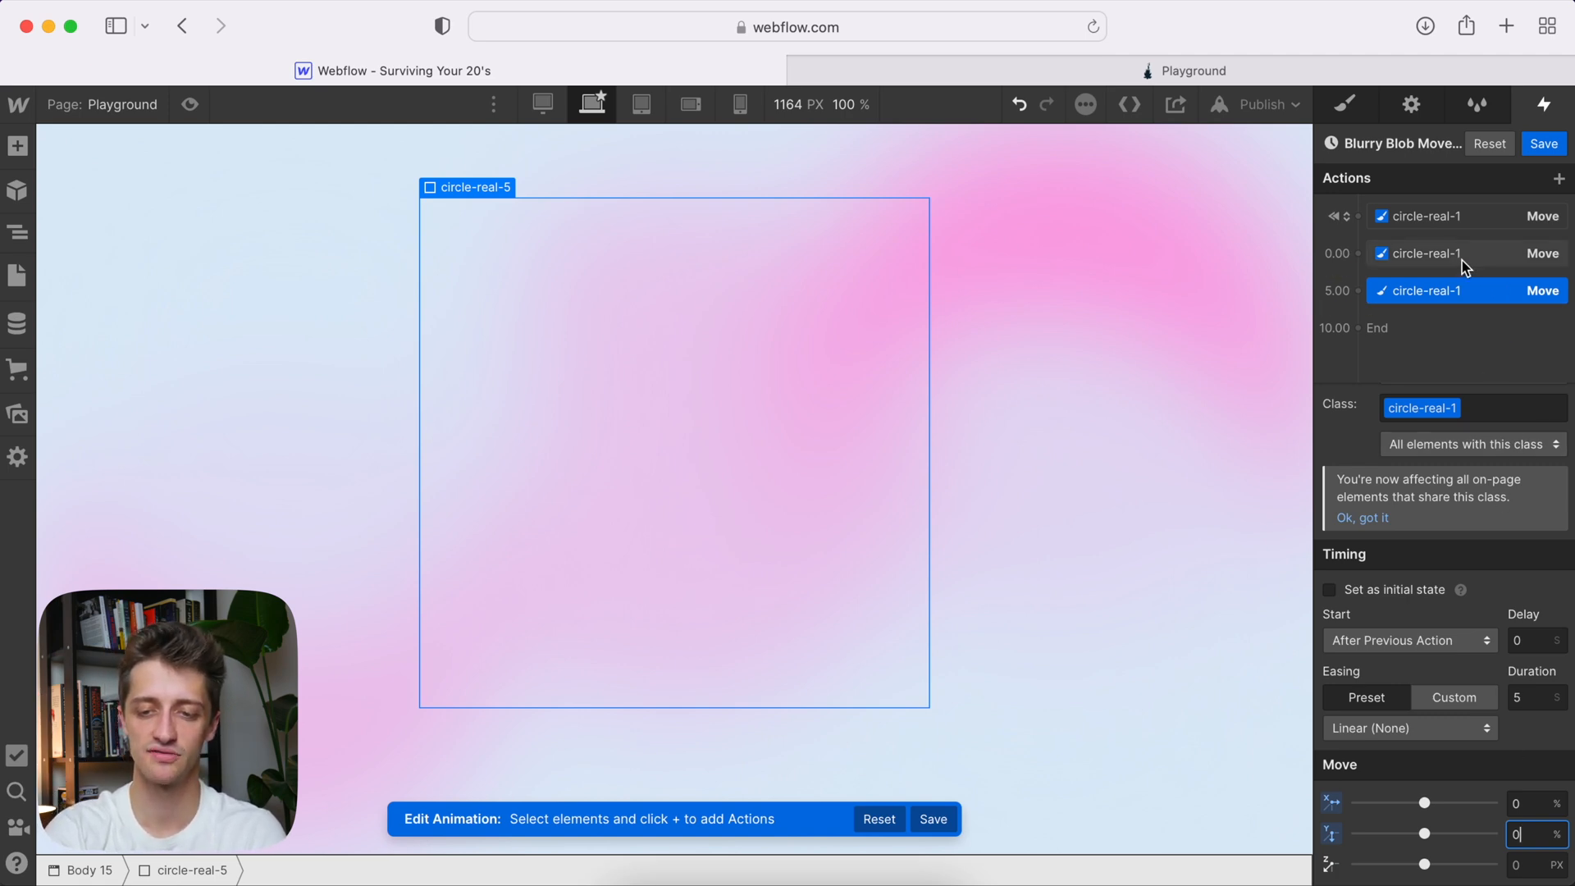
mouse_move(1492, 306)
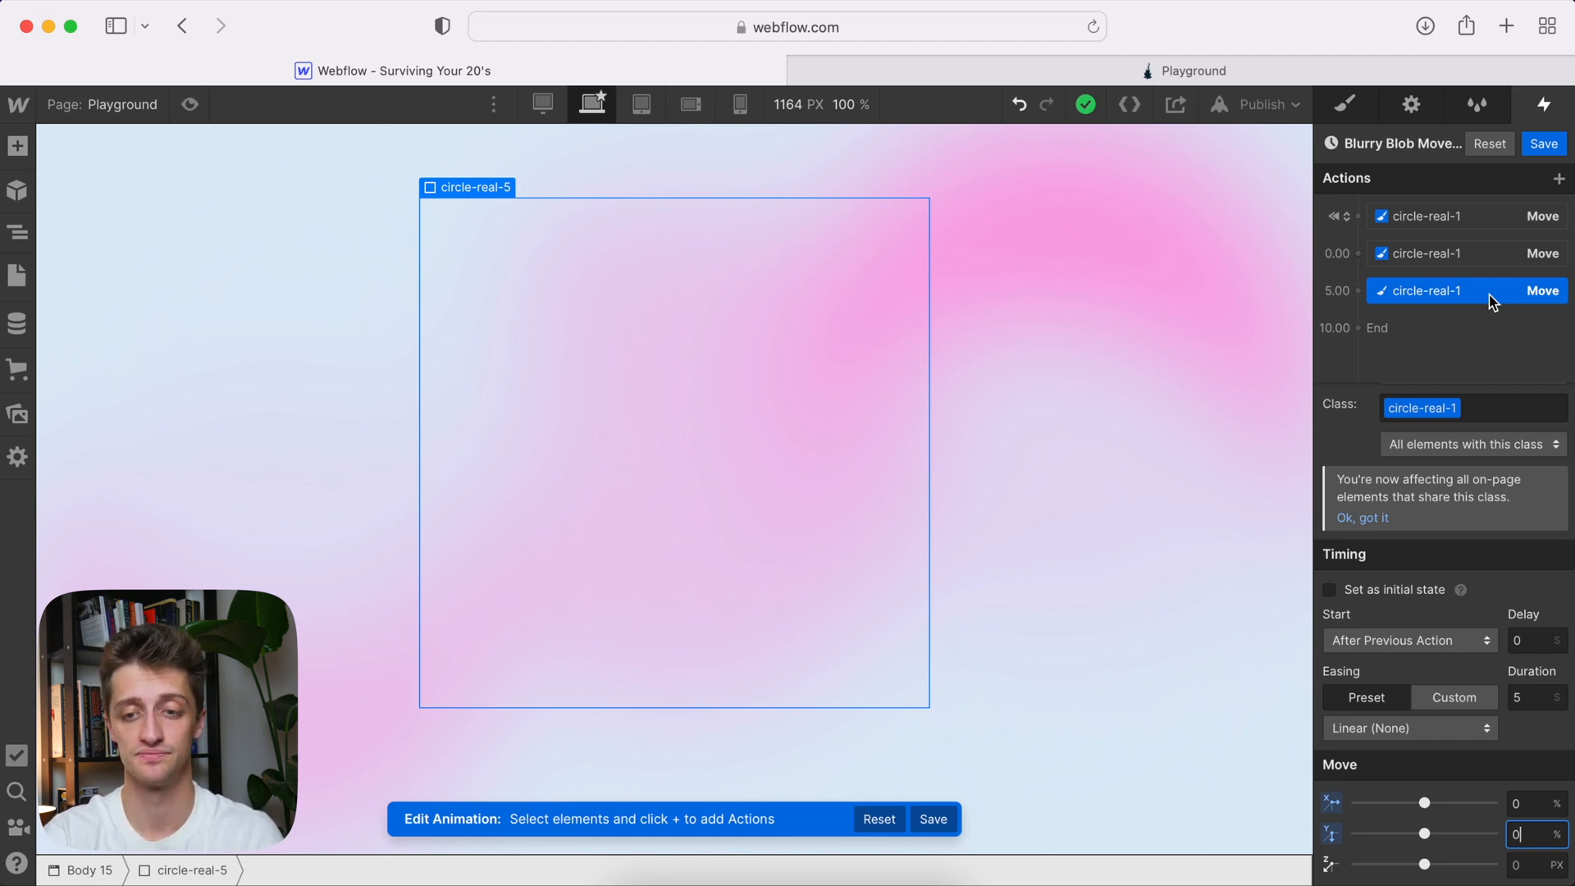
mouse_move(1358, 229)
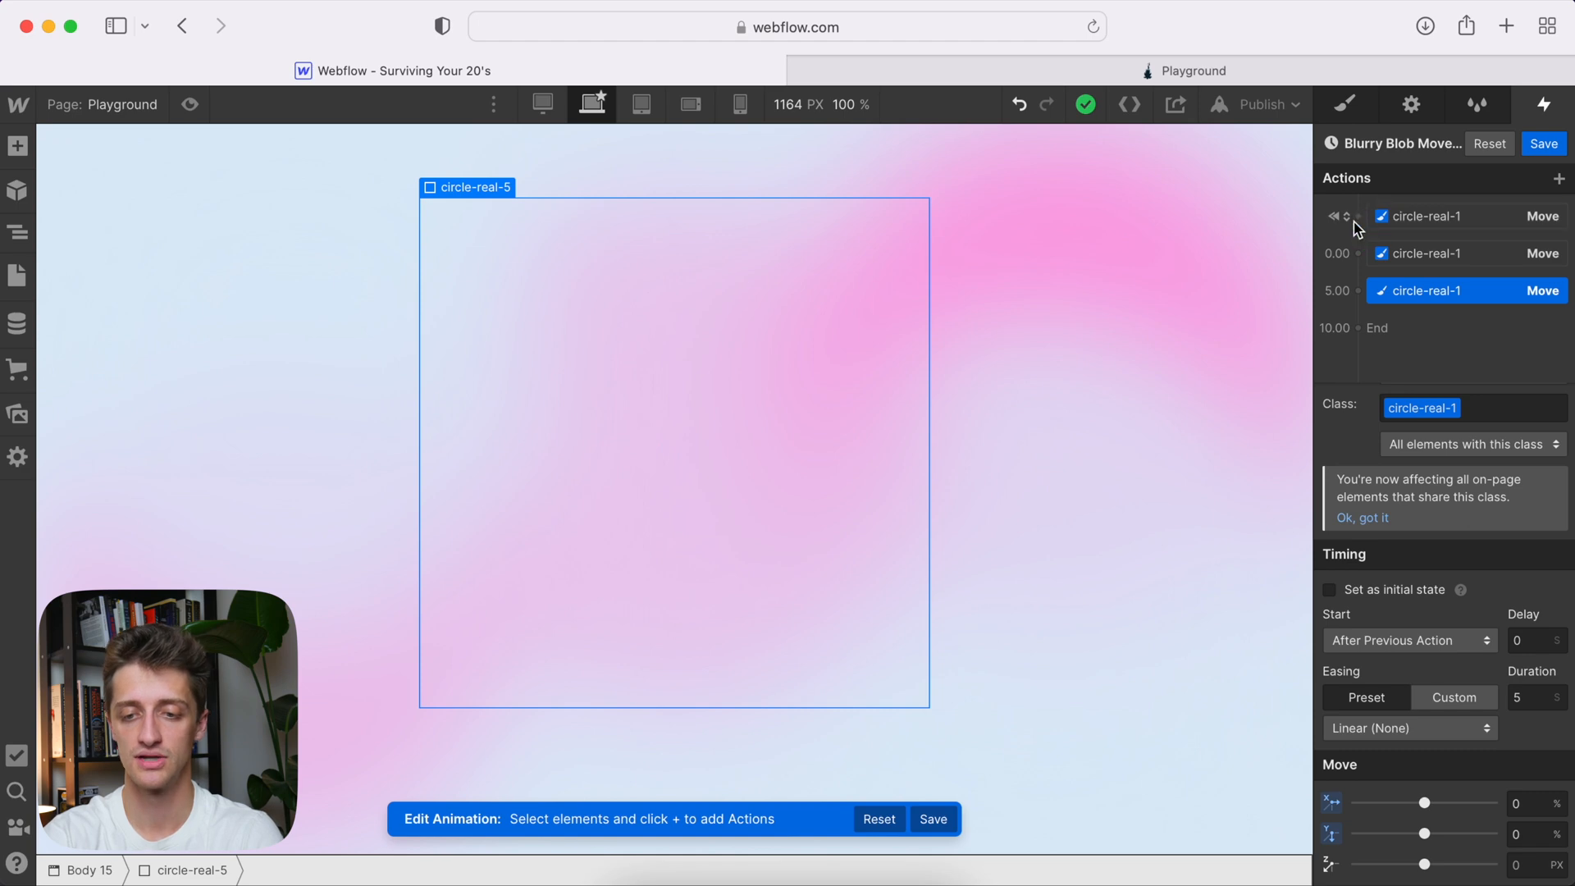
- Add an initial-state Move for the circle-real-2 class with X and Y at 0%
left_click(1559, 178)
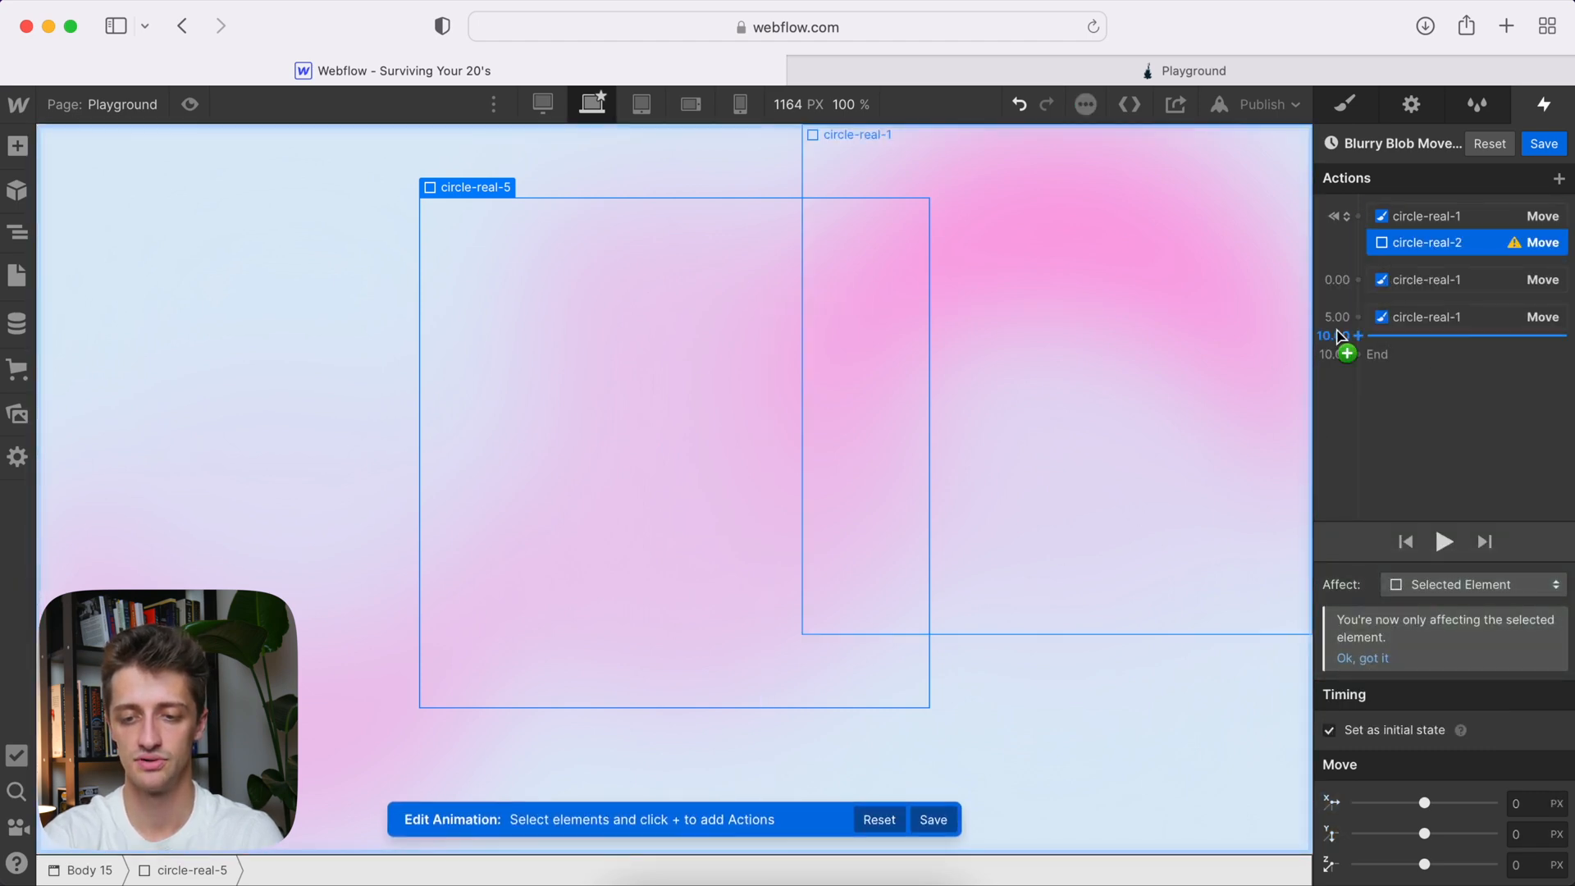
left_click(1473, 583)
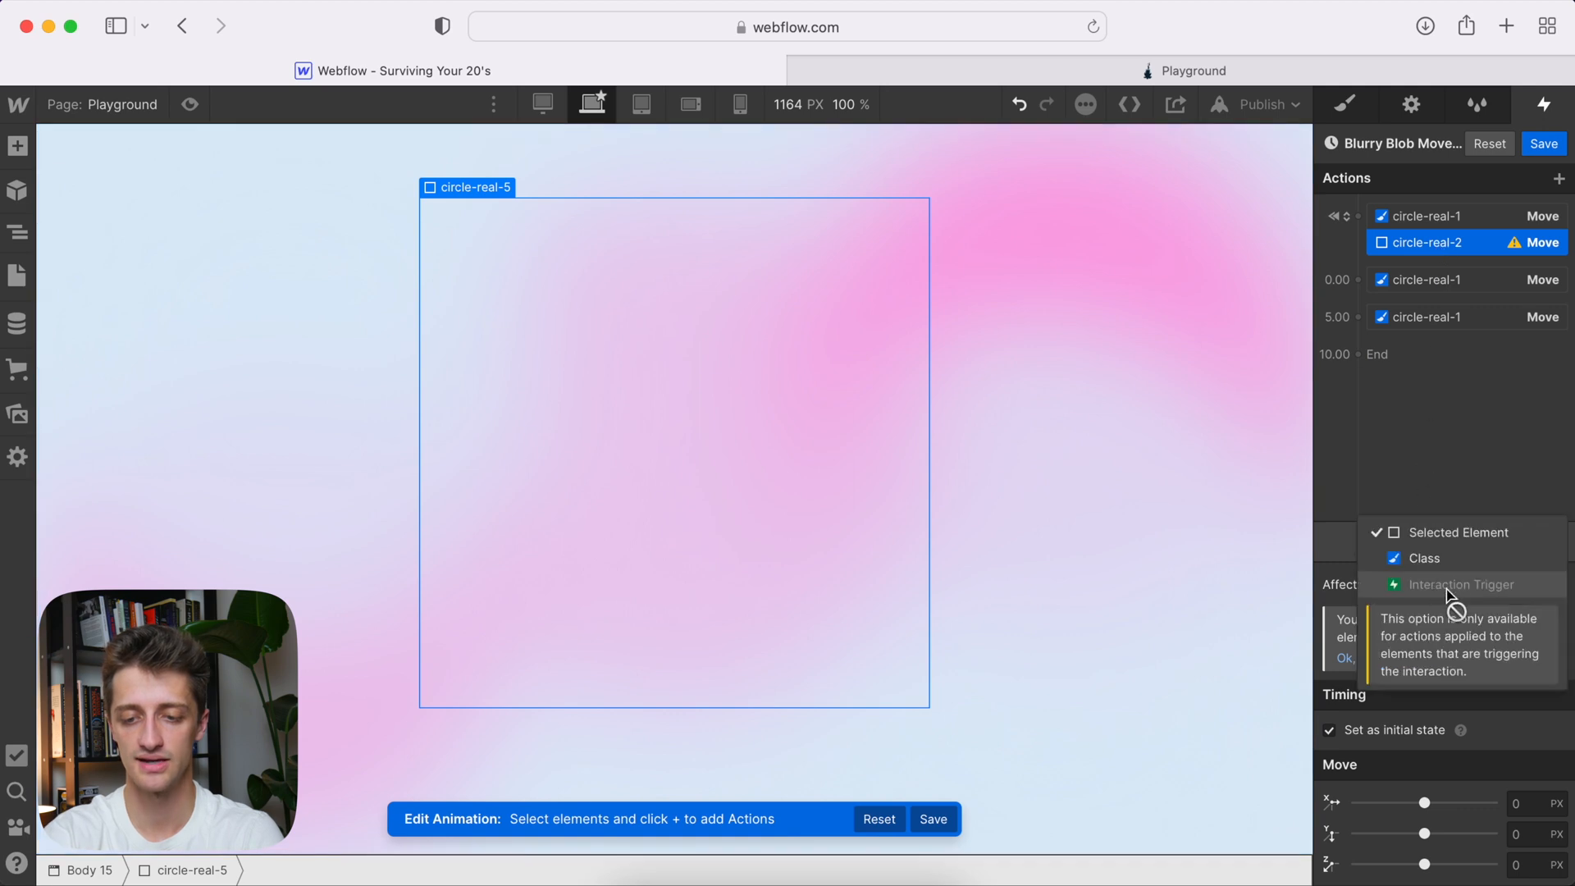
left_click(1423, 559)
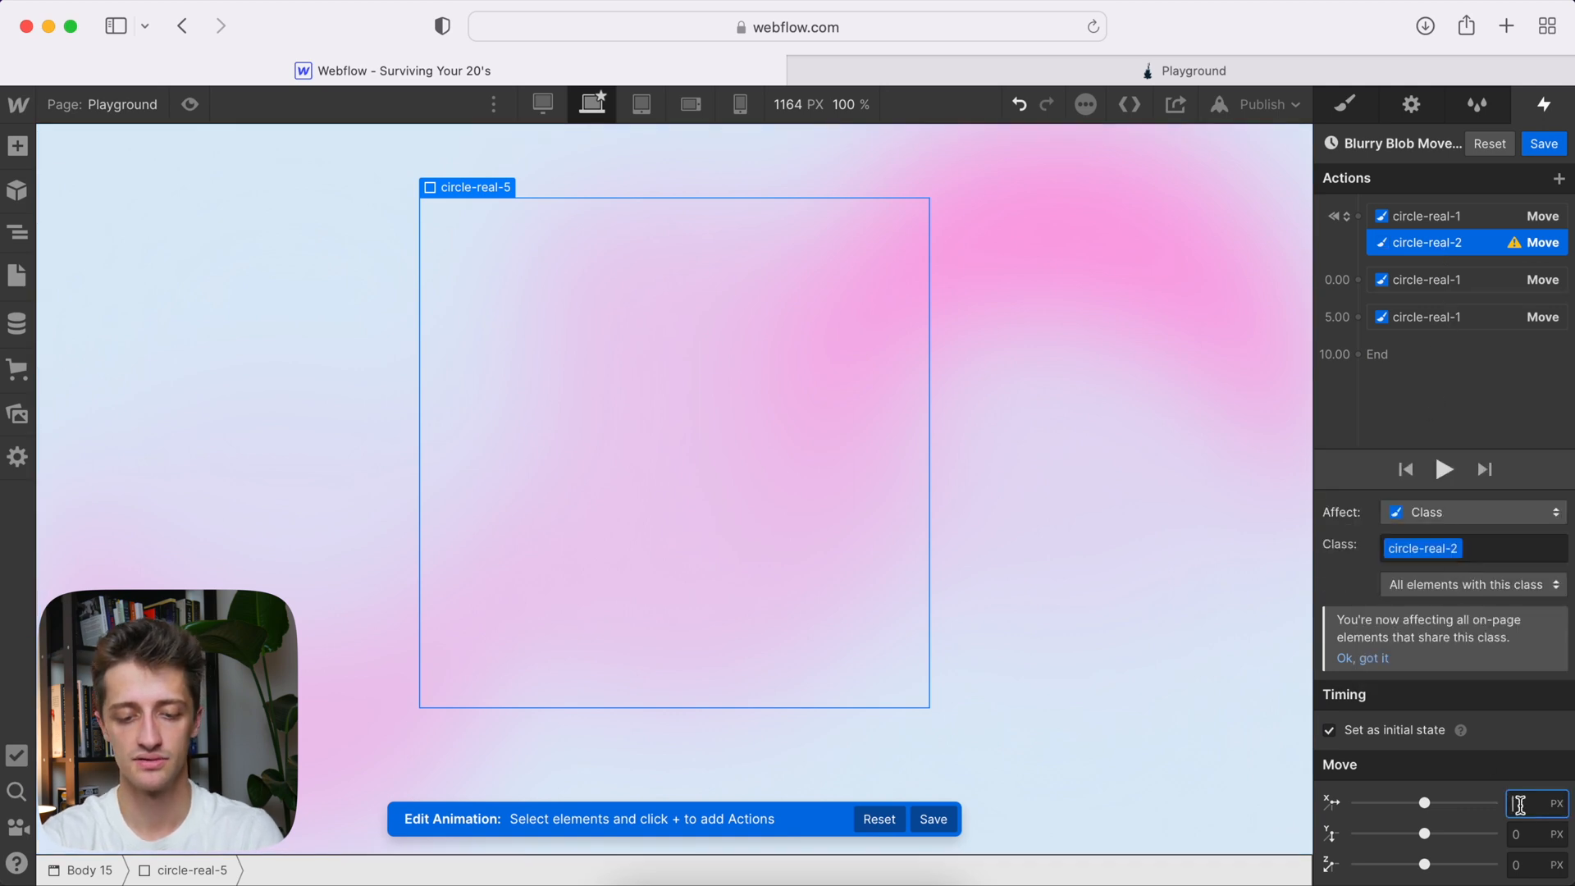
type("00")
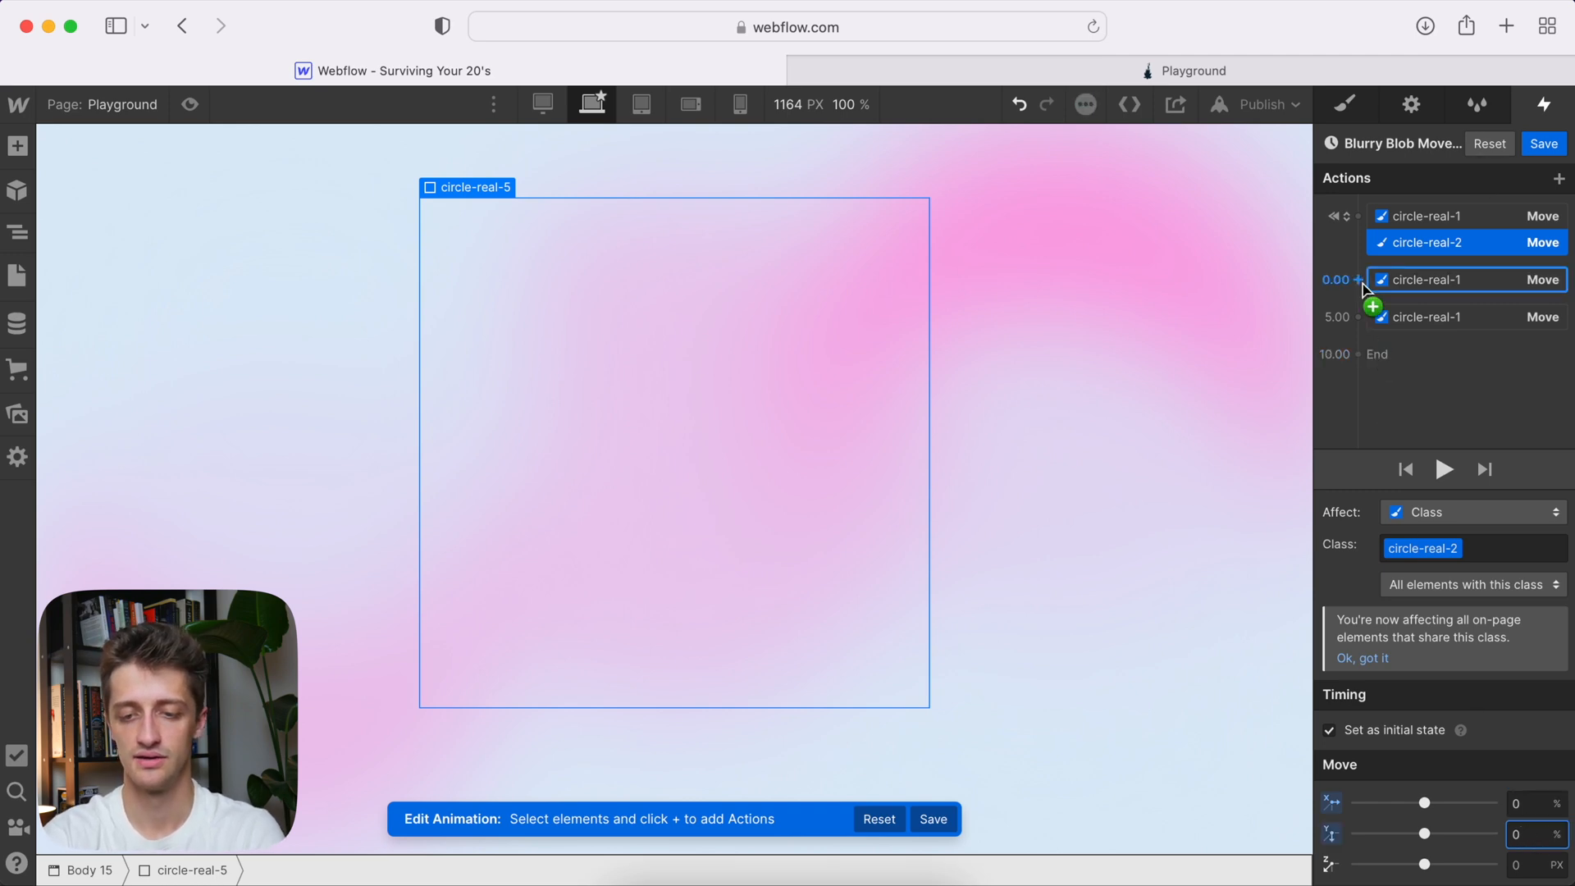
left_click(1357, 281)
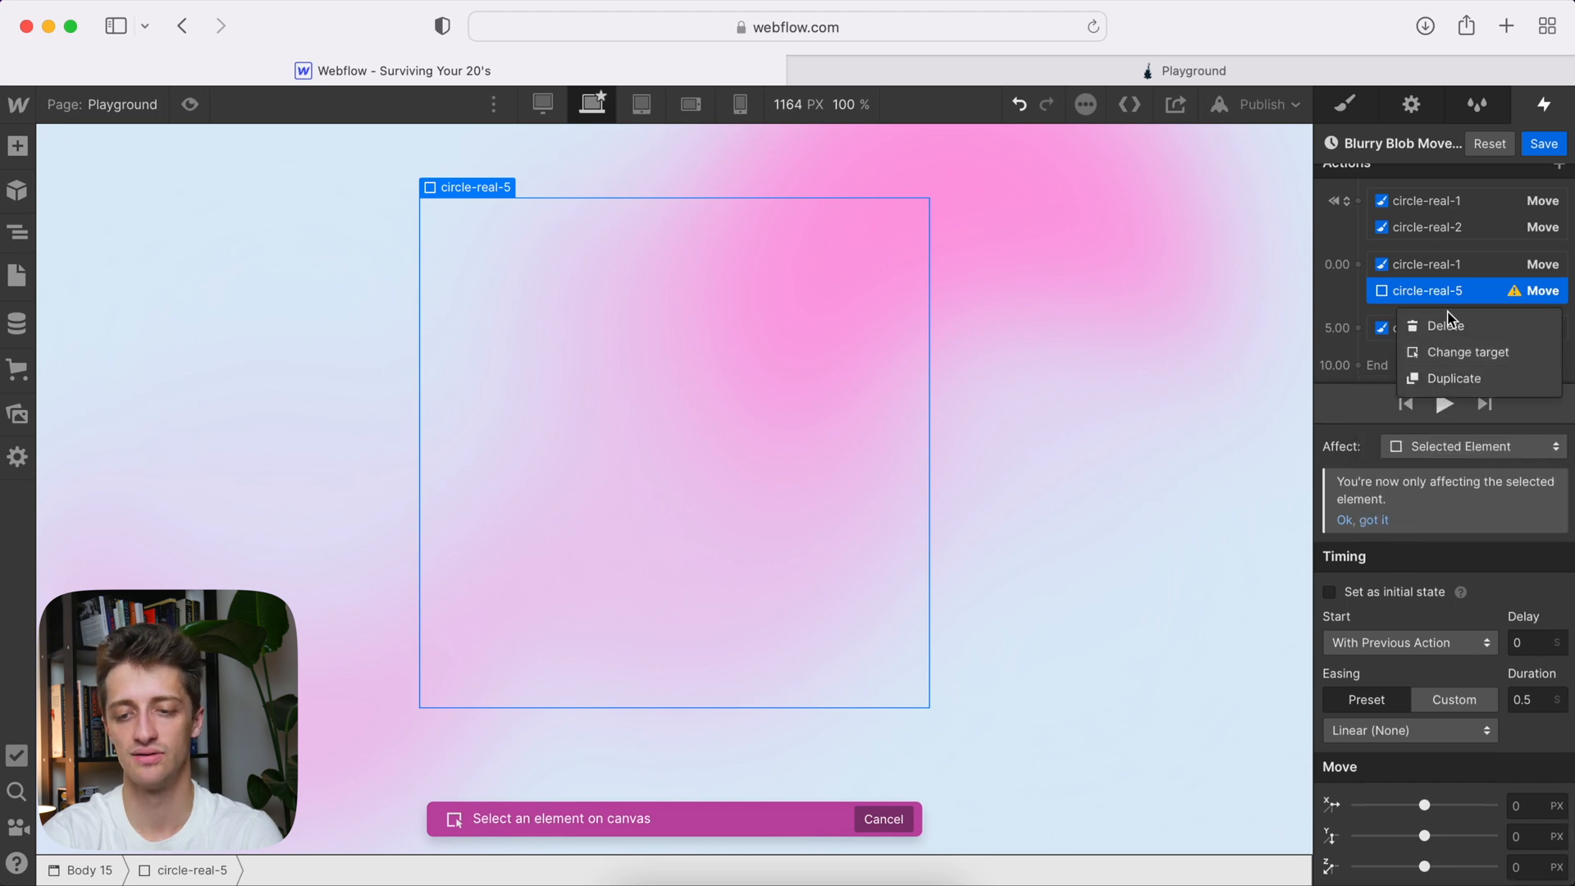
mouse_move(1473, 352)
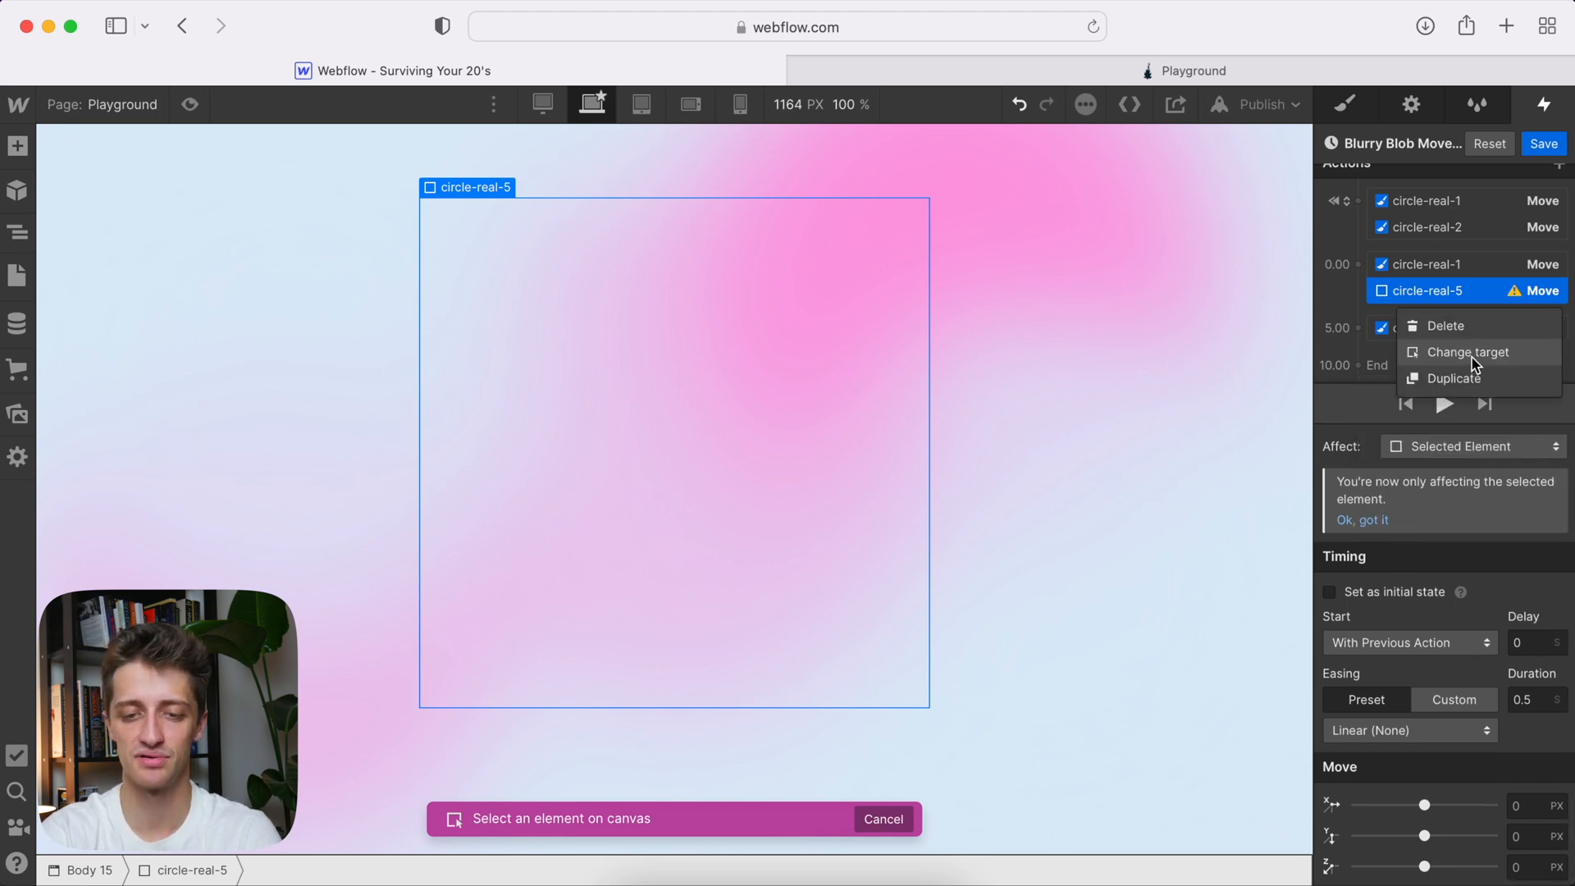
- Move the circle-real-2 class -10% and -20% over 5 seconds, then add a 5.00 Move
left_click(1468, 352)
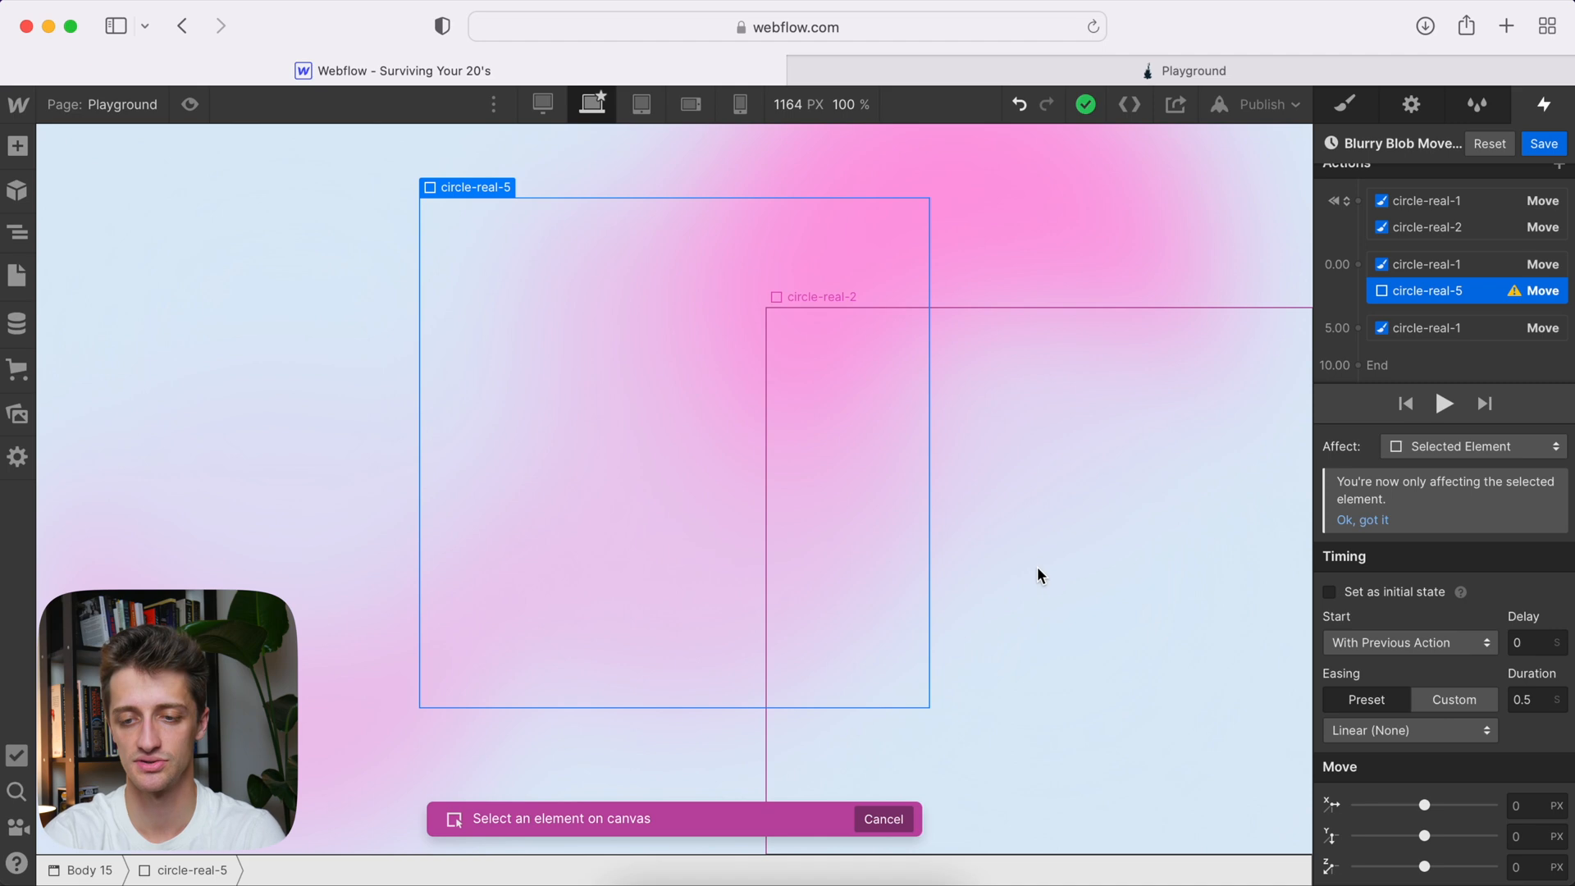
left_click(1473, 446)
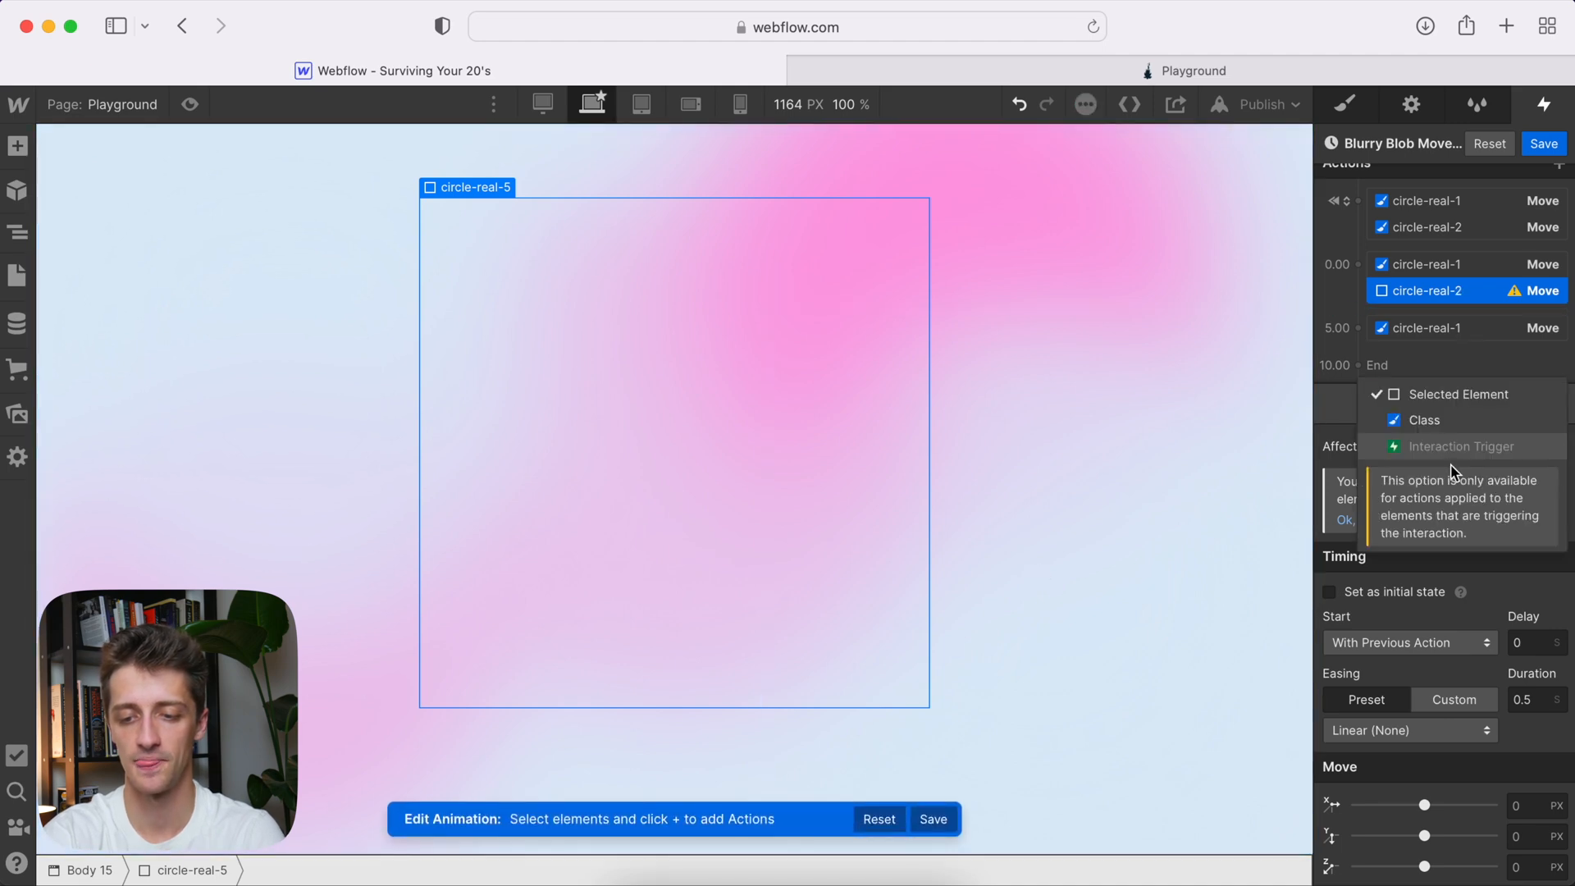
left_click(1424, 420)
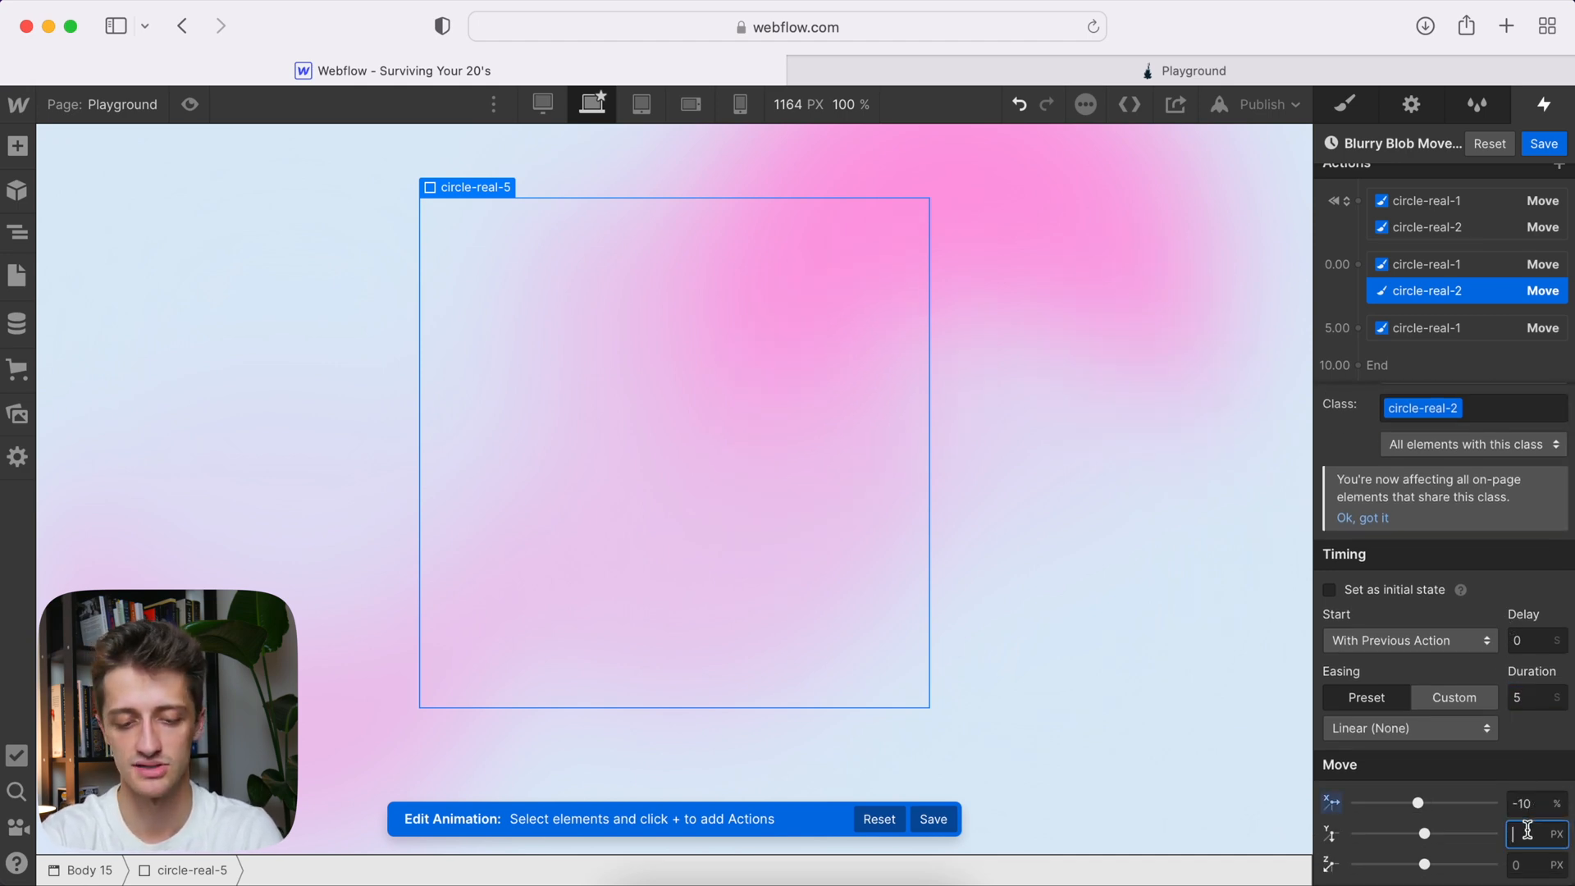
type("-20%")
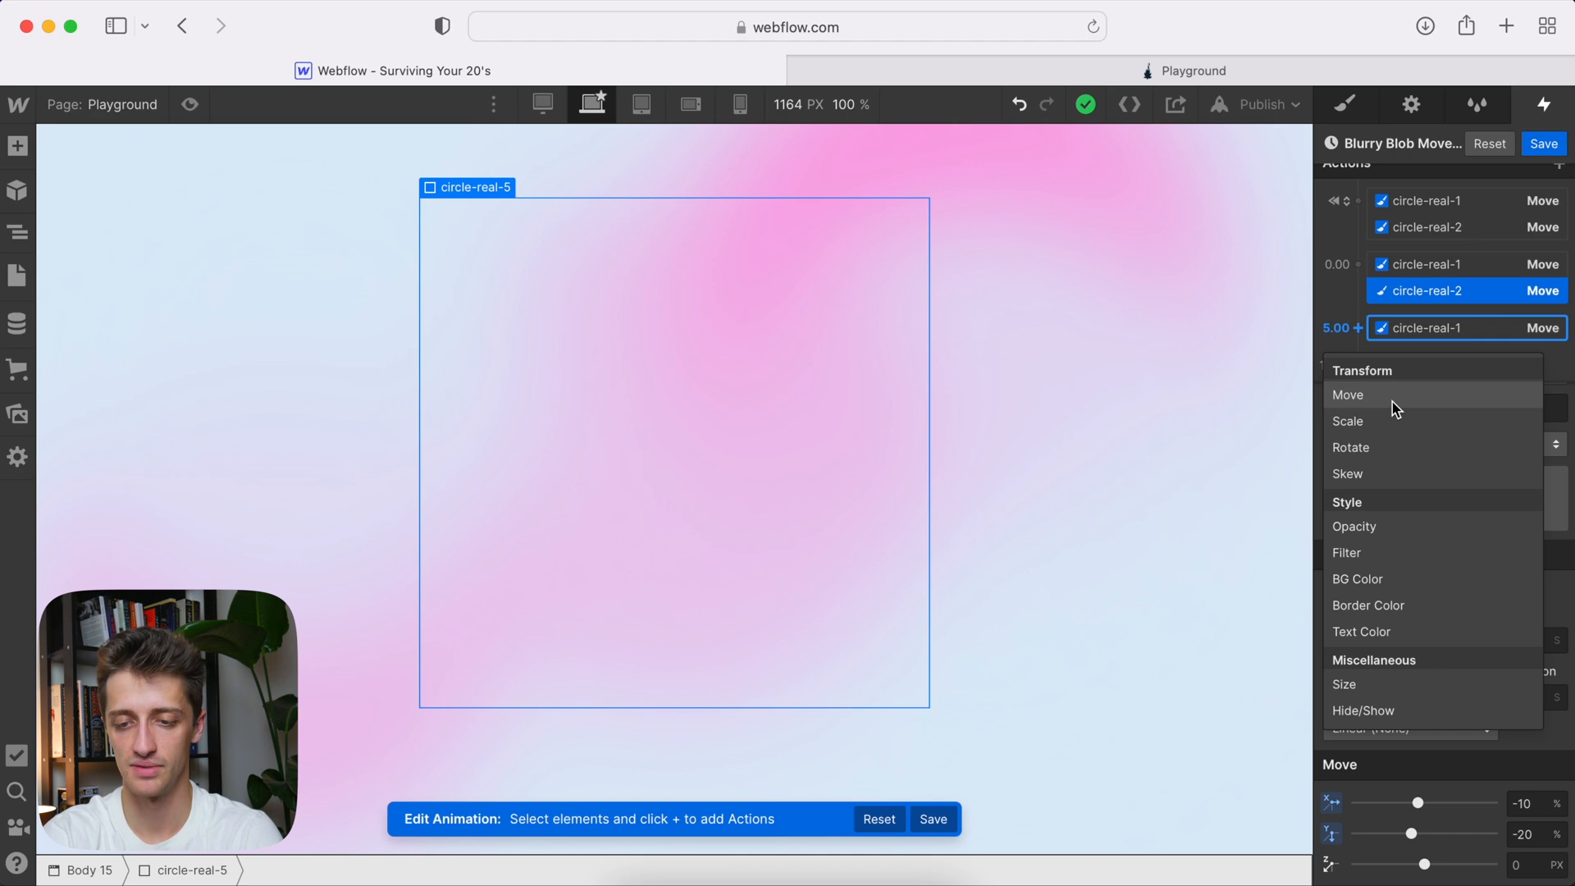
left_click(1348, 393)
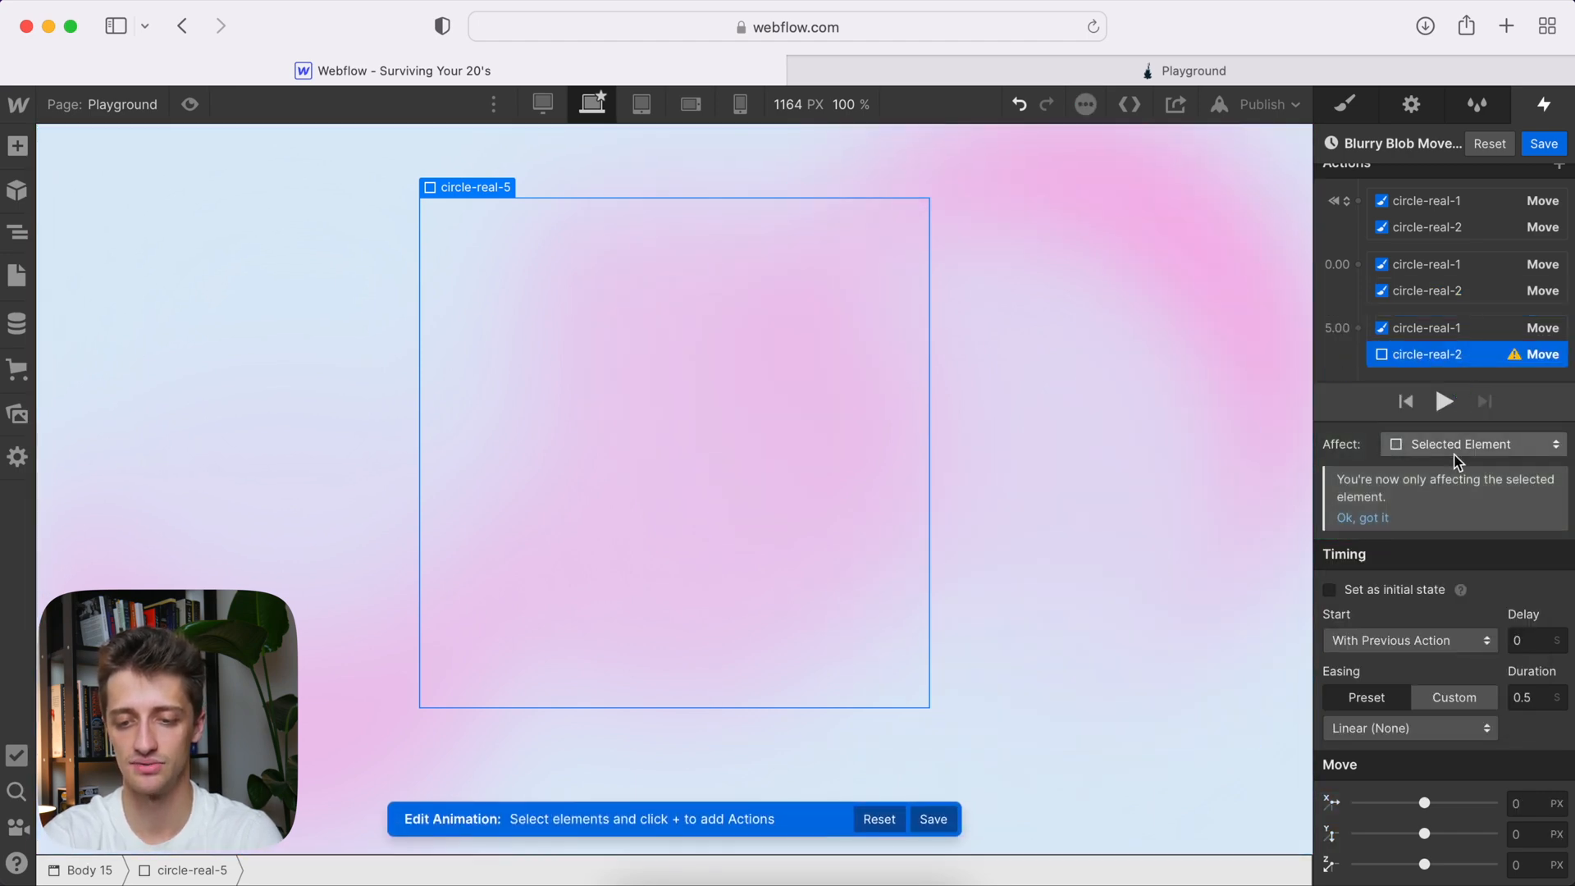
left_click(1471, 444)
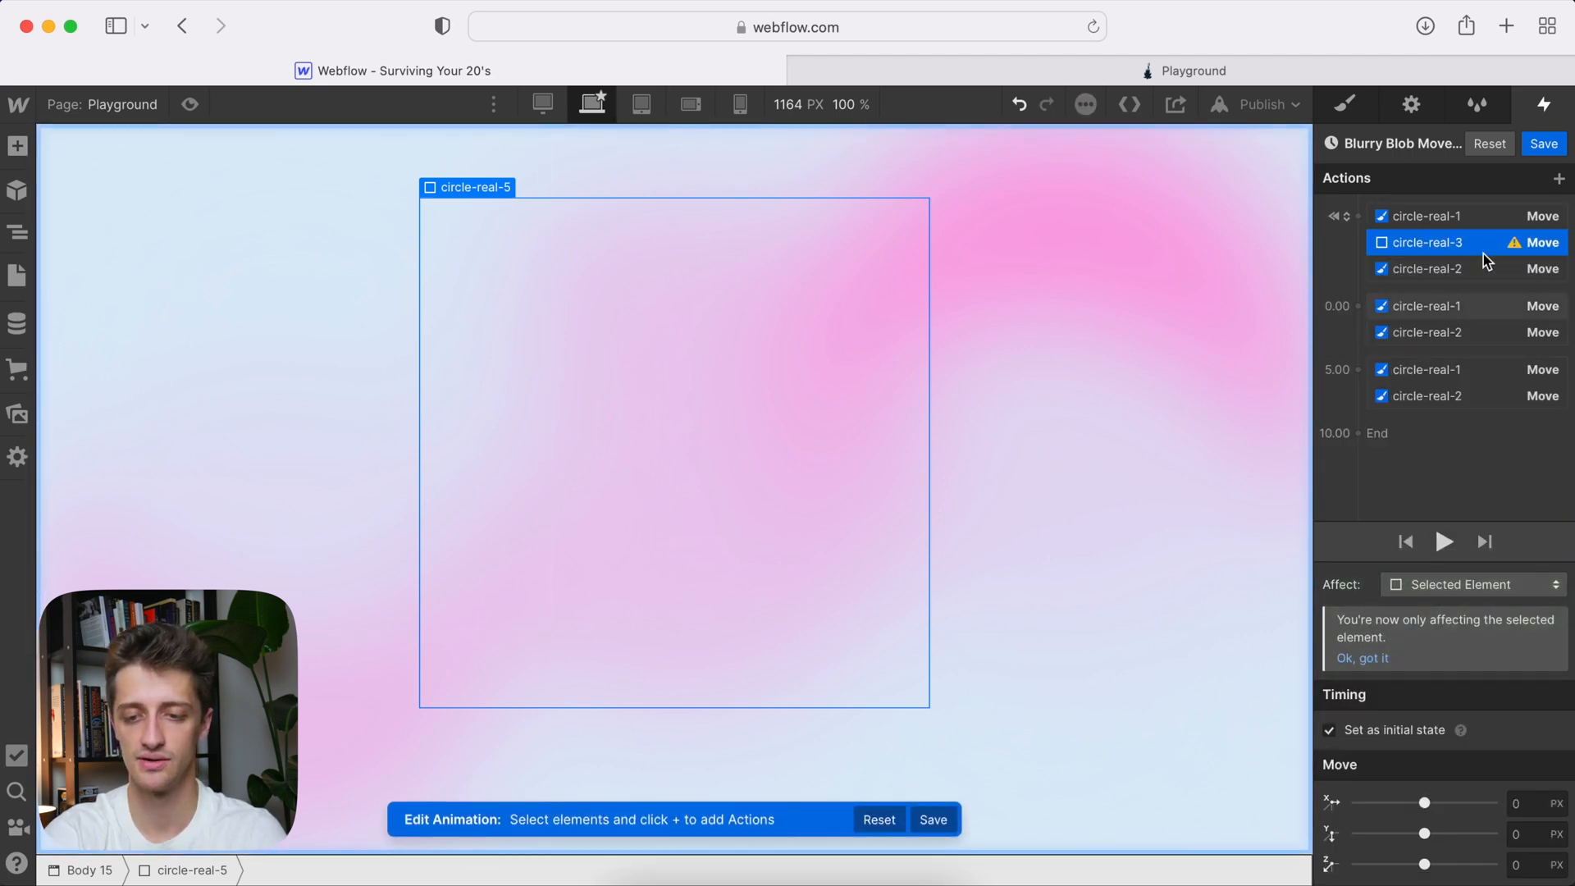
- Retarget the 0.00 Move to the circle-real-3 class: X 30%, Y -20%, 5 seconds
left_click(1472, 583)
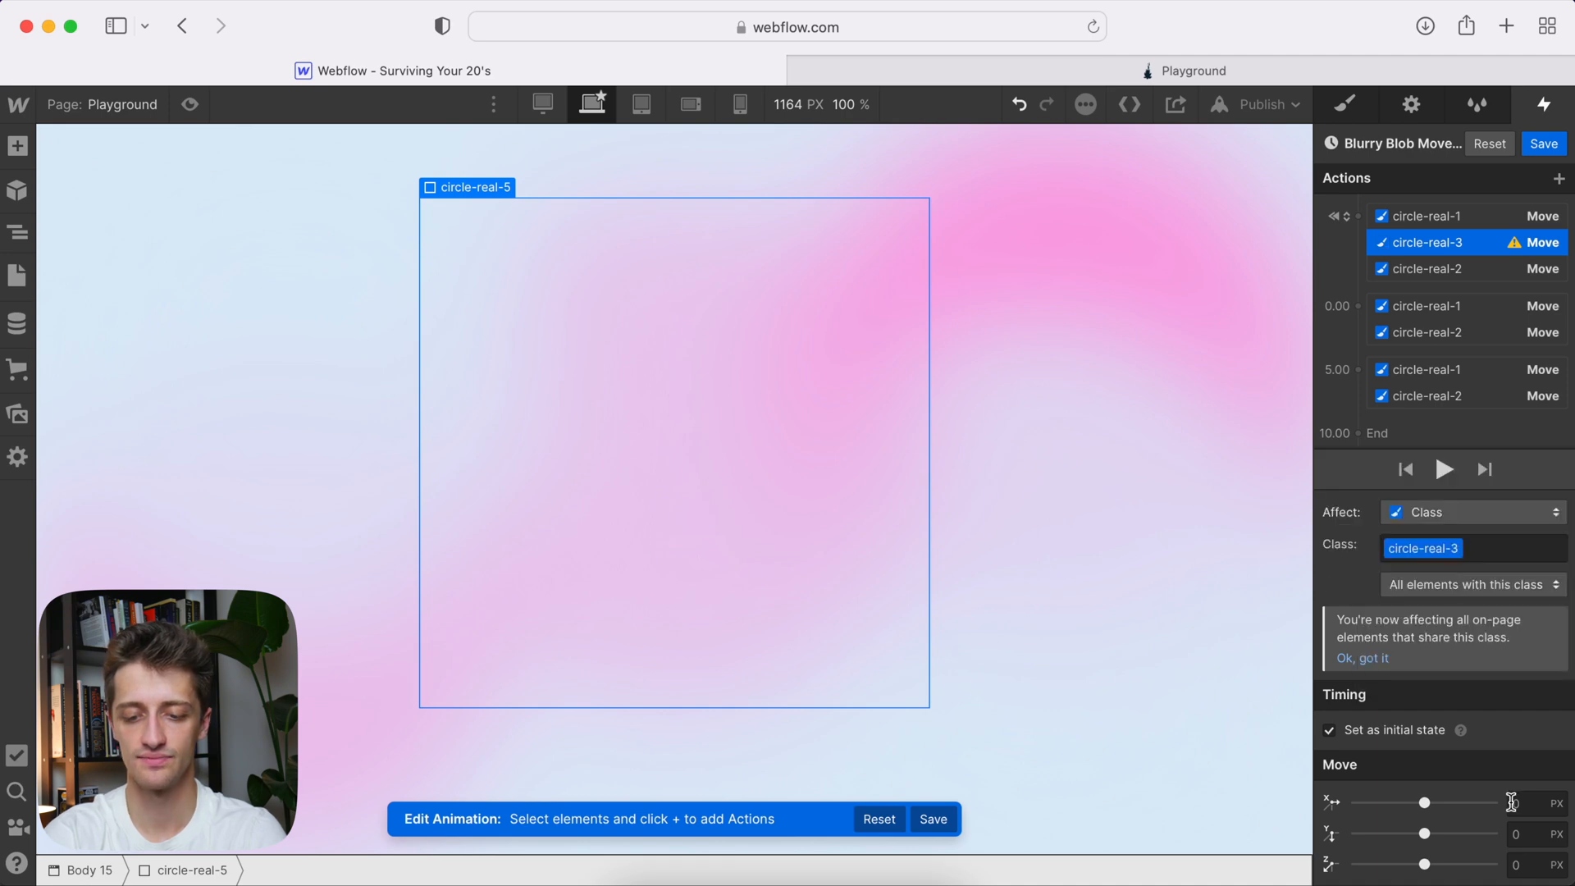
left_click(1527, 804)
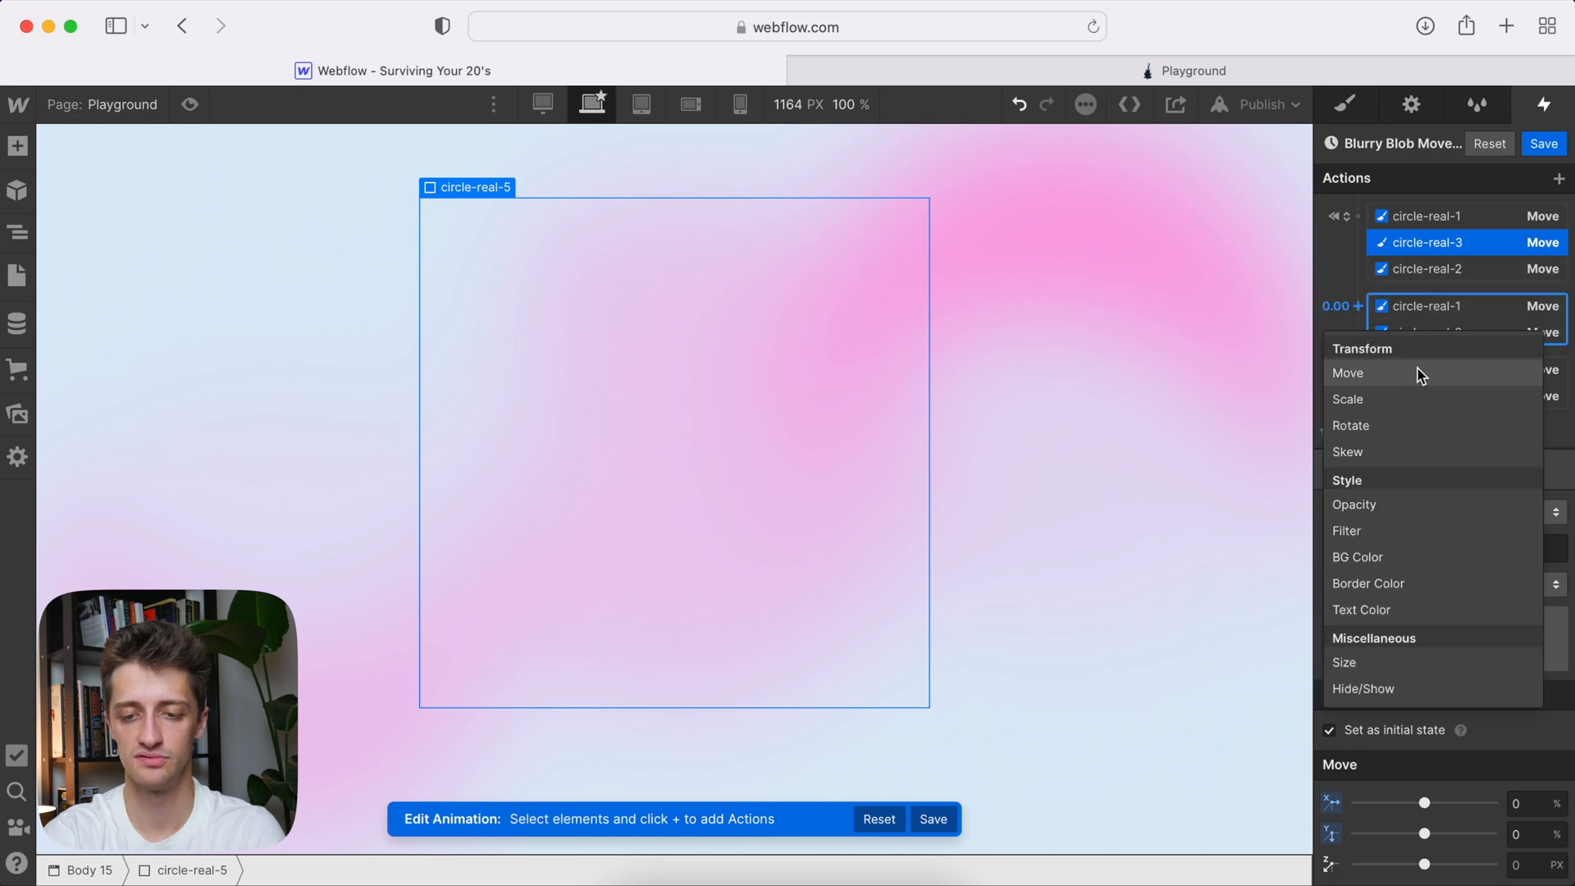
left_click(1348, 372)
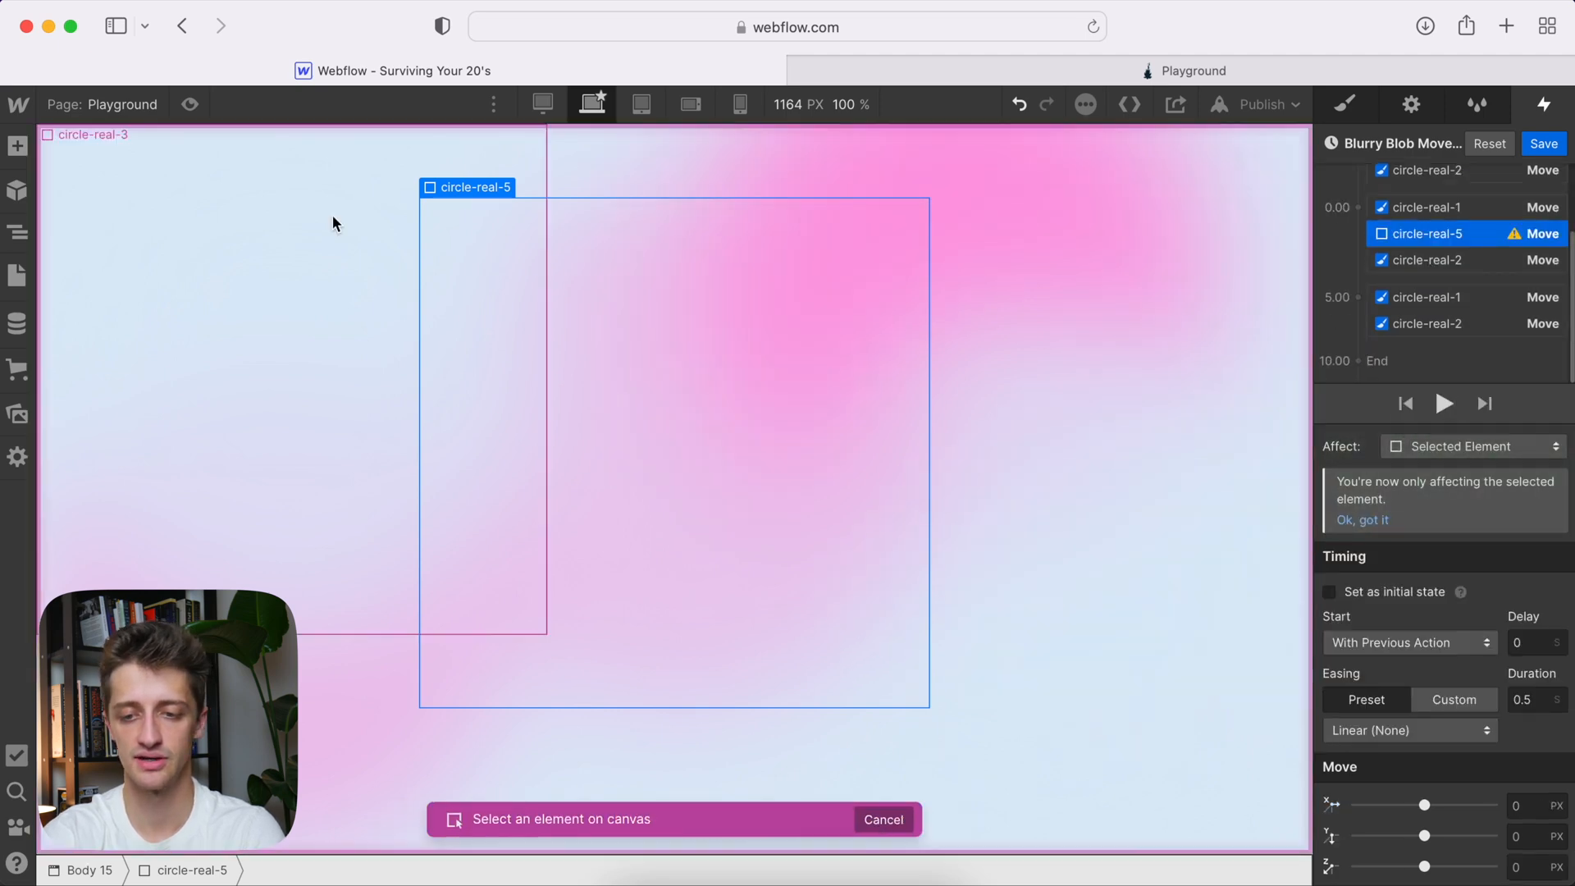
left_click(1472, 447)
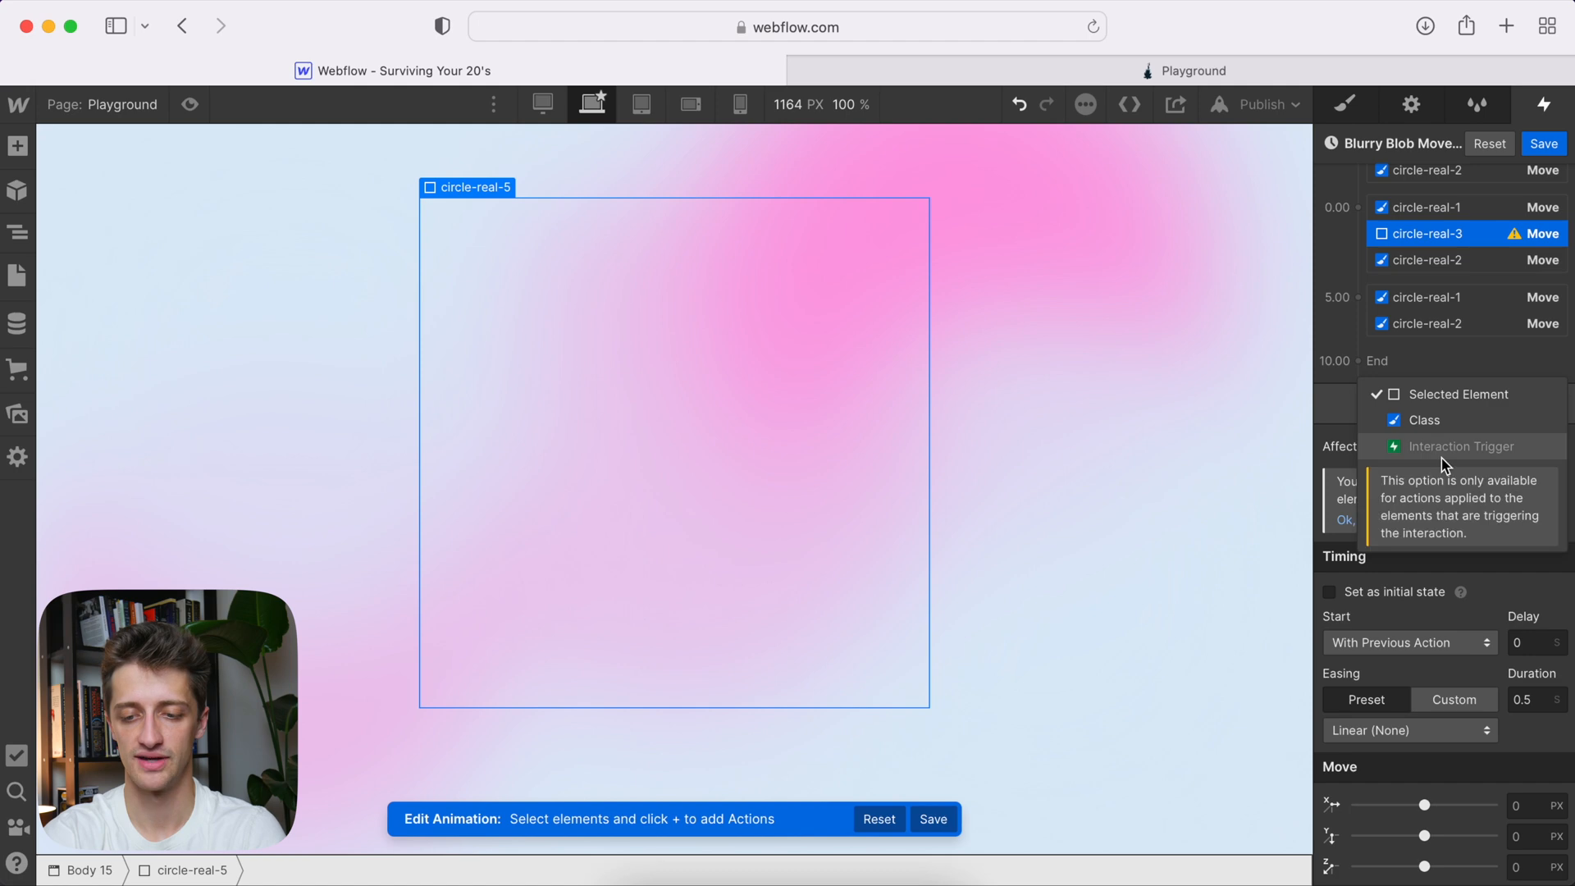
left_click(1424, 420)
type("30")
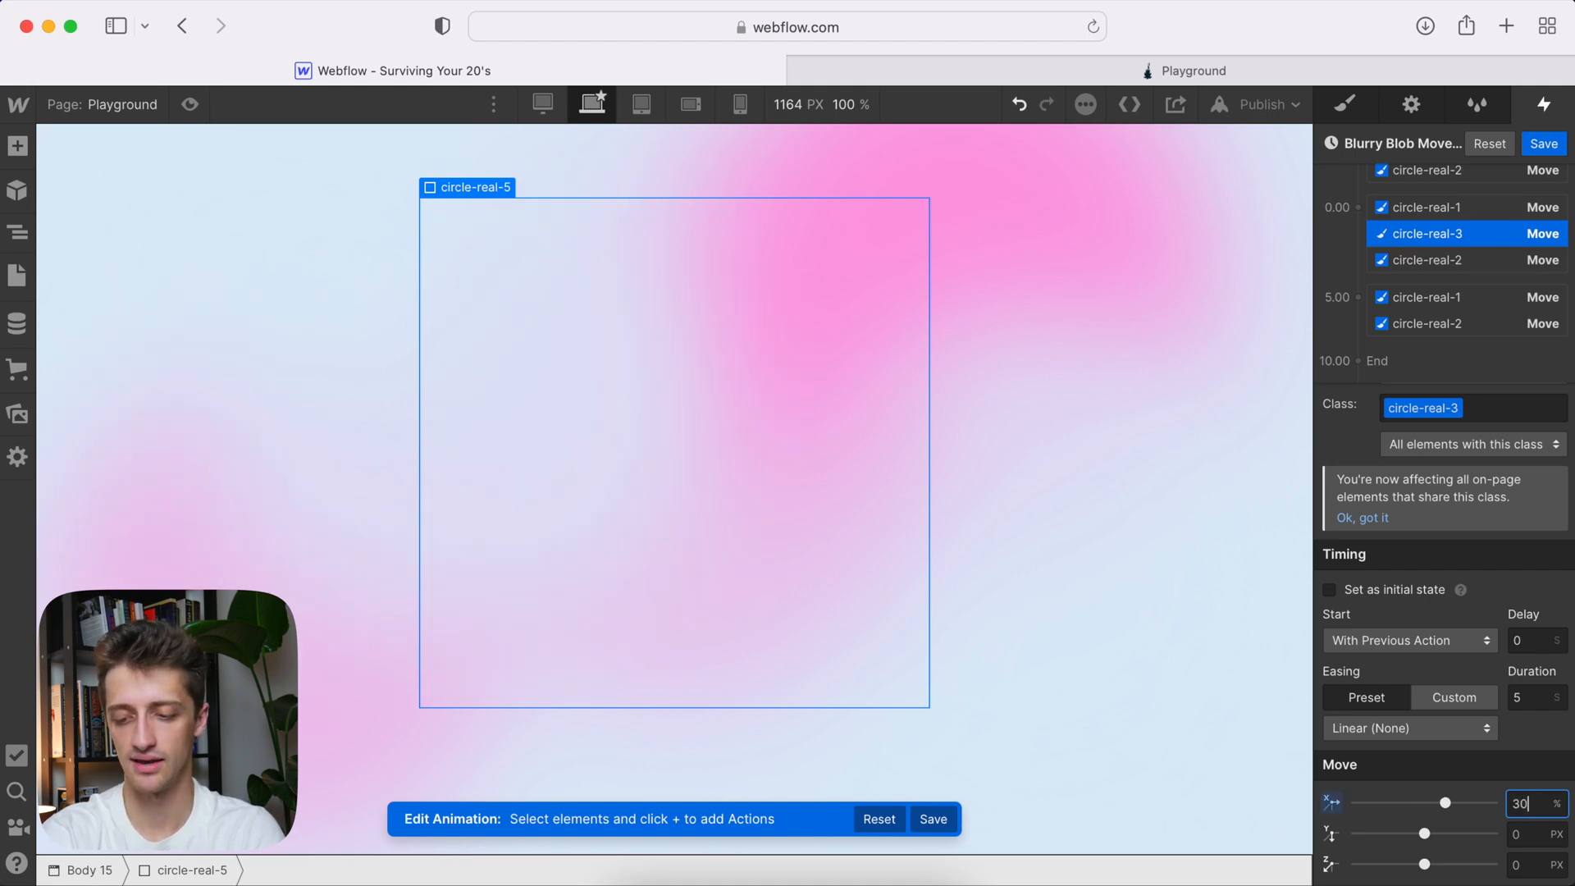
type("-20%")
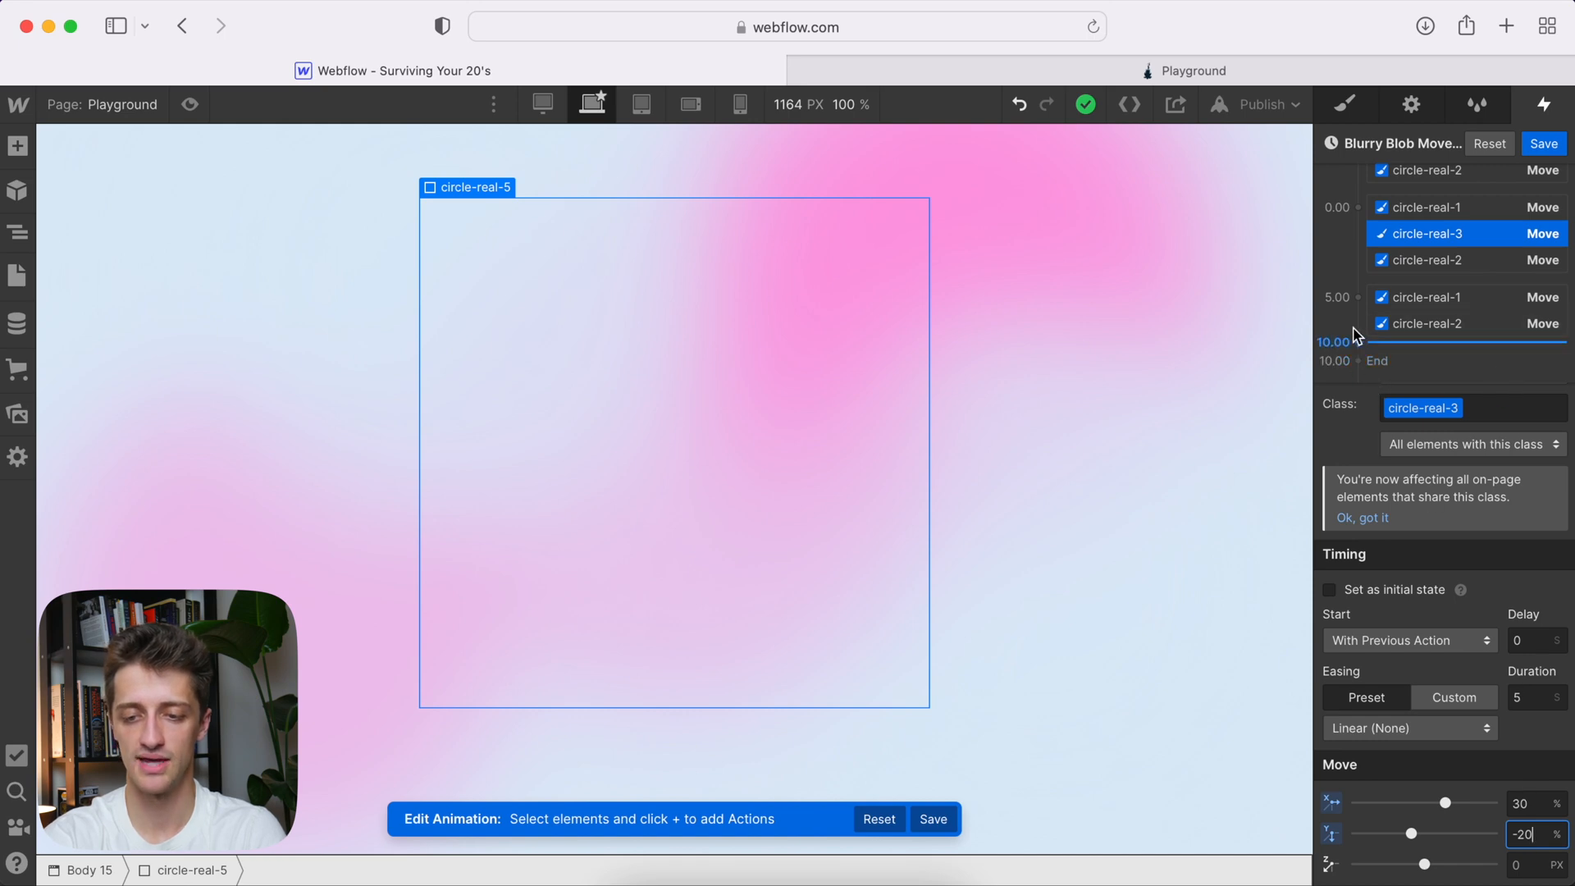
- Add a 5.00 Move returning the circle-real-3 class to 0%
left_click(1427, 324)
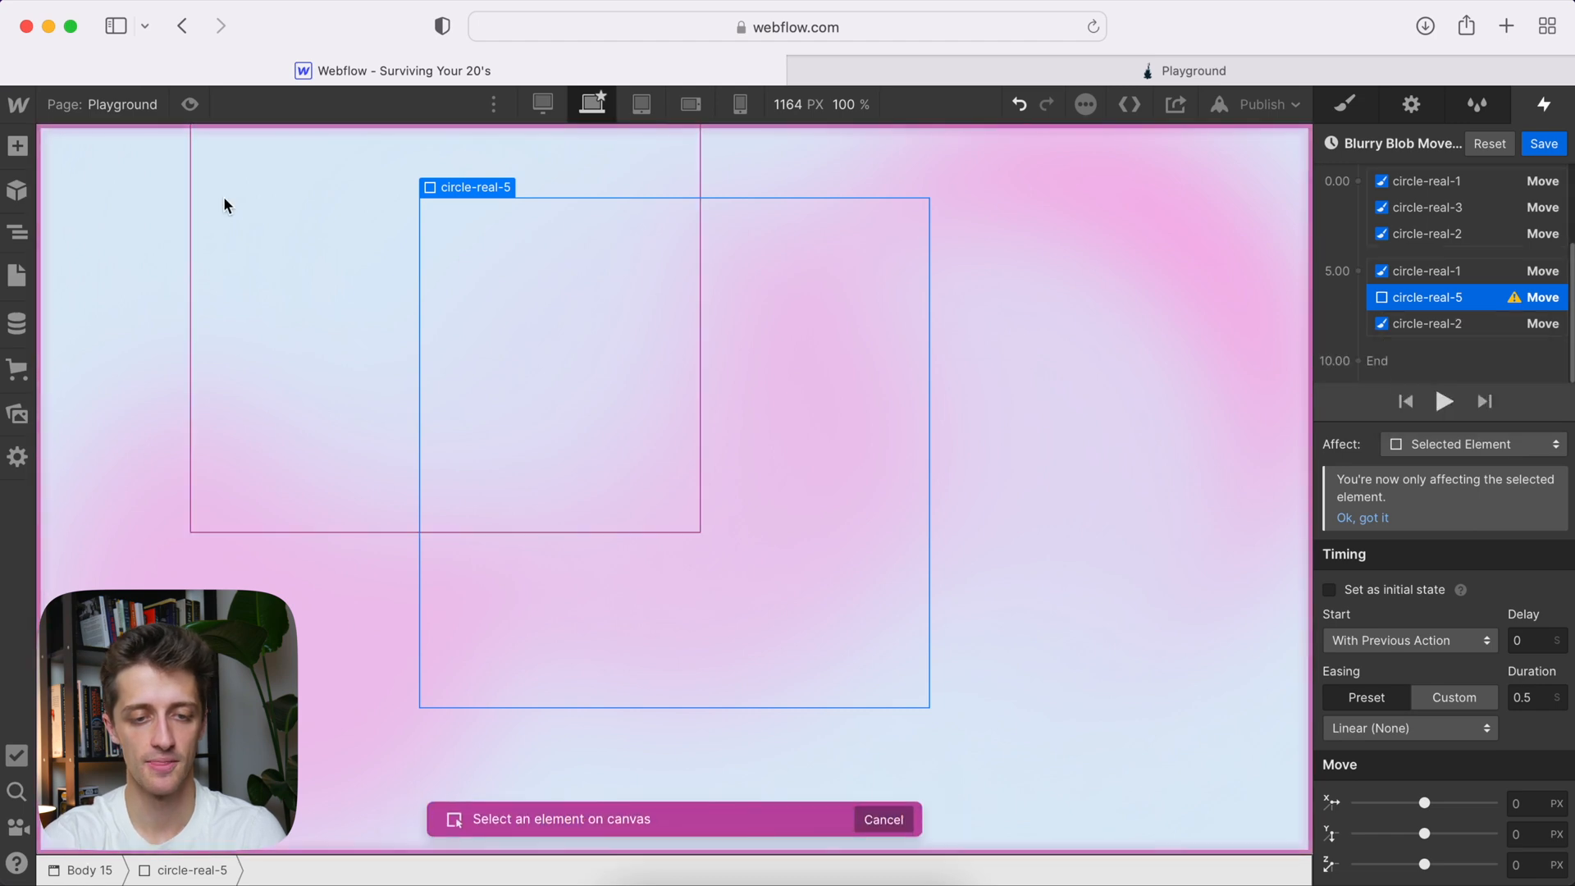
left_click(1425, 297)
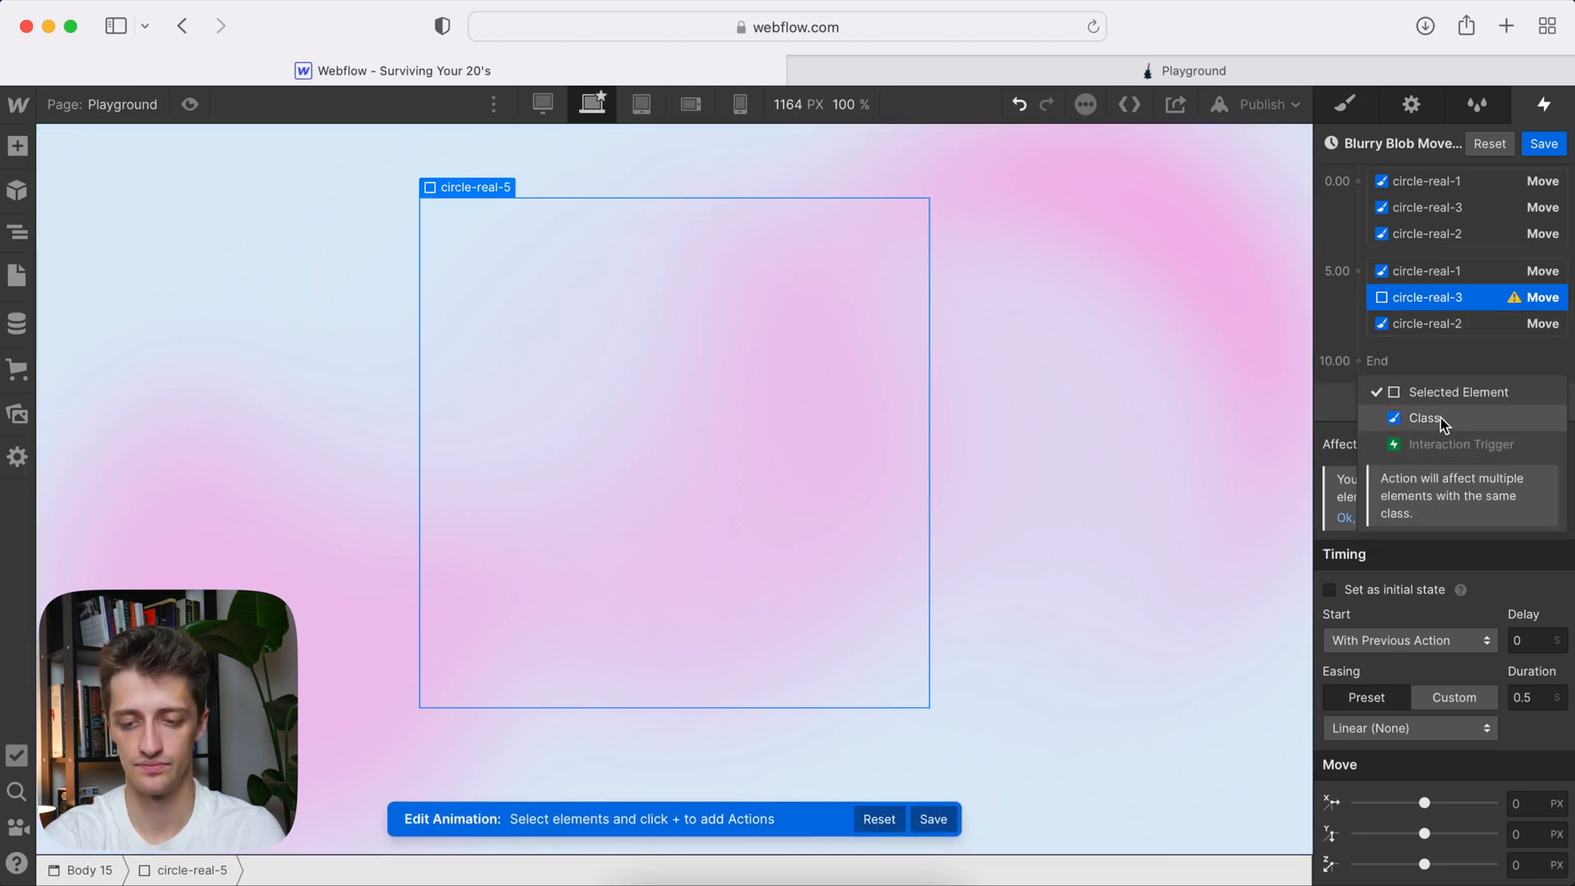
left_click(1426, 418)
type("5")
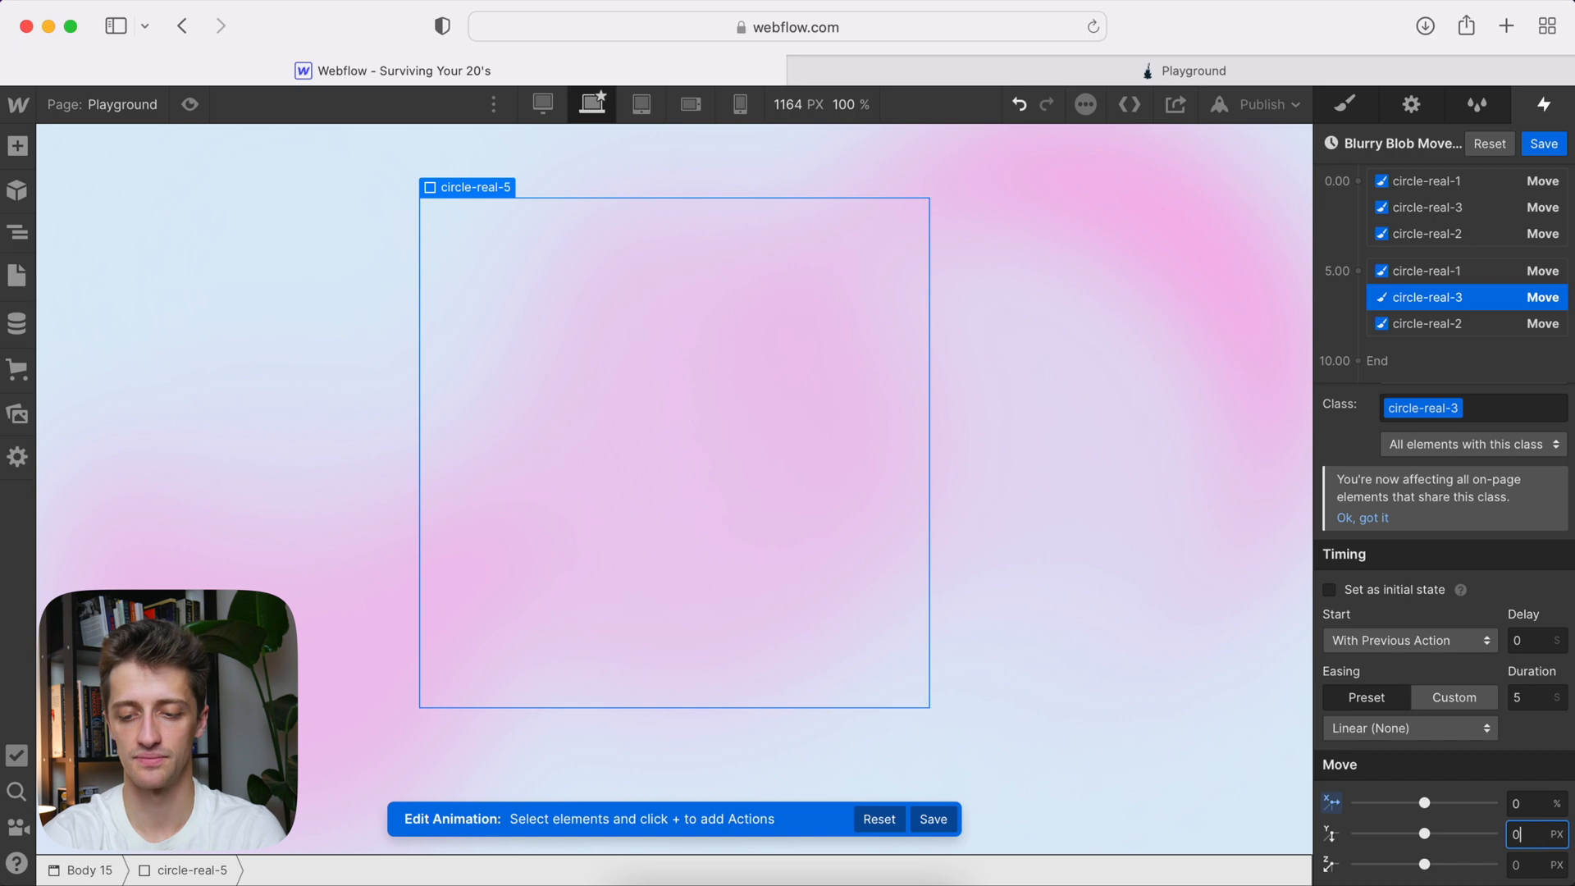
left_click(1359, 181)
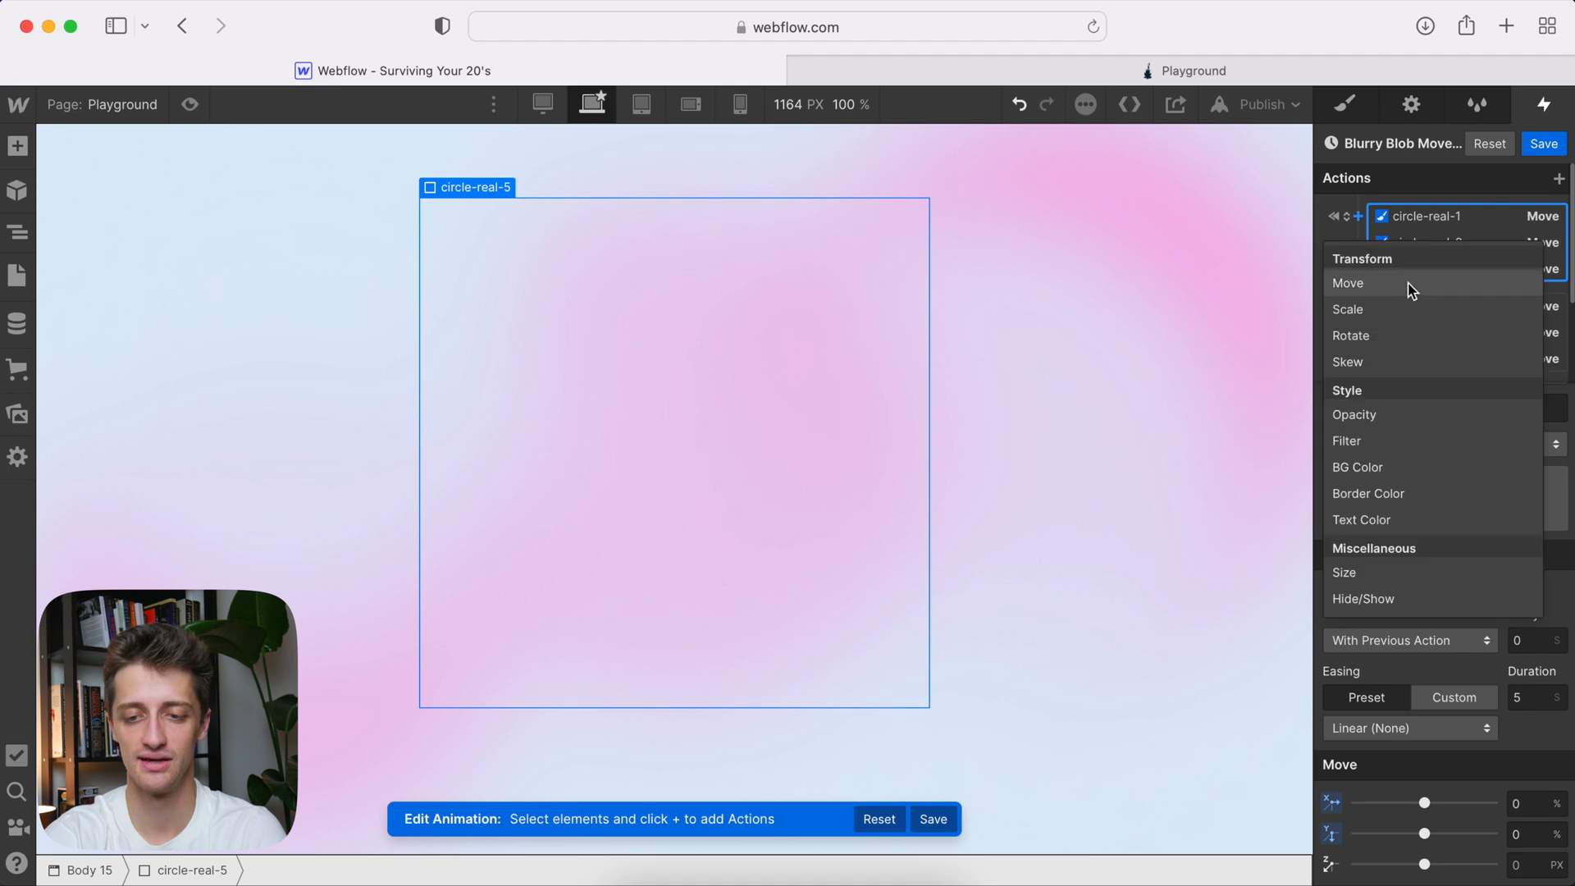
- Retarget the new initial-state Move to the circle-real-4 class
right_click(1427, 243)
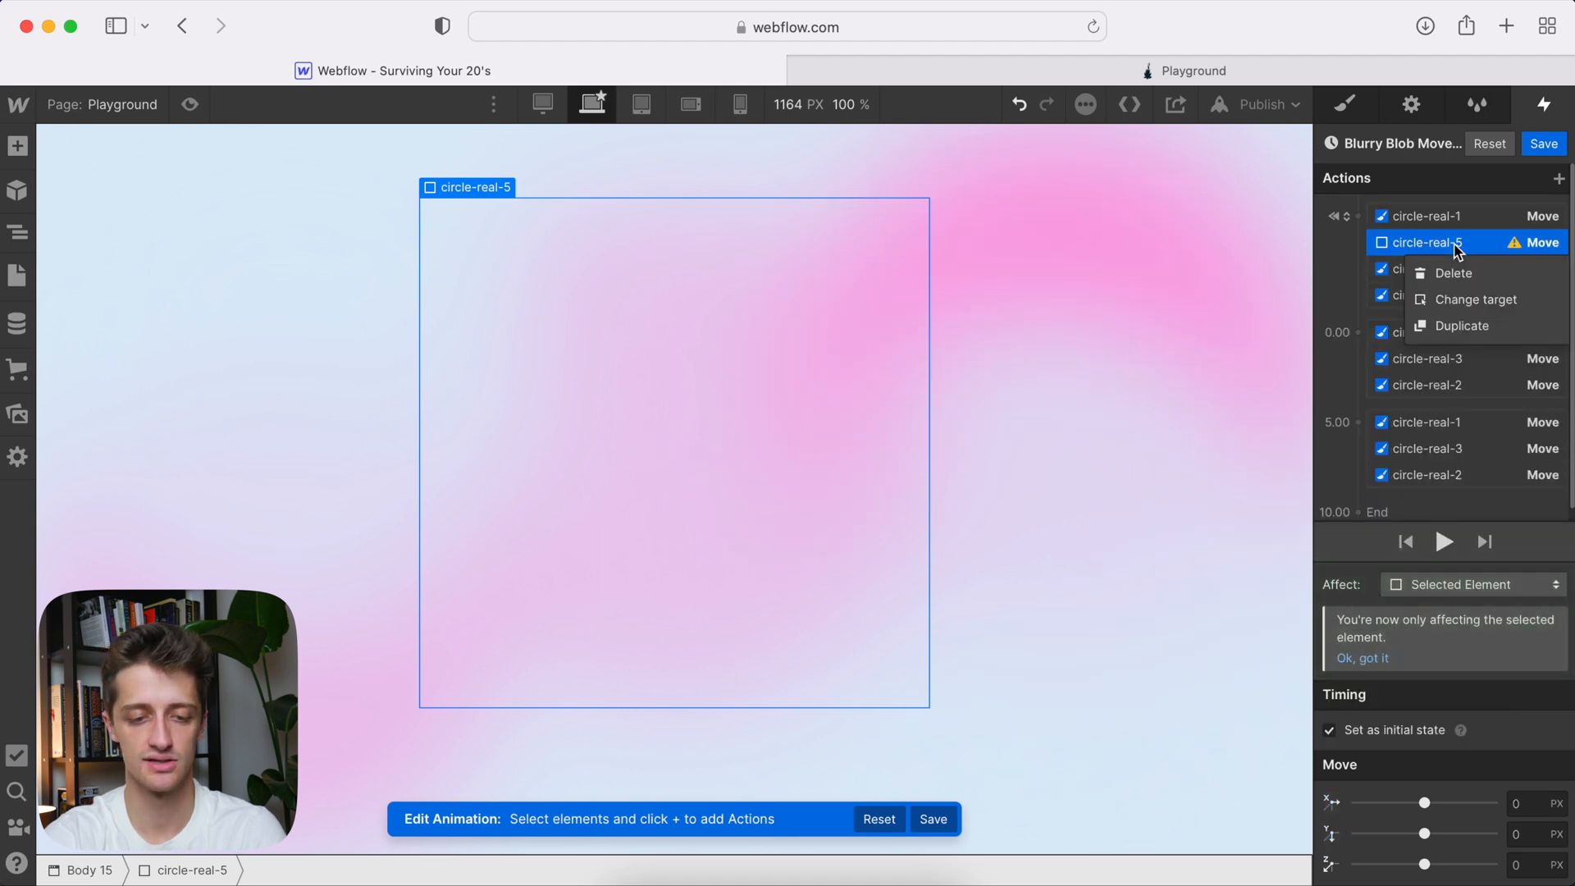
left_click(1454, 273)
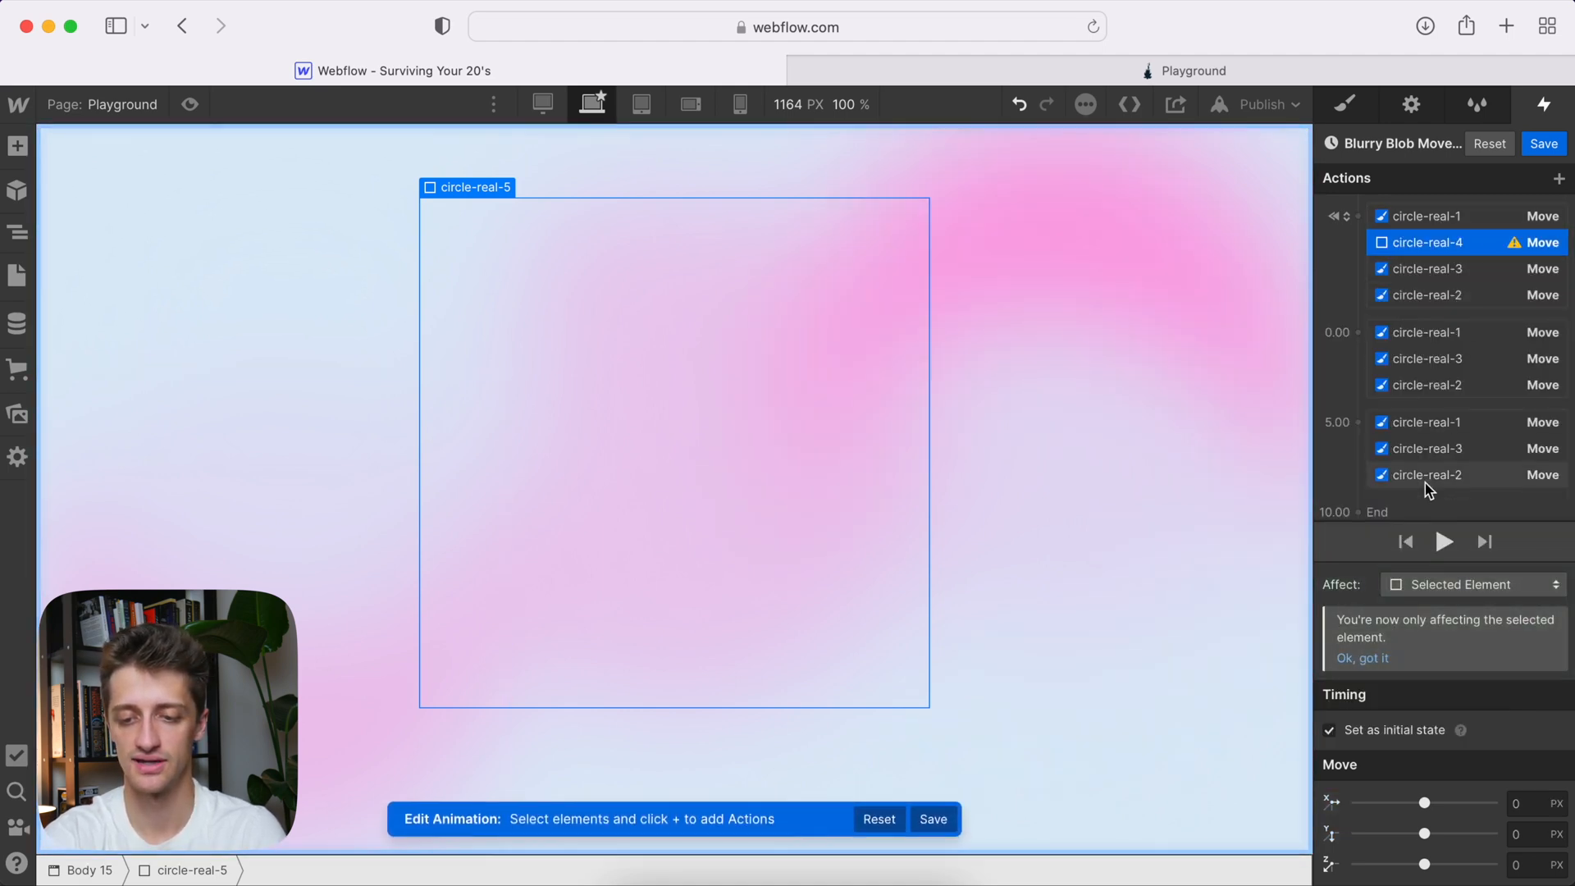
left_click(1472, 584)
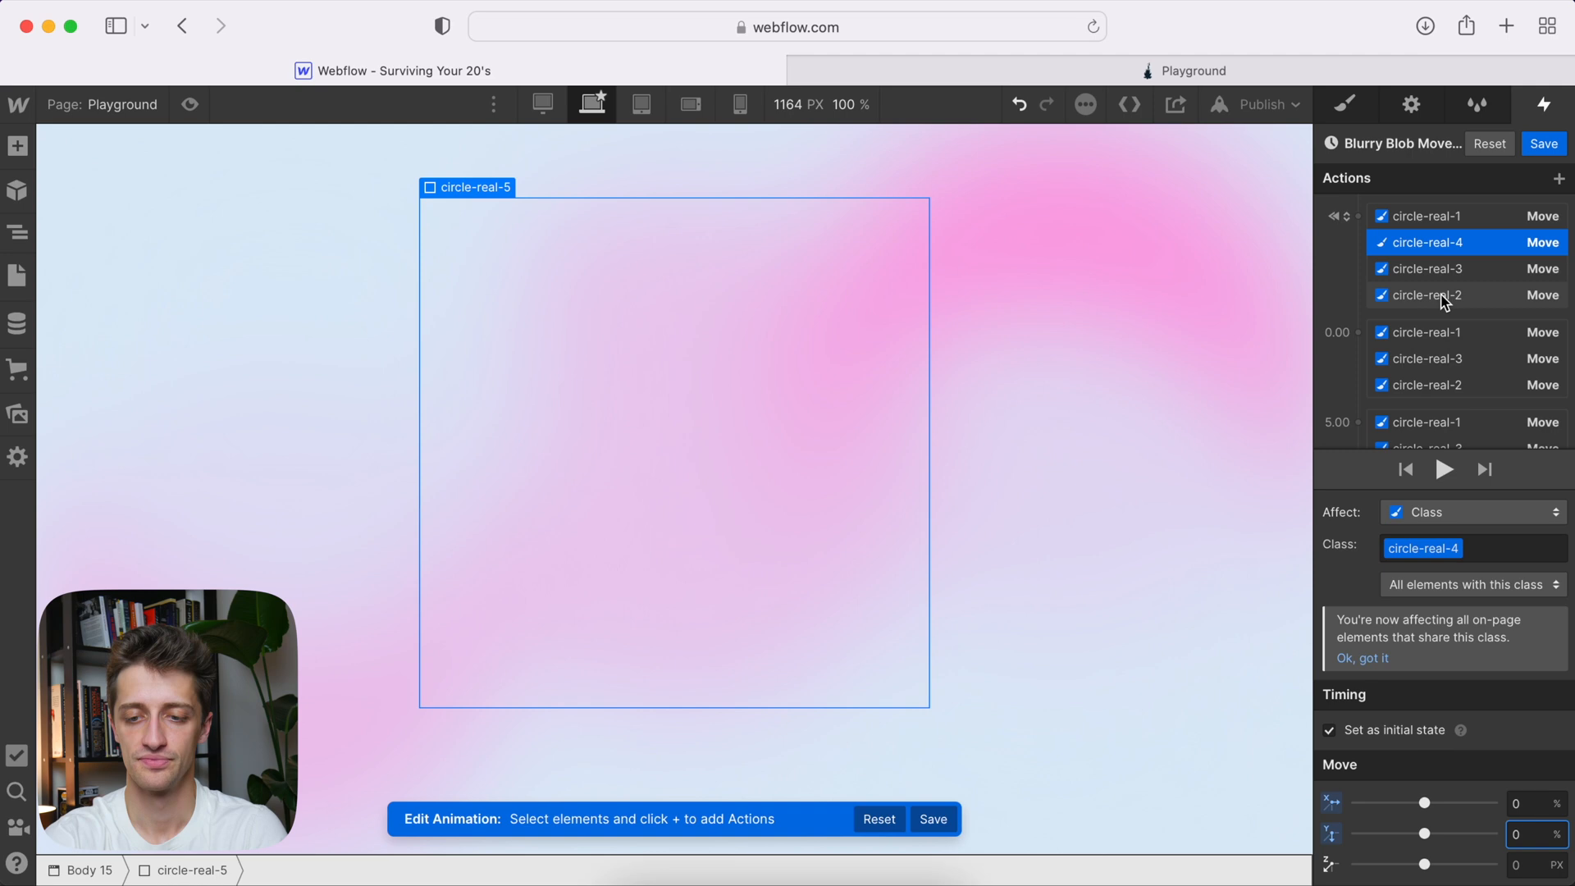
- Add a 0.00 Move for the circle-real-5 class: X 45%, Y 20%, 5 seconds
left_click(1422, 359)
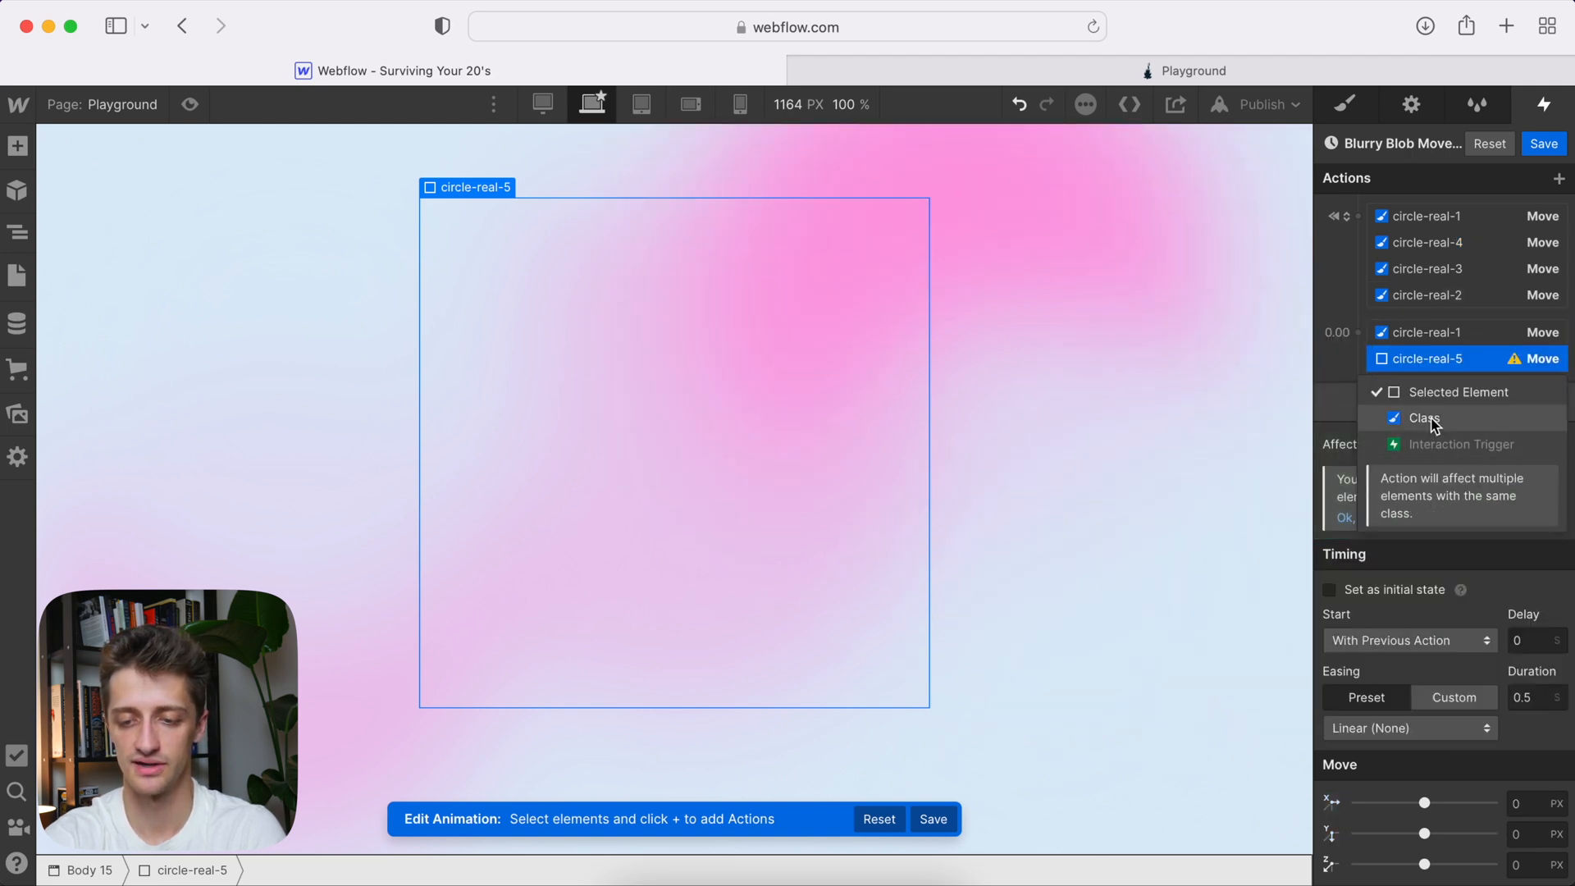
left_click(1425, 417)
type("5")
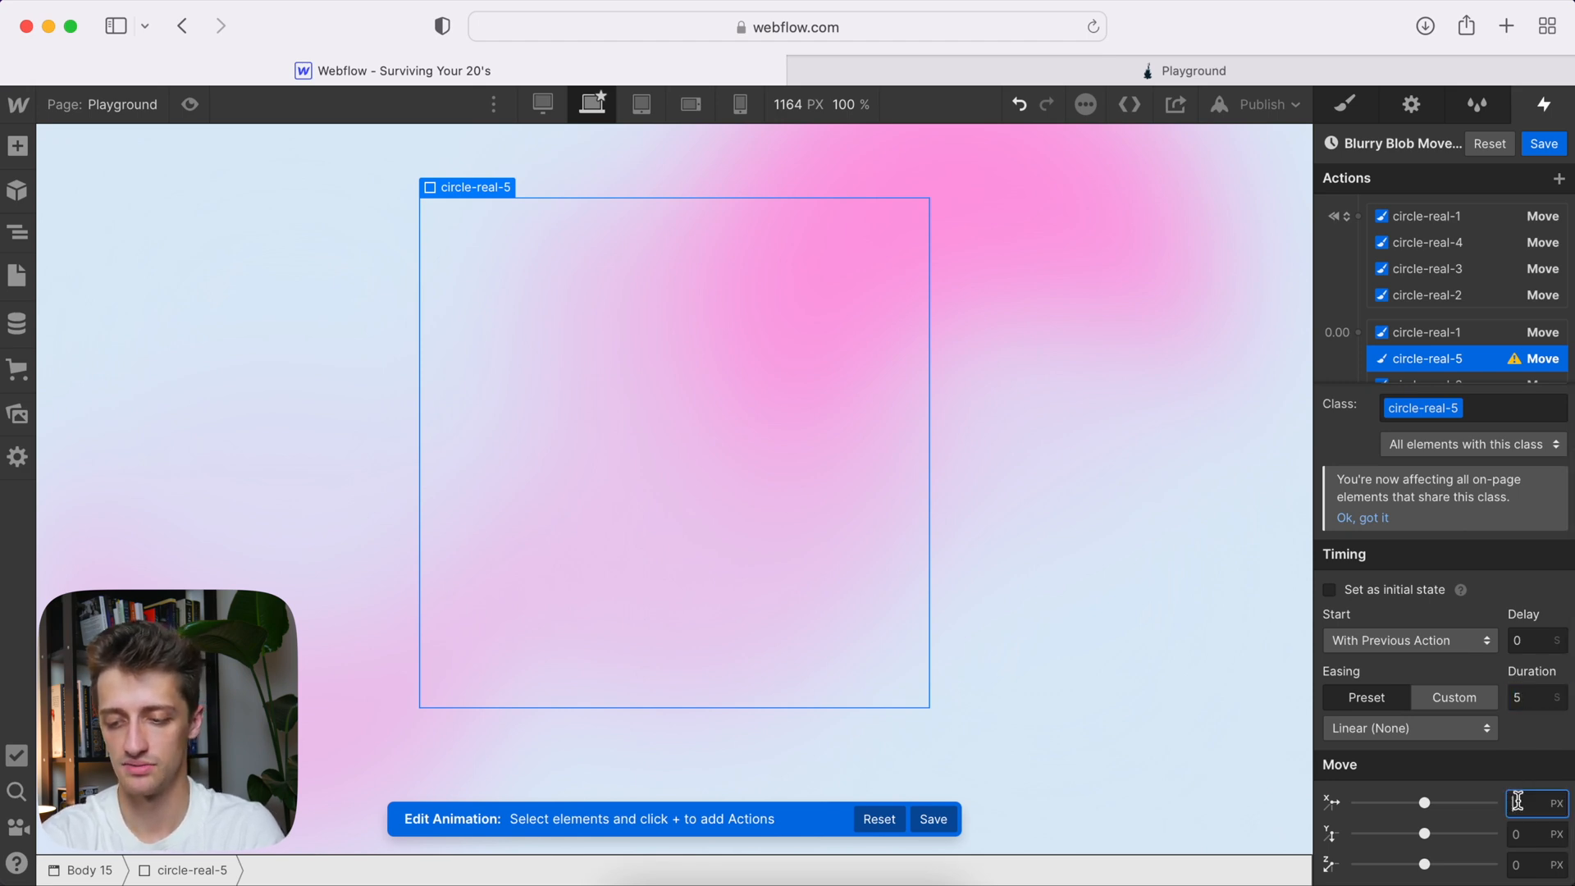
type("4")
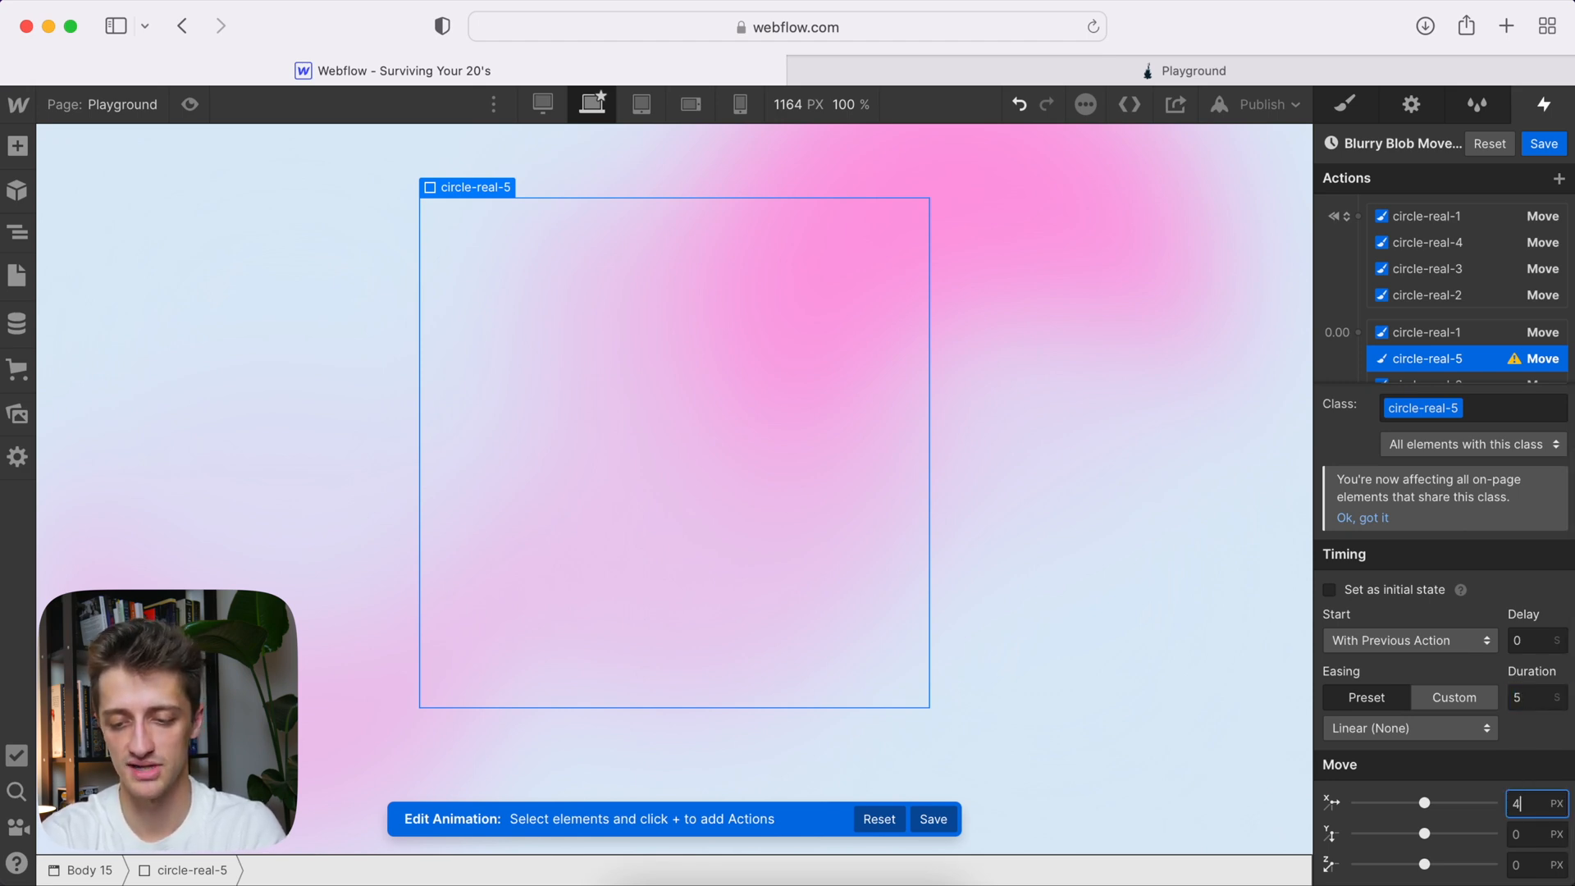
type("45")
left_click(1536, 834)
type("20")
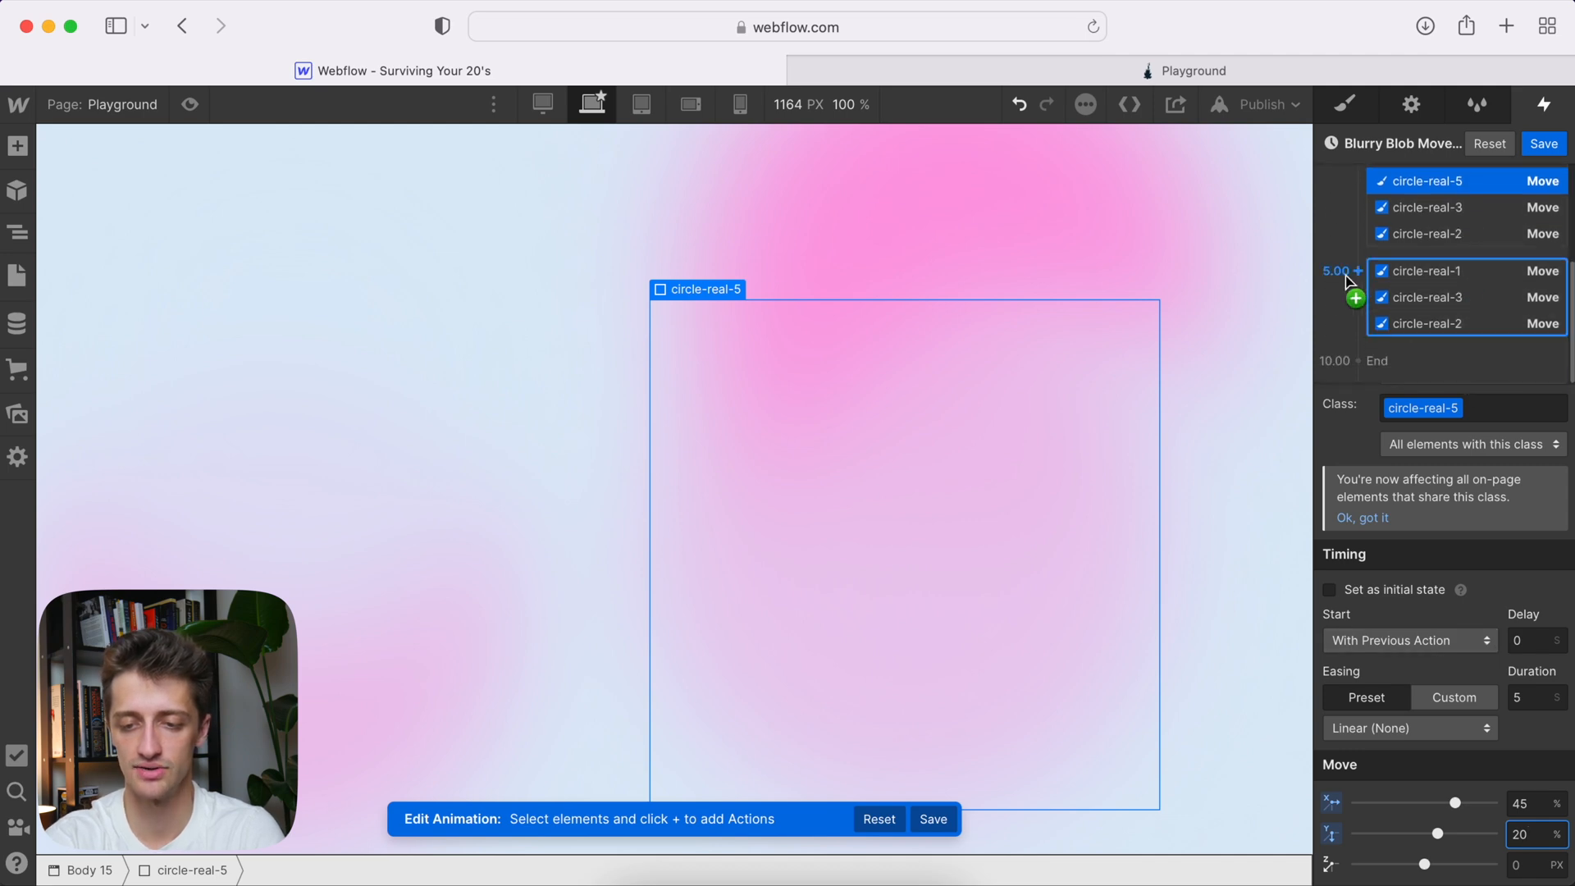
- Add a 5.00 Move returning circle-real-4 to 0%
left_click(1427, 297)
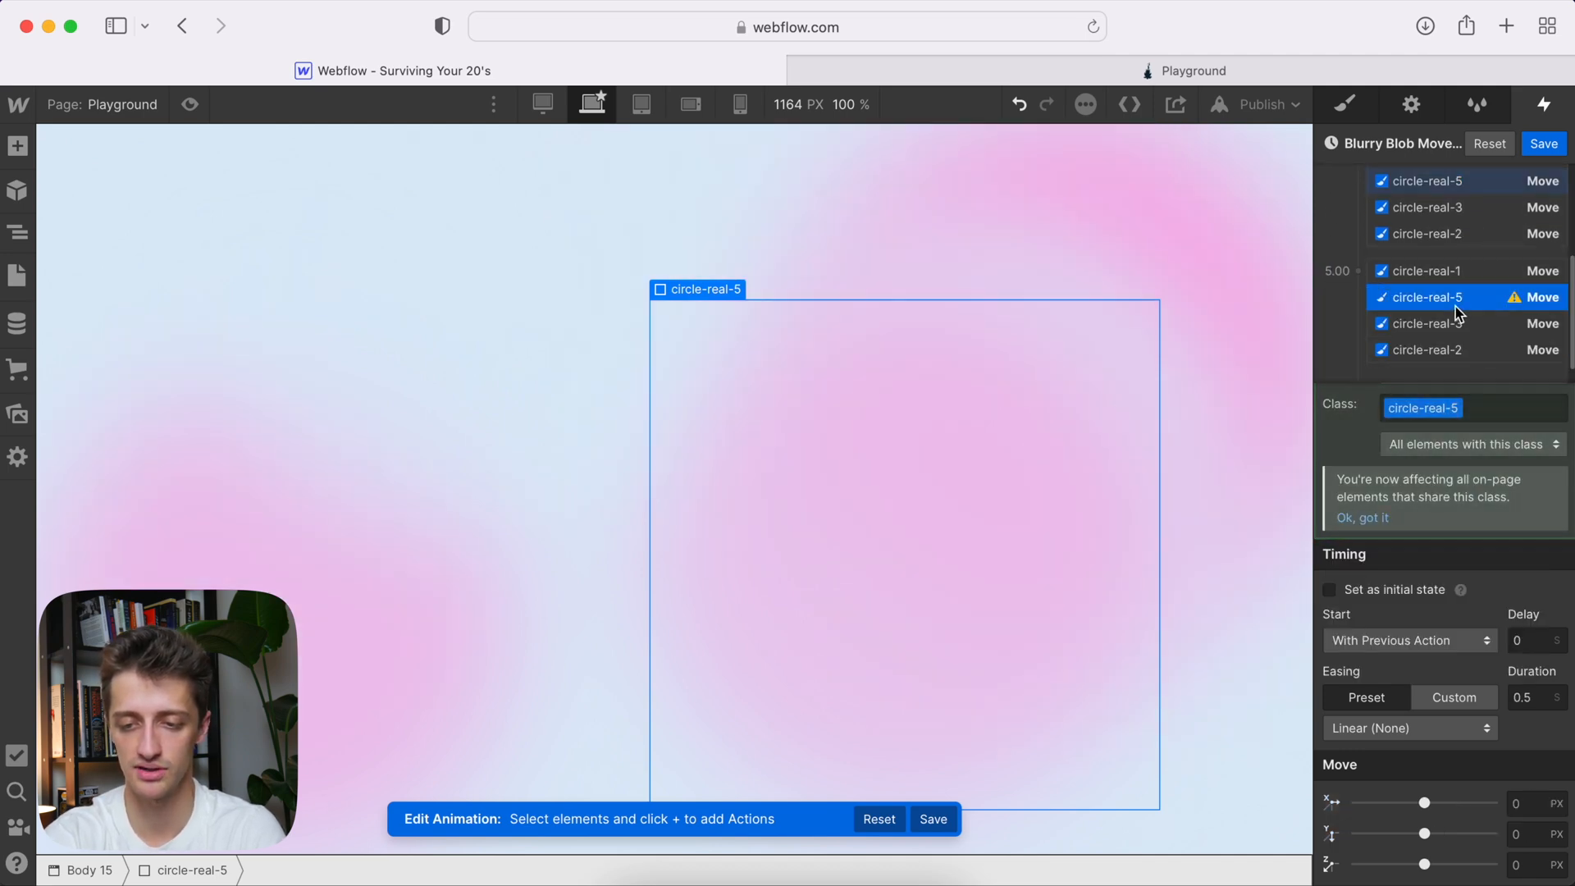
left_click(1422, 297)
type("%")
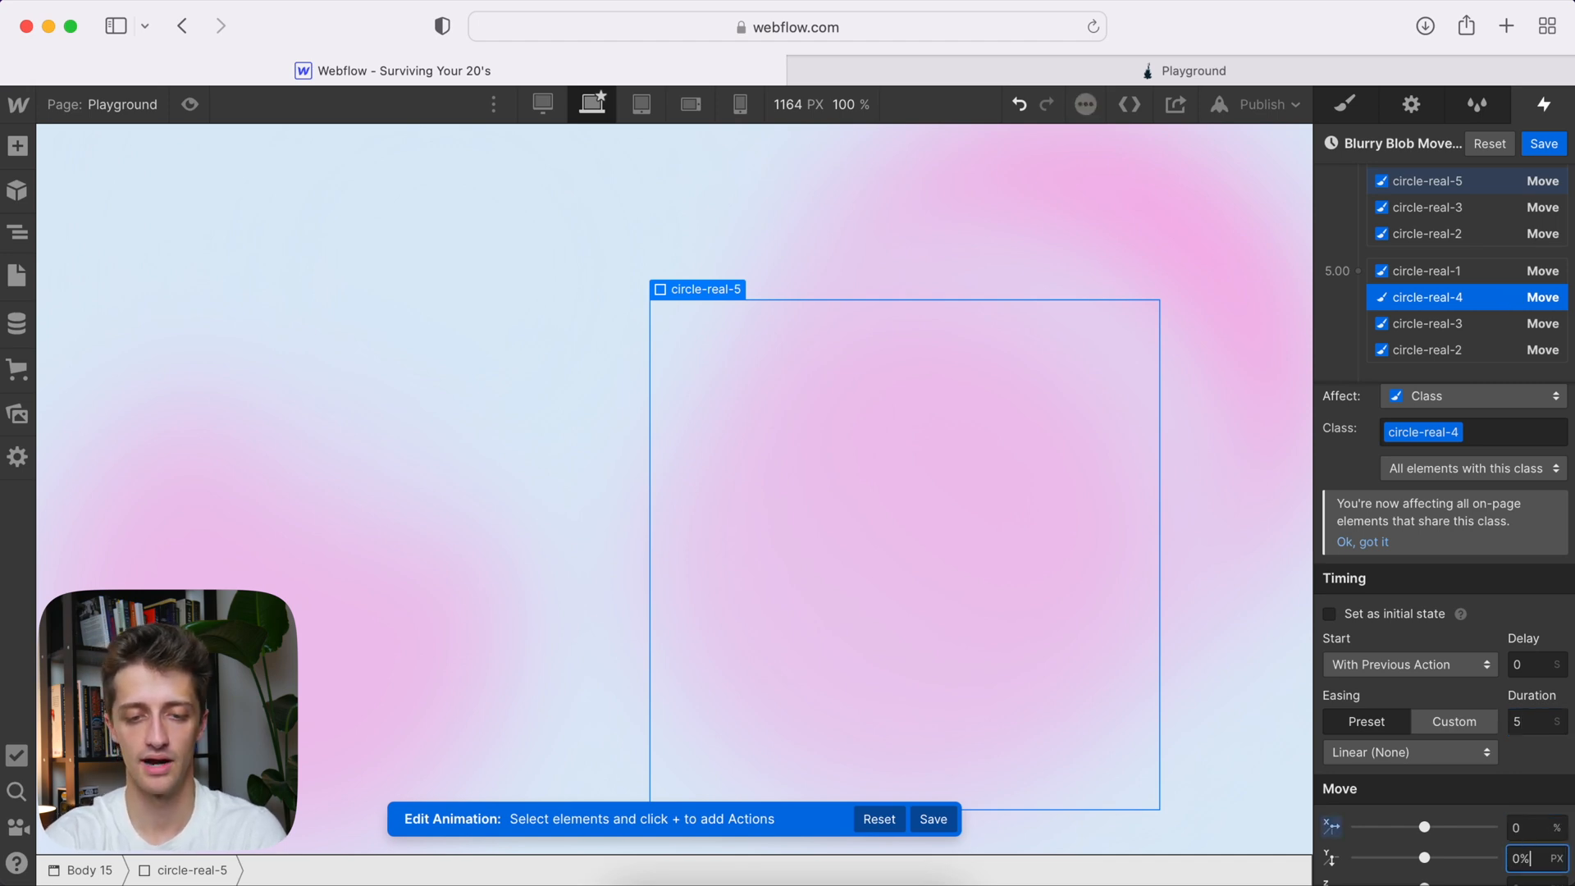
left_click(1422, 181)
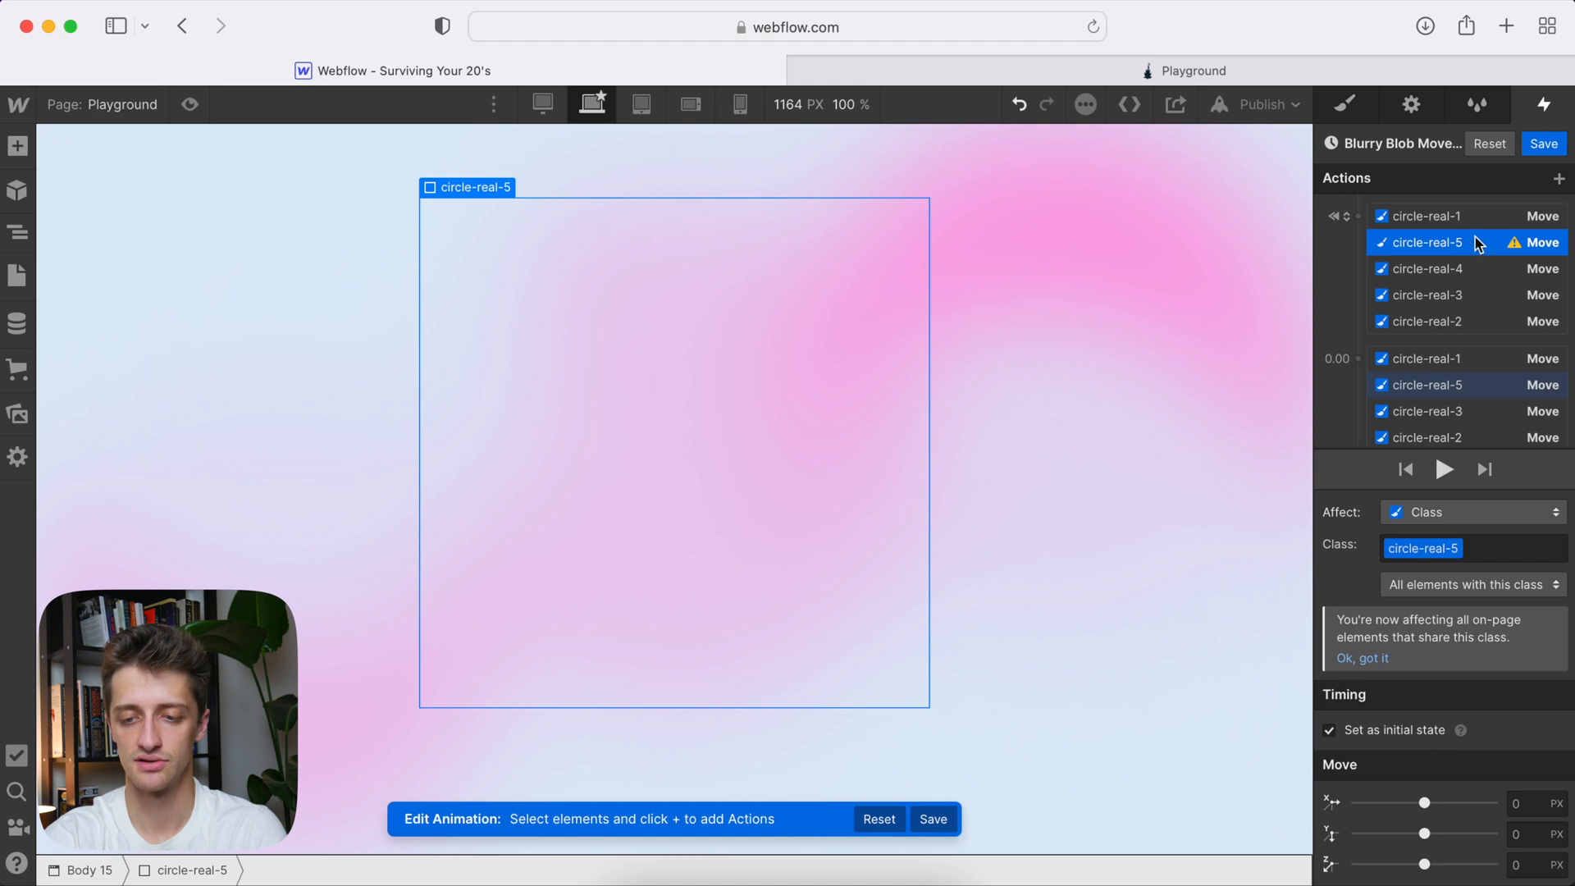
mouse_move(1470, 606)
type("%")
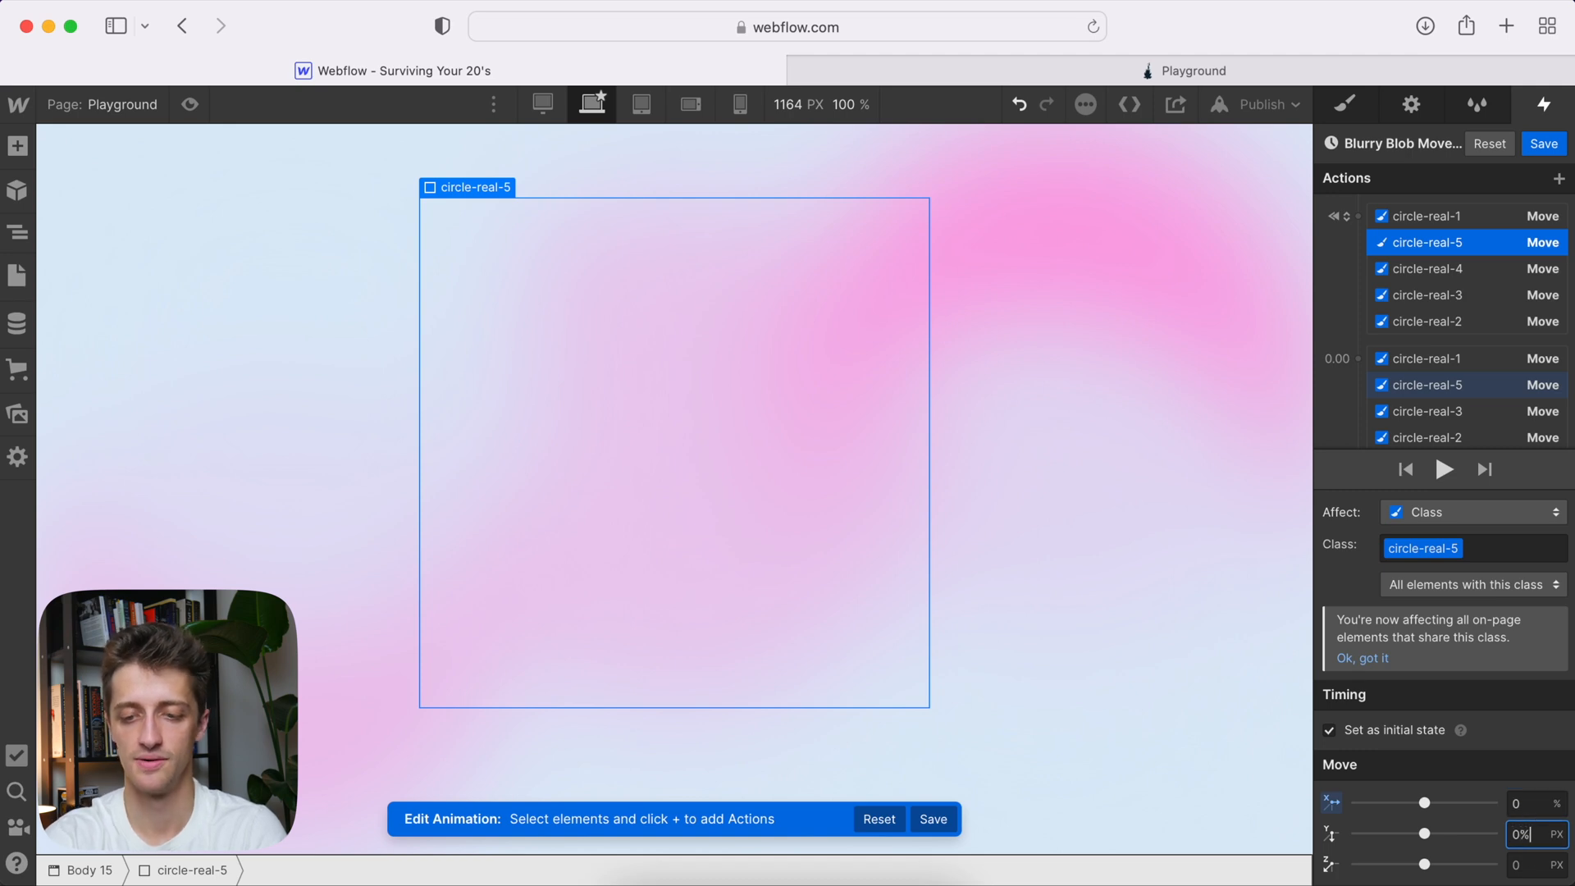
- Add a 0.00 Move for circle-real-5 shifting X 15% and Y 30% over 5 seconds
left_click(1360, 358)
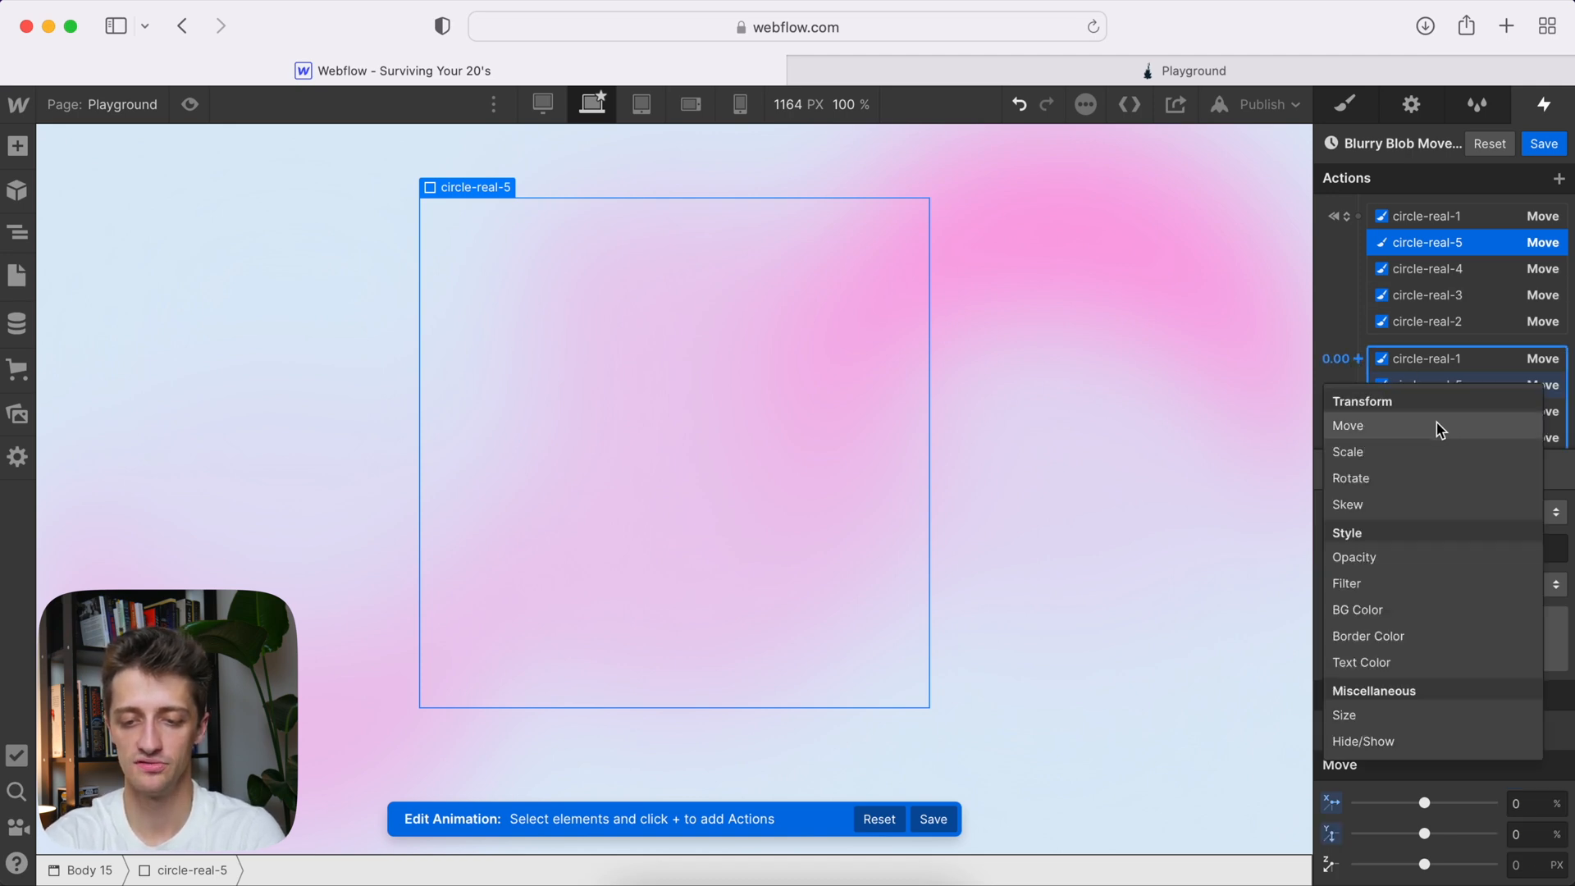
left_click(1347, 425)
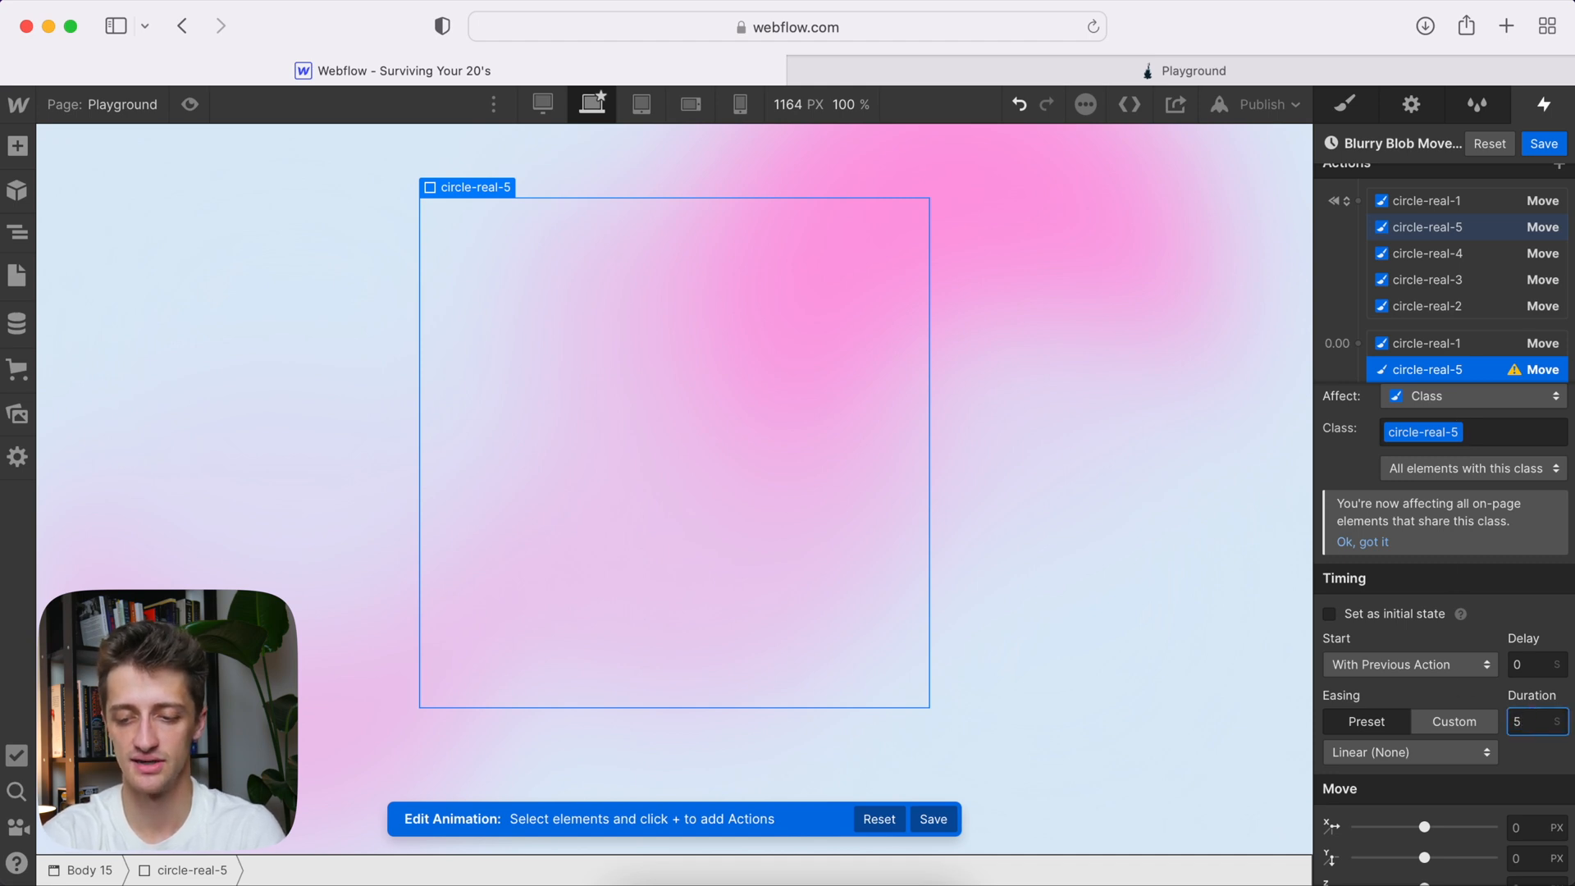
left_click(1538, 827)
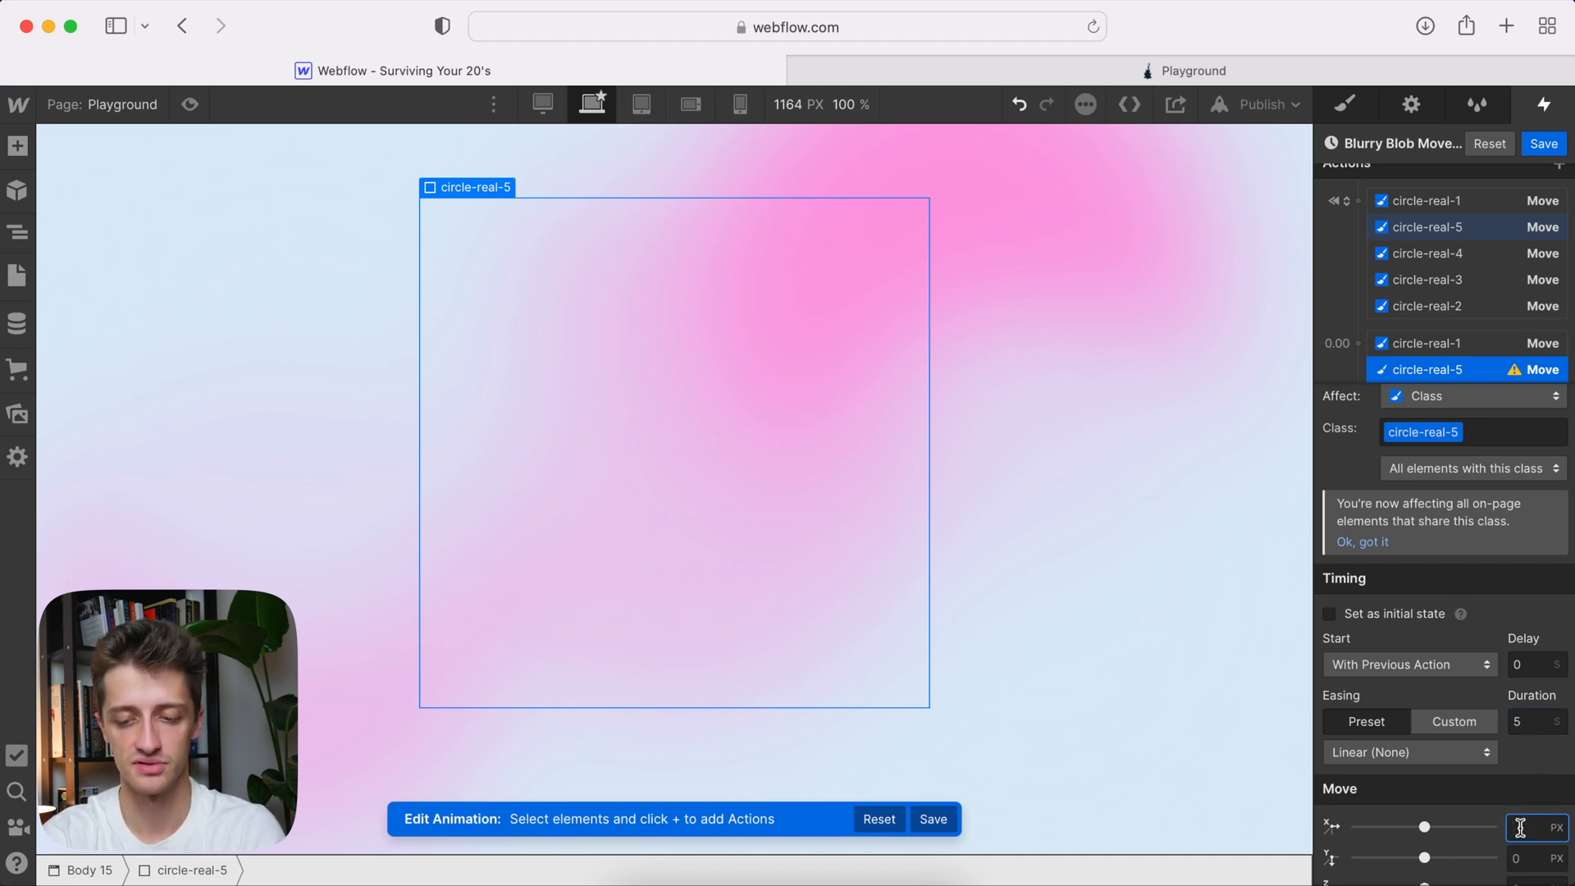
type("15")
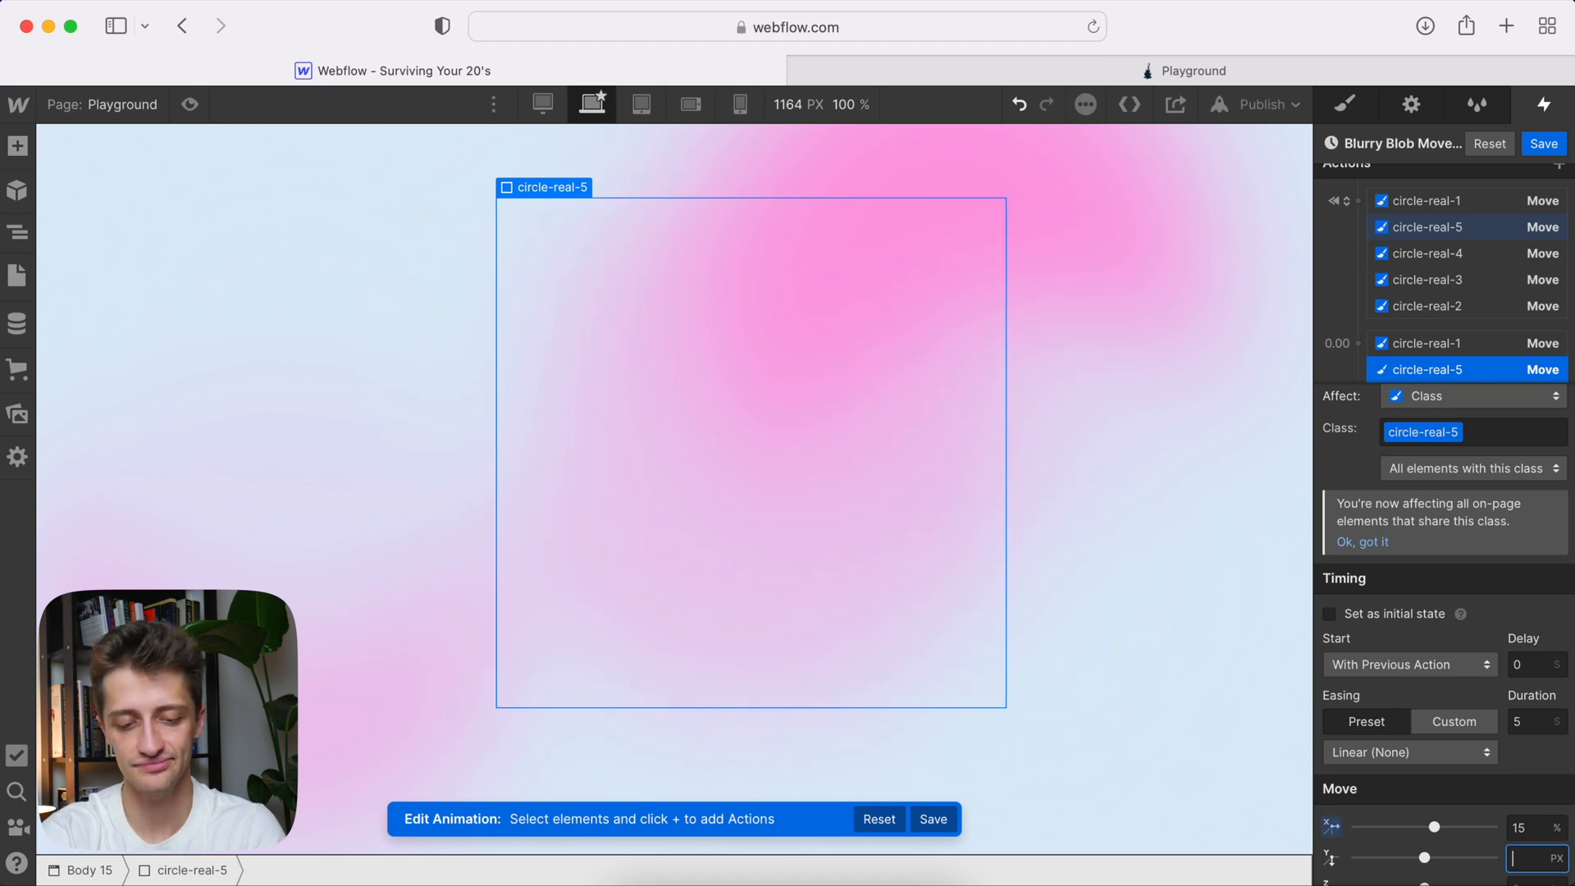
type("30%")
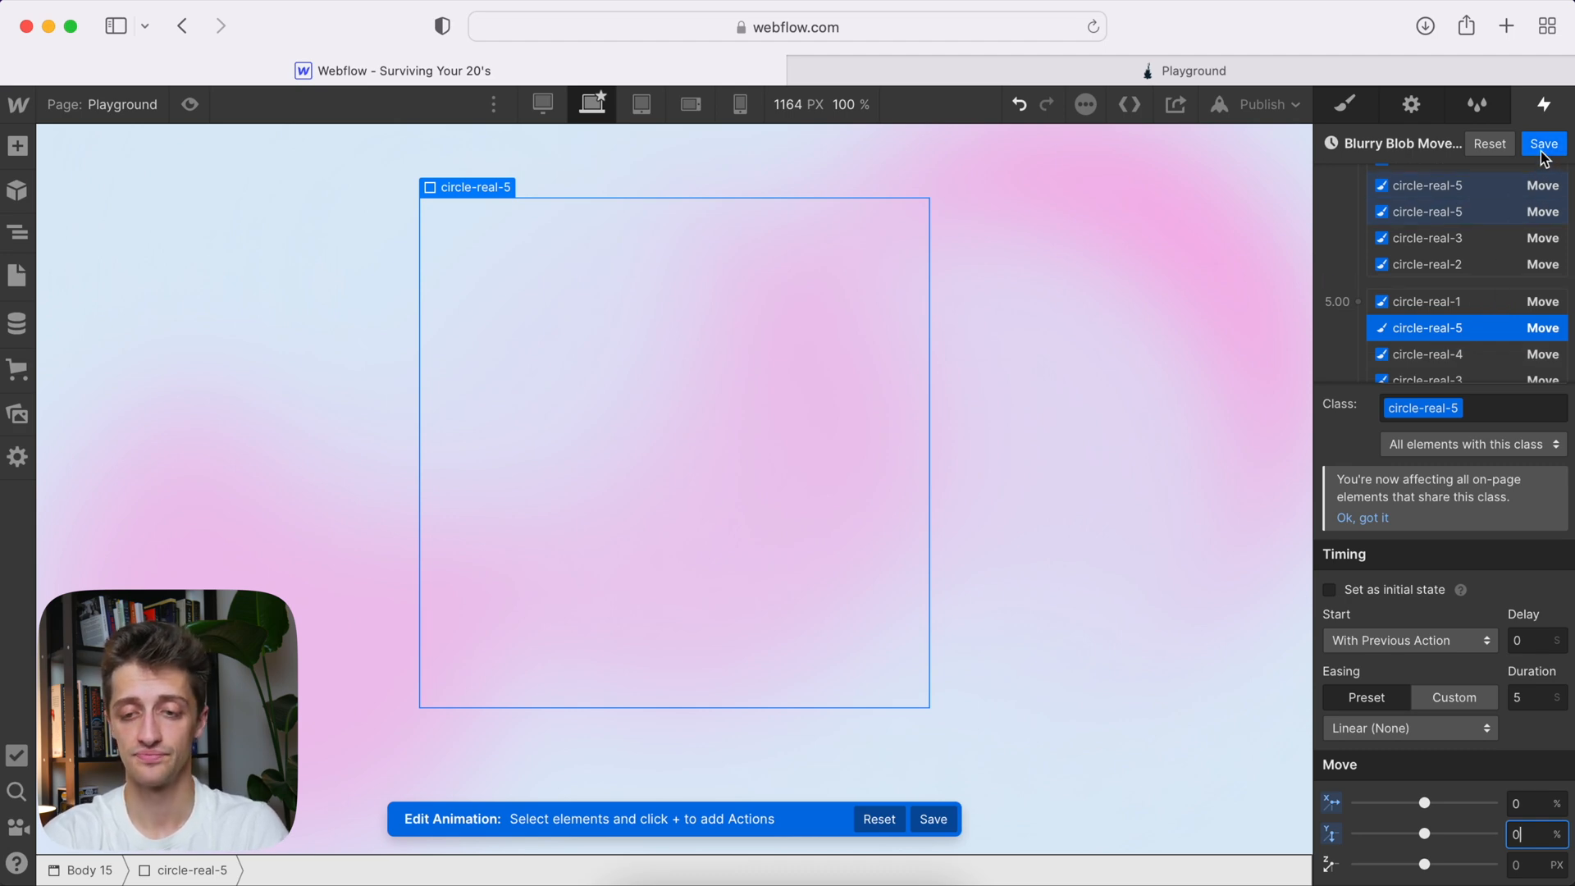
- Save the Blurry Blob animation, loop the page-load trigger, and publish to view live
left_click(1544, 143)
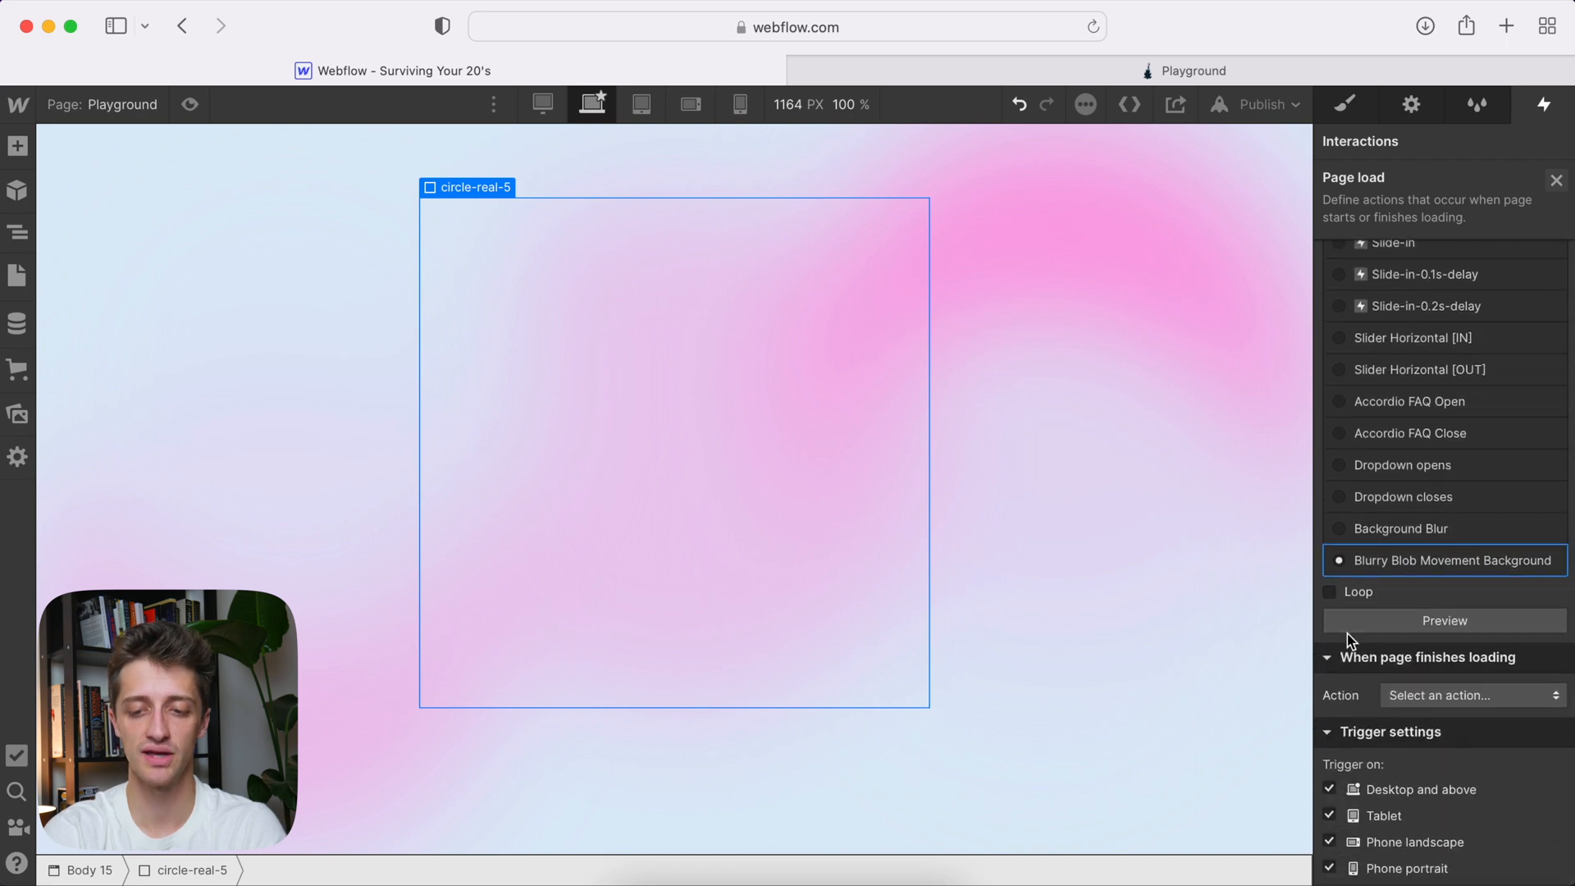
left_click(1330, 591)
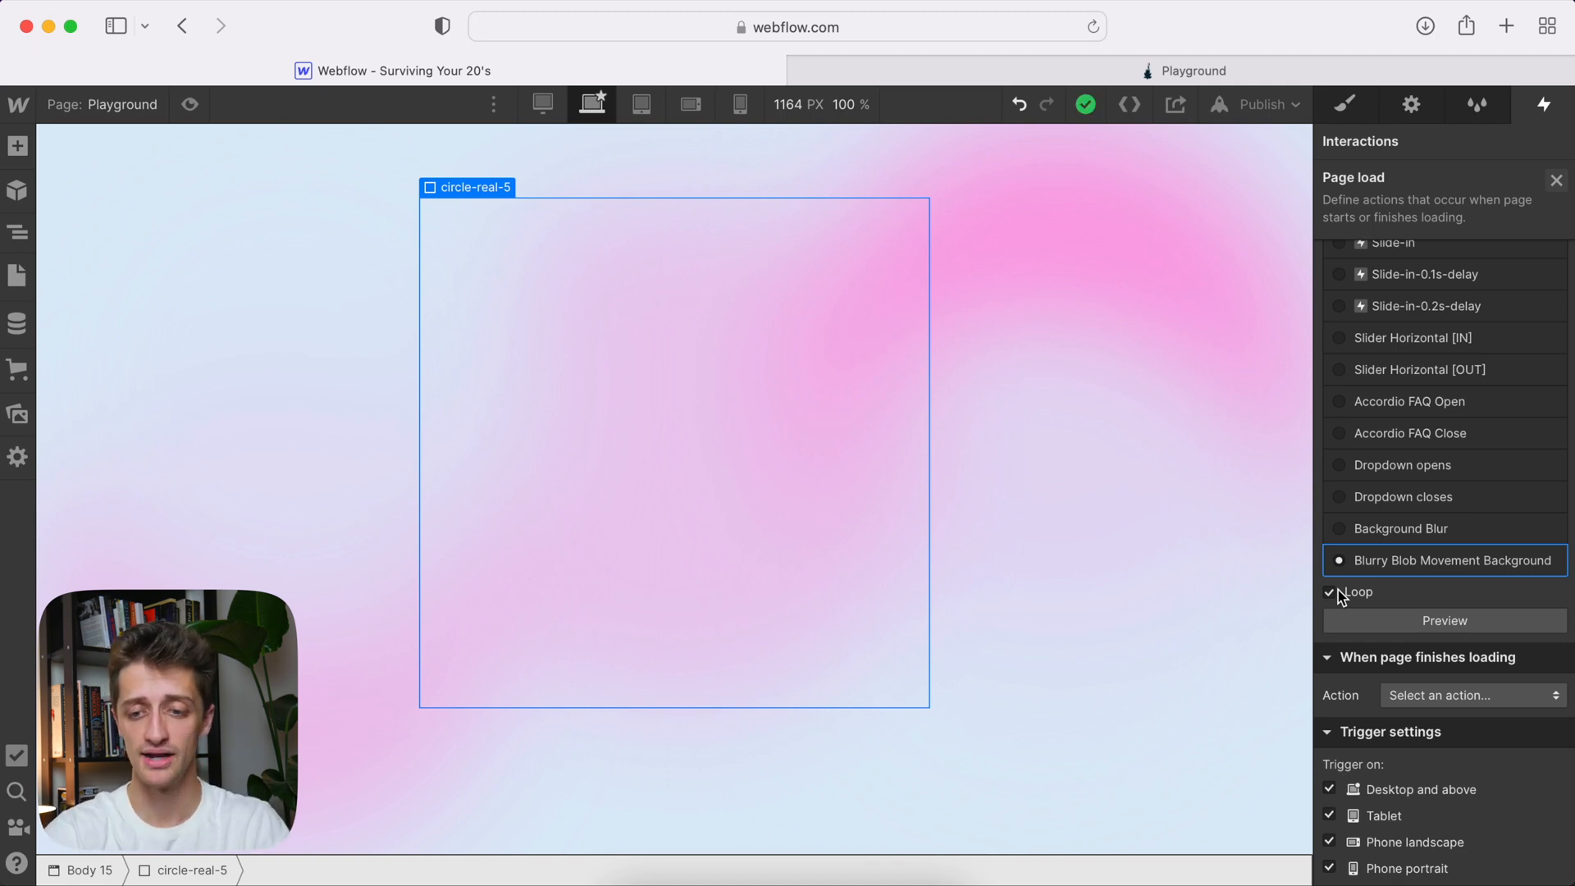
mouse_move(1263, 117)
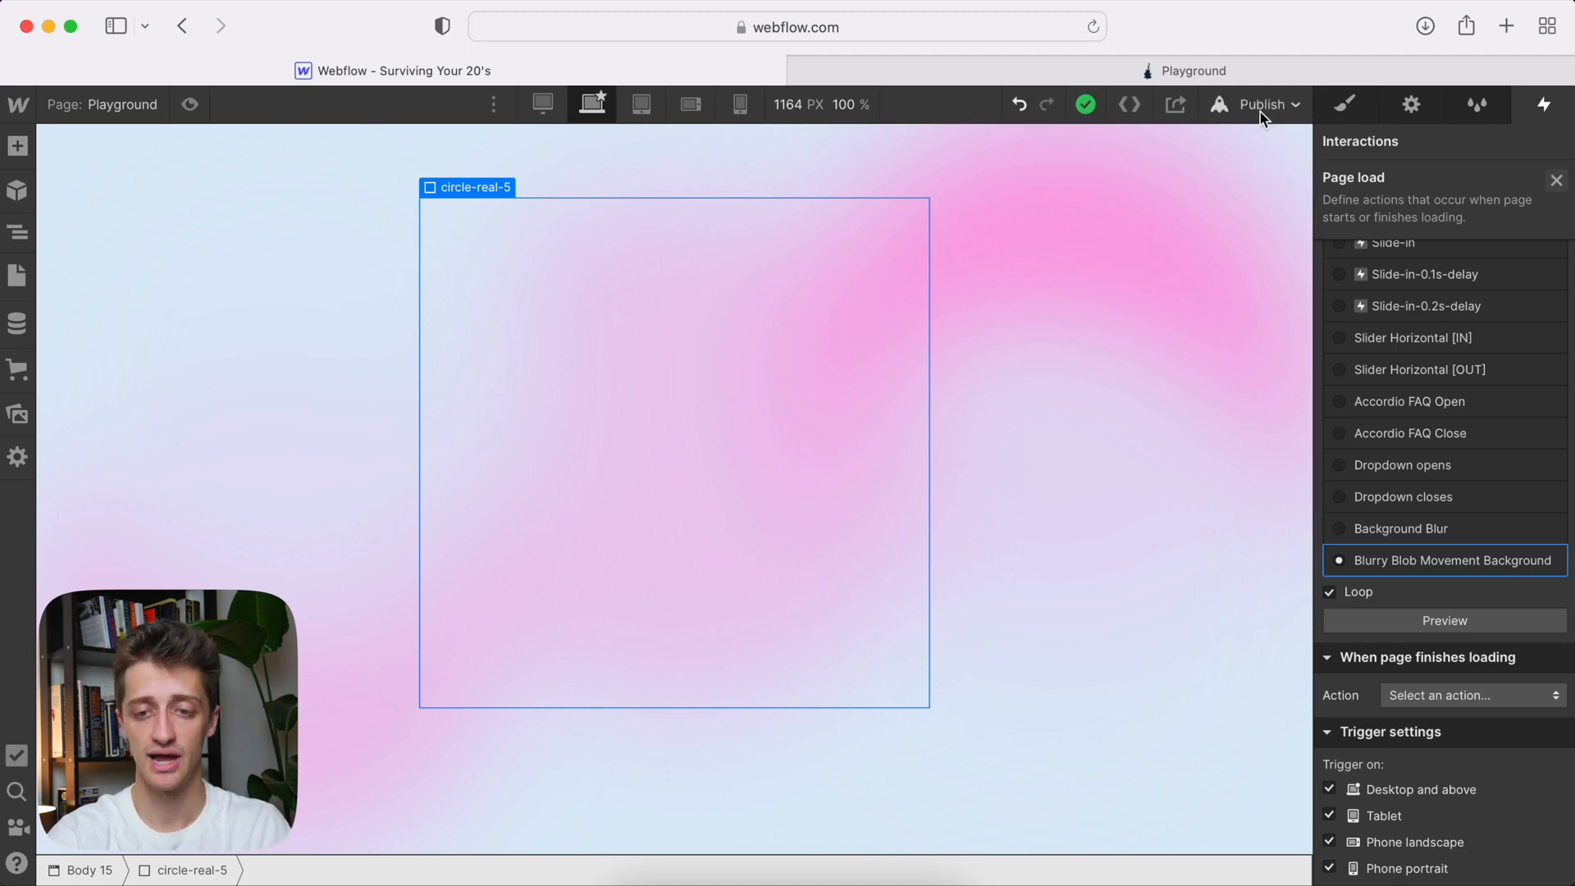
left_click(1263, 104)
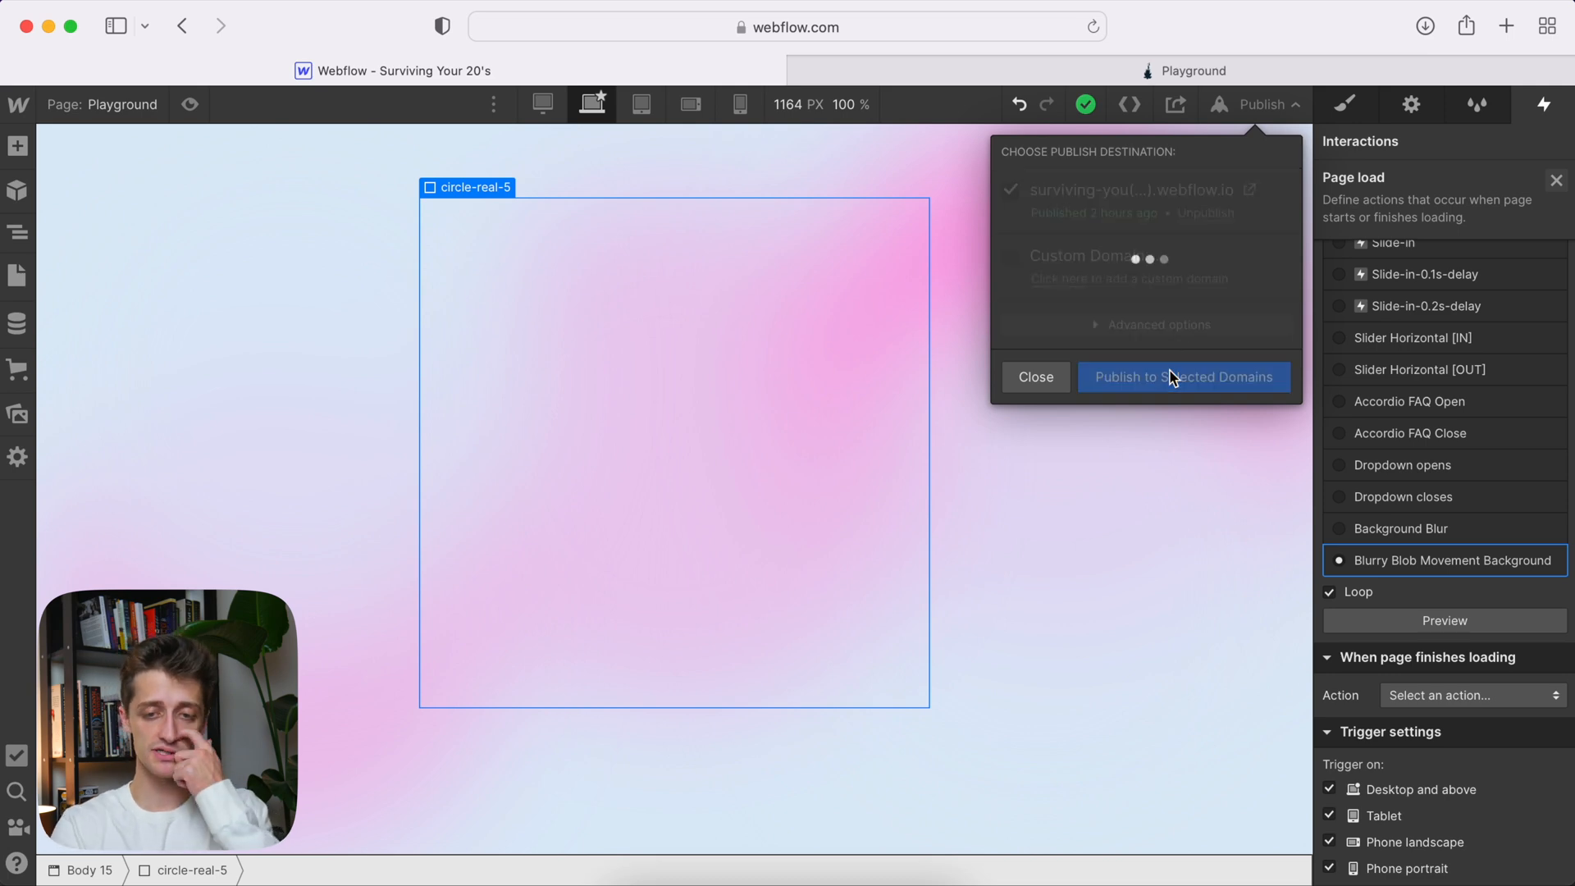
left_click(1183, 376)
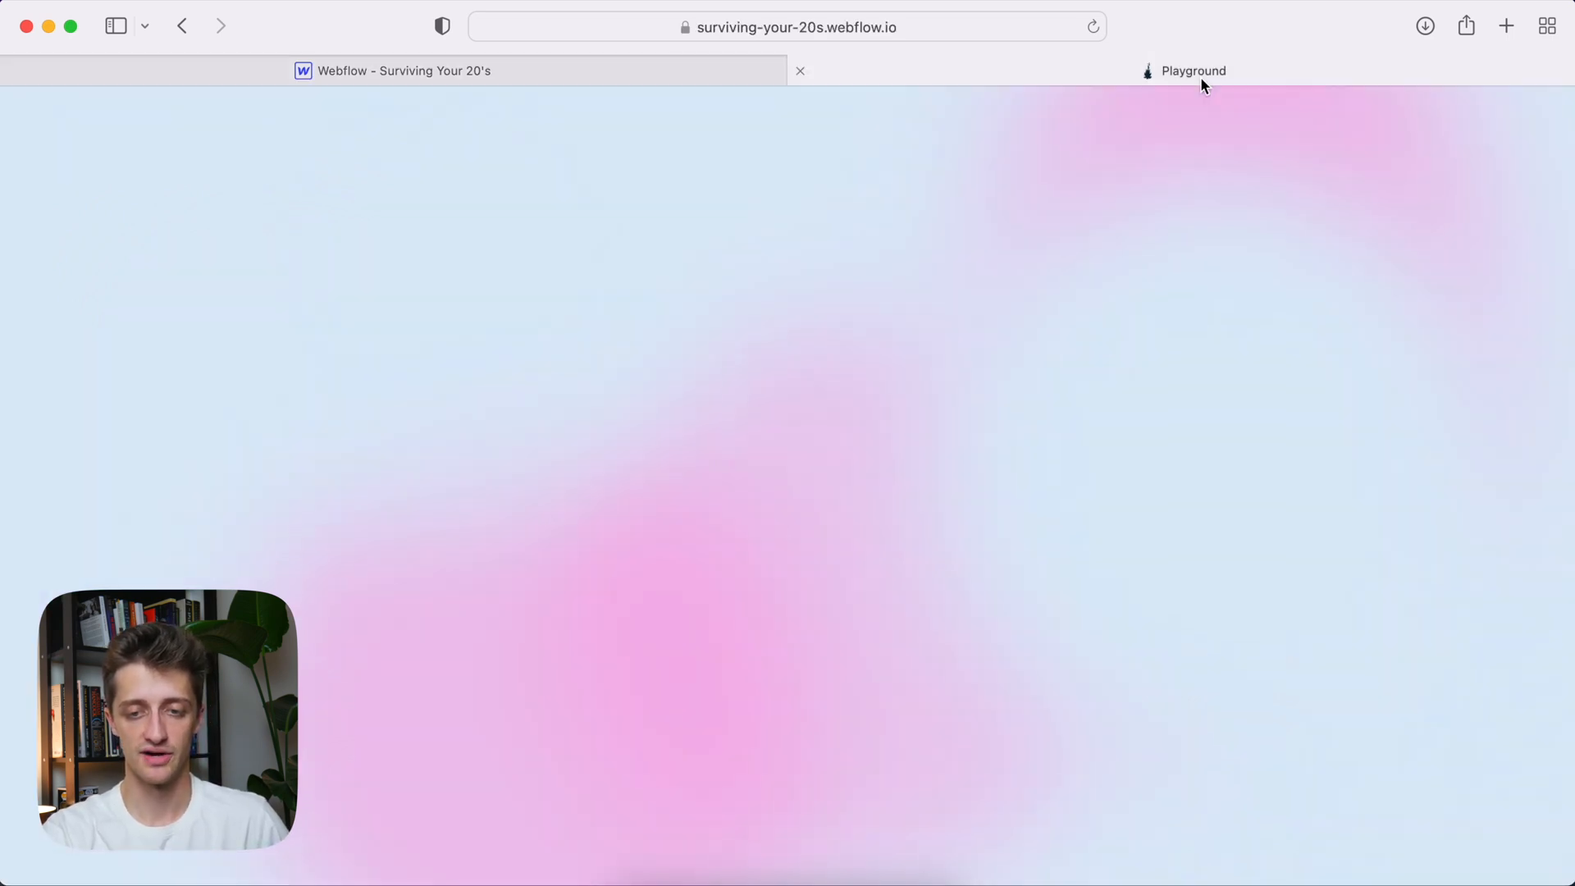